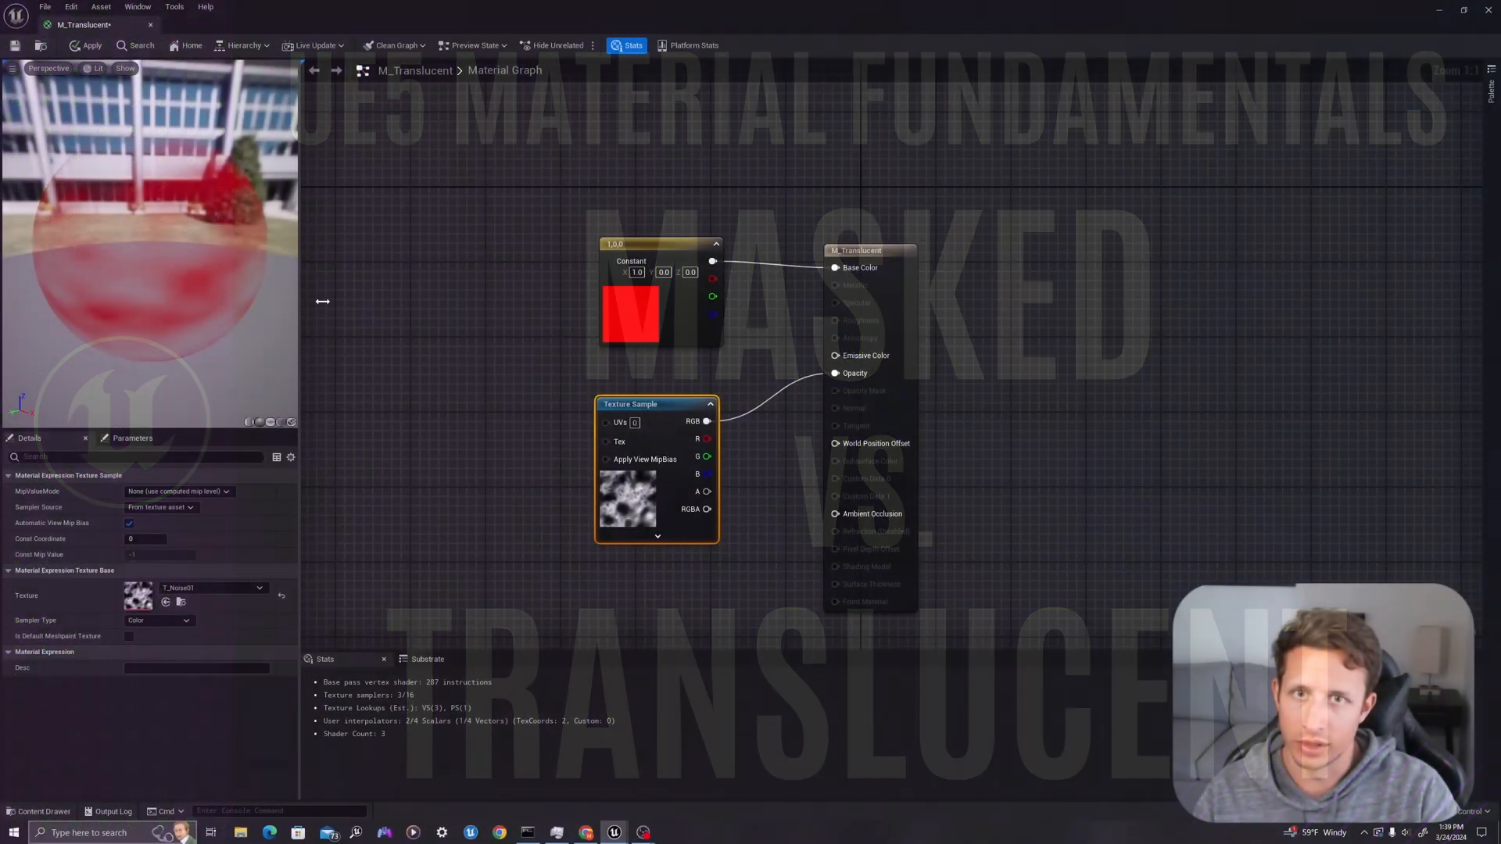
- Move the viewport camera to face the two rows of red smoke spheres straight on
{"action": "double_click", "coordinate": [138, 596]}
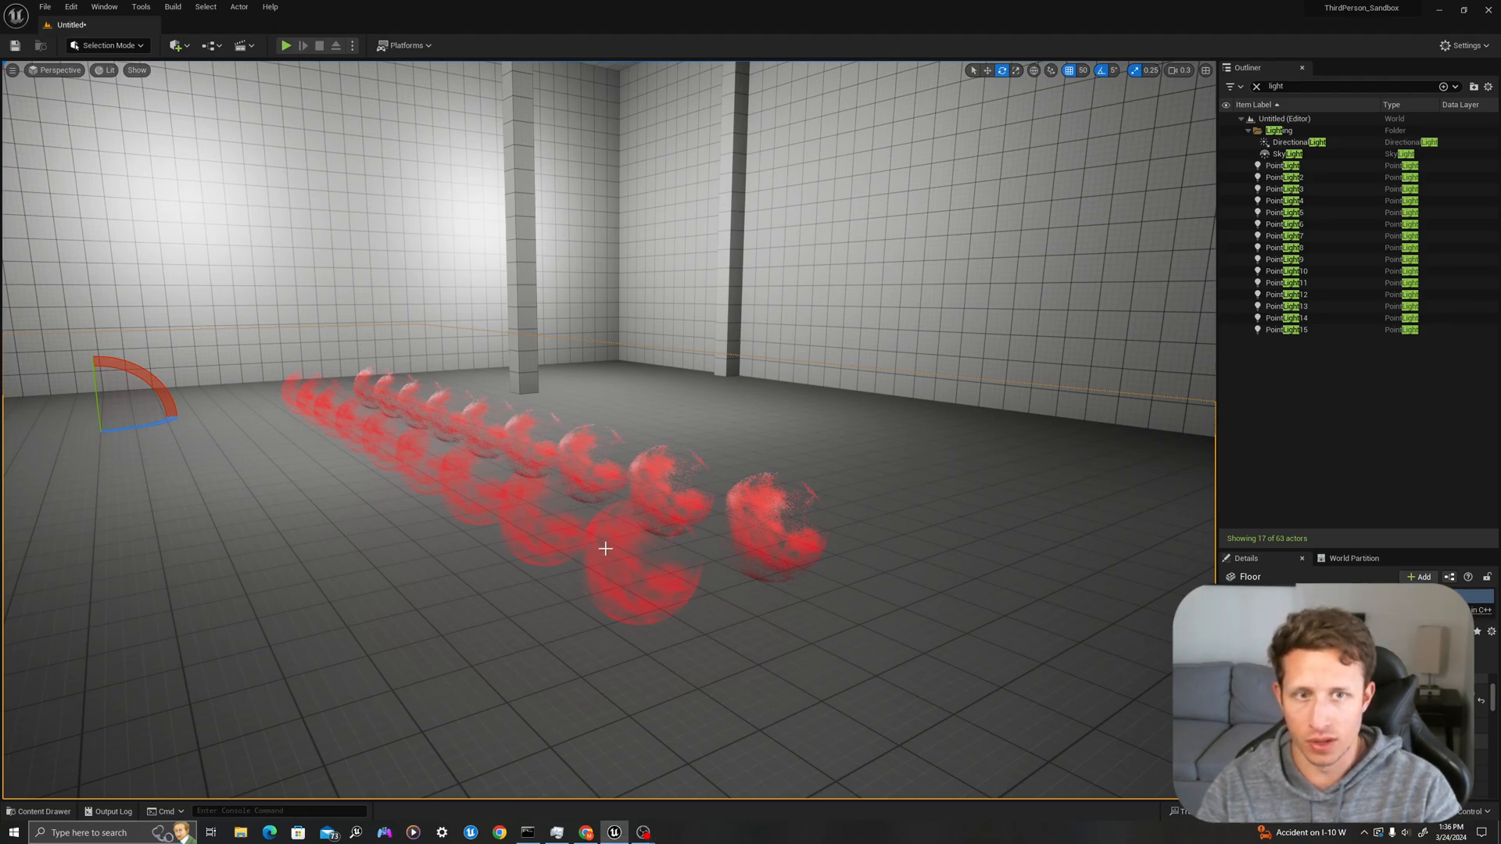
{"action": "left_click", "coordinate": [637, 560]}
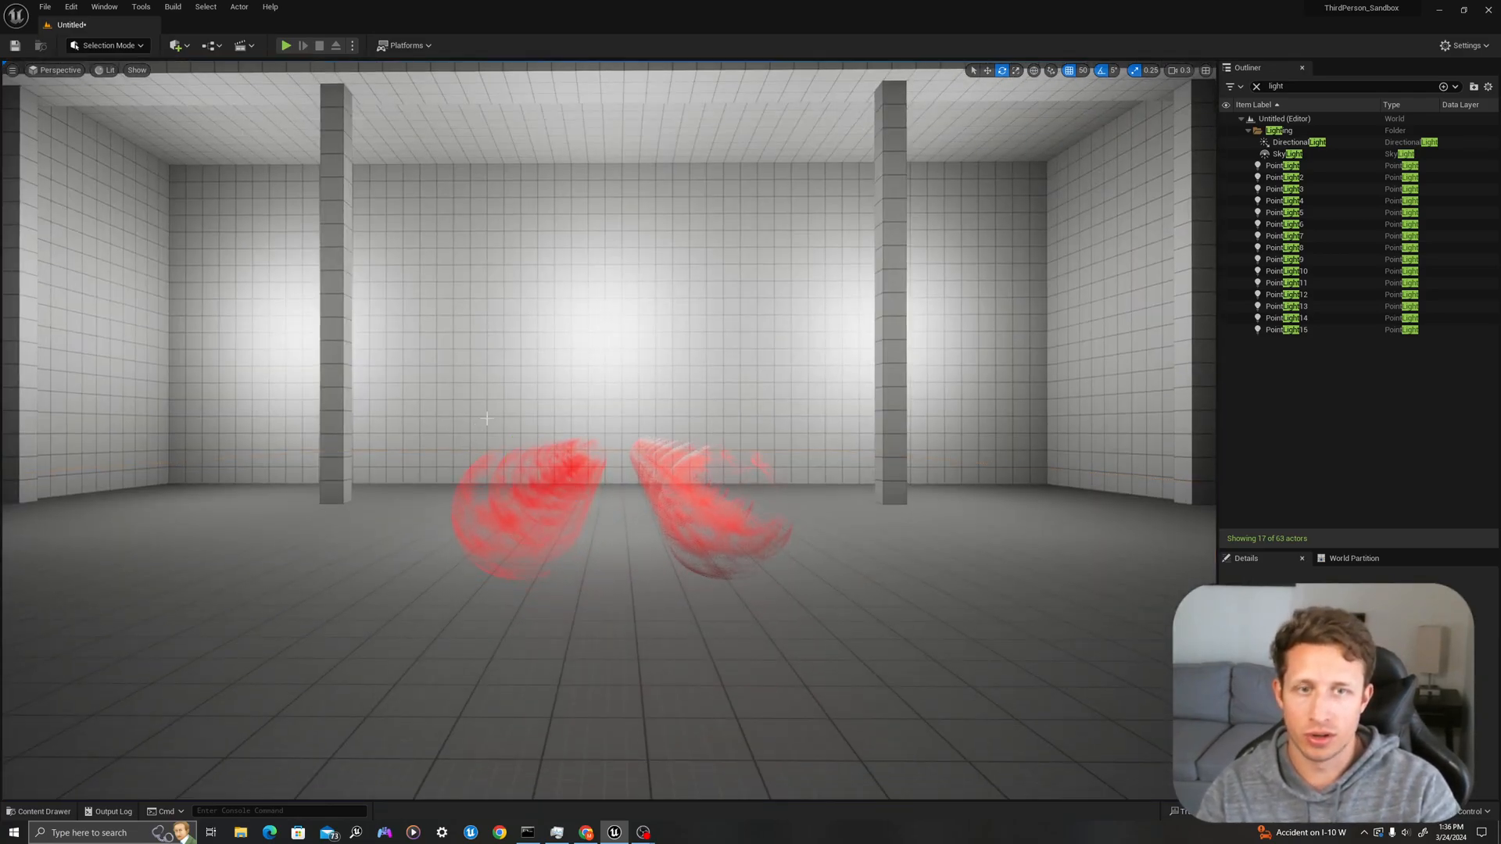
{"action": "mouse_move", "coordinate": [151, 163]}
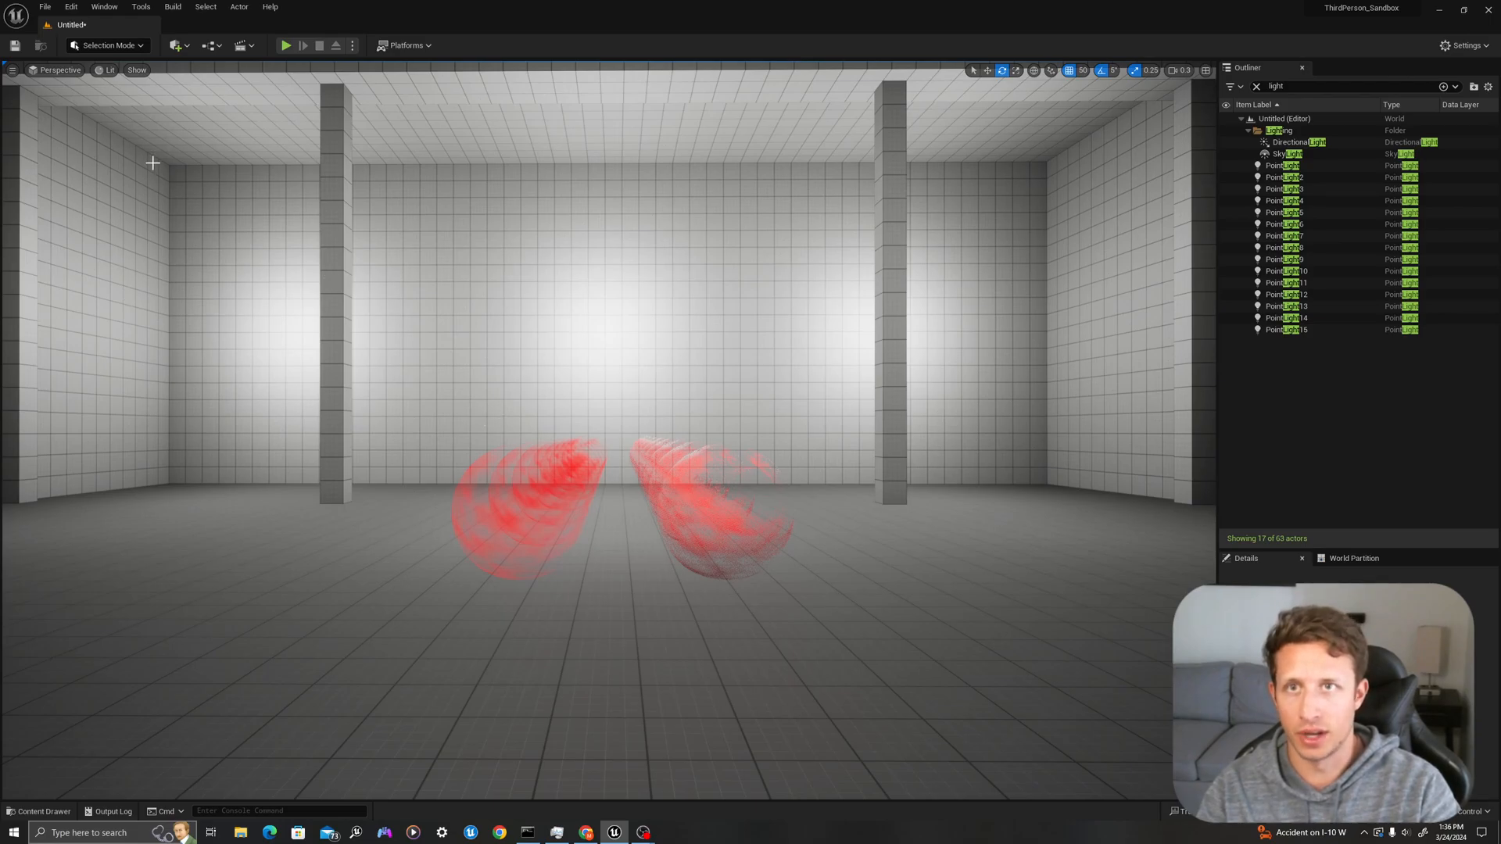
- Switch the viewport from Lit to the Shader Complexity optimization viewmode
{"action": "left_click", "coordinate": [108, 69]}
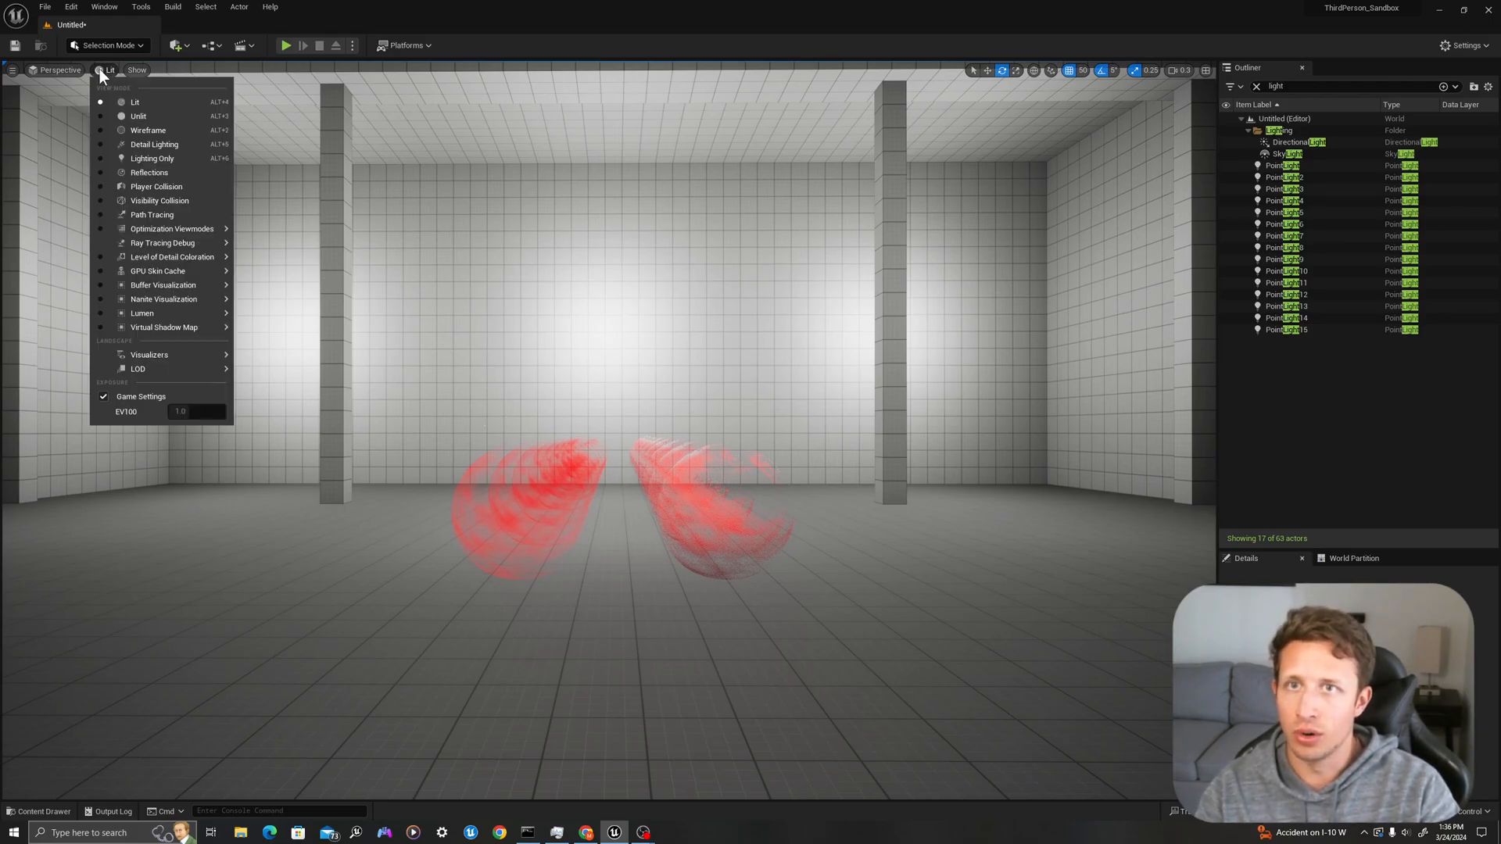
{"action": "mouse_move", "coordinate": [134, 186]}
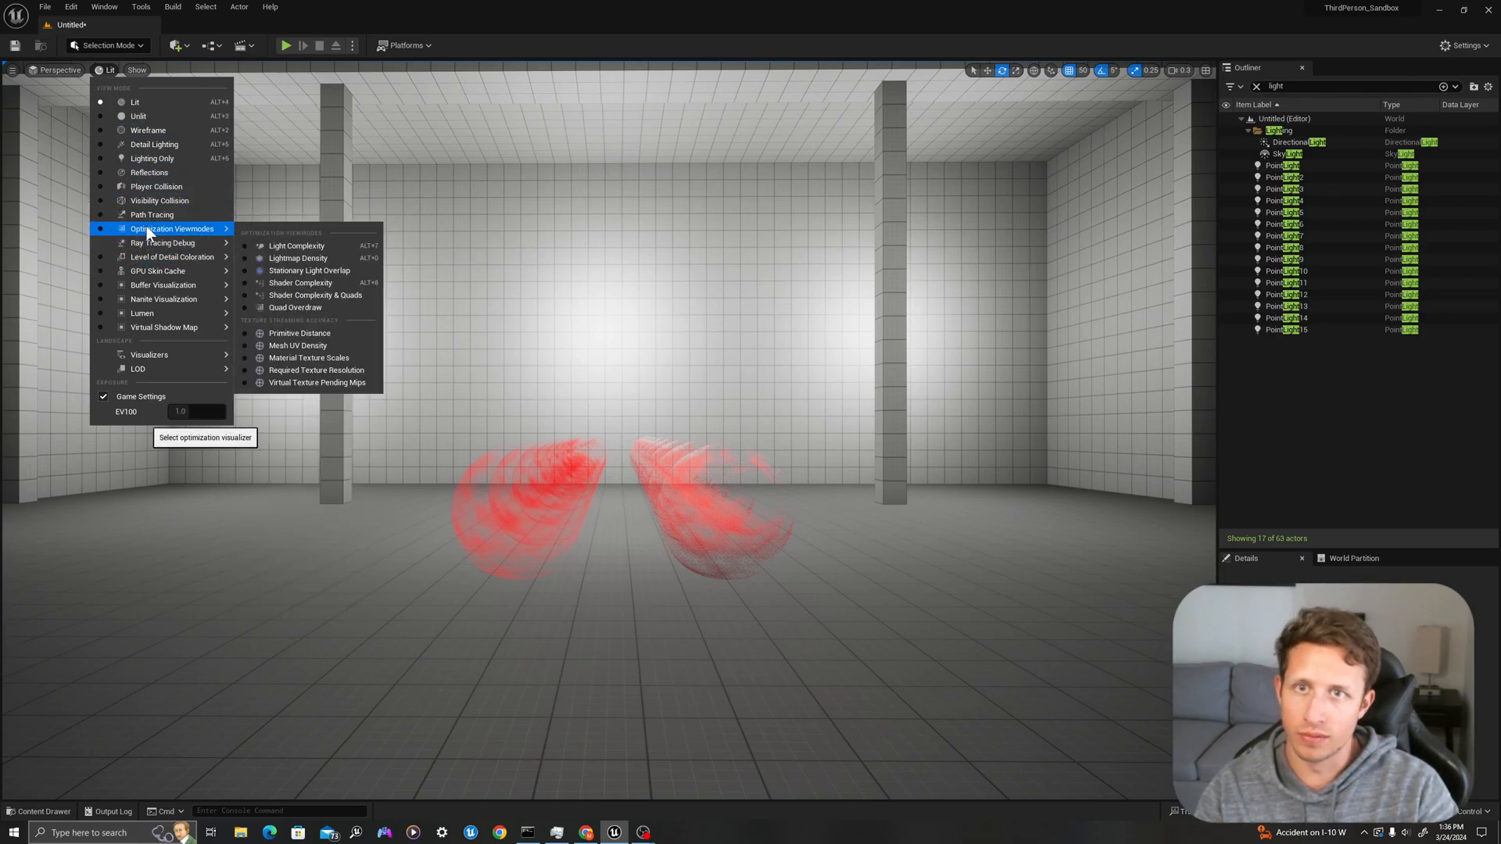
{"action": "mouse_move", "coordinate": [222, 245]}
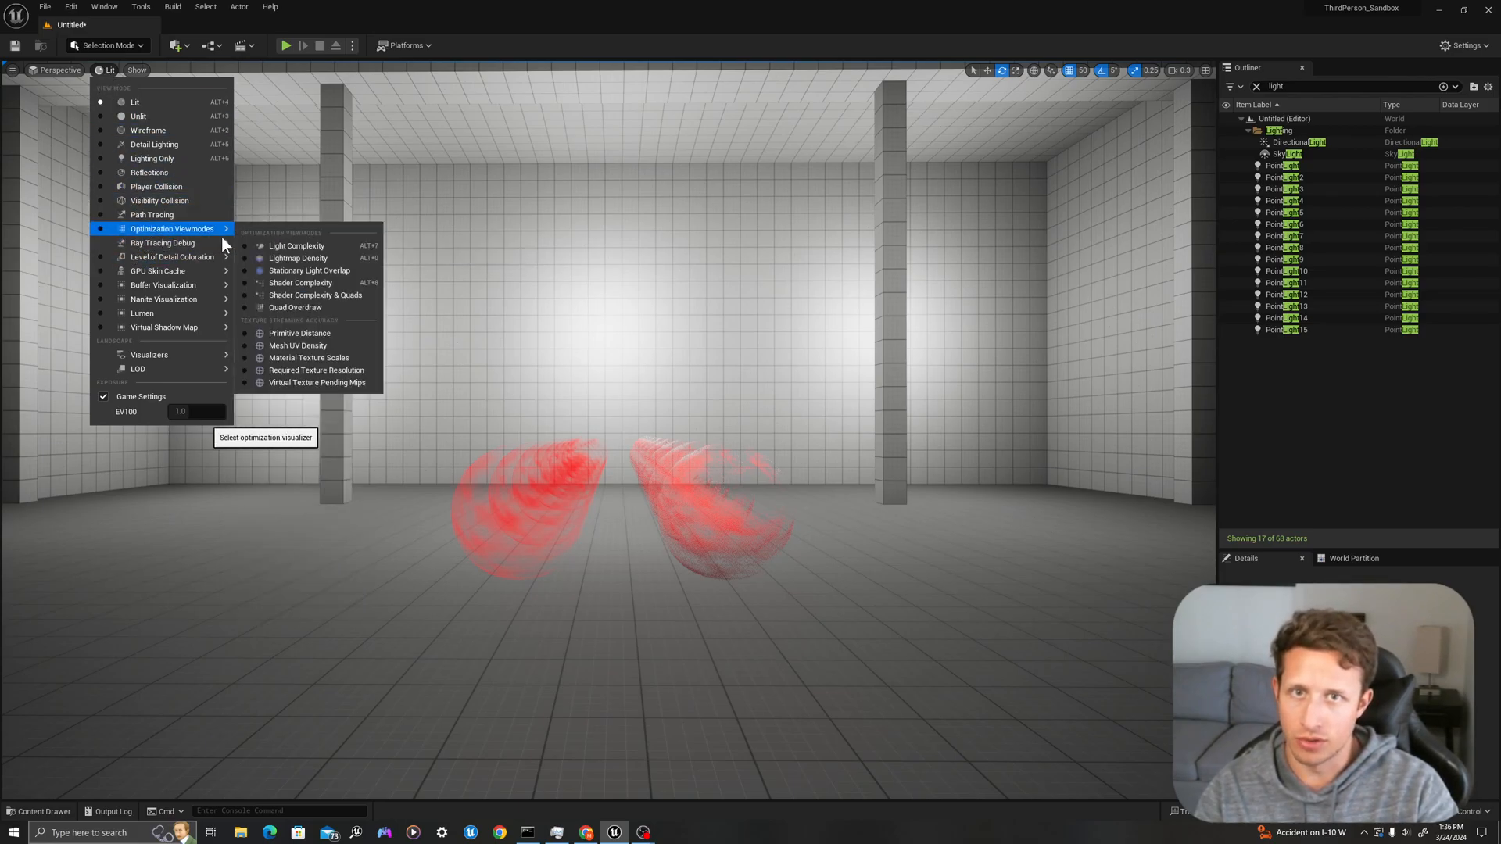
{"action": "left_click", "coordinate": [300, 283]}
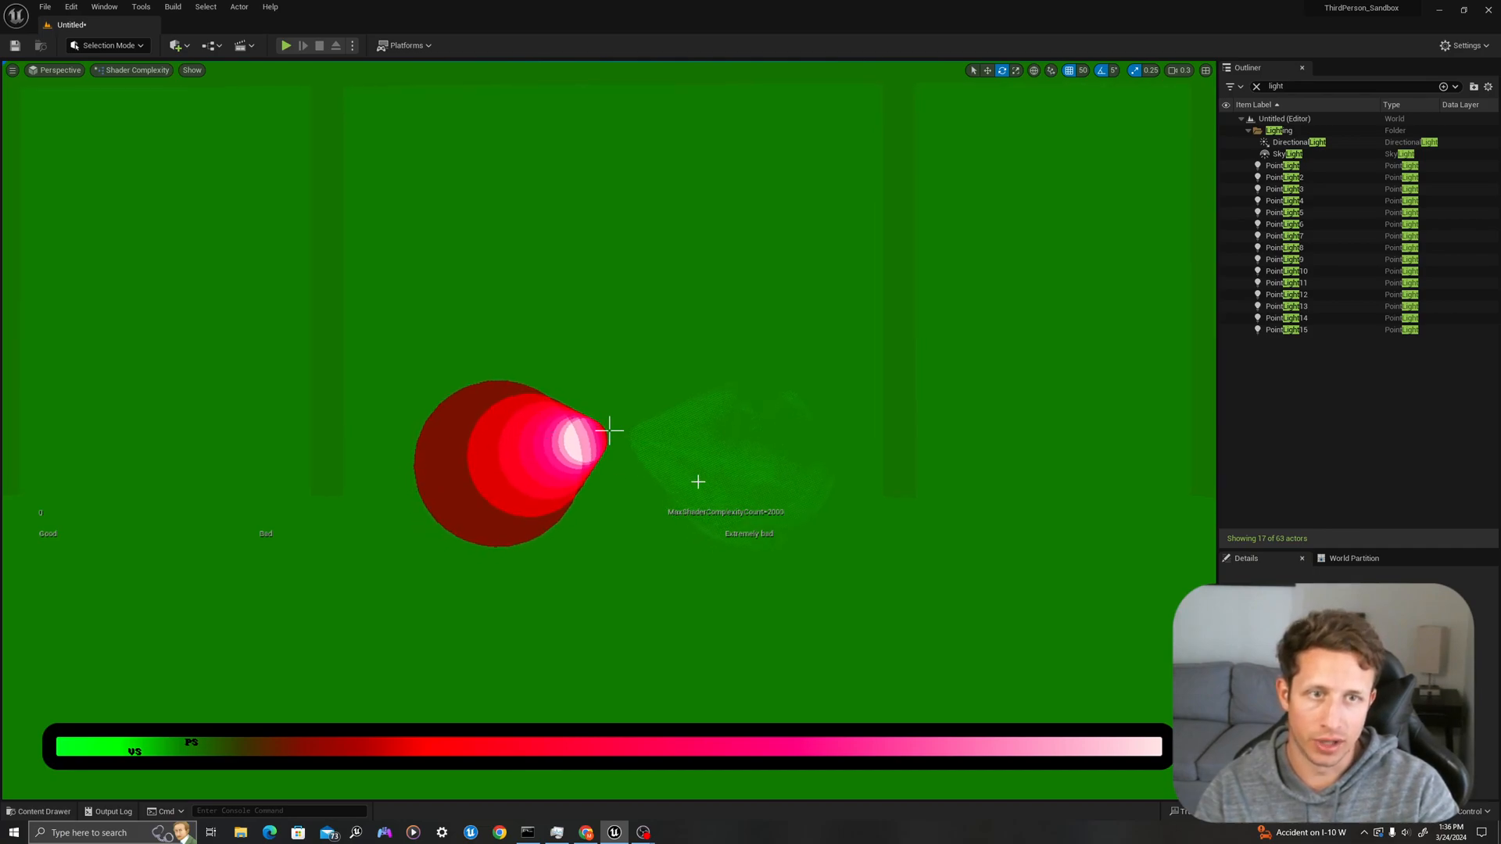
{"action": "mouse_move", "coordinate": [672, 437]}
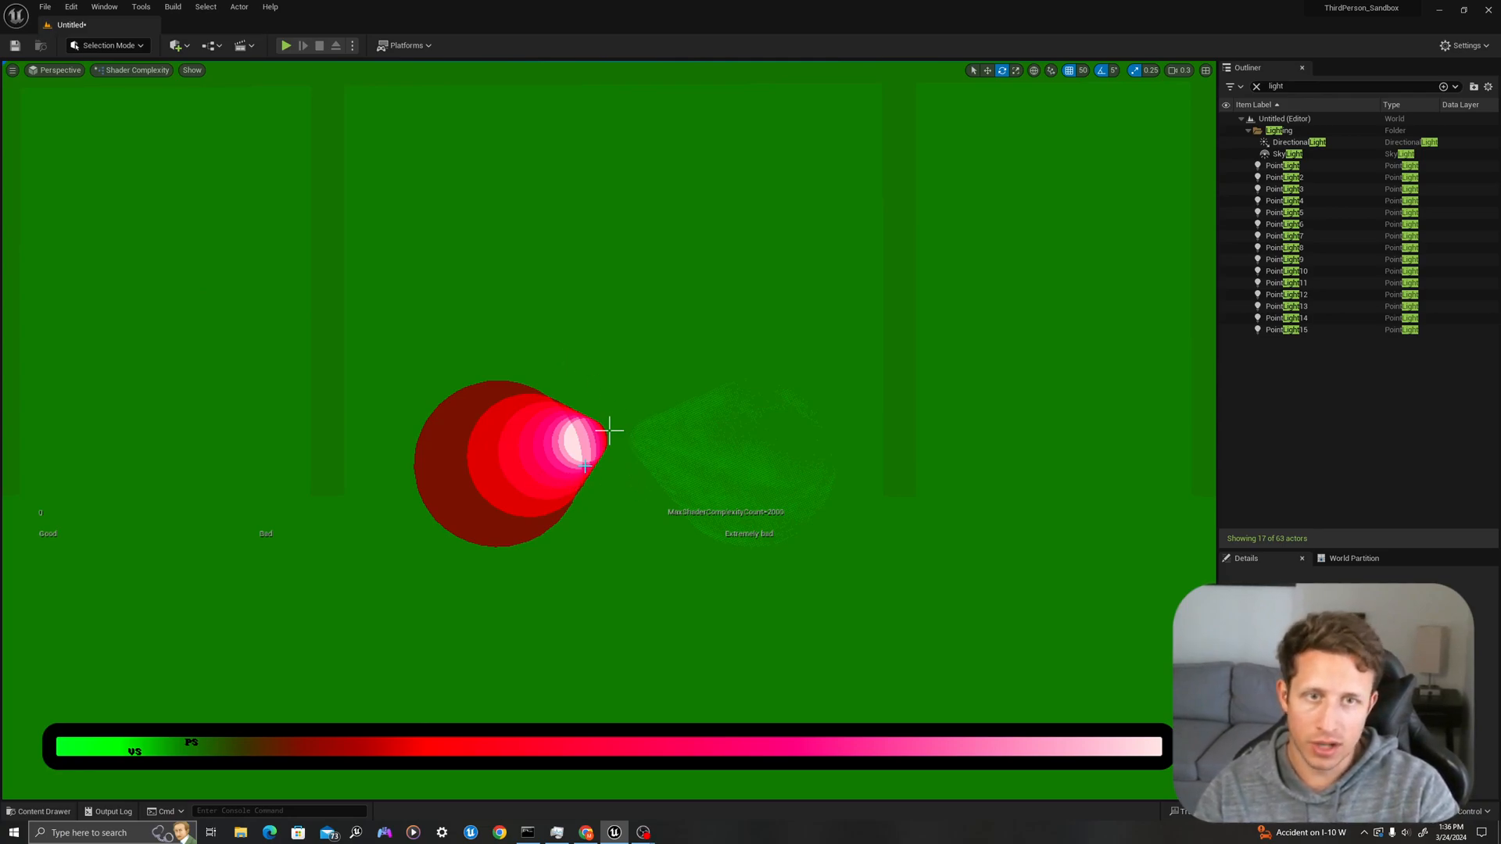
{"action": "mouse_move", "coordinate": [473, 458]}
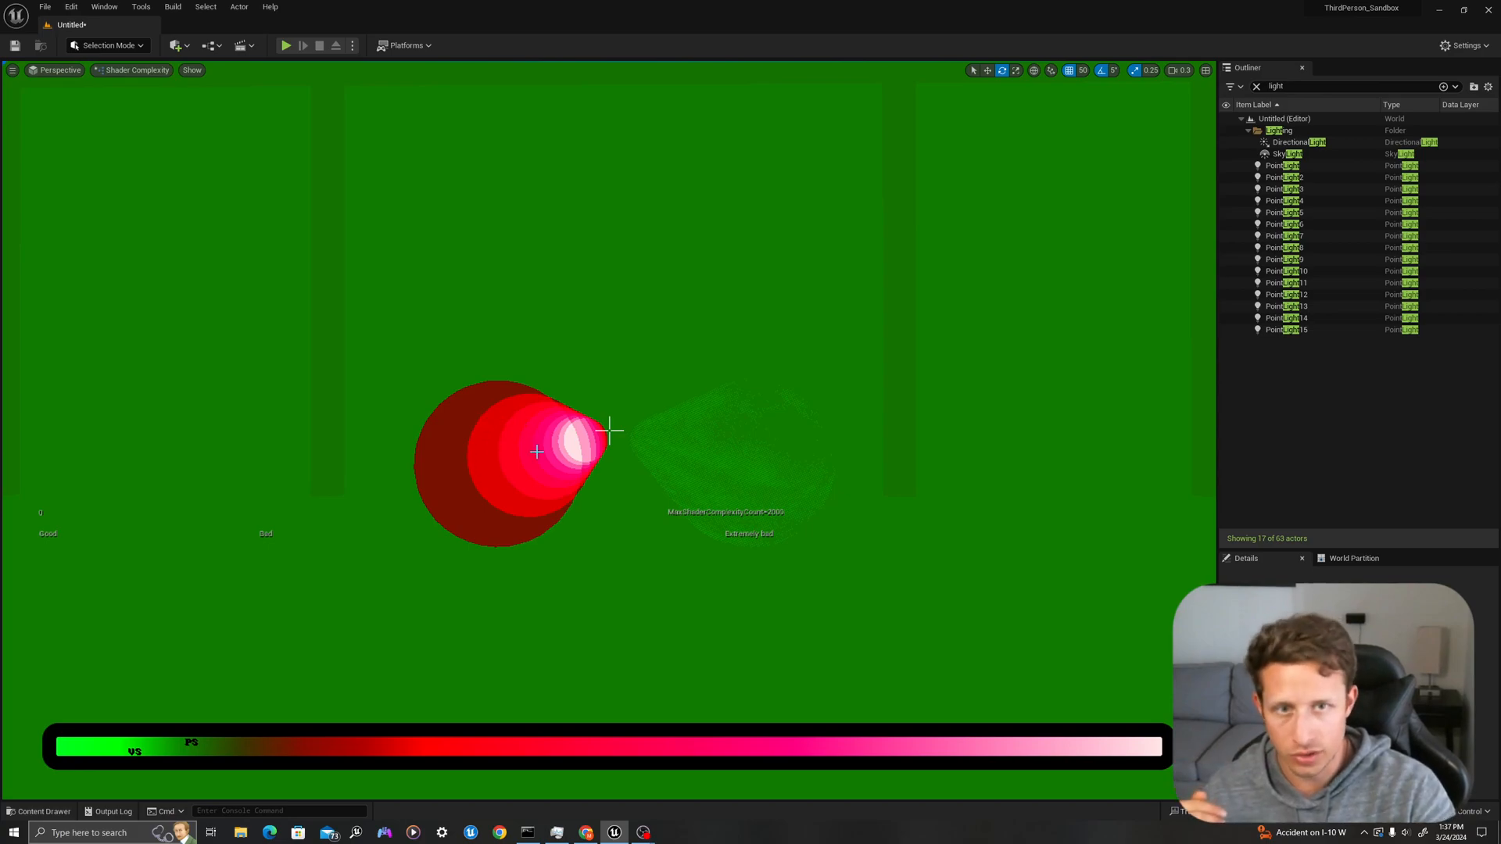
{"action": "mouse_move", "coordinate": [569, 393]}
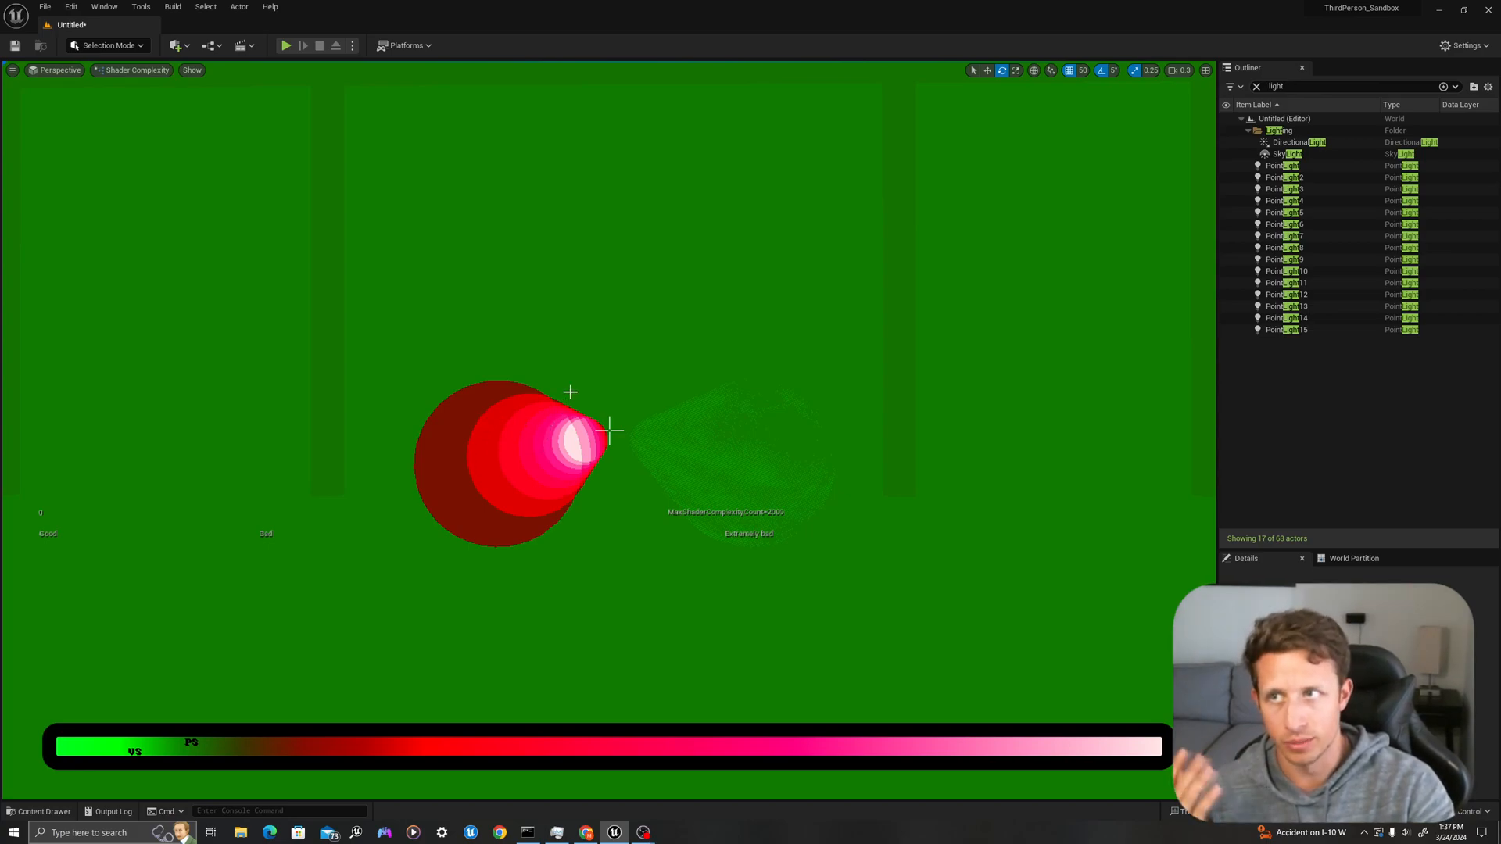
- Create a new Material asset in the Dither content folder, to be named M_Translucent
{"action": "left_click", "coordinate": [59, 70]}
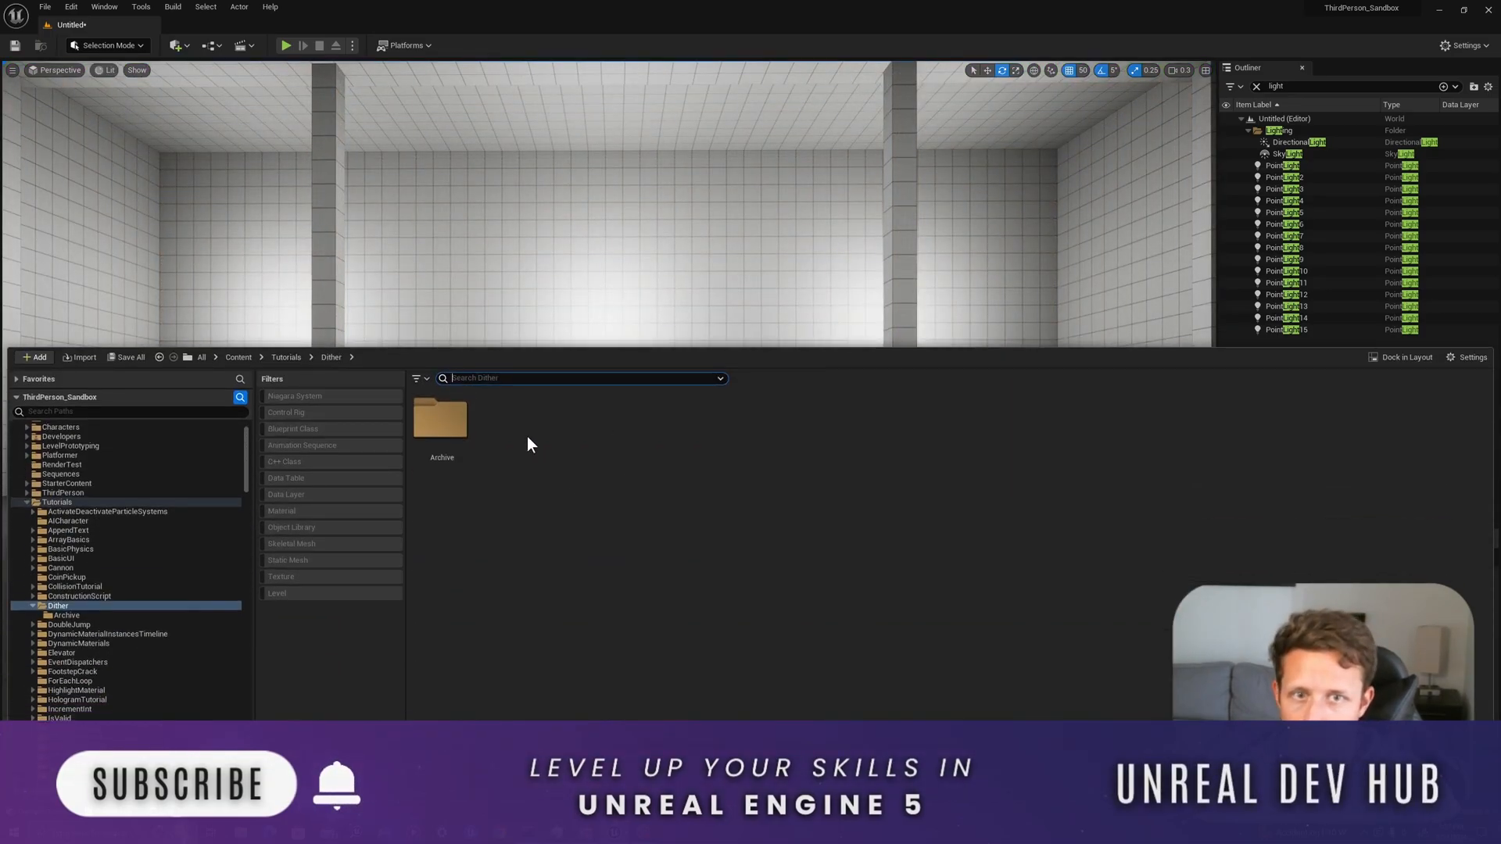
{"action": "right_click", "coordinate": [532, 446]}
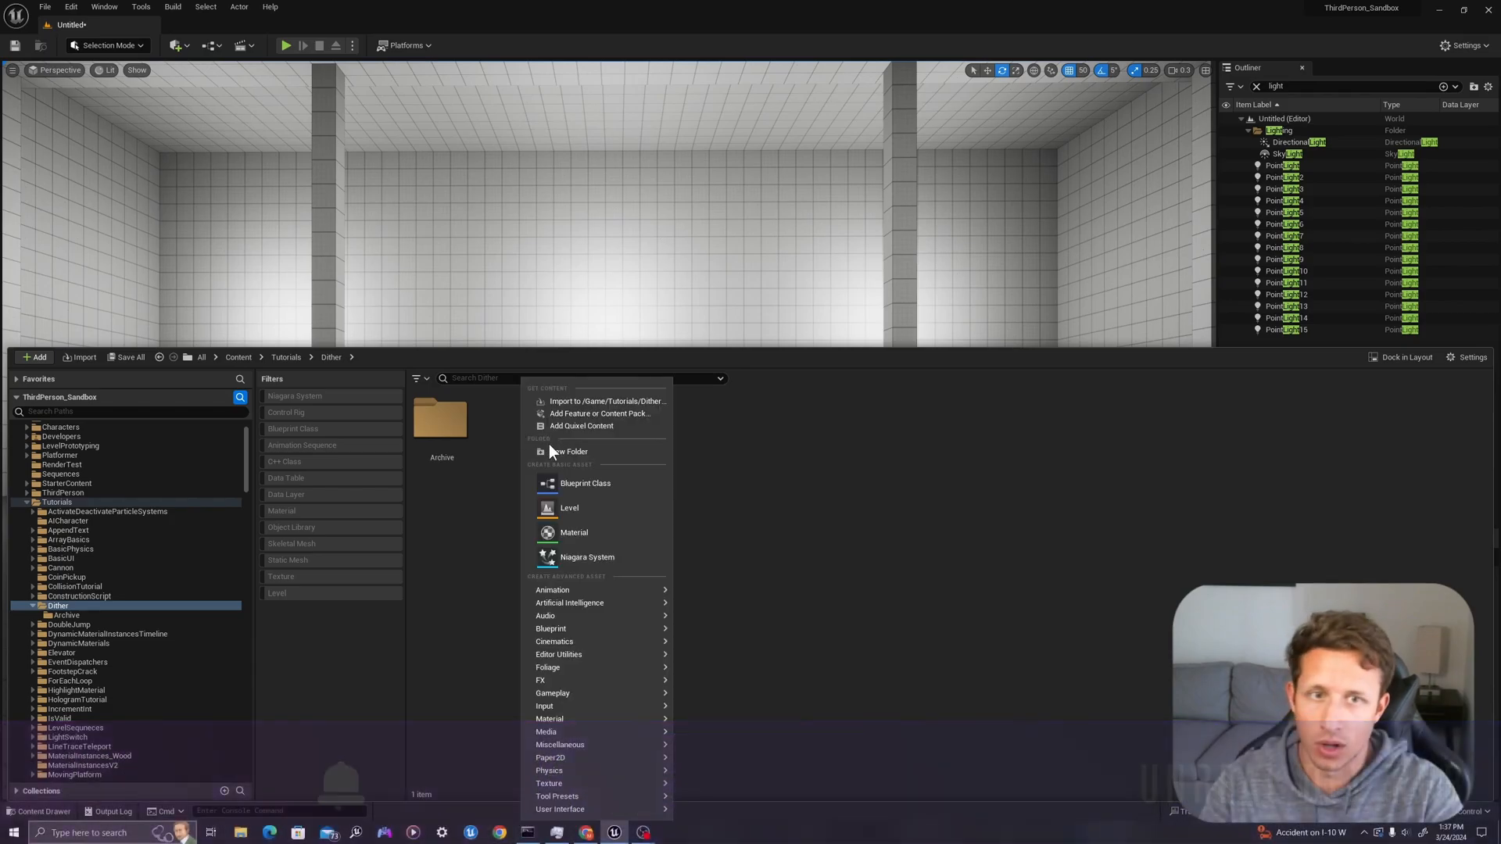
{"action": "left_click", "coordinate": [573, 532]}
{"action": "type", "text": "M_Translucent"}
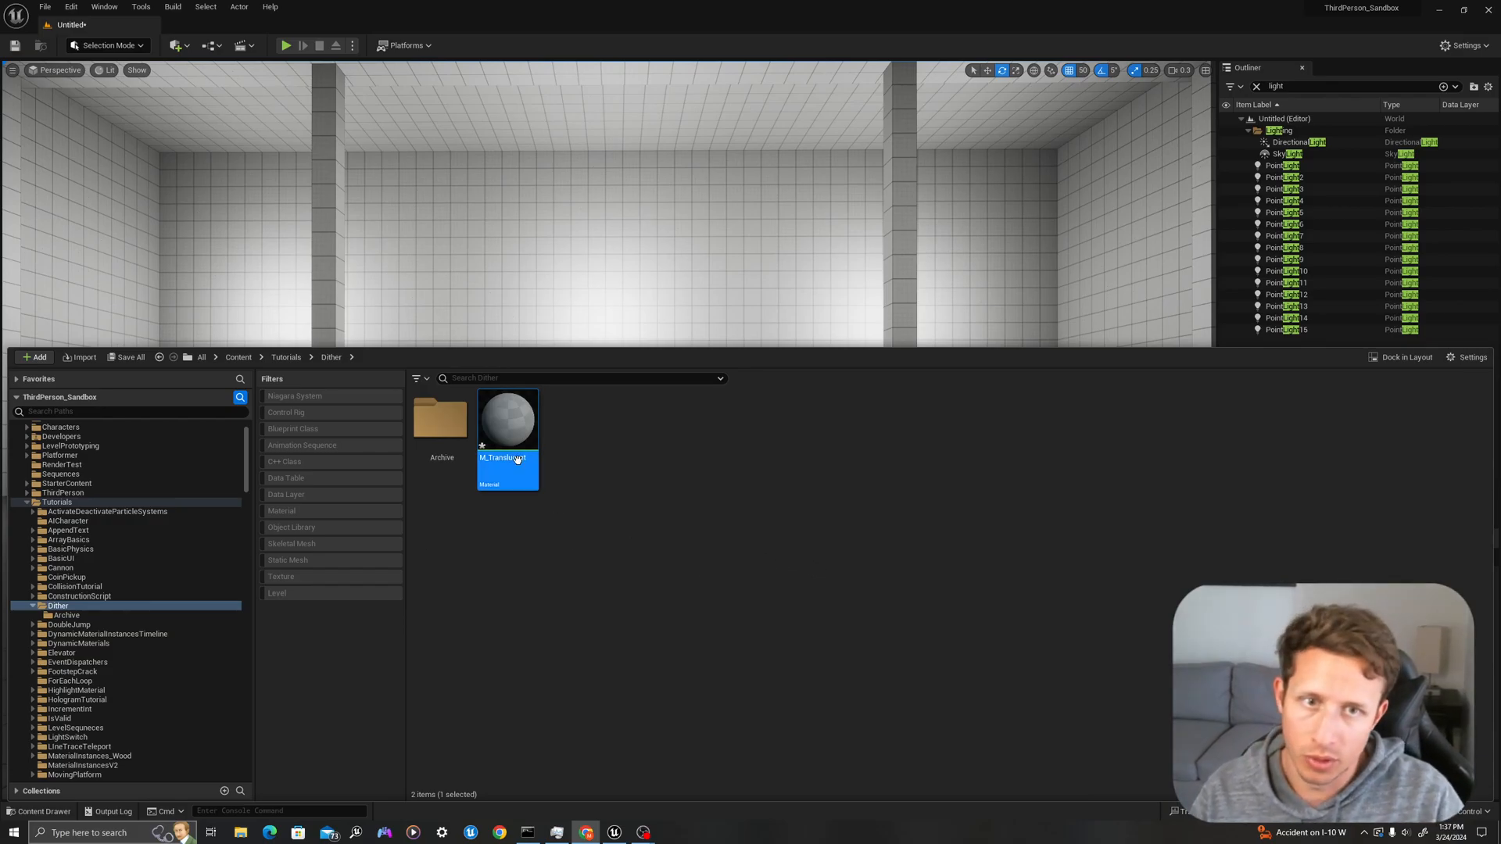
- In M_Translucent's graph, add a Constant3Vector set to red for the Base Color
{"action": "double_click", "coordinate": [506, 419]}
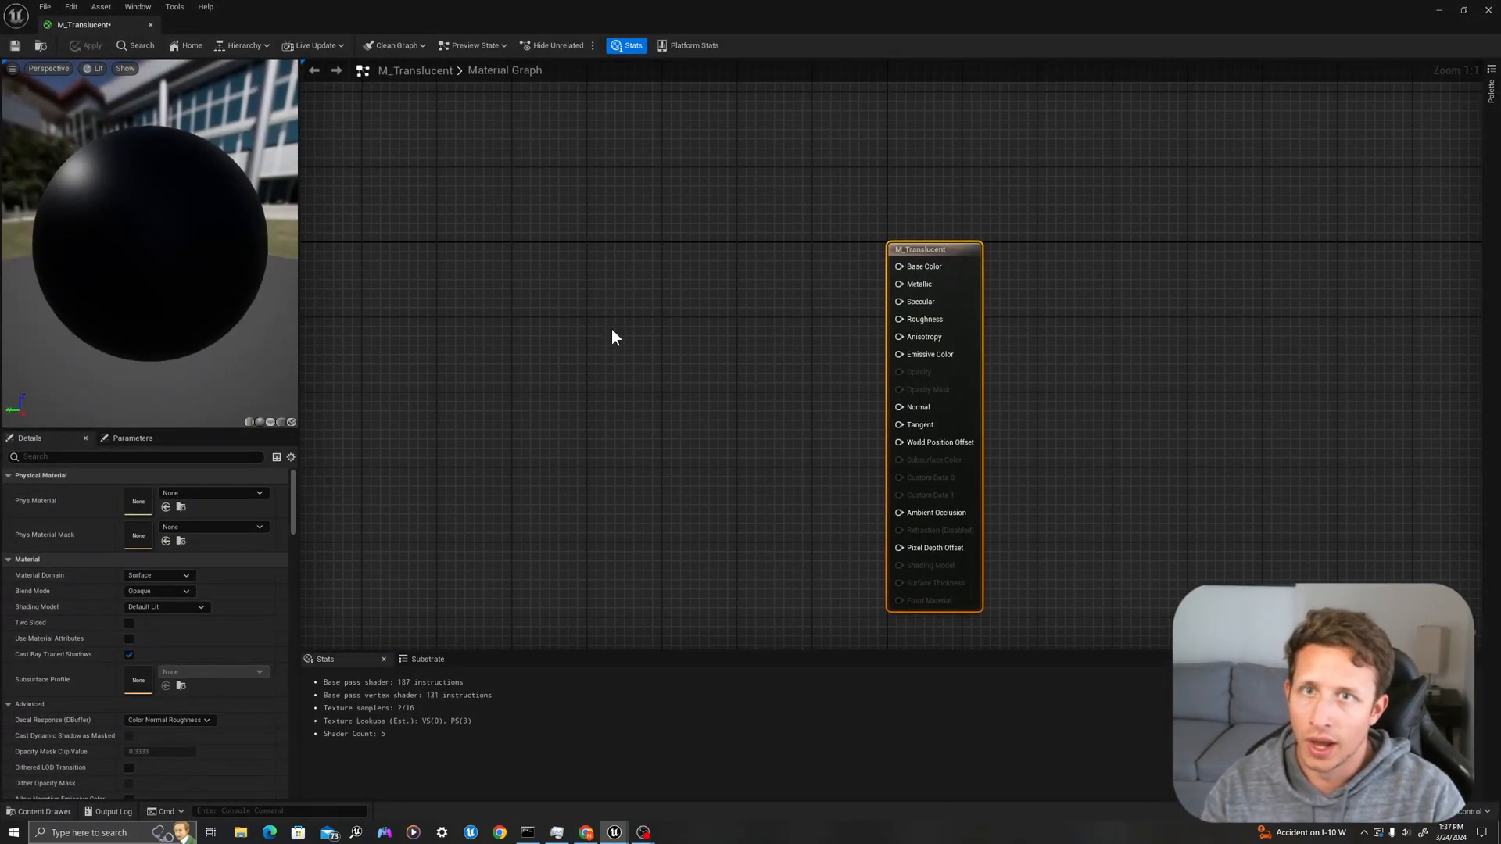
{"action": "mouse_move", "coordinate": [684, 322]}
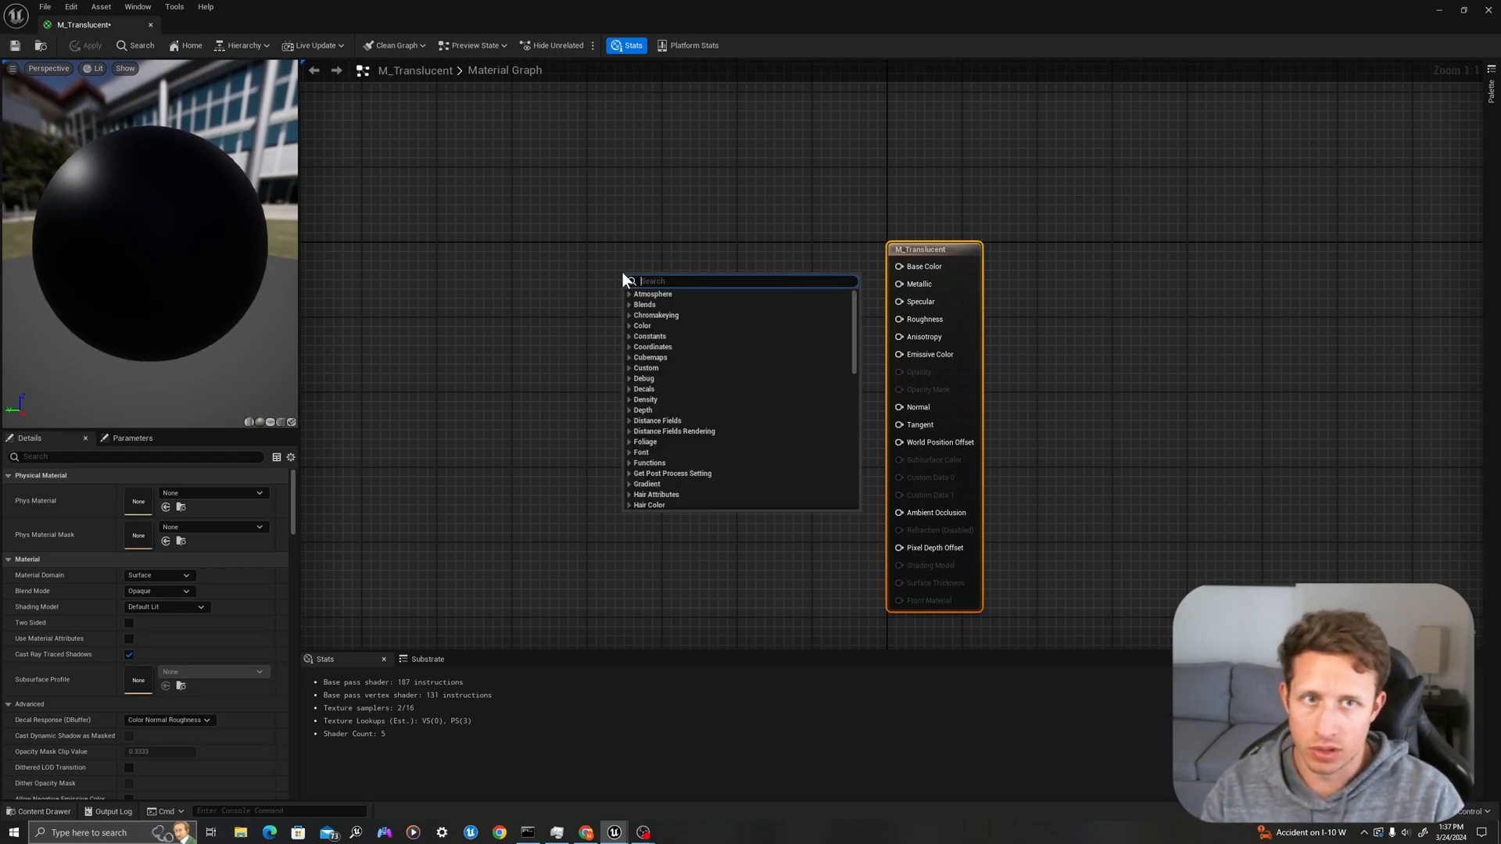
{"action": "left_click", "coordinate": [640, 308]}
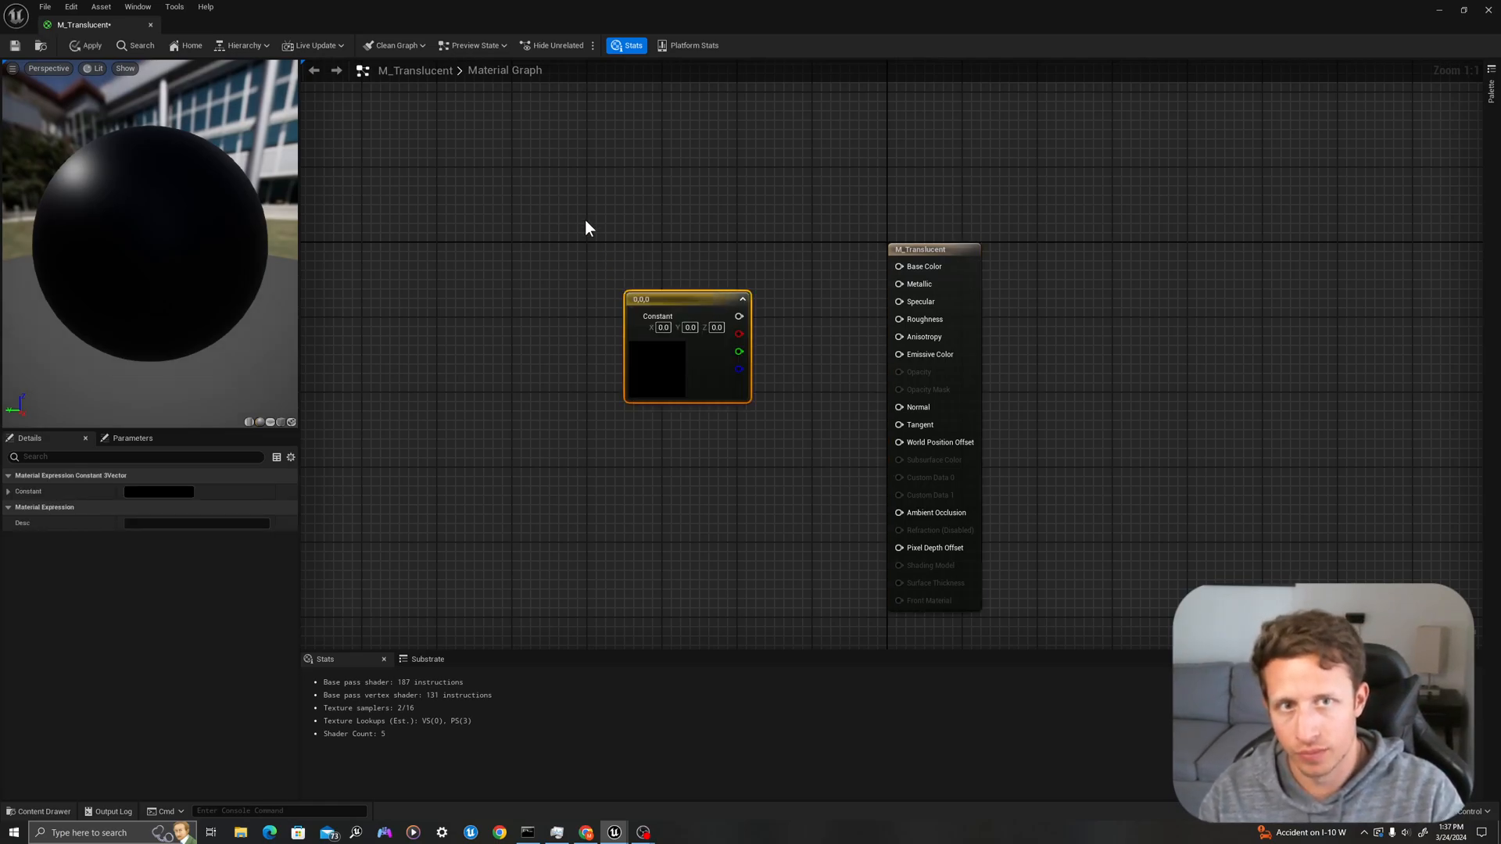
{"action": "right_click", "coordinate": [589, 228]}
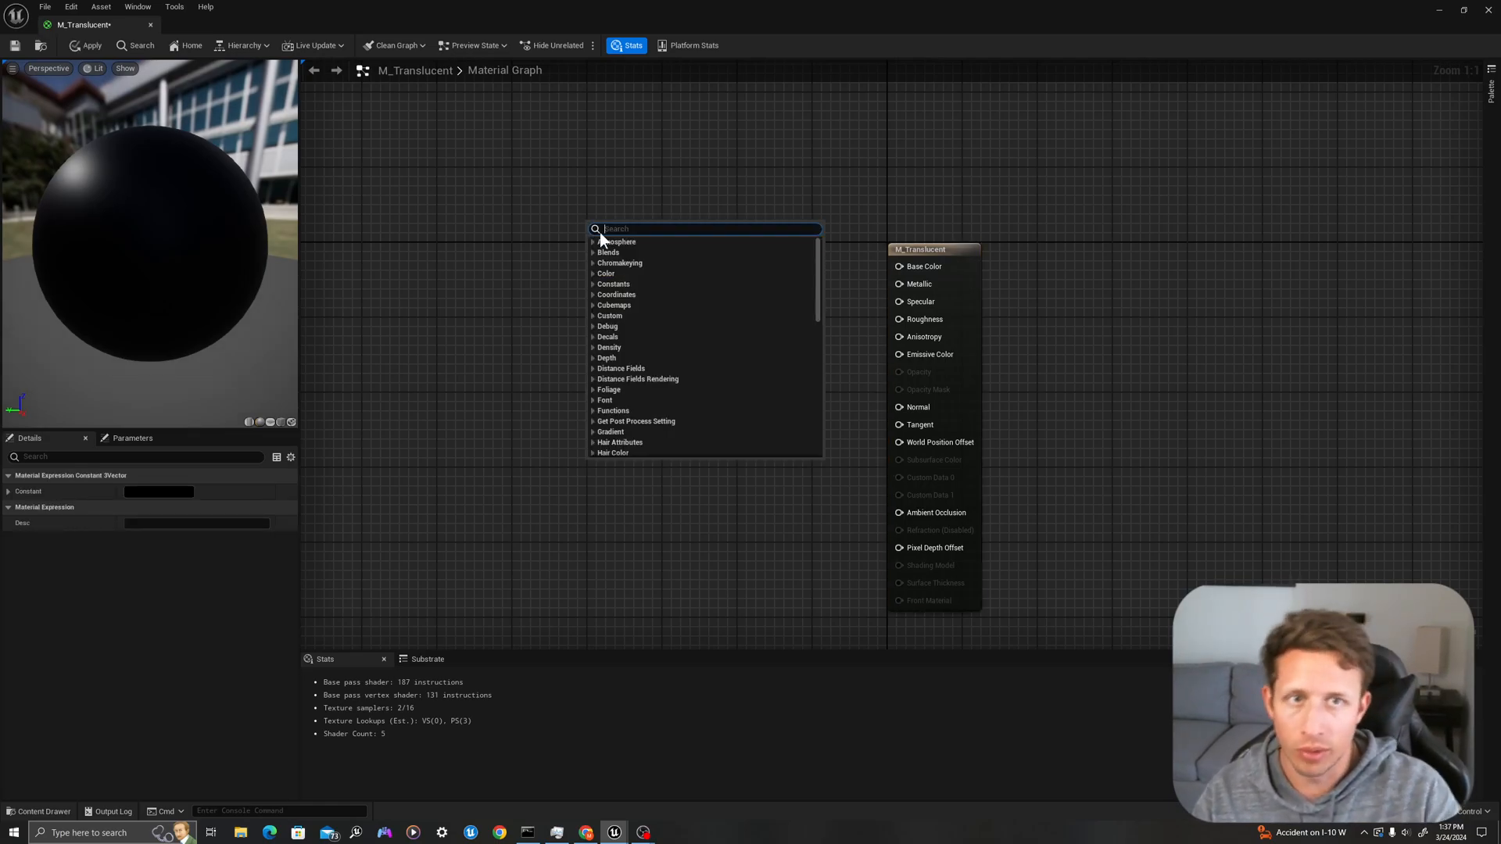
{"action": "left_click", "coordinate": [612, 285]}
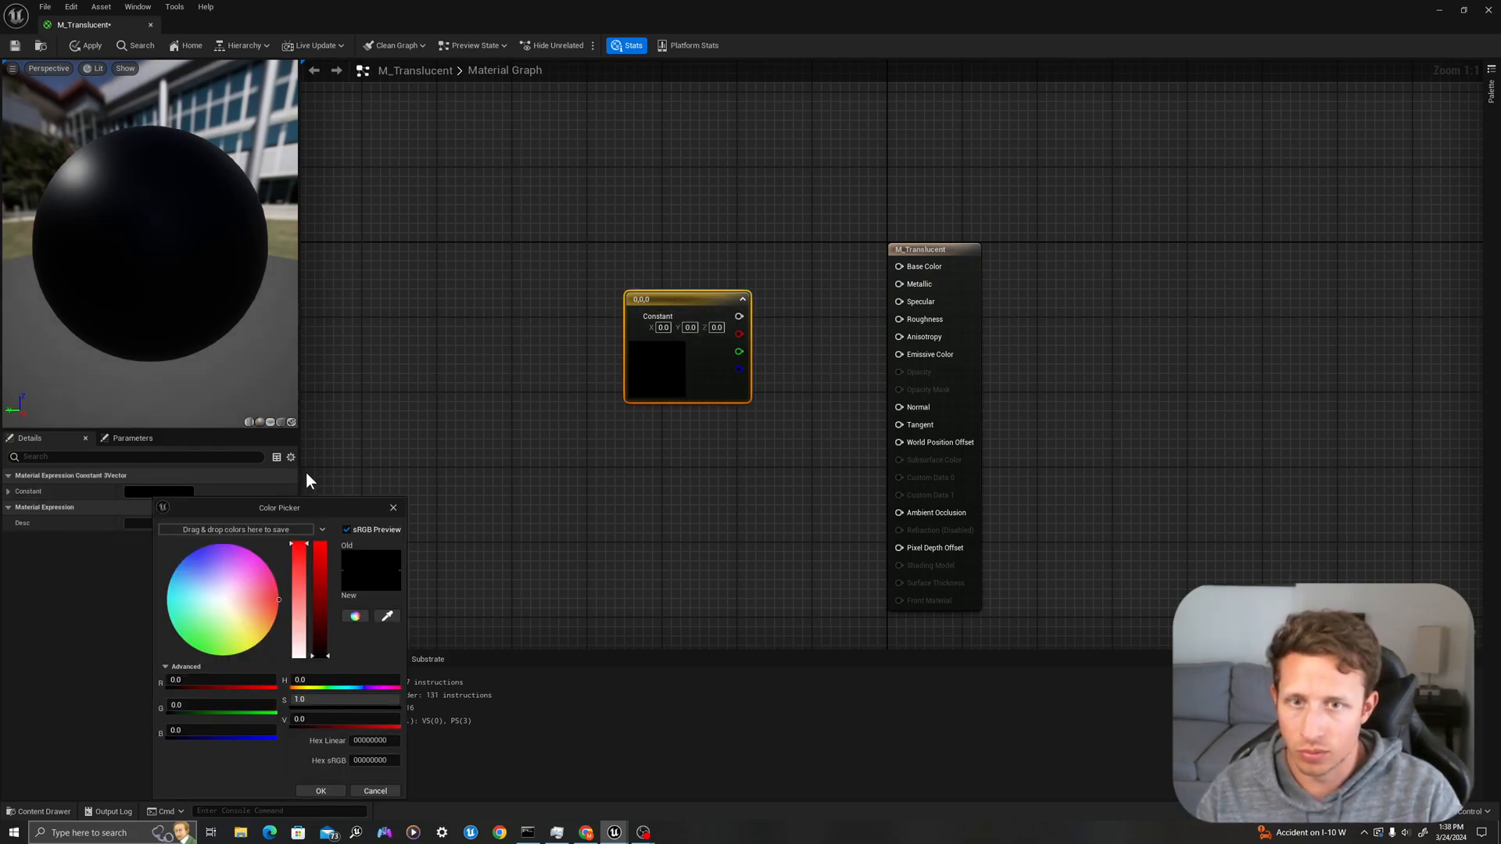
{"action": "left_click", "coordinate": [320, 791]}
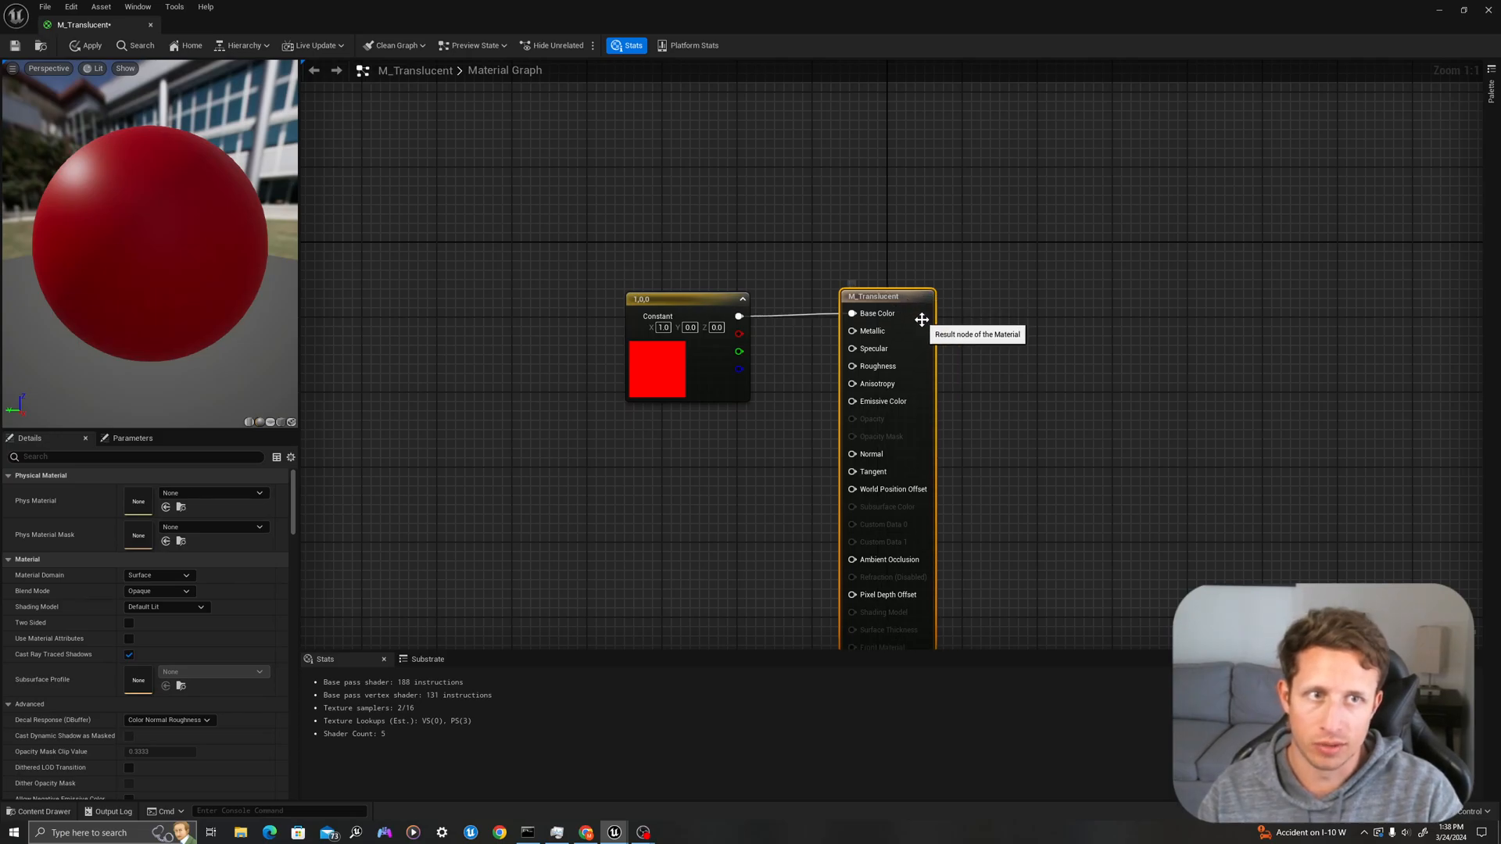
{"action": "mouse_move", "coordinate": [33, 591]}
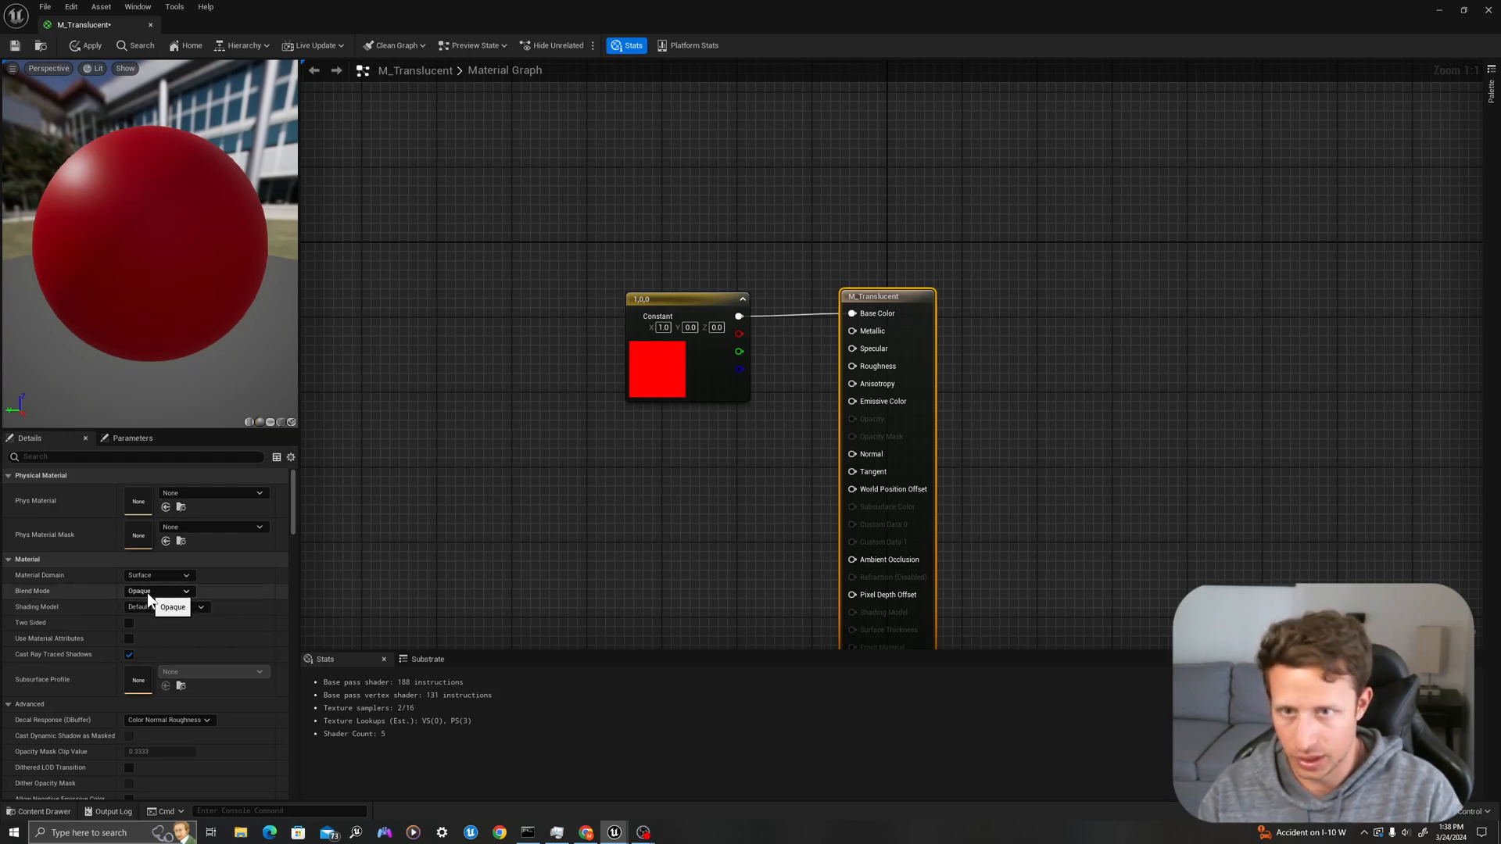
- Set Blend Mode to Translucent and preview the red material on a sphere mesh
{"action": "left_click", "coordinate": [160, 591]}
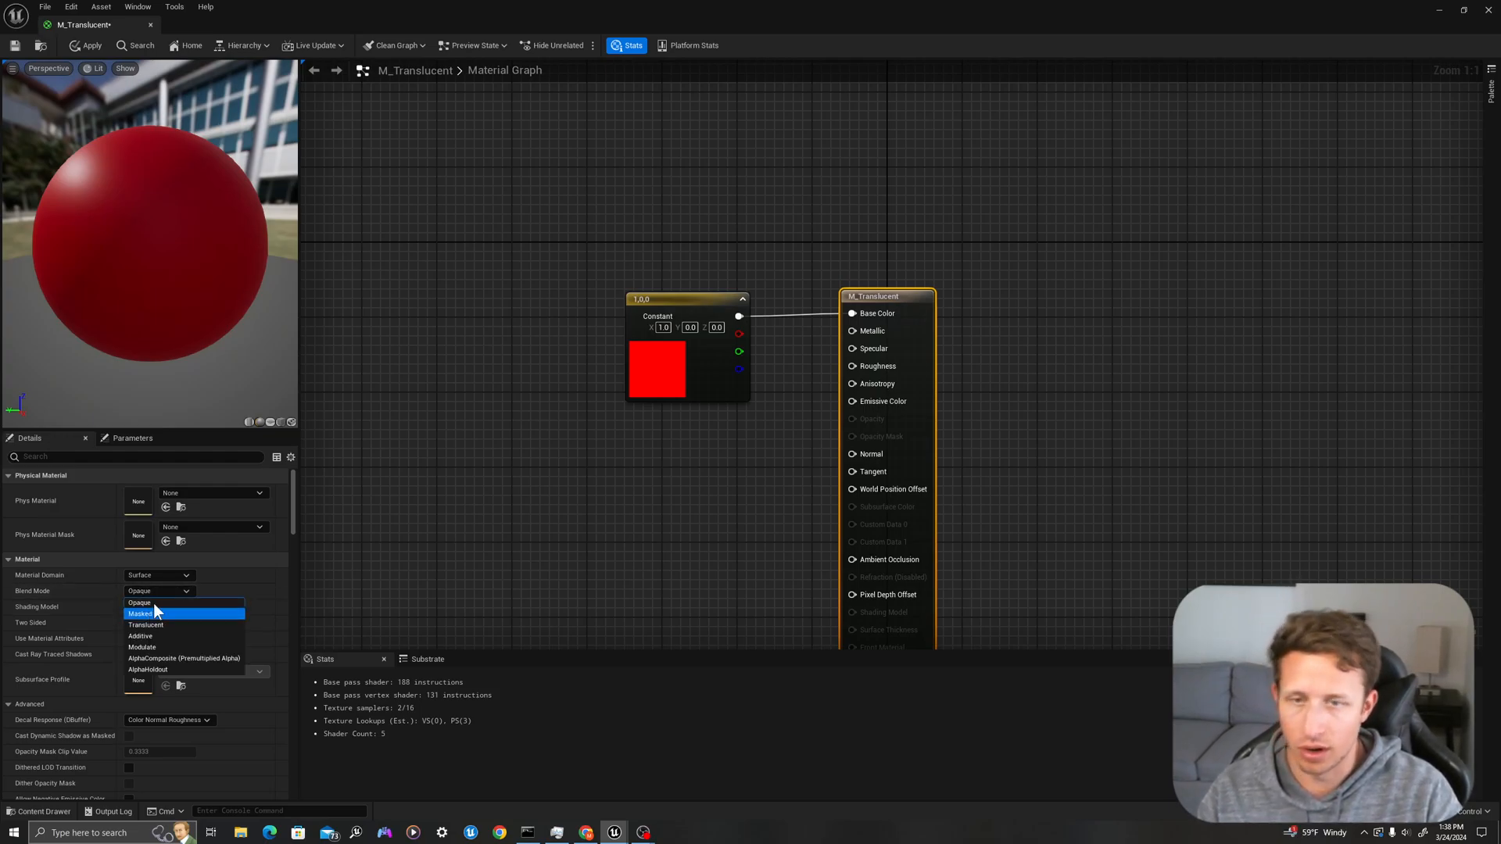
{"action": "mouse_move", "coordinate": [140, 604]}
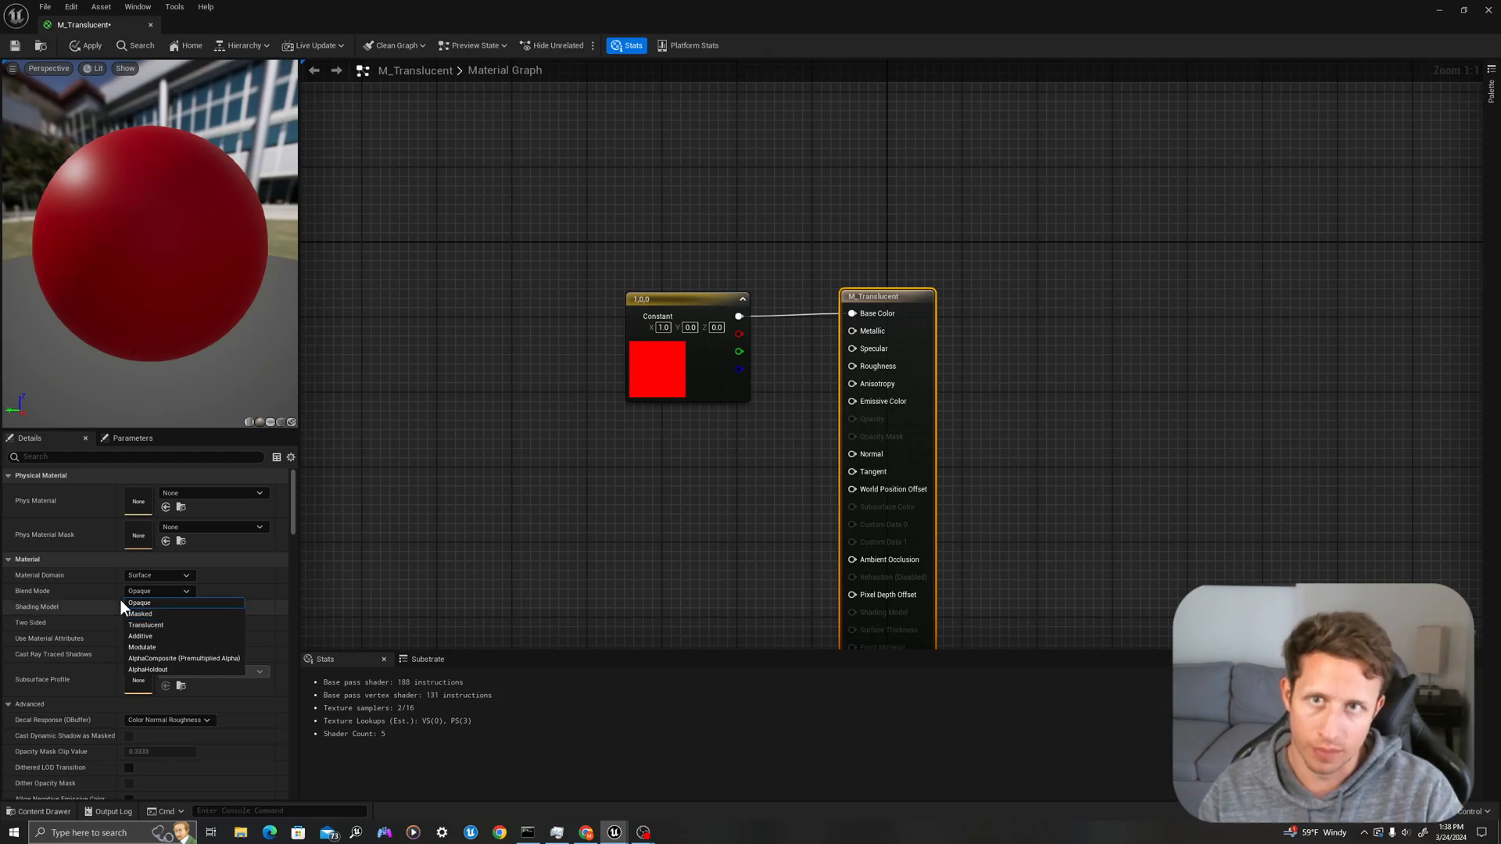
{"action": "mouse_move", "coordinate": [172, 163]}
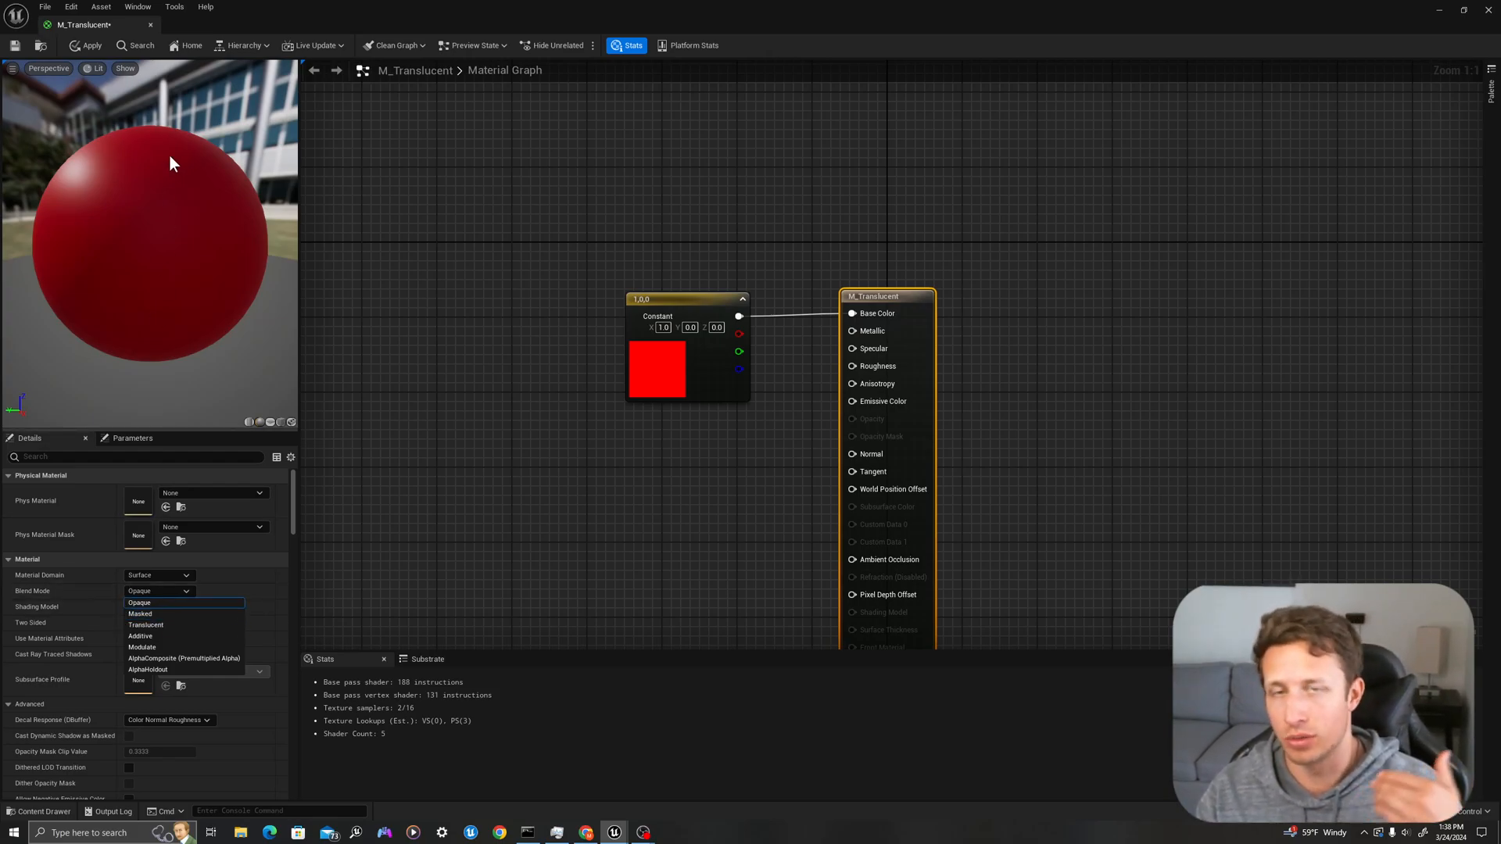
{"action": "mouse_move", "coordinate": [169, 609]}
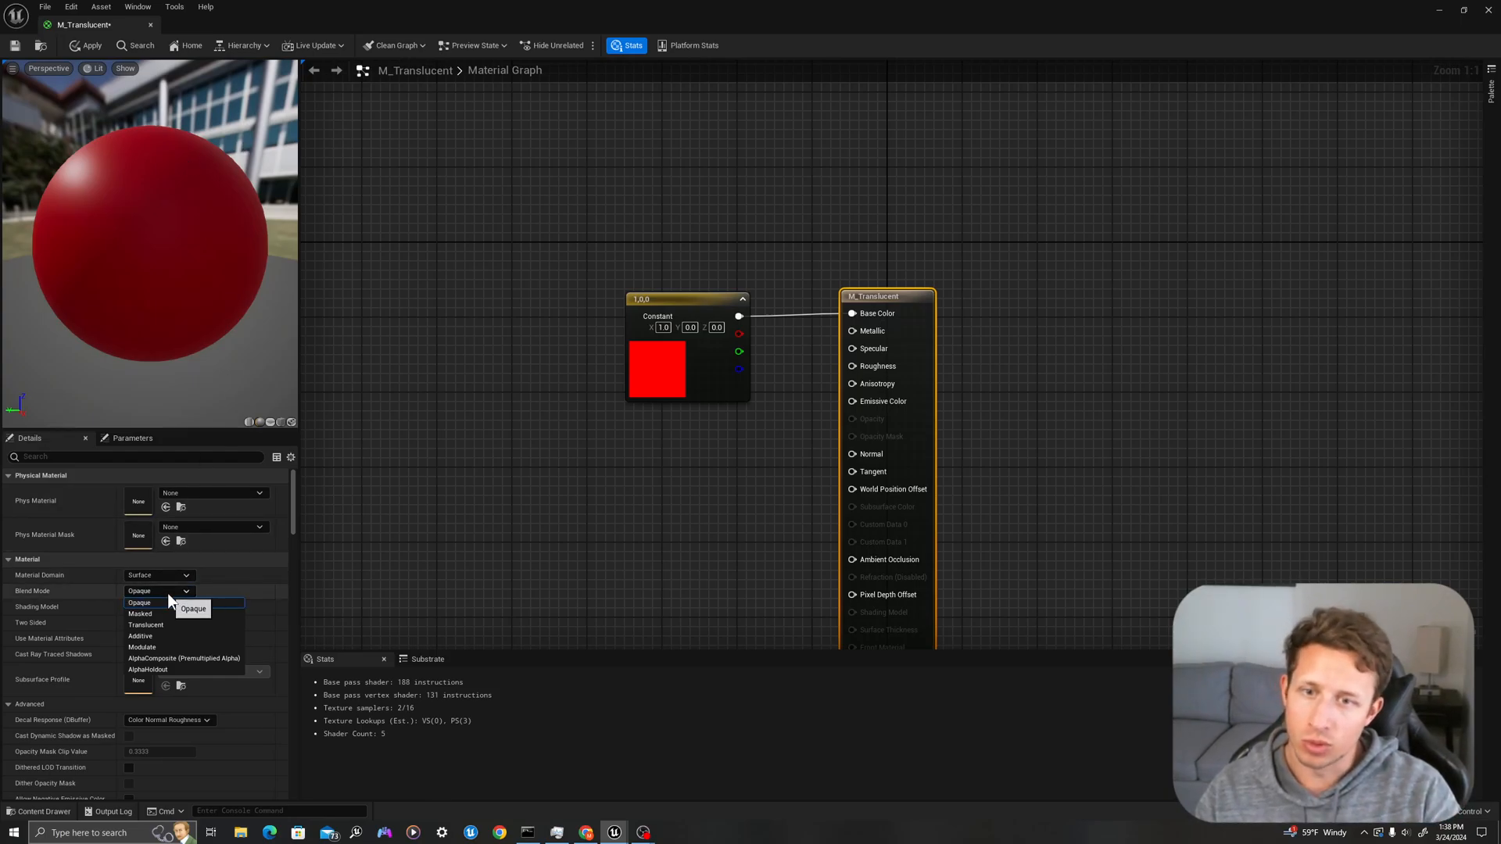
{"action": "mouse_move", "coordinate": [145, 625]}
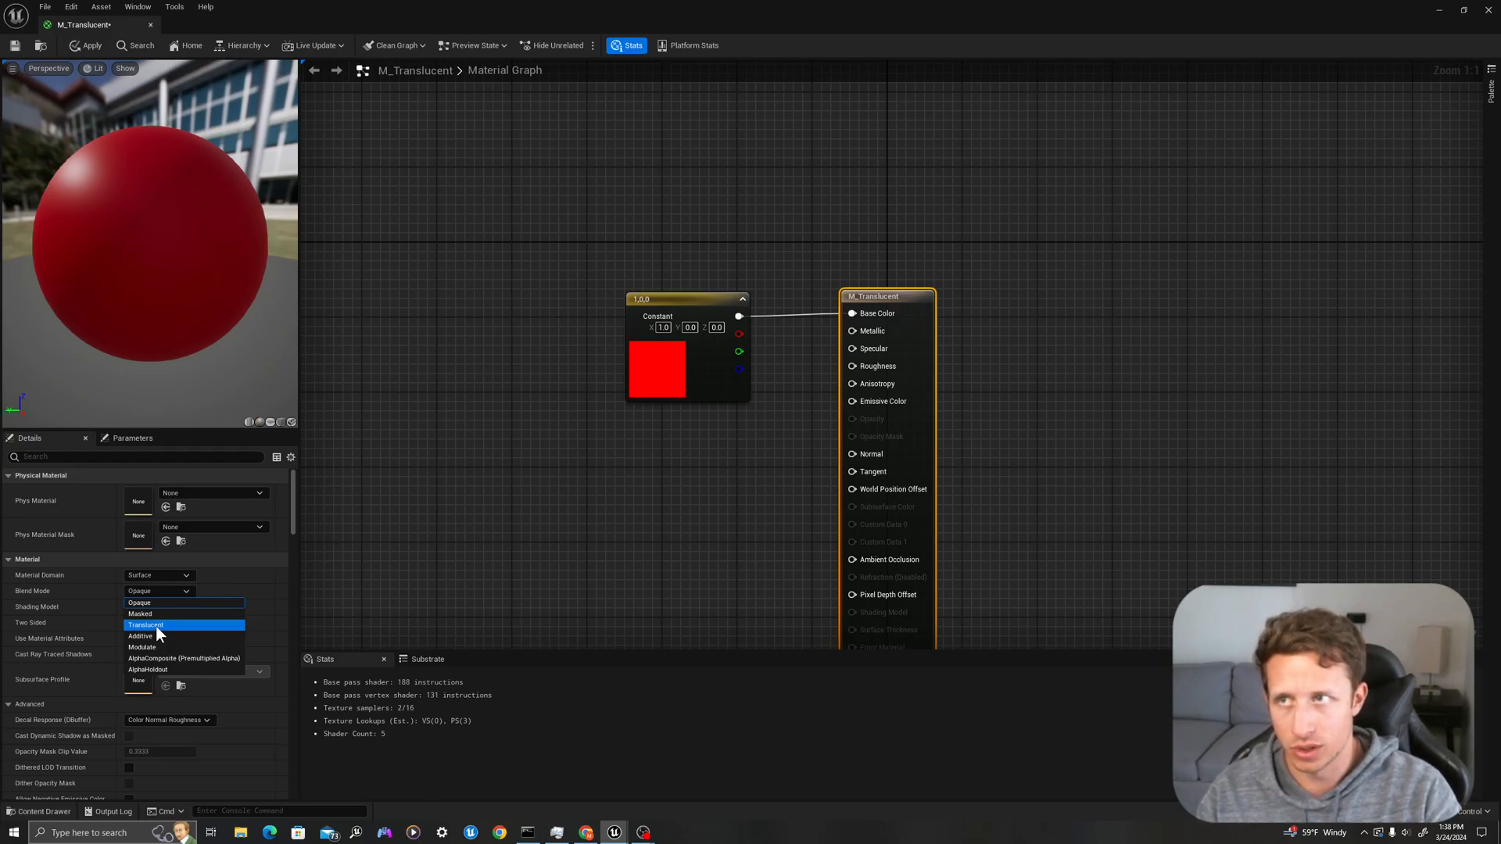
{"action": "left_click", "coordinate": [146, 624]}
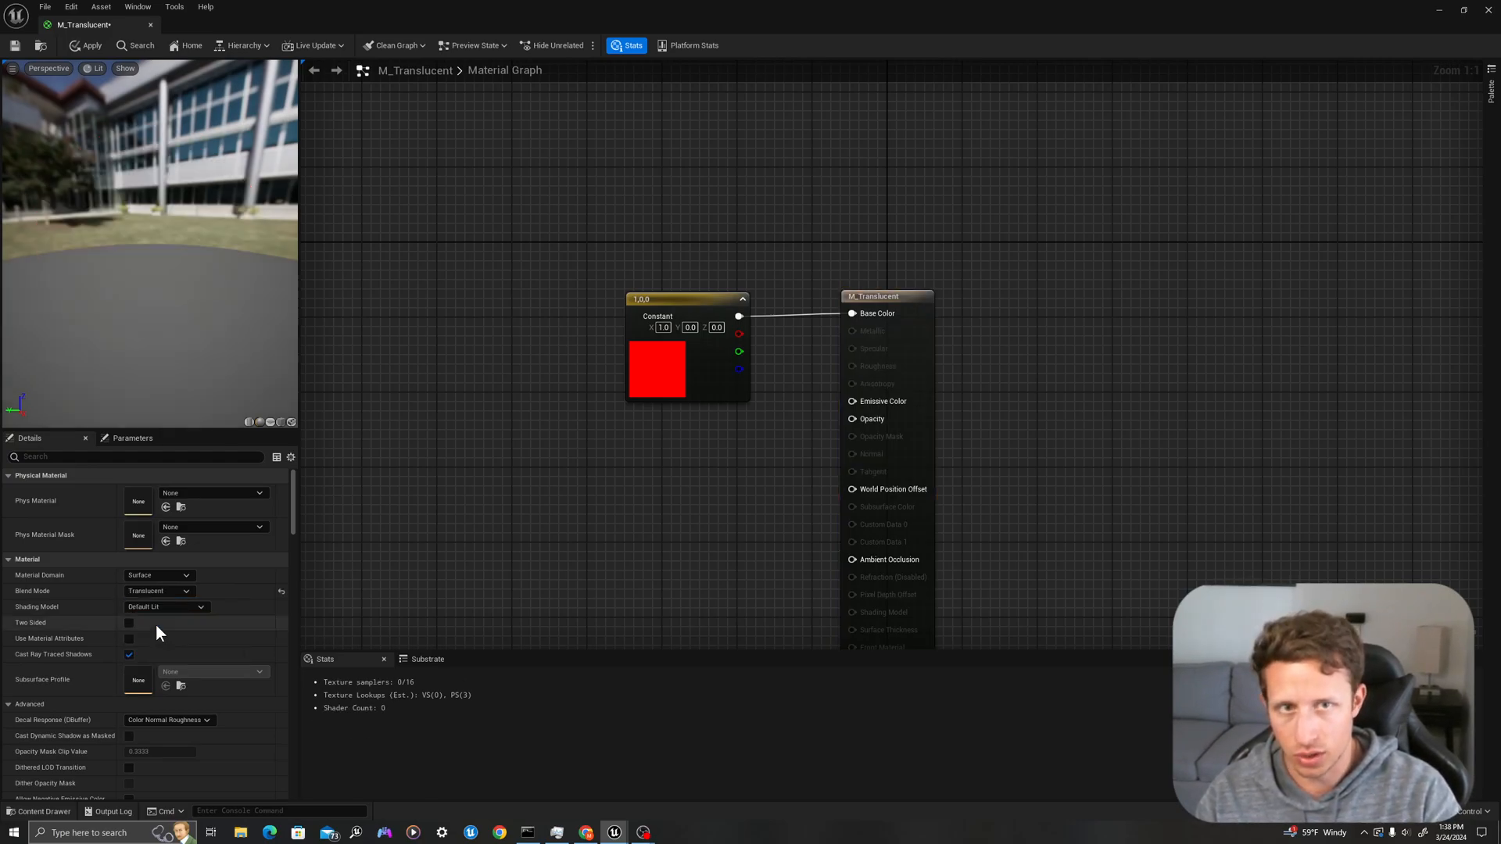
{"action": "left_click", "coordinate": [87, 45]}
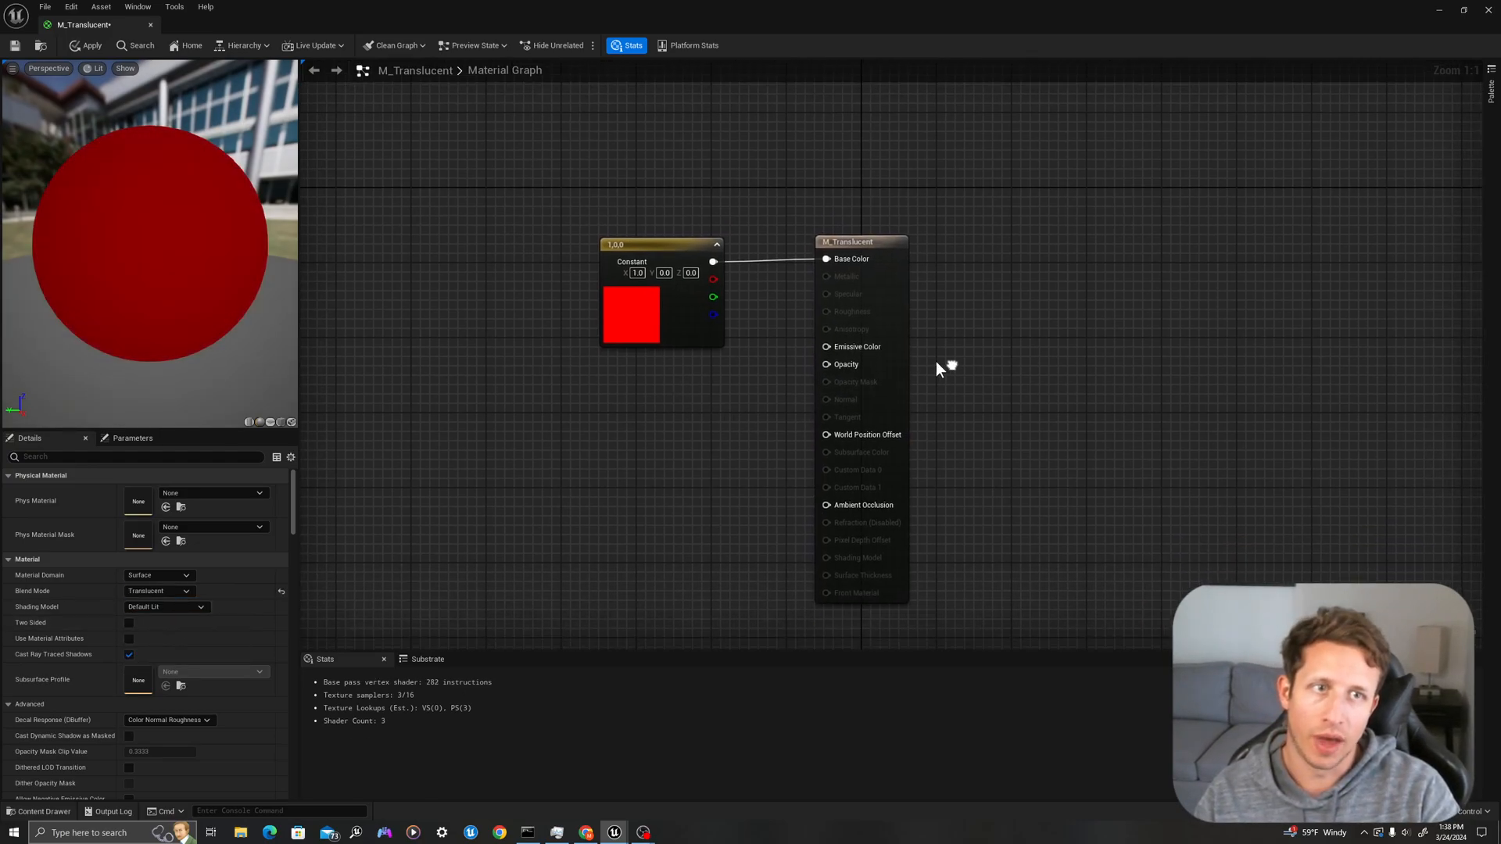
{"action": "mouse_move", "coordinate": [871, 360]}
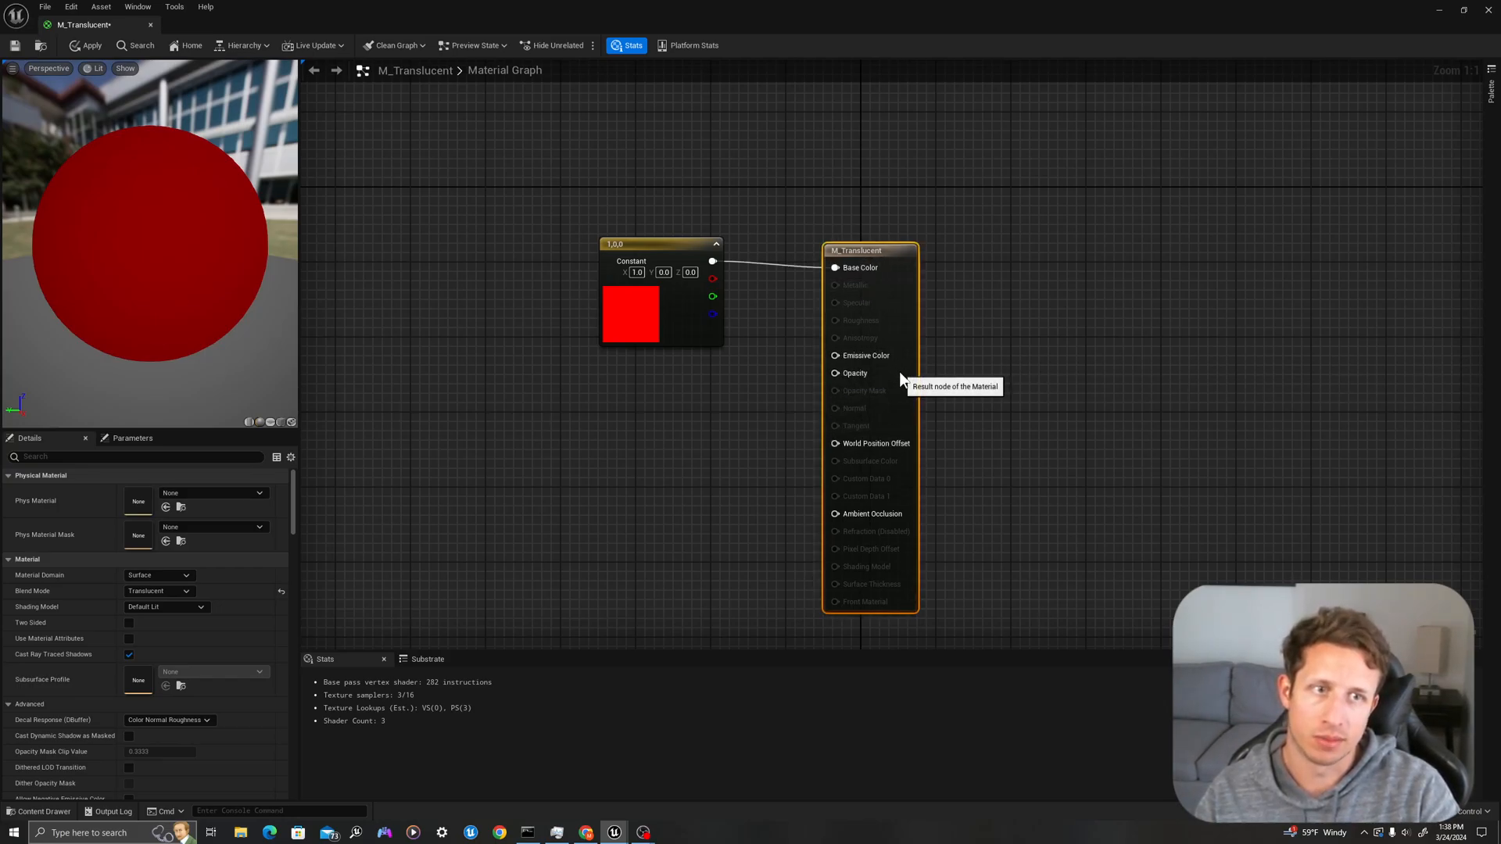
- Add a Texture Sample using T_Noise01 and connect its RGB to Opacity
{"action": "right_click", "coordinate": [599, 402]}
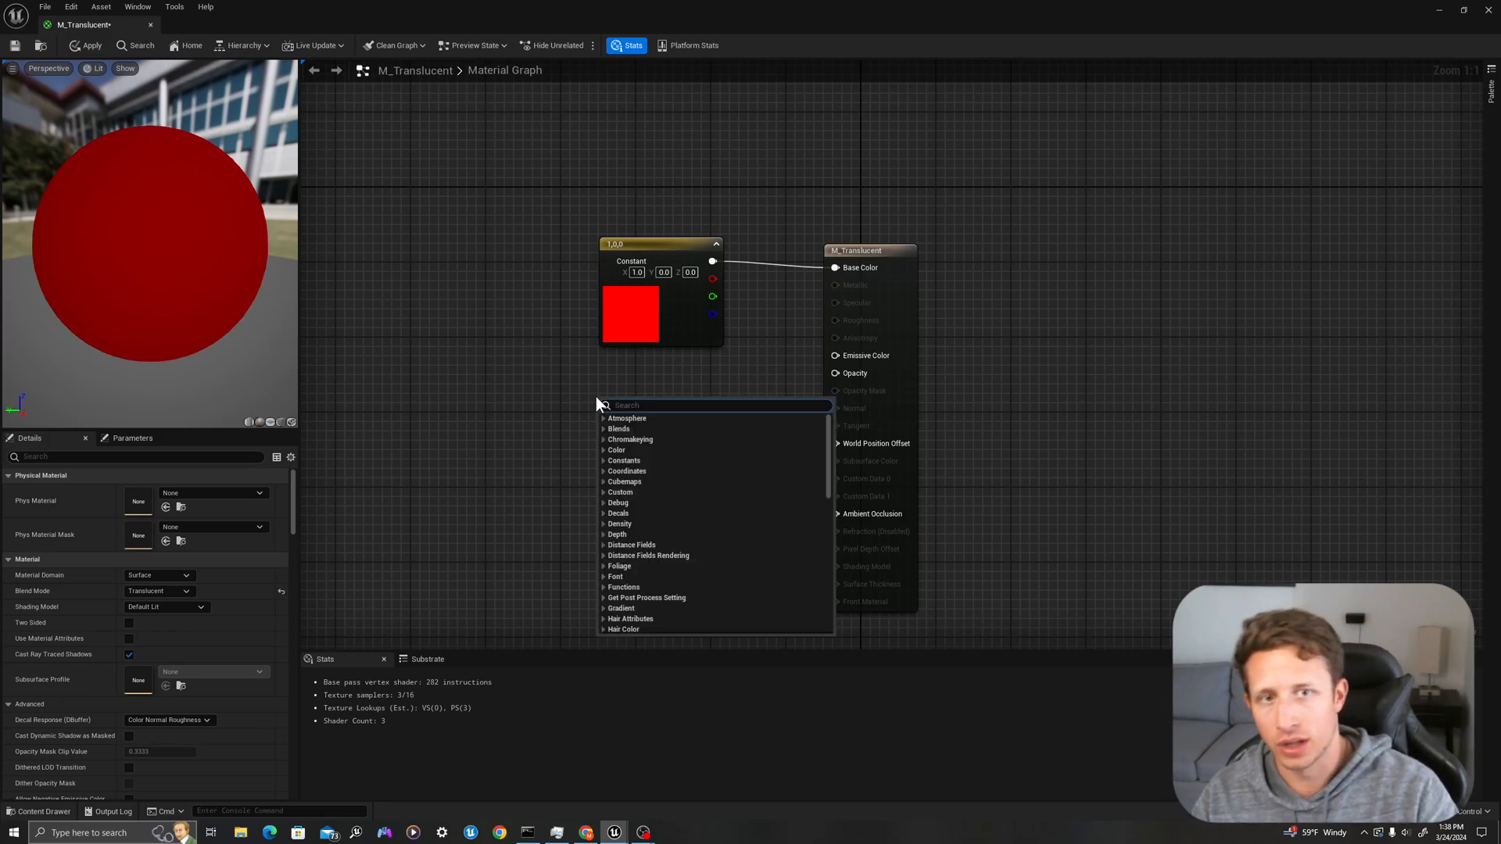
{"action": "type", "text": "texture"}
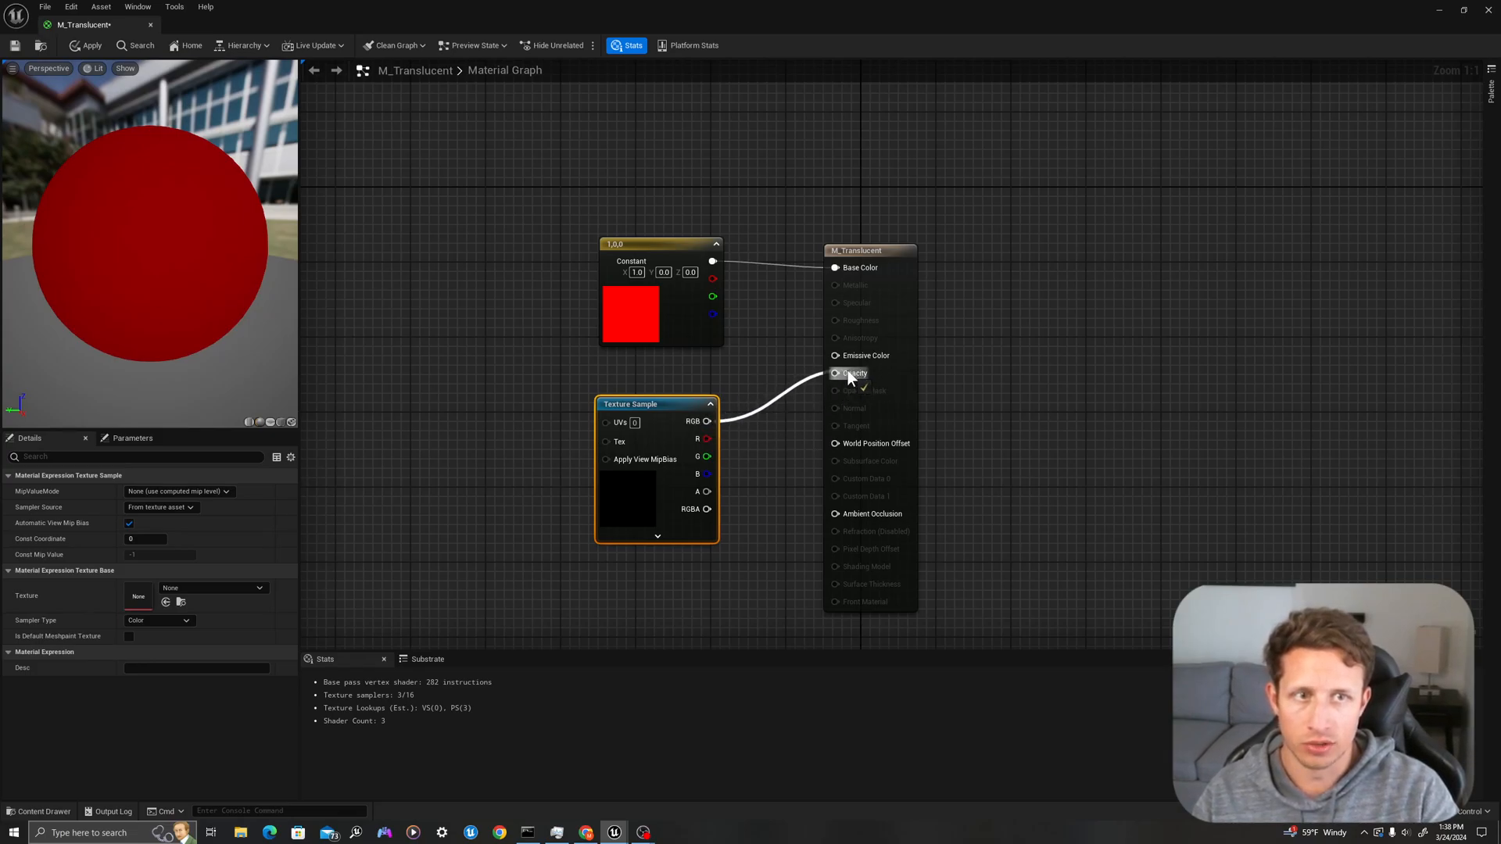
{"action": "left_click", "coordinate": [834, 372]}
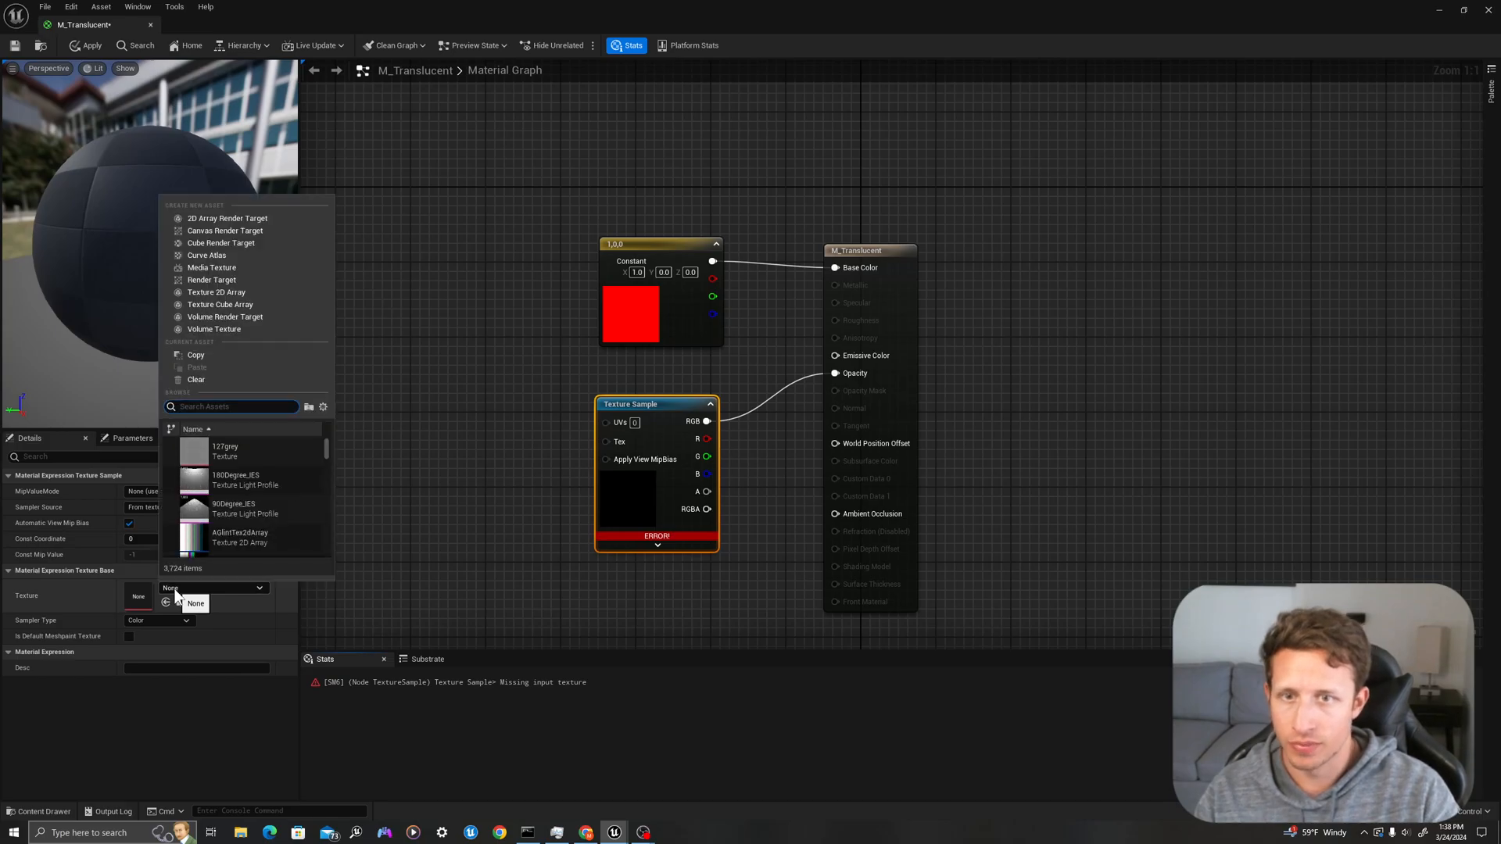
{"action": "type", "text": "noise"}
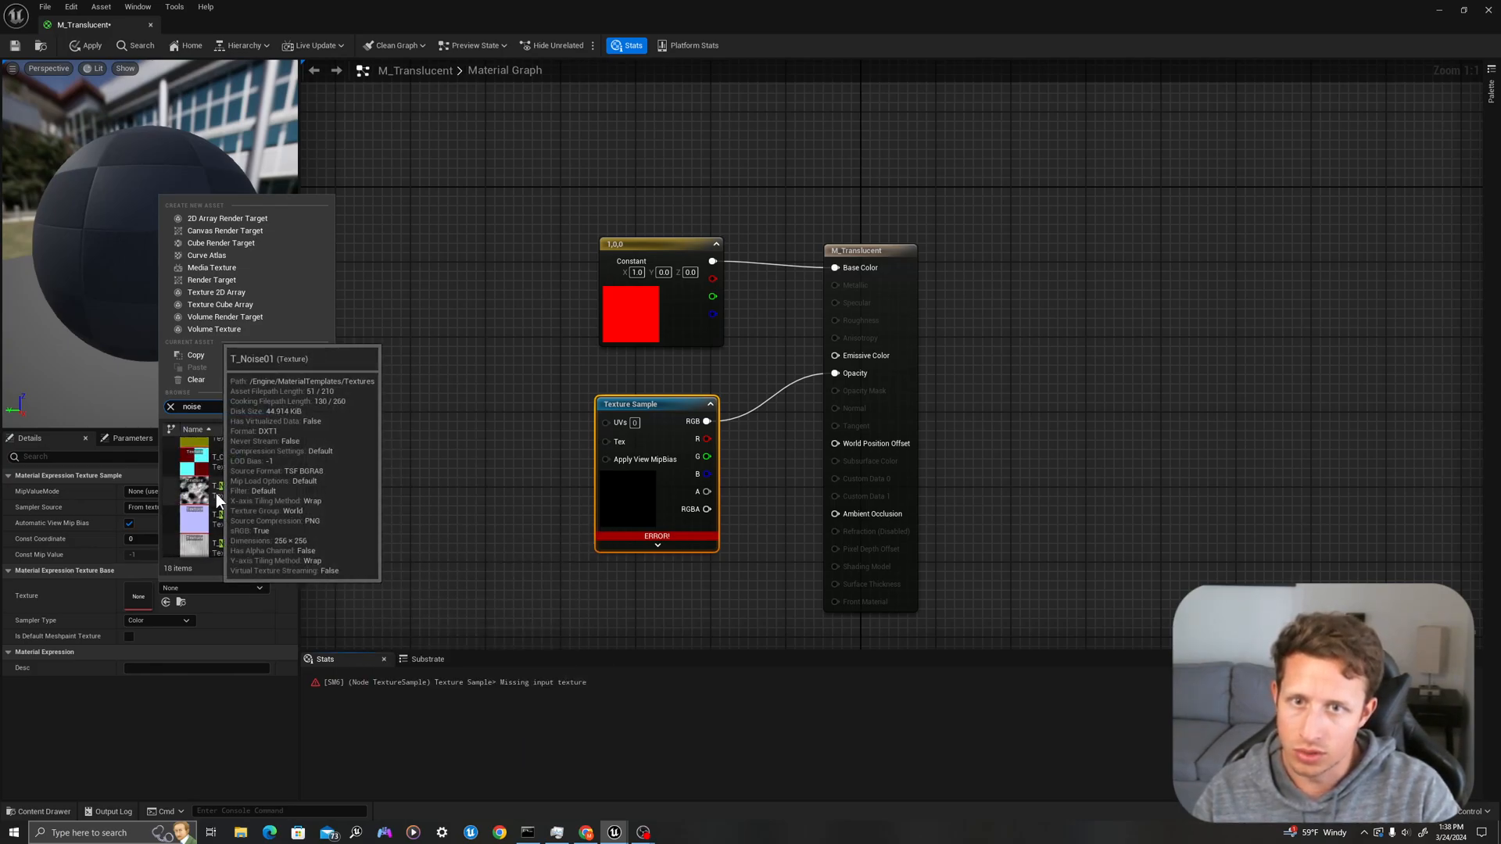
{"action": "left_click", "coordinate": [194, 514]}
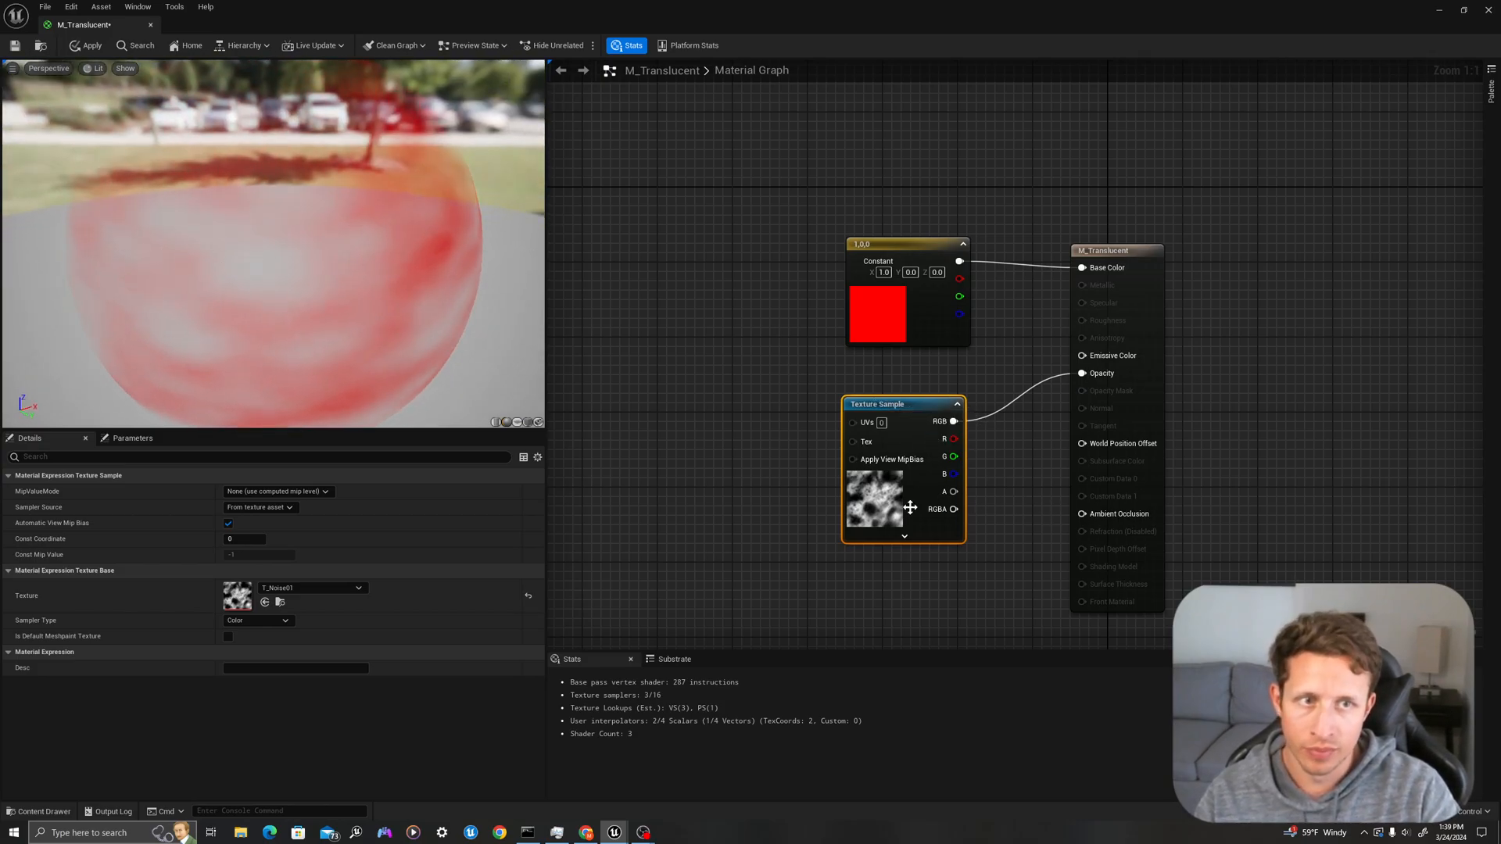
{"action": "mouse_move", "coordinate": [912, 506]}
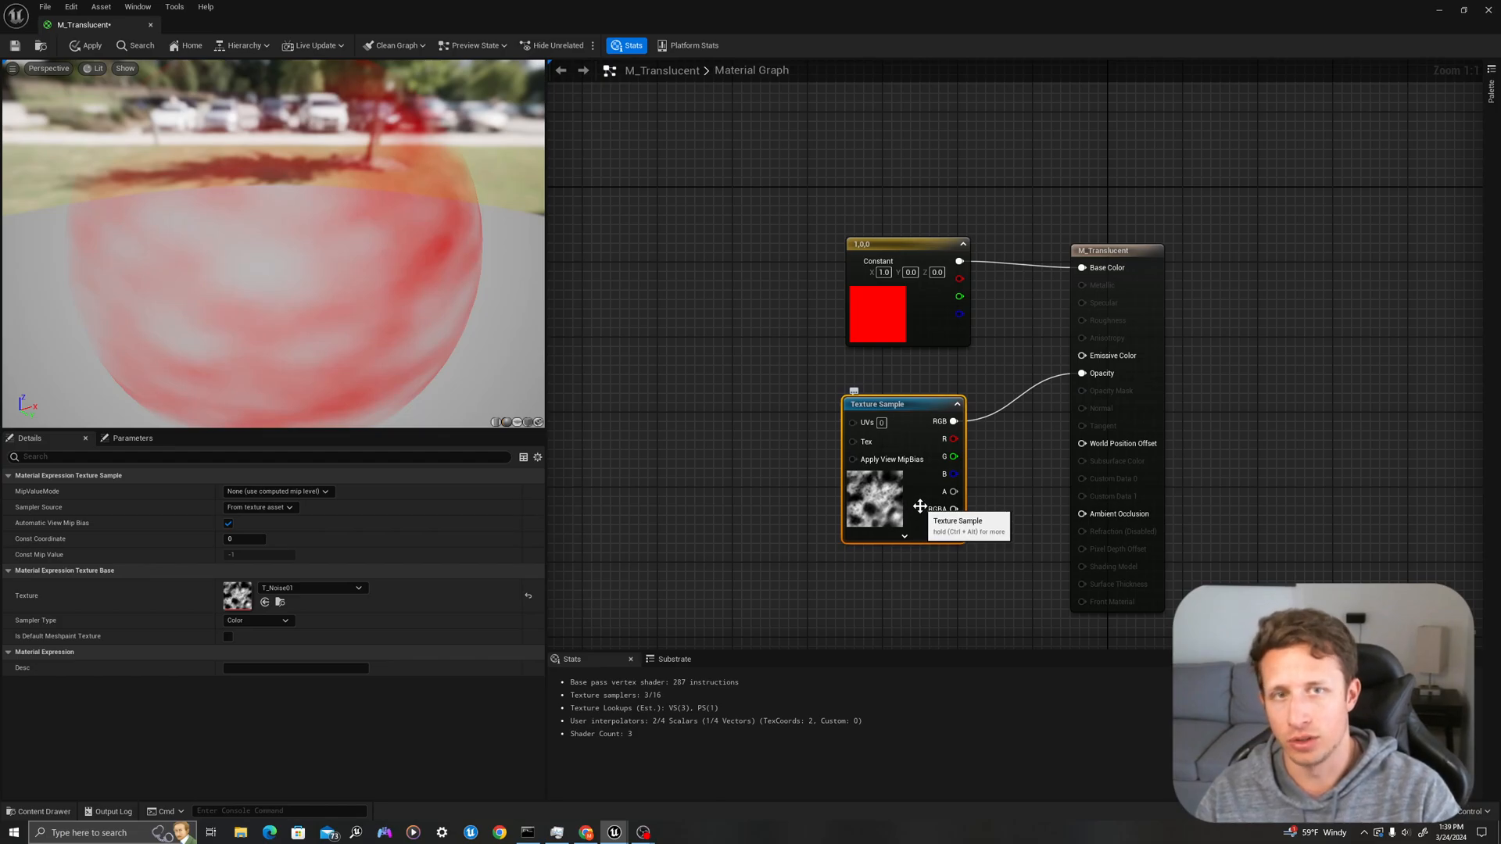
{"action": "mouse_move", "coordinate": [236, 595]}
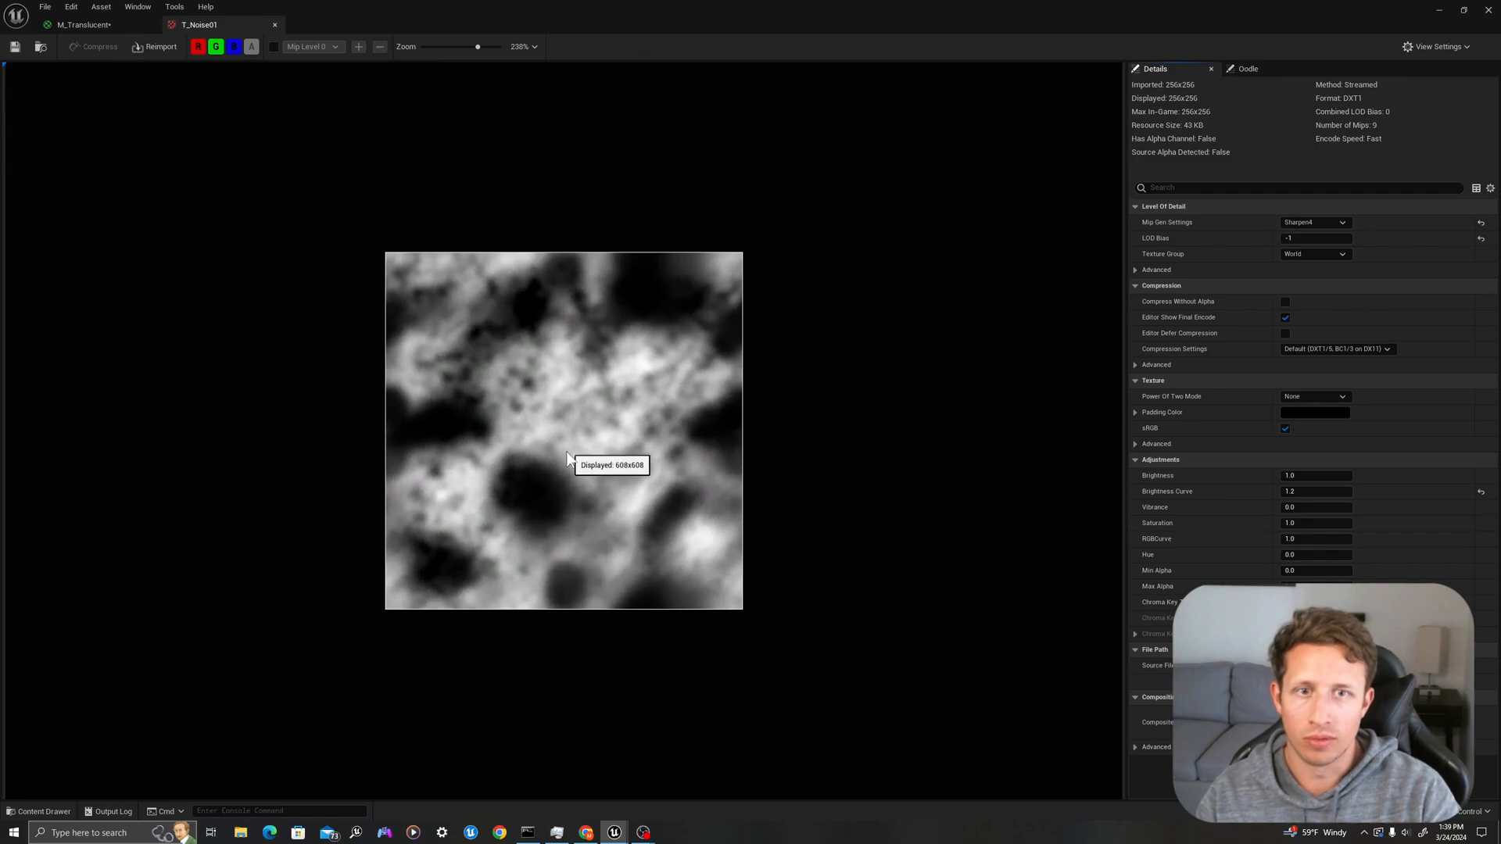
{"action": "scroll", "scroll_direction": "up", "scroll_amount": 3}
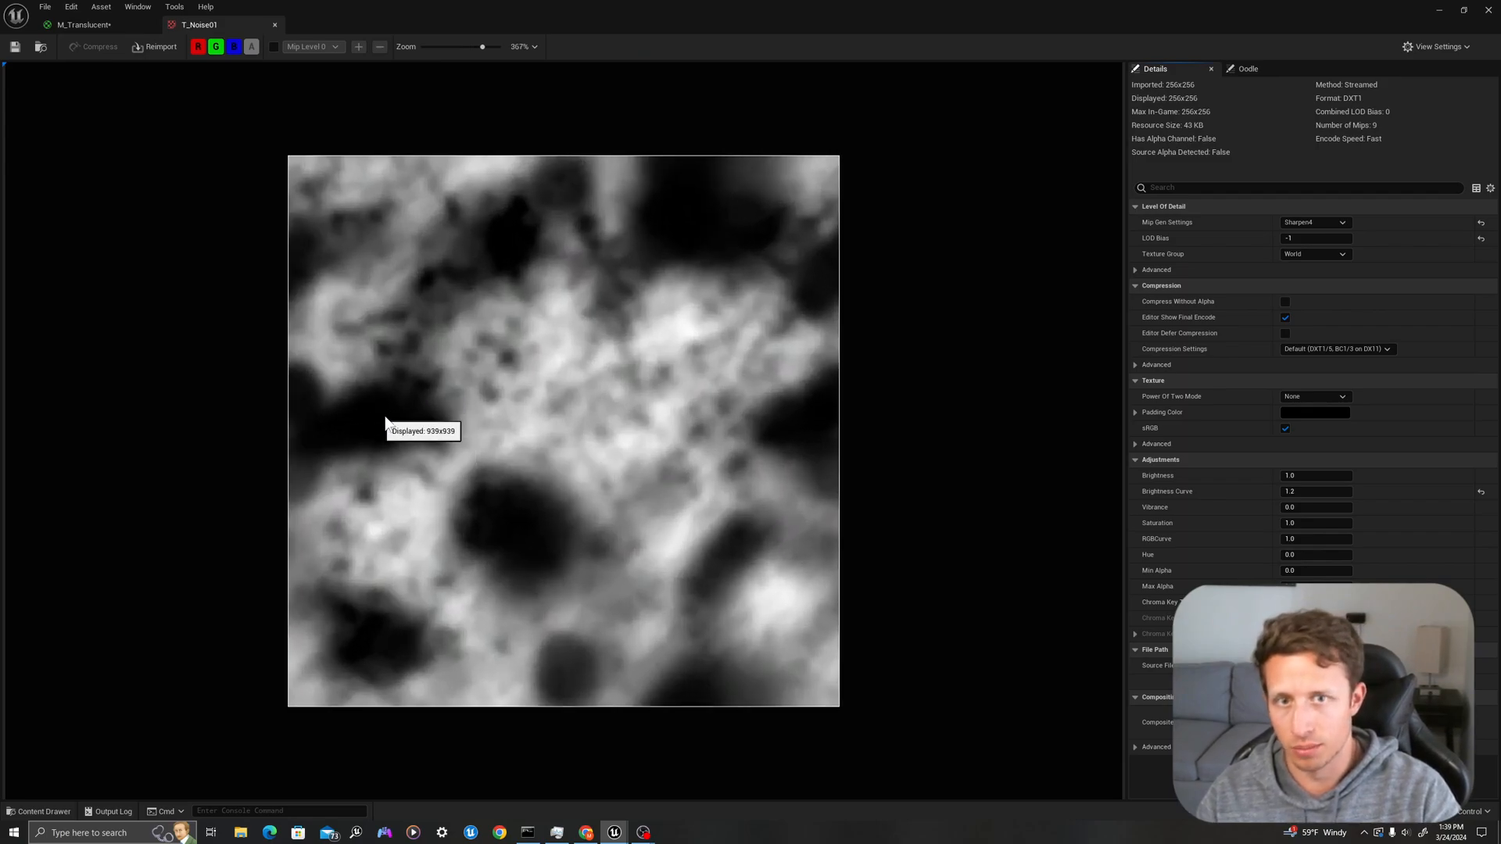
{"action": "mouse_move", "coordinate": [375, 427]}
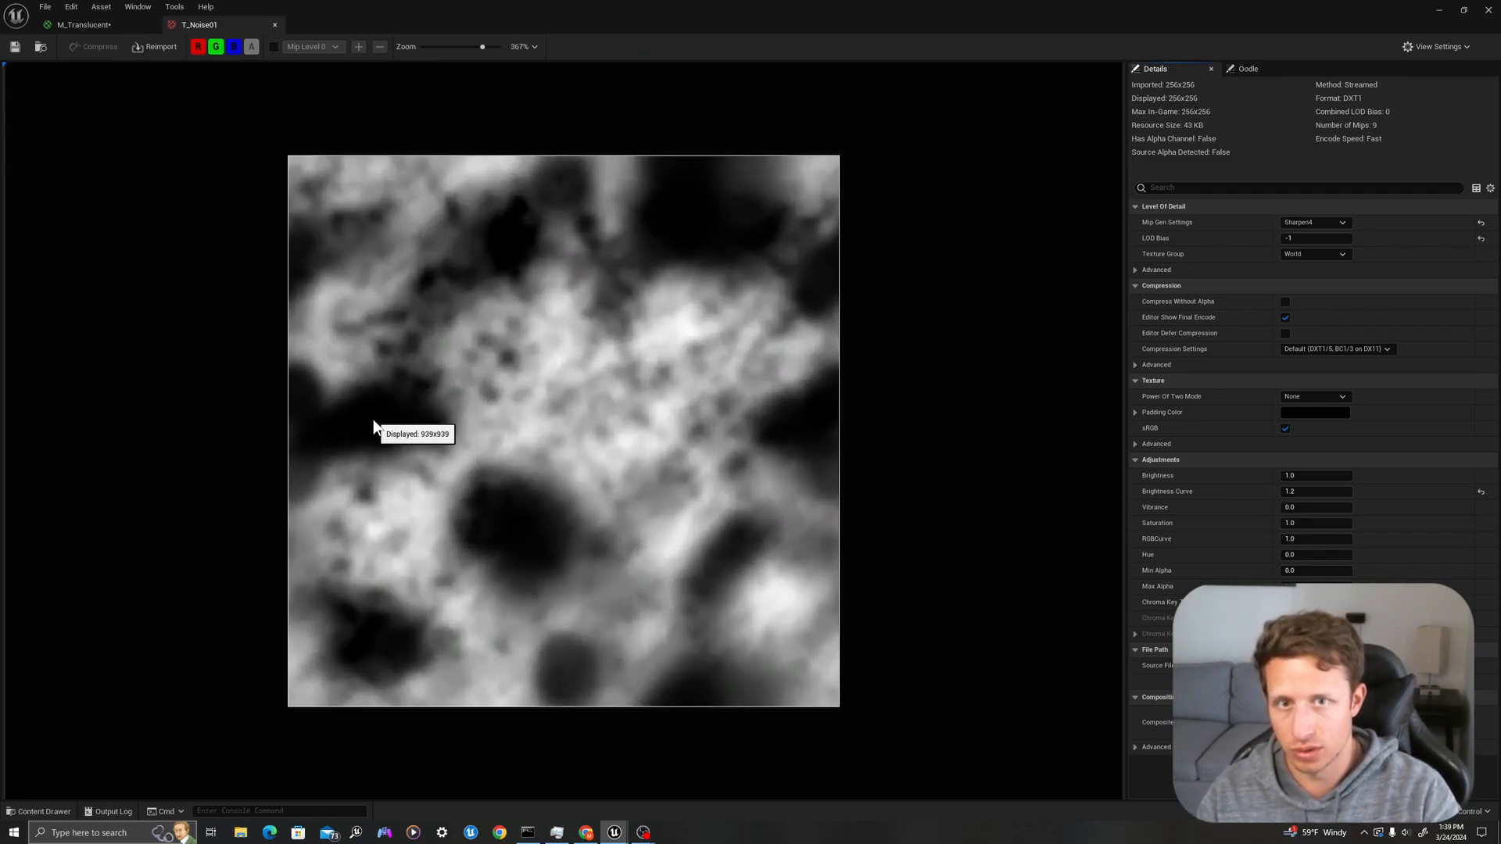
{"action": "mouse_move", "coordinate": [94, 56]}
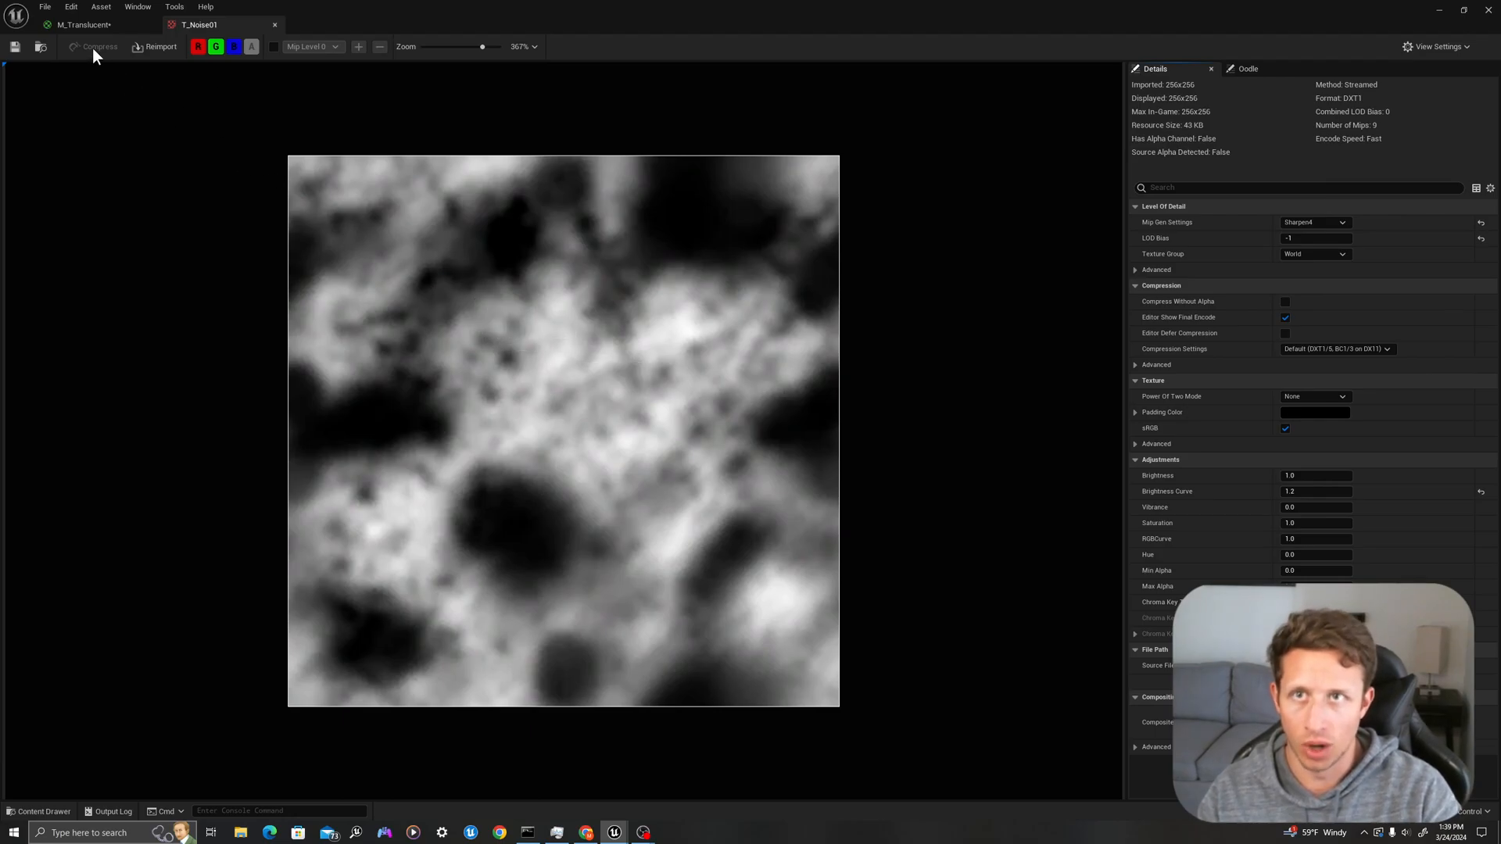
{"action": "left_click", "coordinate": [83, 23]}
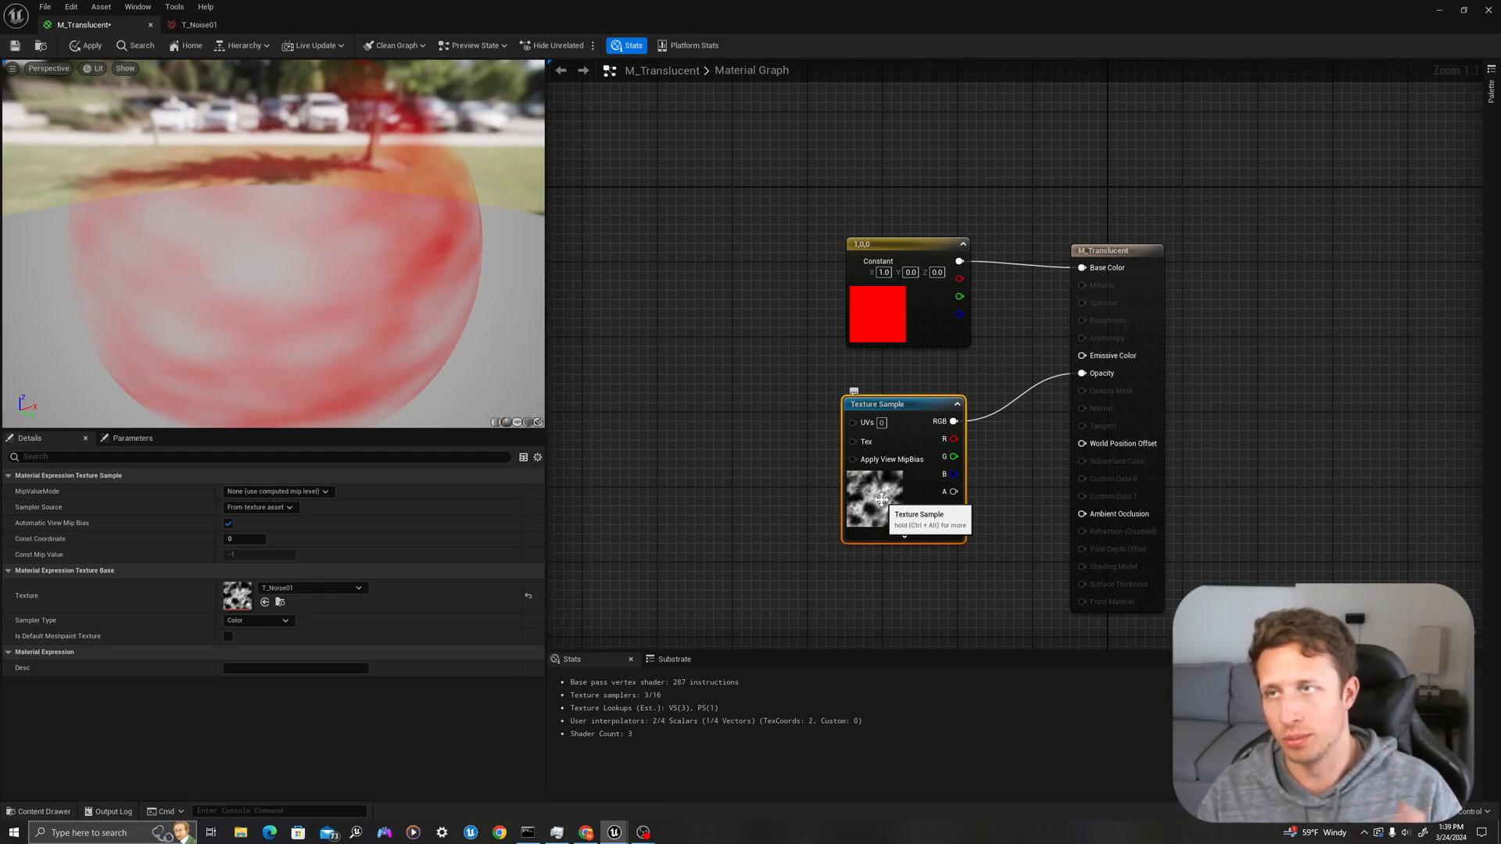
{"action": "mouse_move", "coordinate": [1068, 459]}
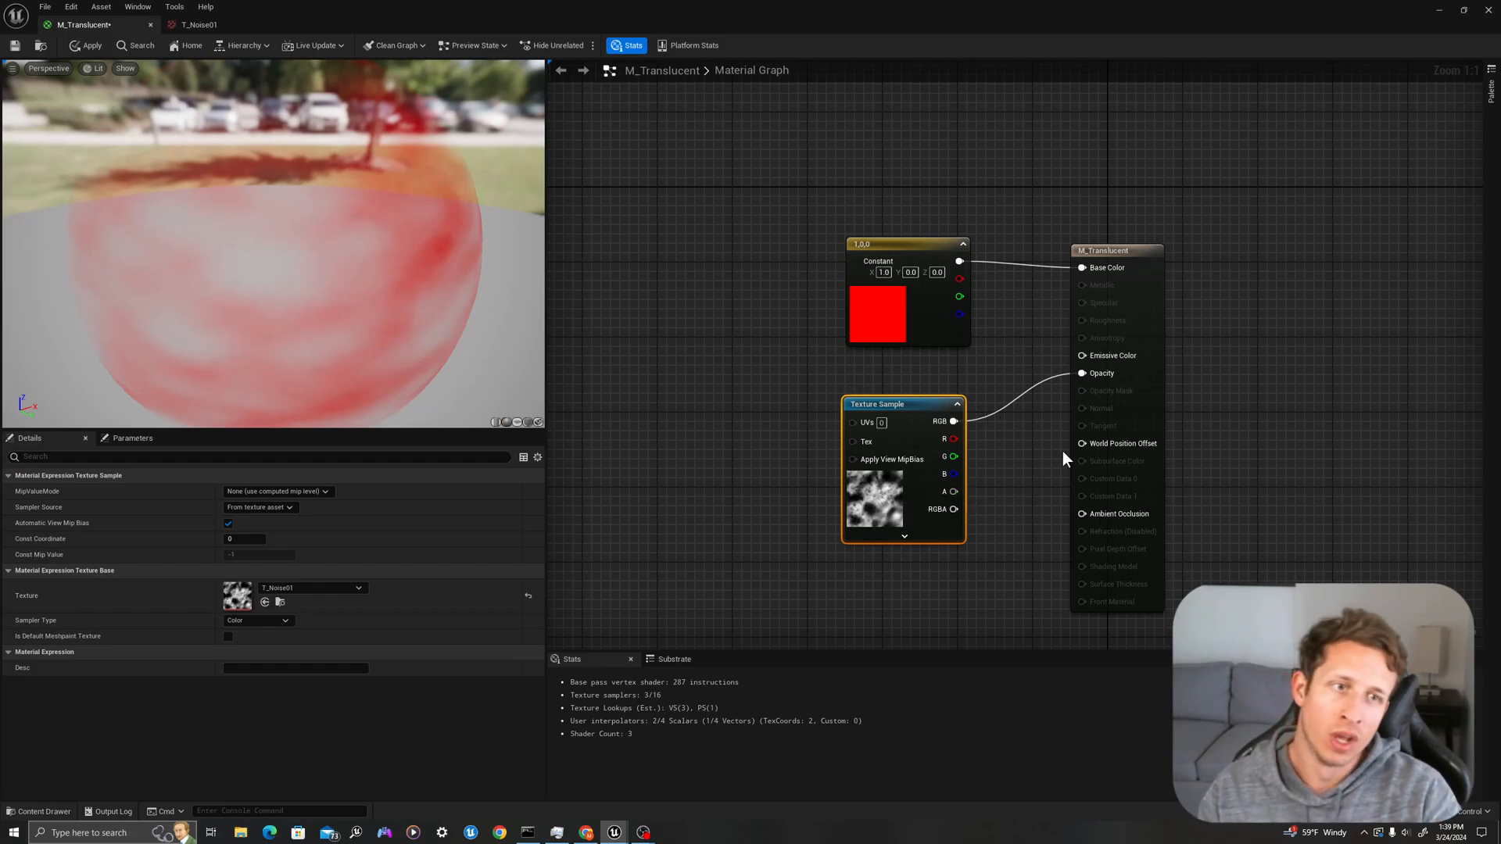
- Switch Blend Mode to Masked, test clip value 0.5, then restore 0.3333
{"action": "left_click", "coordinate": [1123, 240]}
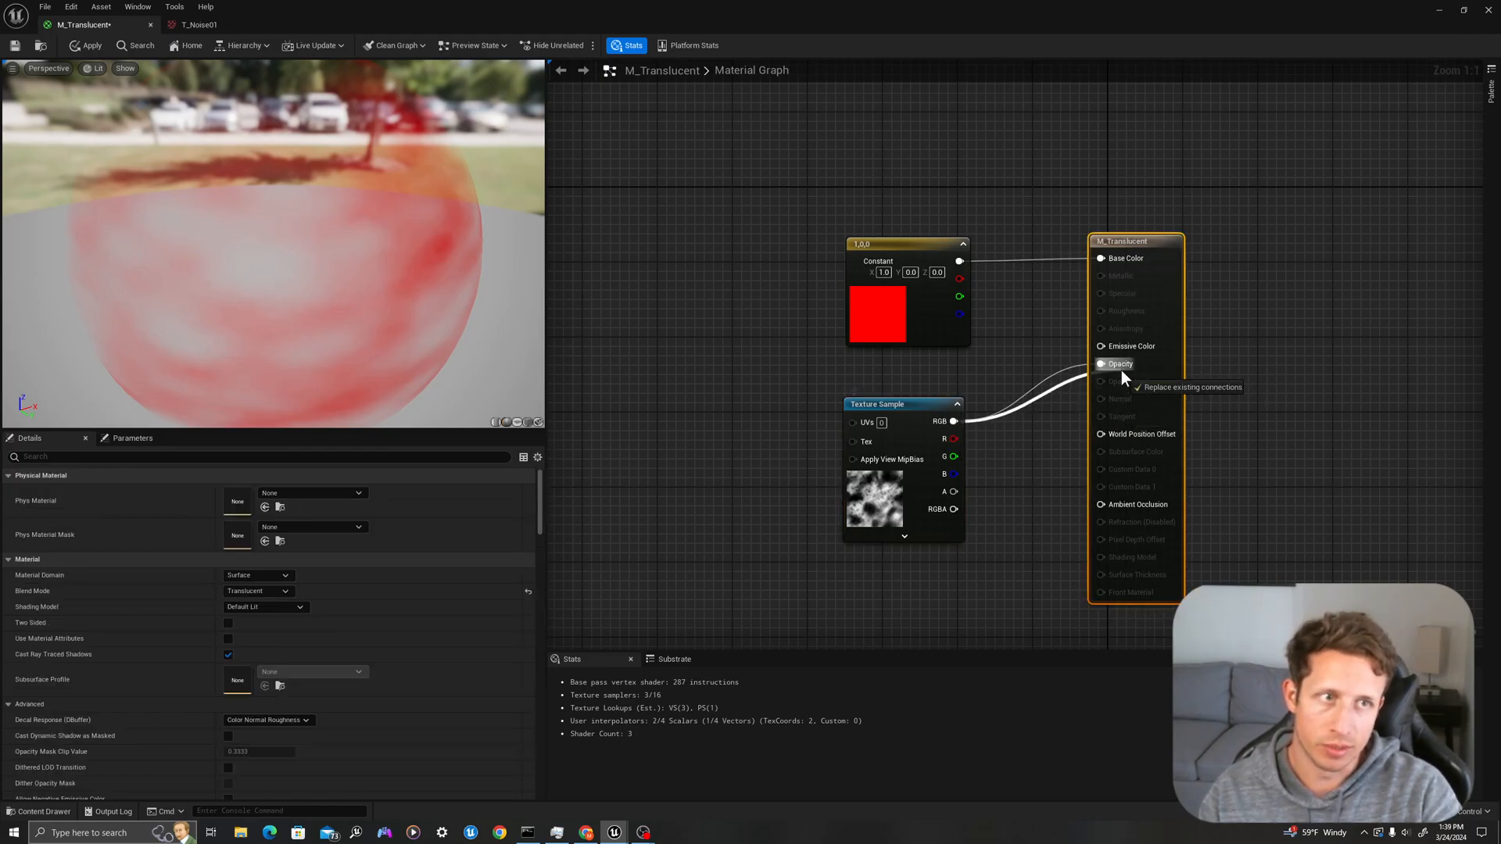
{"action": "mouse_move", "coordinate": [1115, 388]}
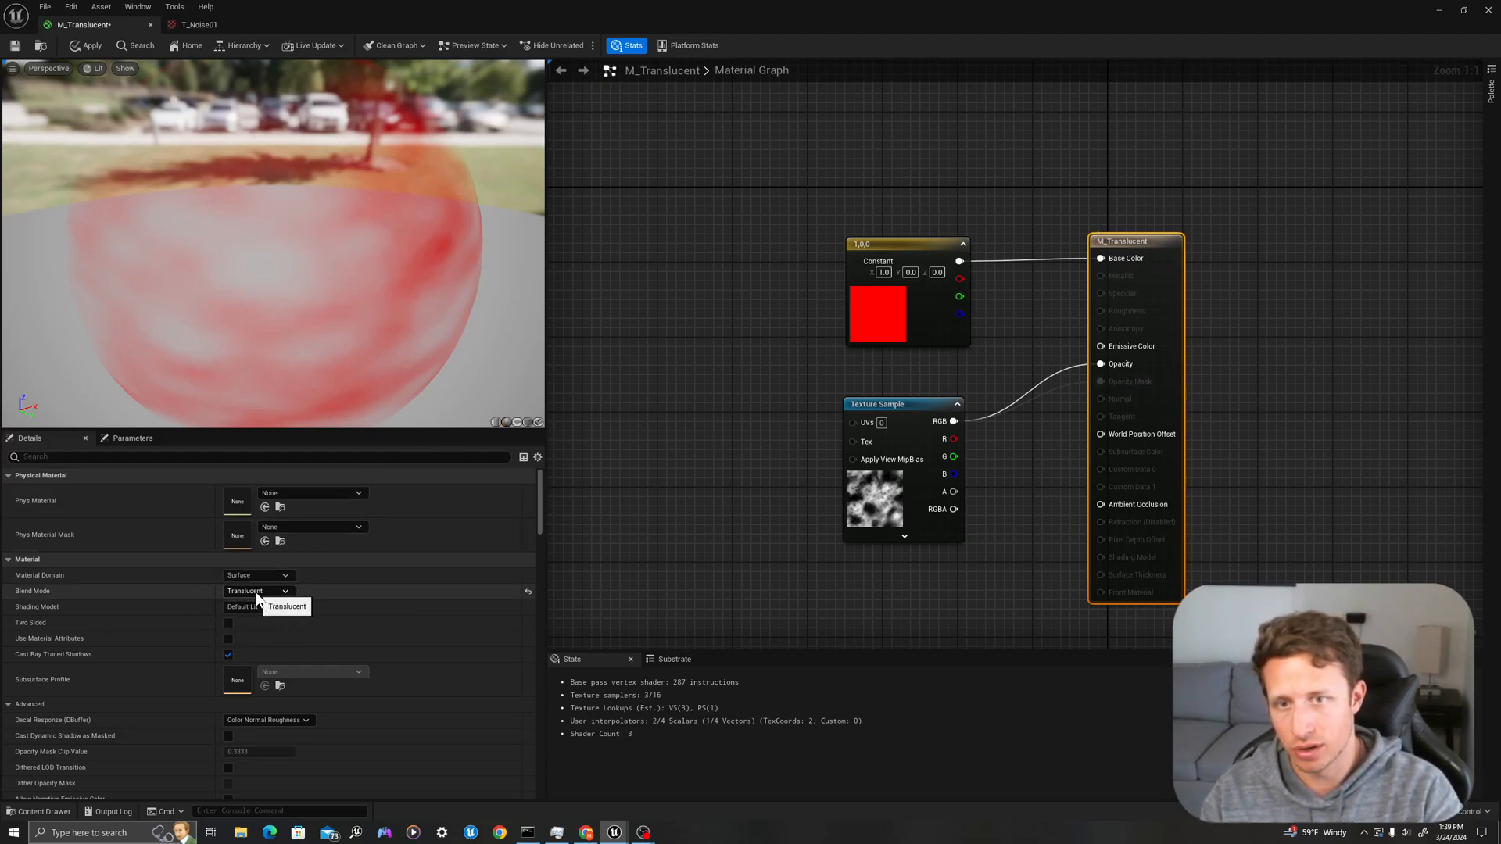
{"action": "left_click", "coordinate": [258, 591]}
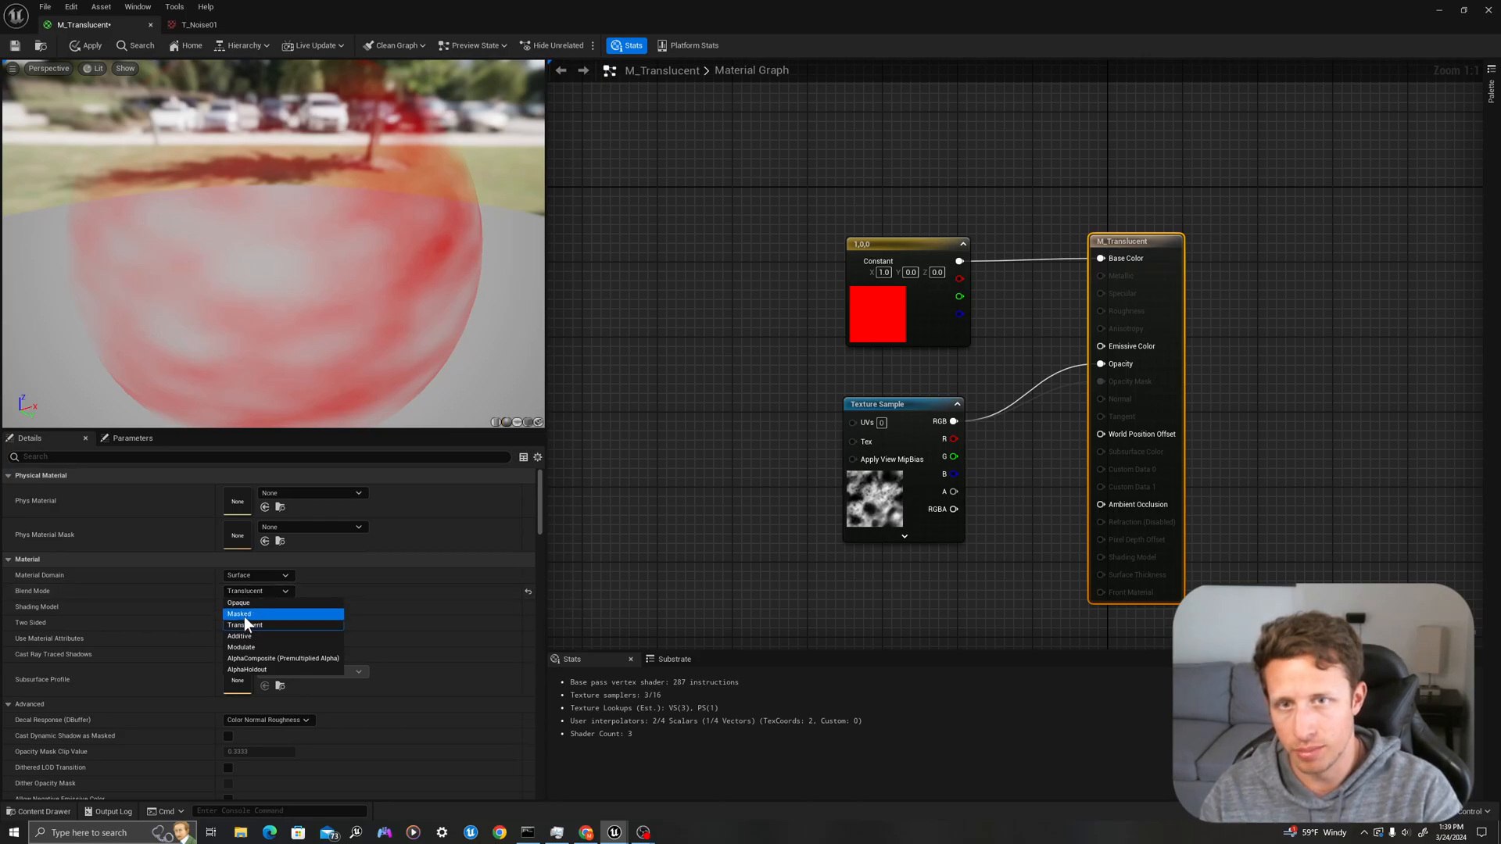
{"action": "left_click", "coordinate": [239, 612]}
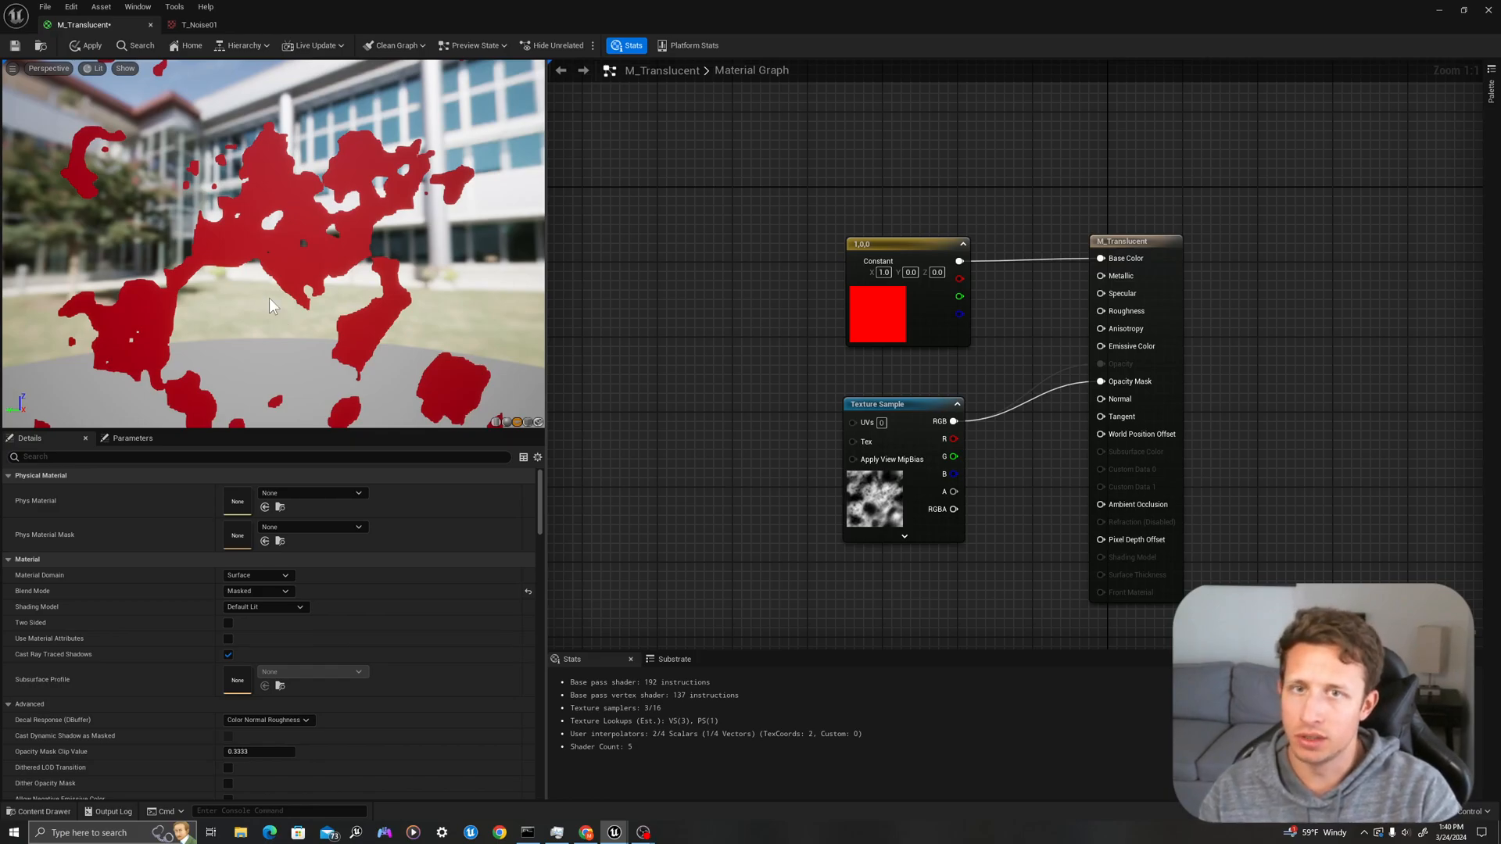
{"action": "mouse_move", "coordinate": [297, 319]}
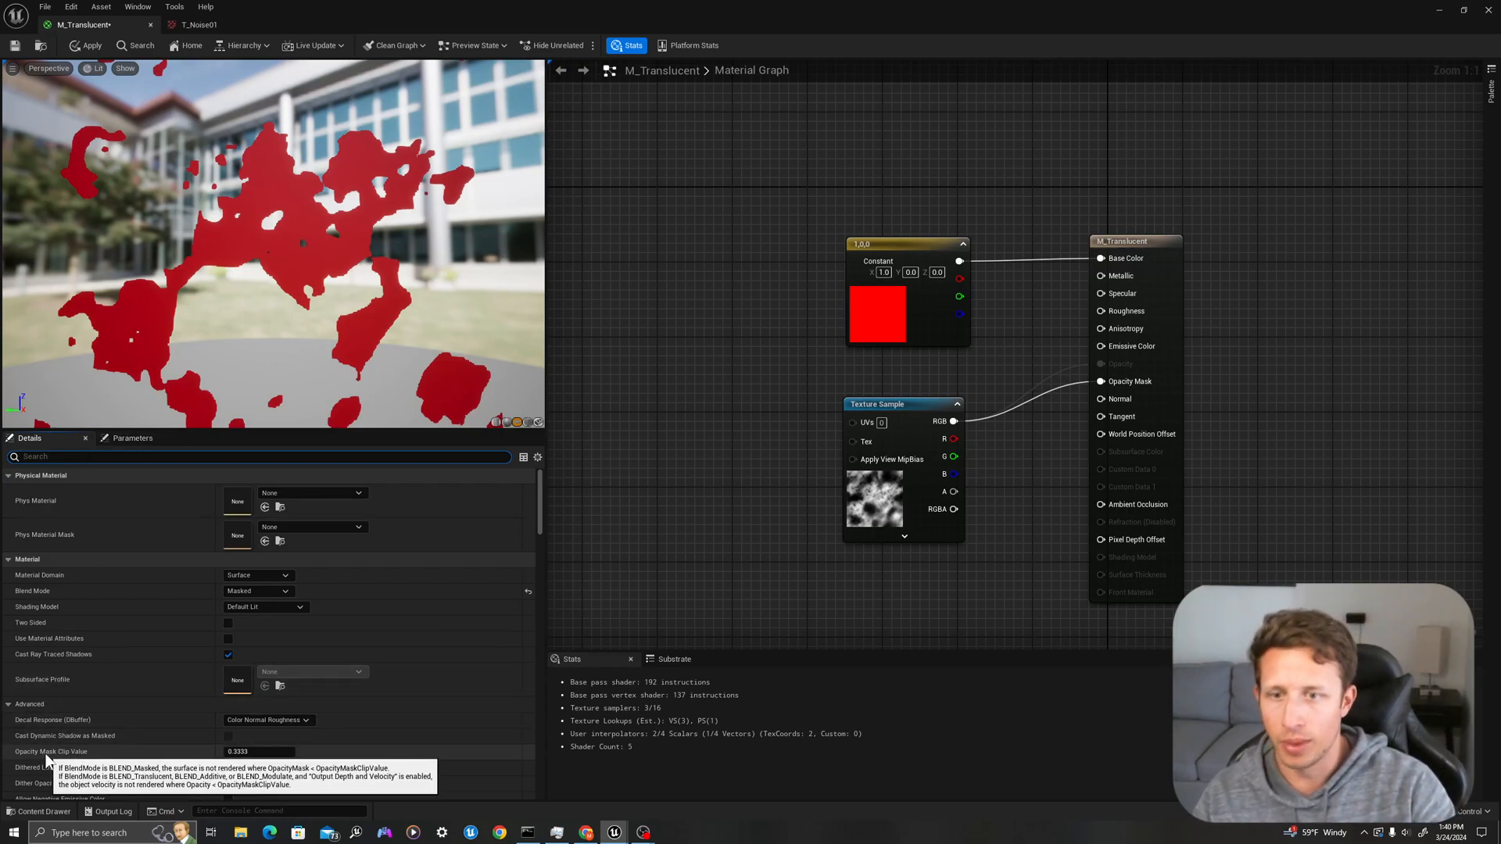
{"action": "mouse_move", "coordinate": [288, 772]}
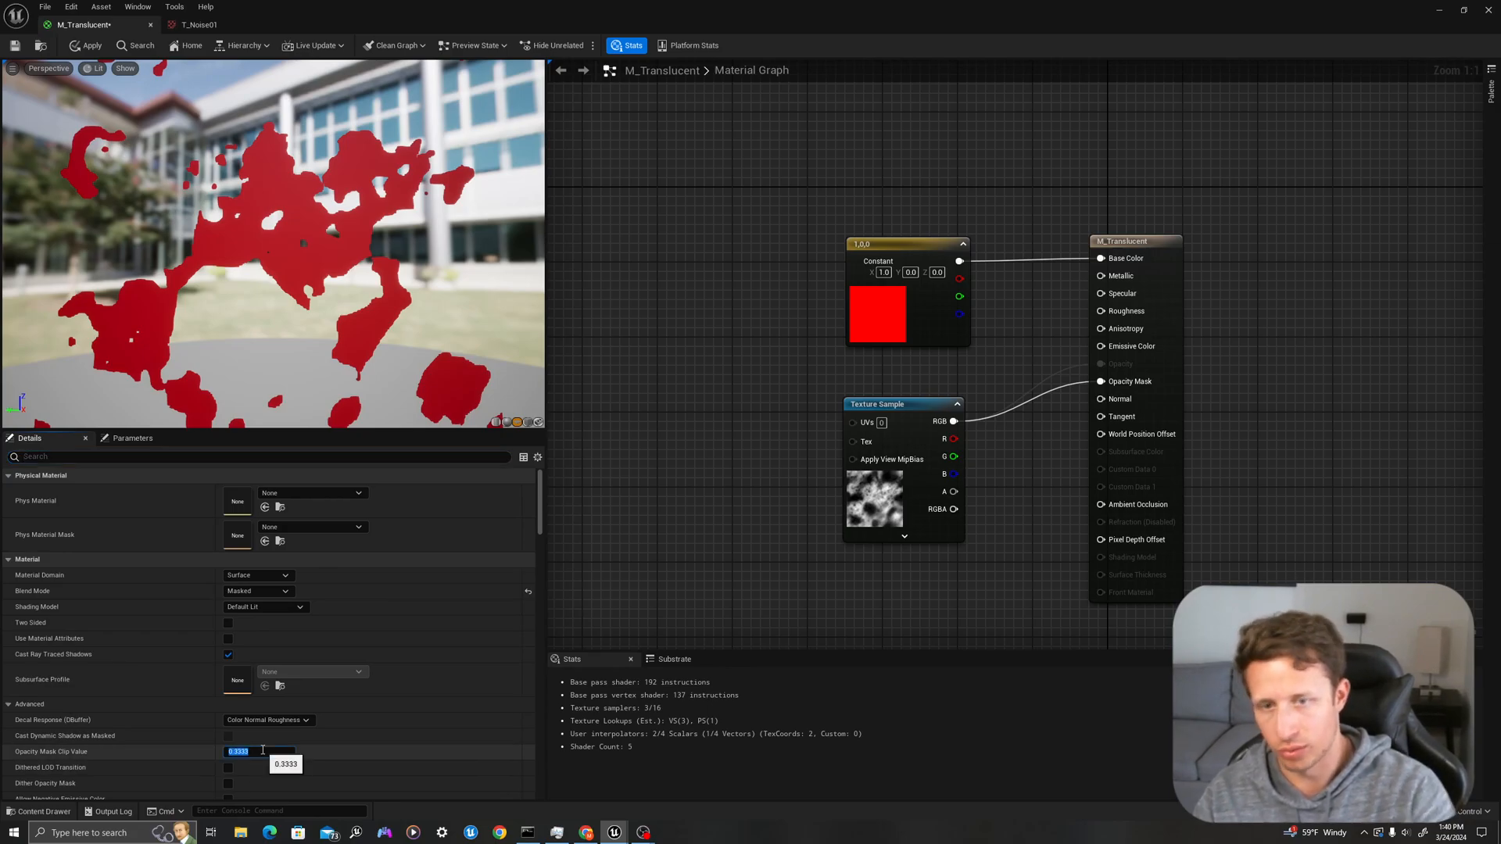
{"action": "type", "text": "0.5"}
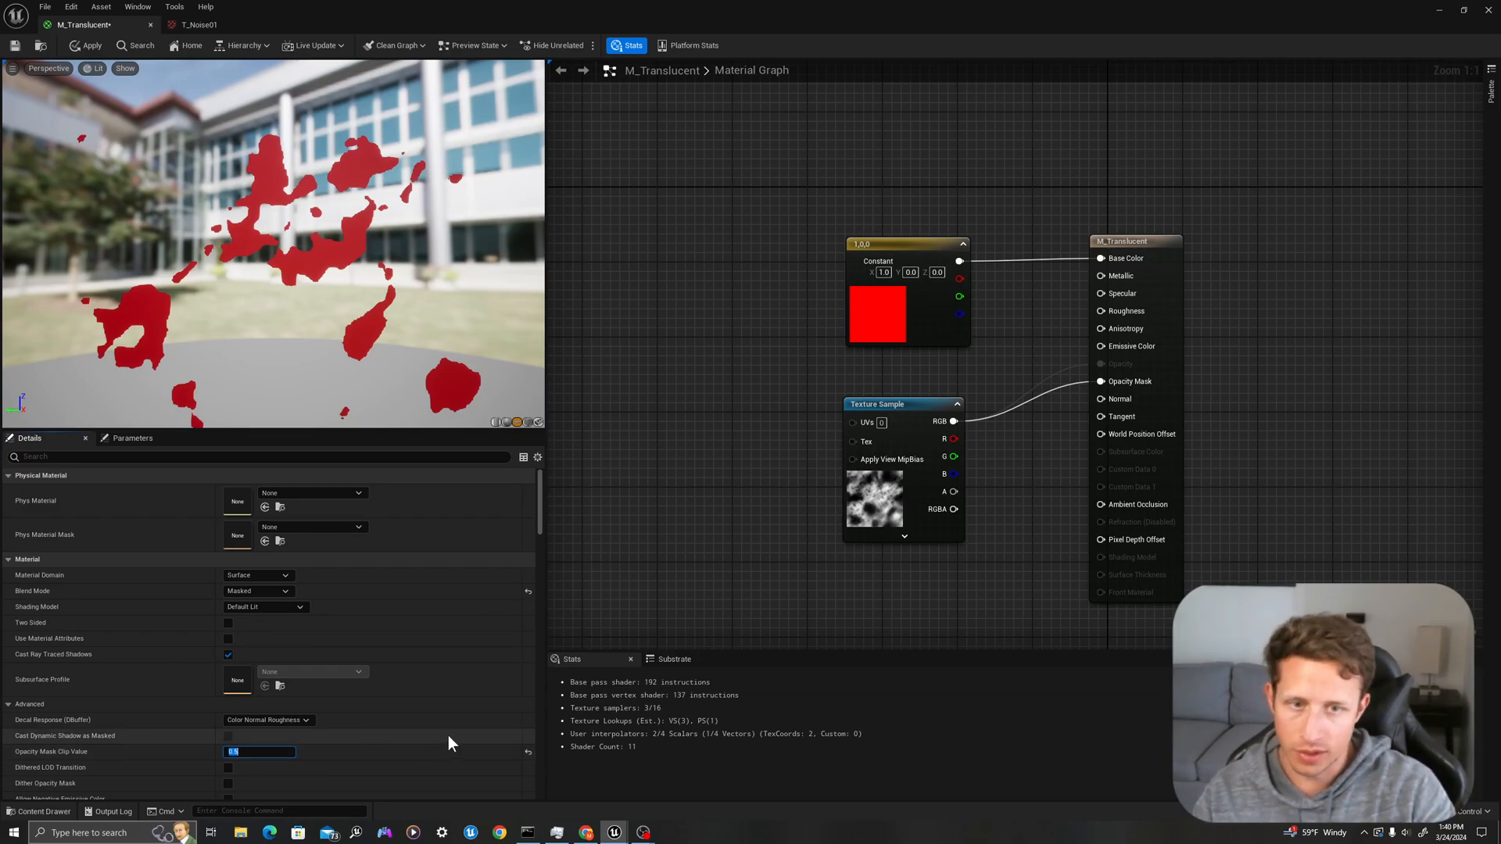
{"action": "type", "text": "0.3333"}
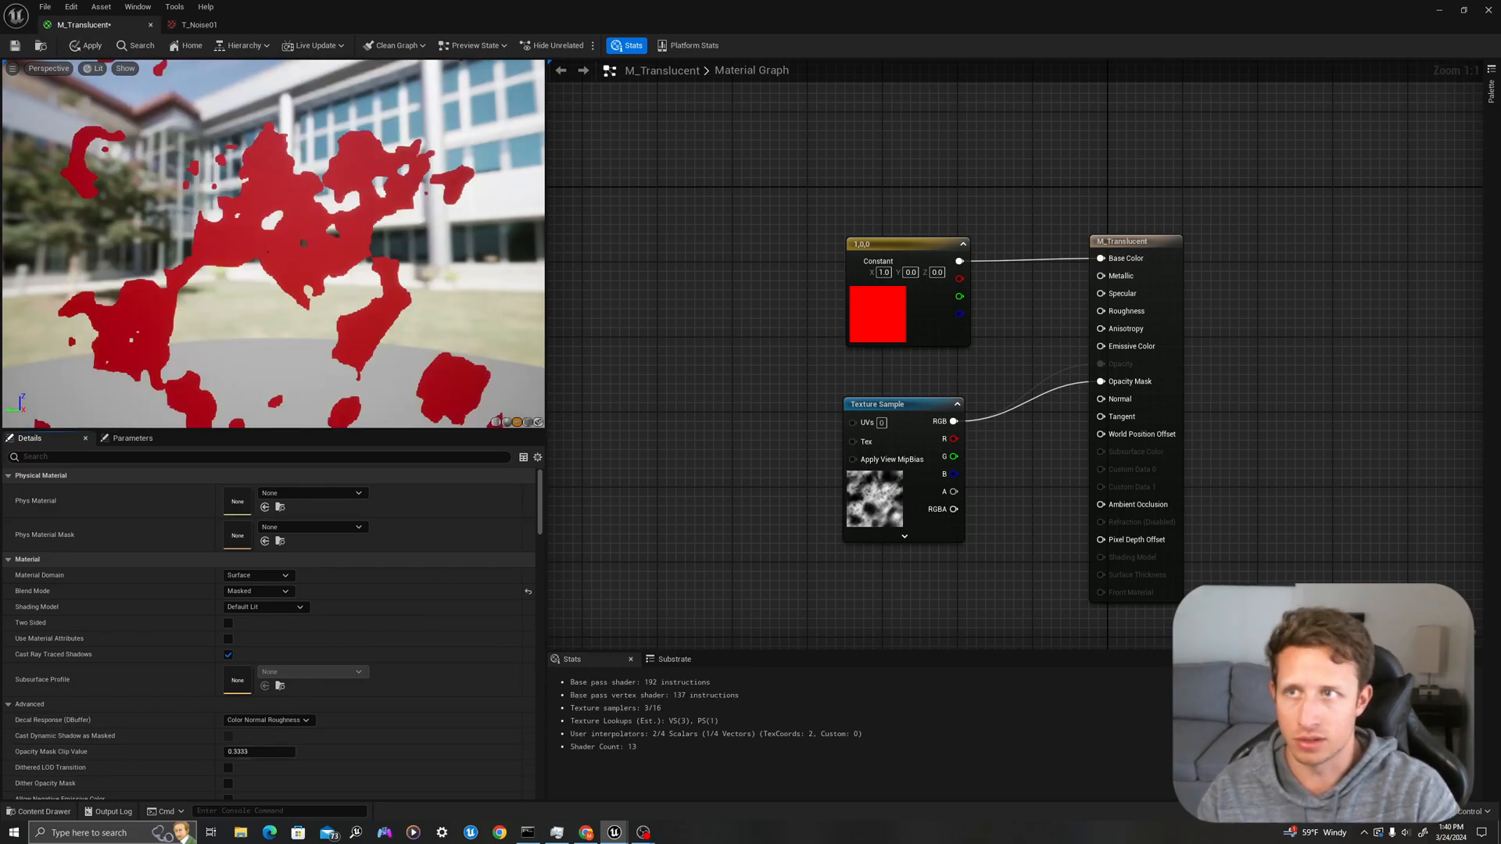
{"action": "mouse_move", "coordinate": [855, 297]}
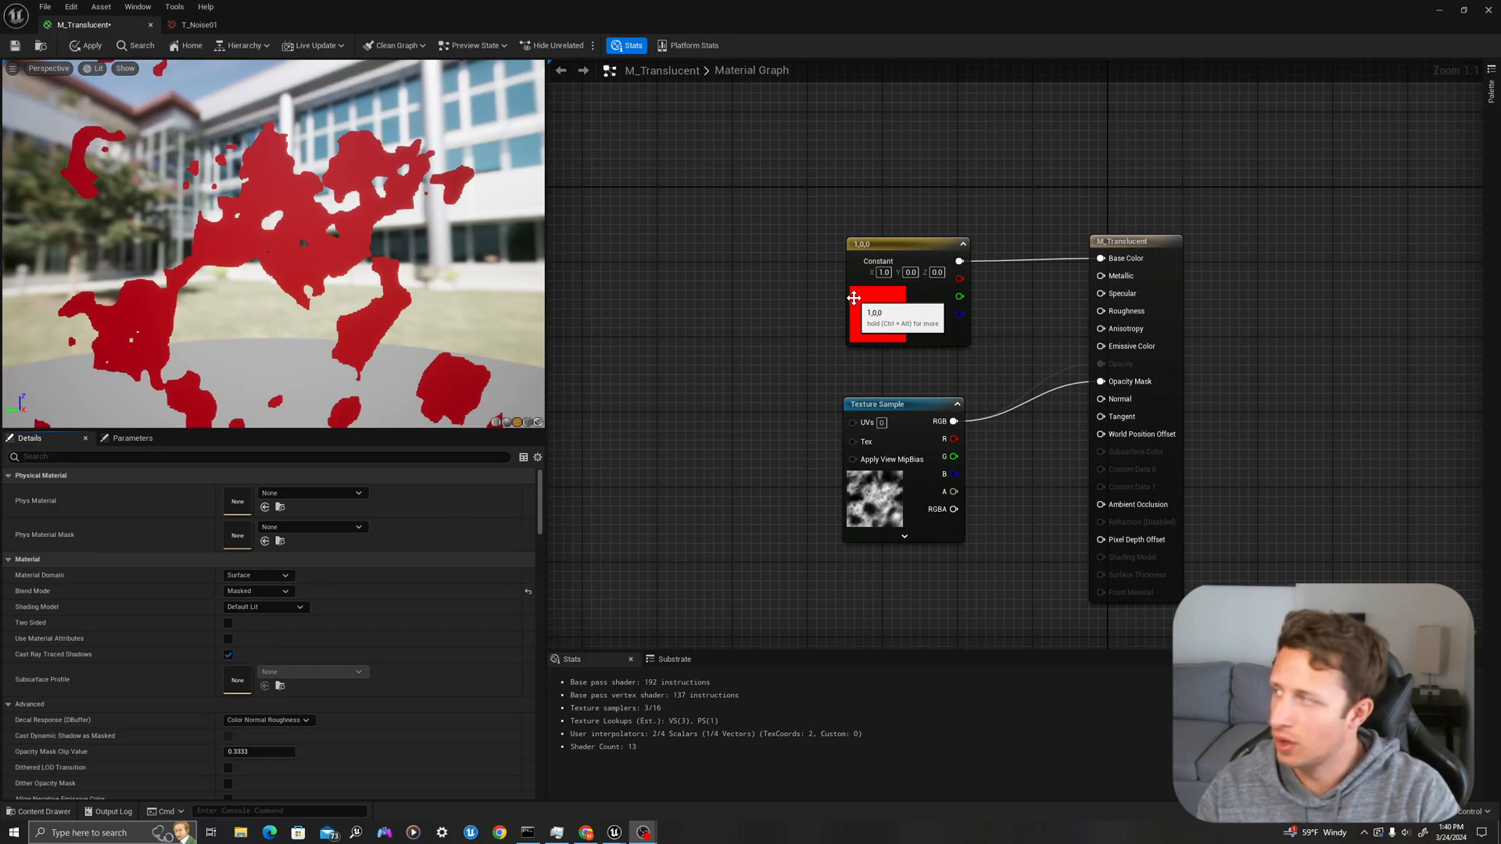
{"action": "mouse_move", "coordinate": [919, 415]}
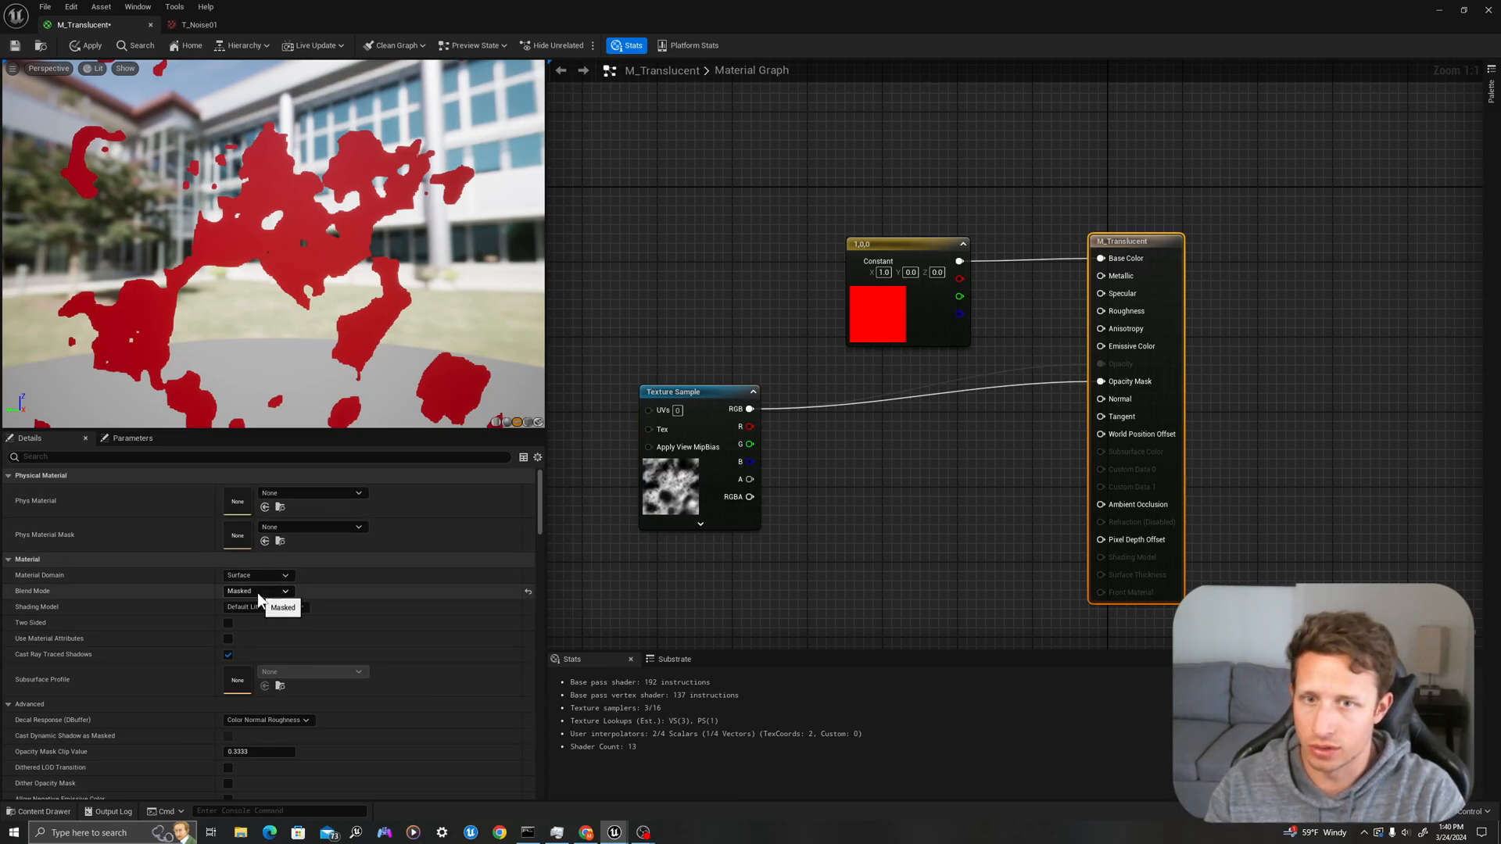
- Return Blend Mode to Translucent and start adding an Alpha scalar parameter node
{"action": "left_click", "coordinate": [258, 591]}
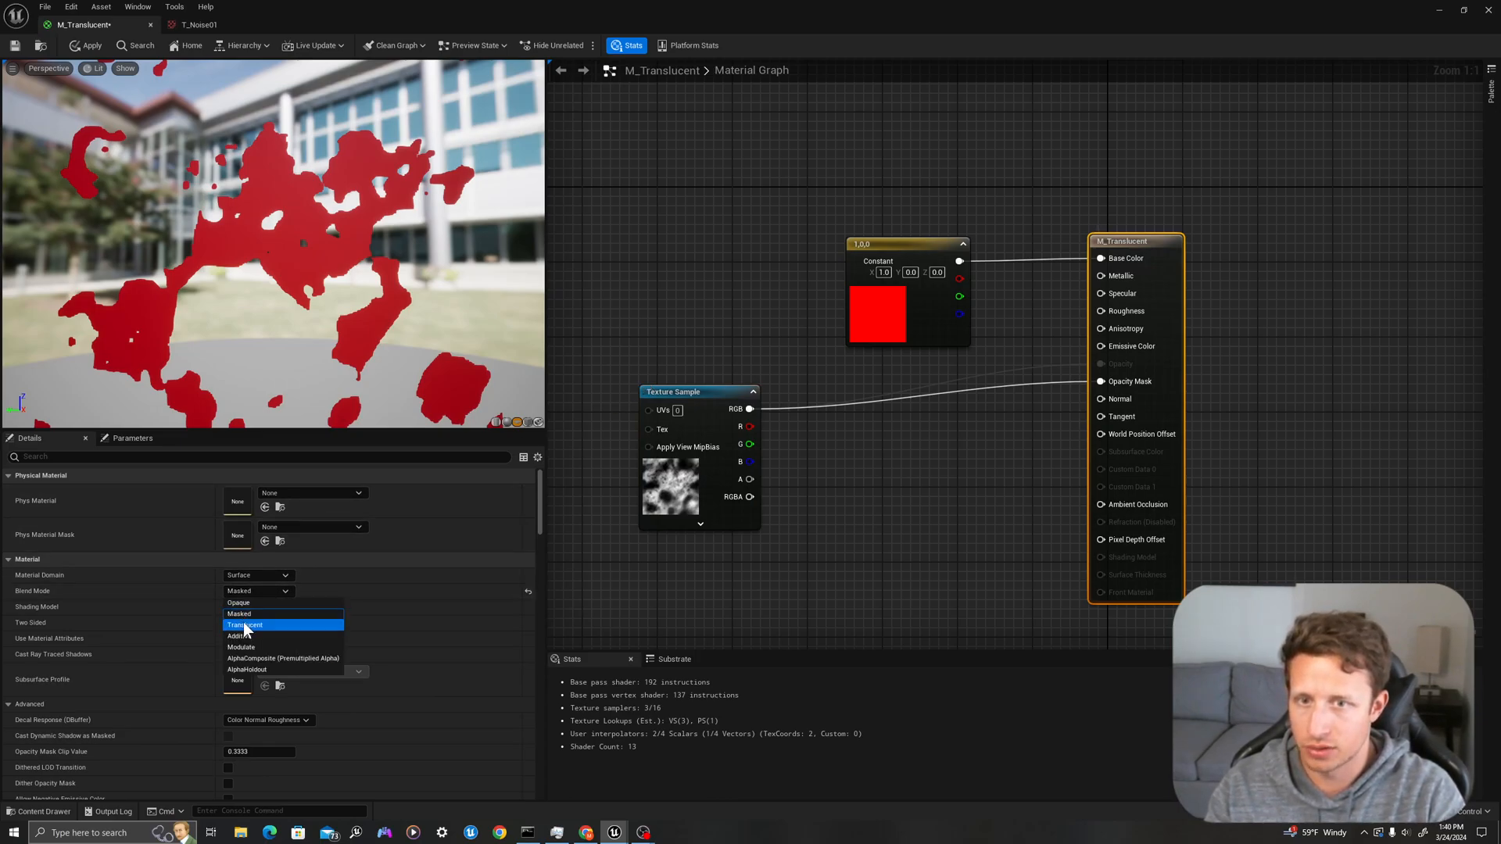
{"action": "left_click", "coordinate": [246, 625]}
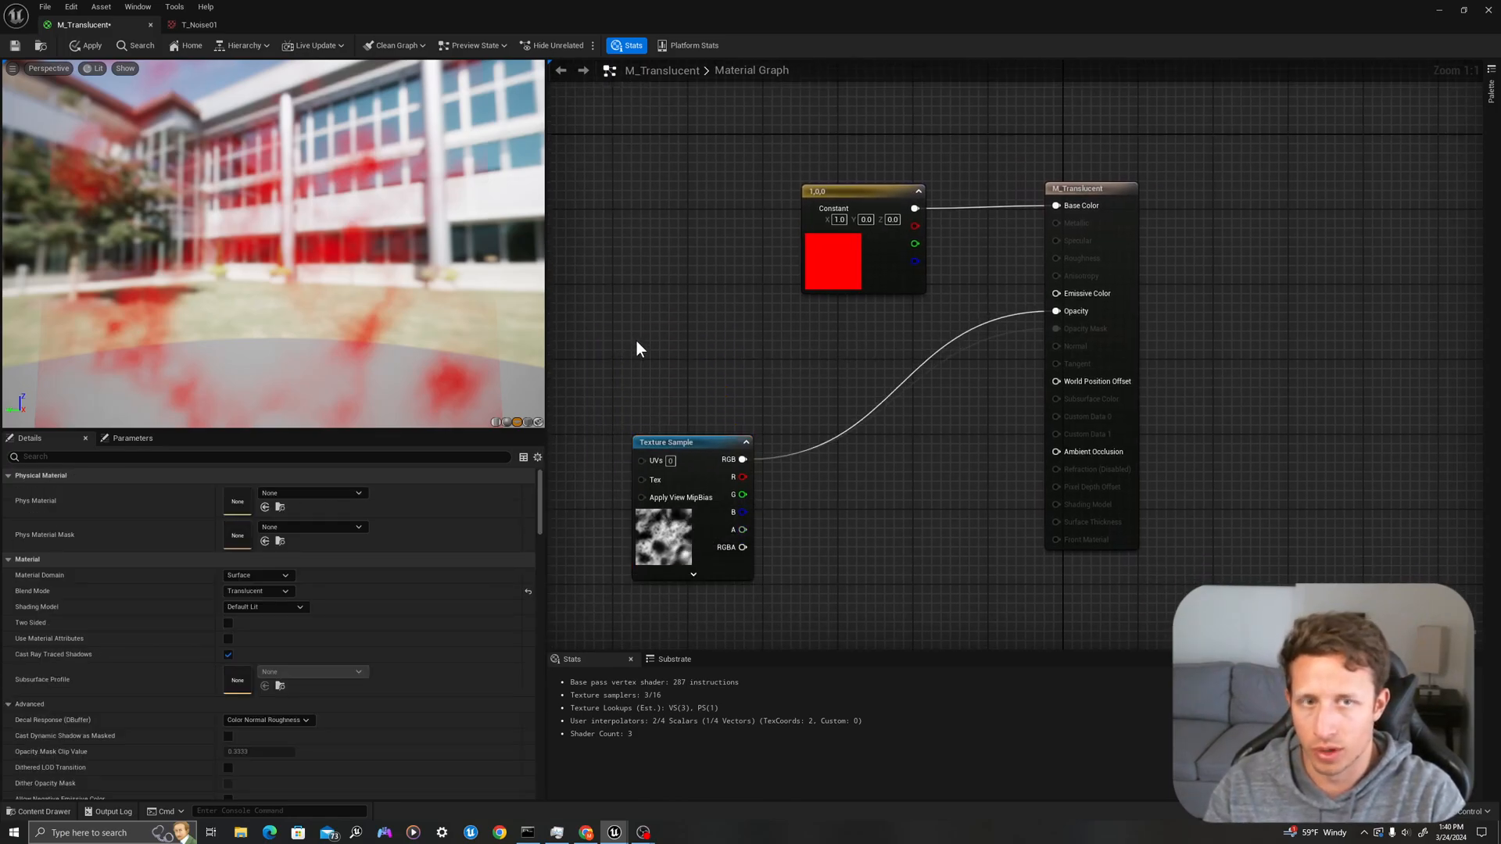
{"action": "right_click", "coordinate": [640, 347]}
{"action": "type", "text": "Alpha"}
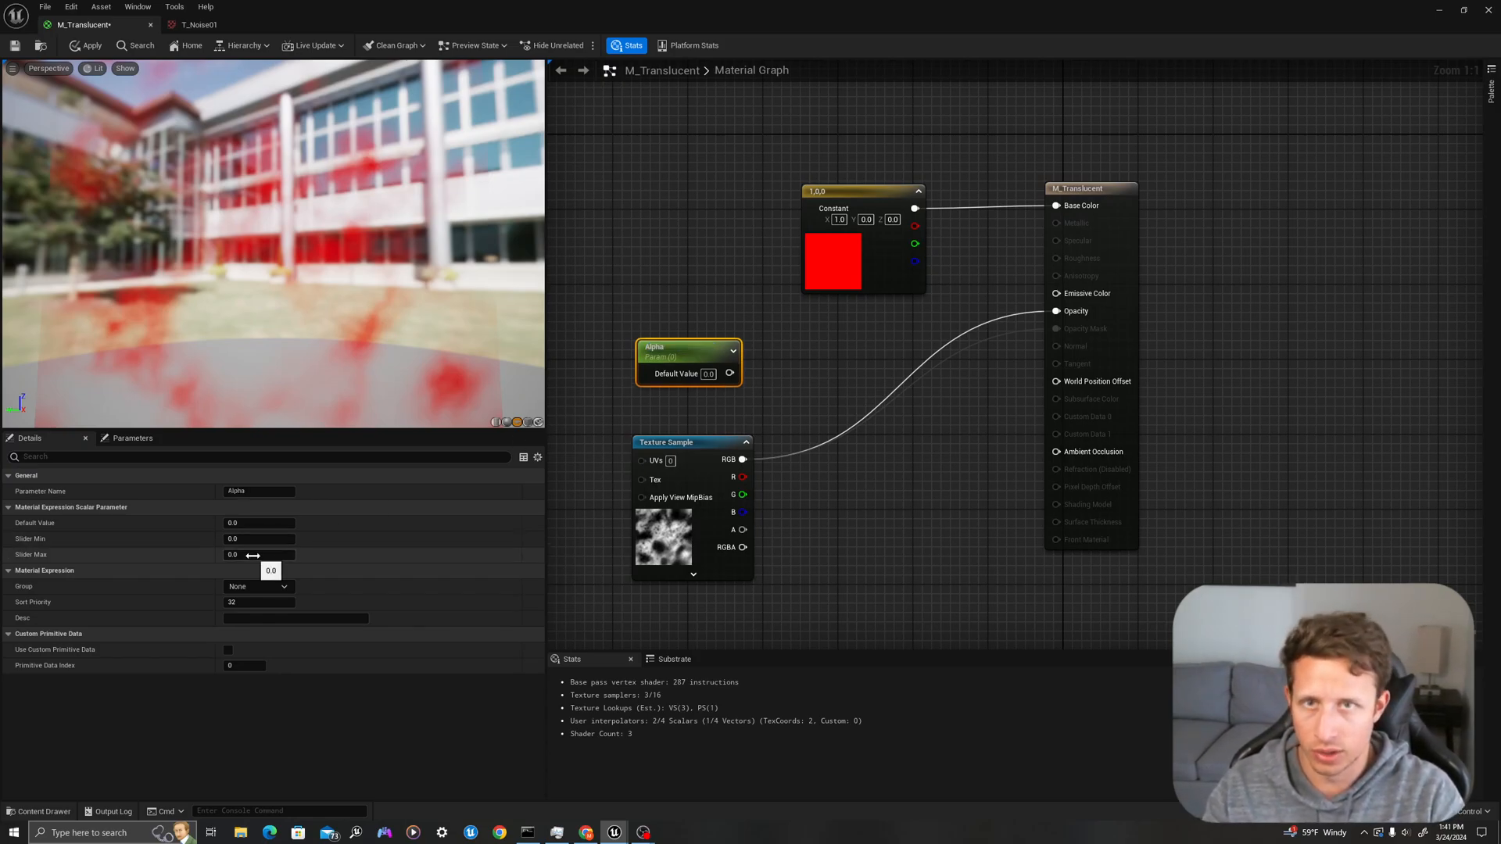
{"action": "mouse_move", "coordinate": [45, 573]}
{"action": "type", "text": "1"}
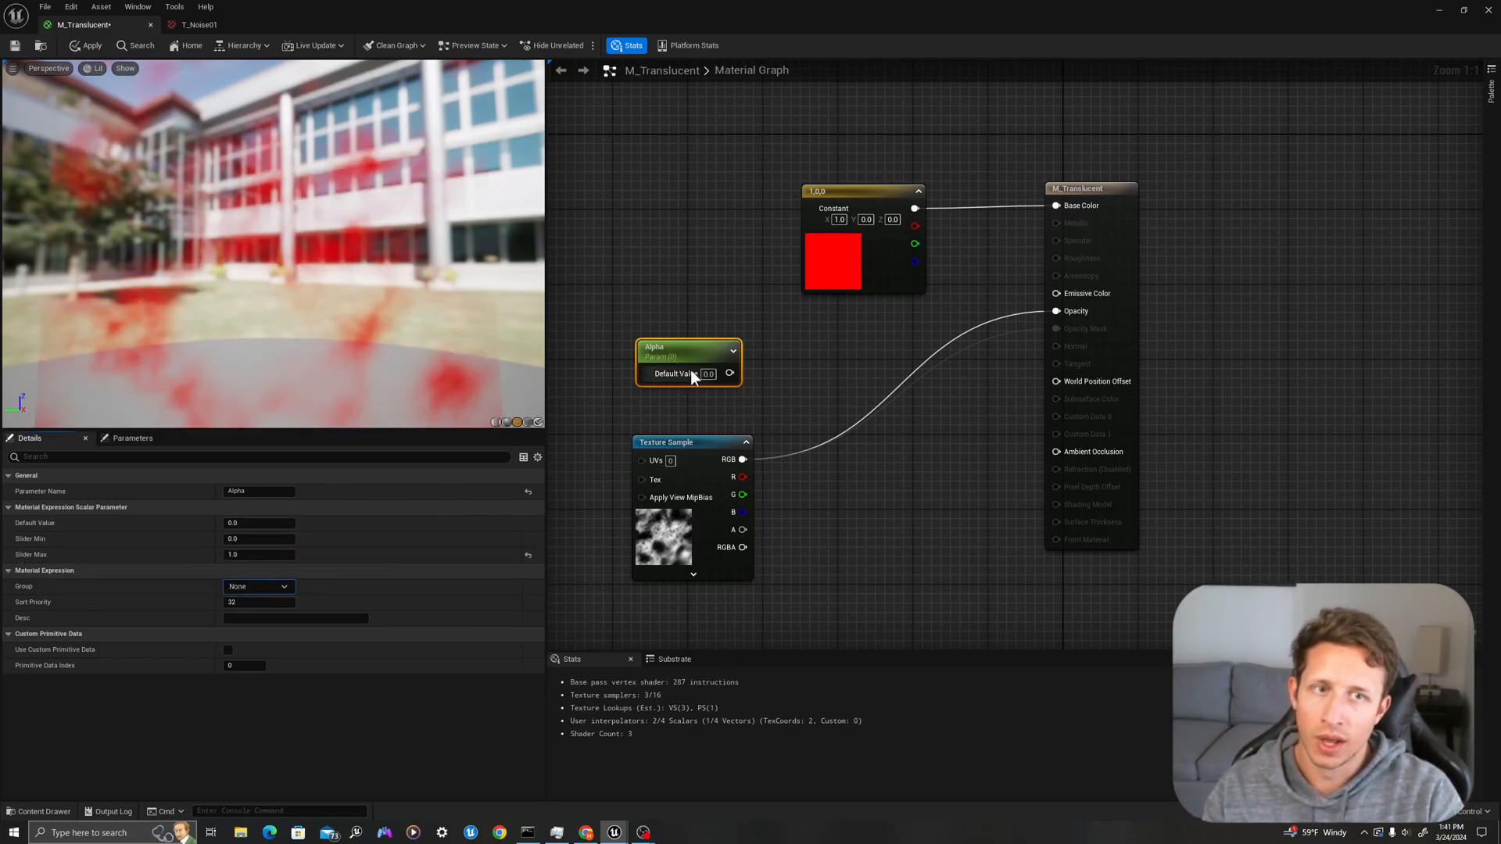
{"action": "mouse_move", "coordinate": [730, 373]}
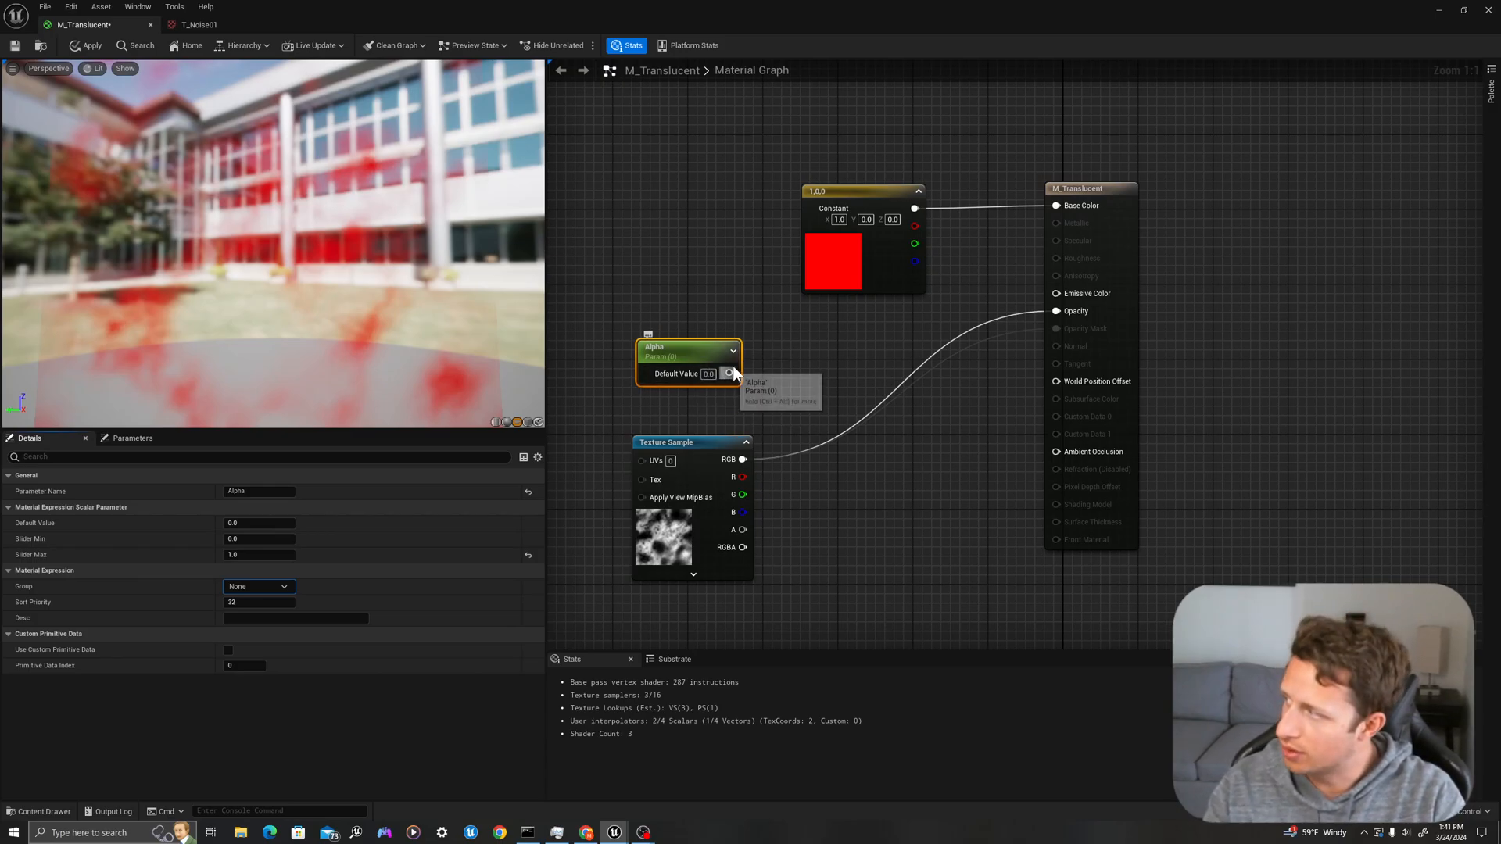
{"action": "mouse_move", "coordinate": [810, 400]}
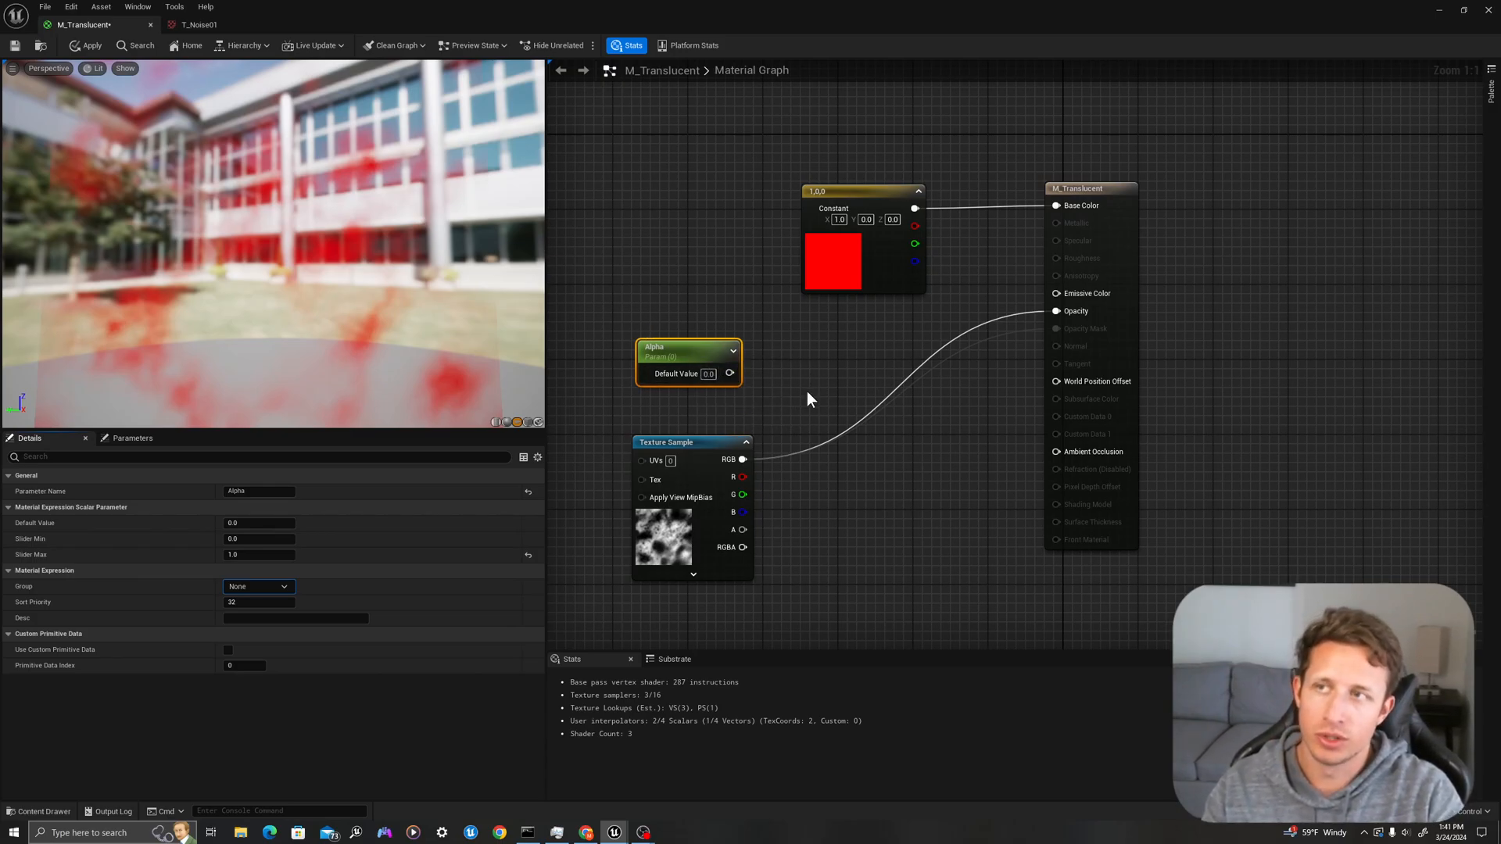
{"action": "mouse_move", "coordinate": [791, 363]}
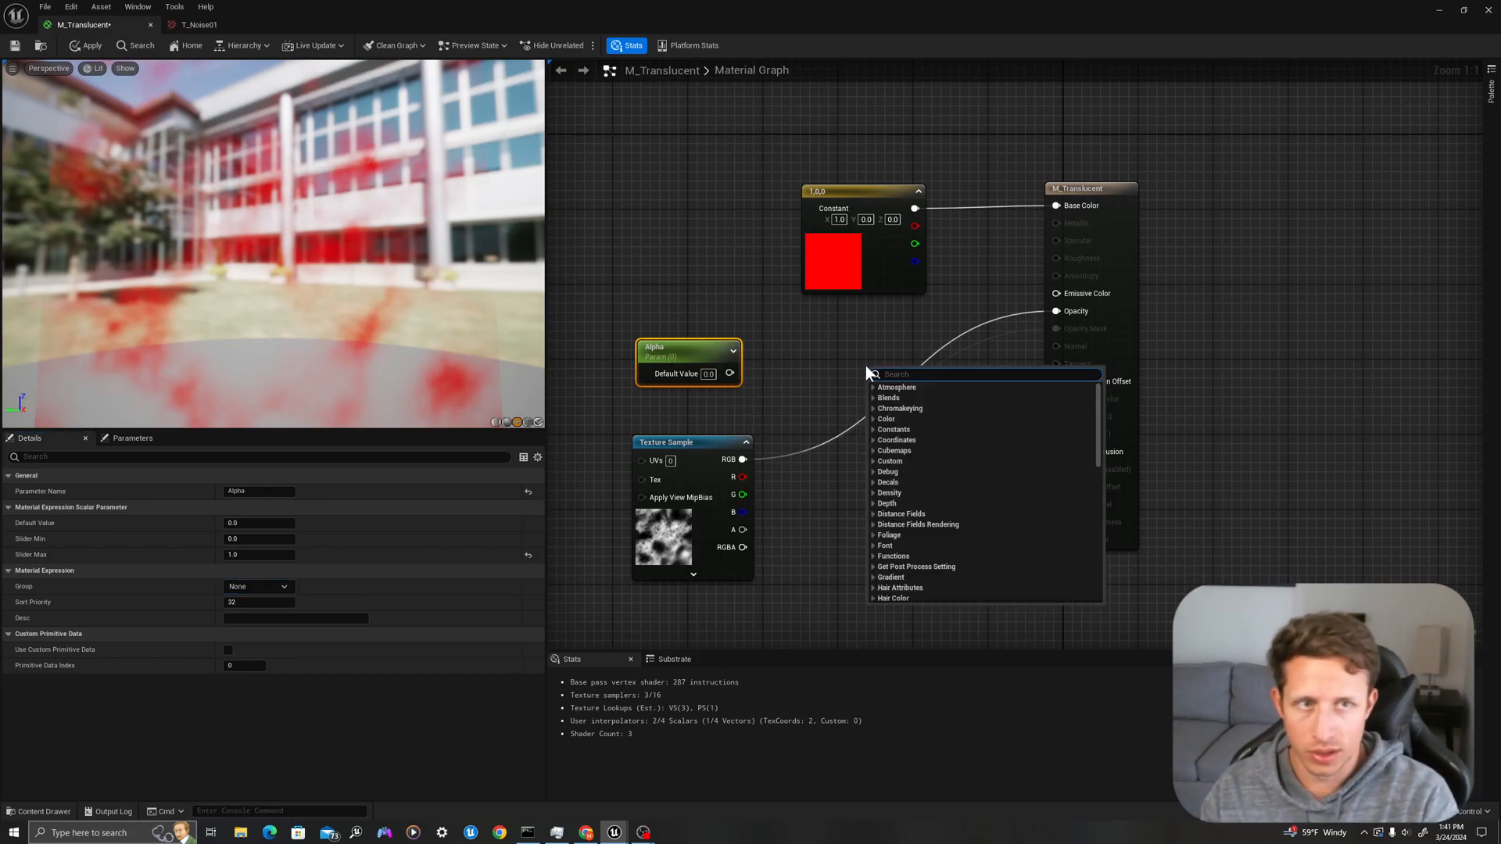
- Add a StaticSwitch node and wire the Alpha parameter into its True input
{"action": "type", "text": "switch"}
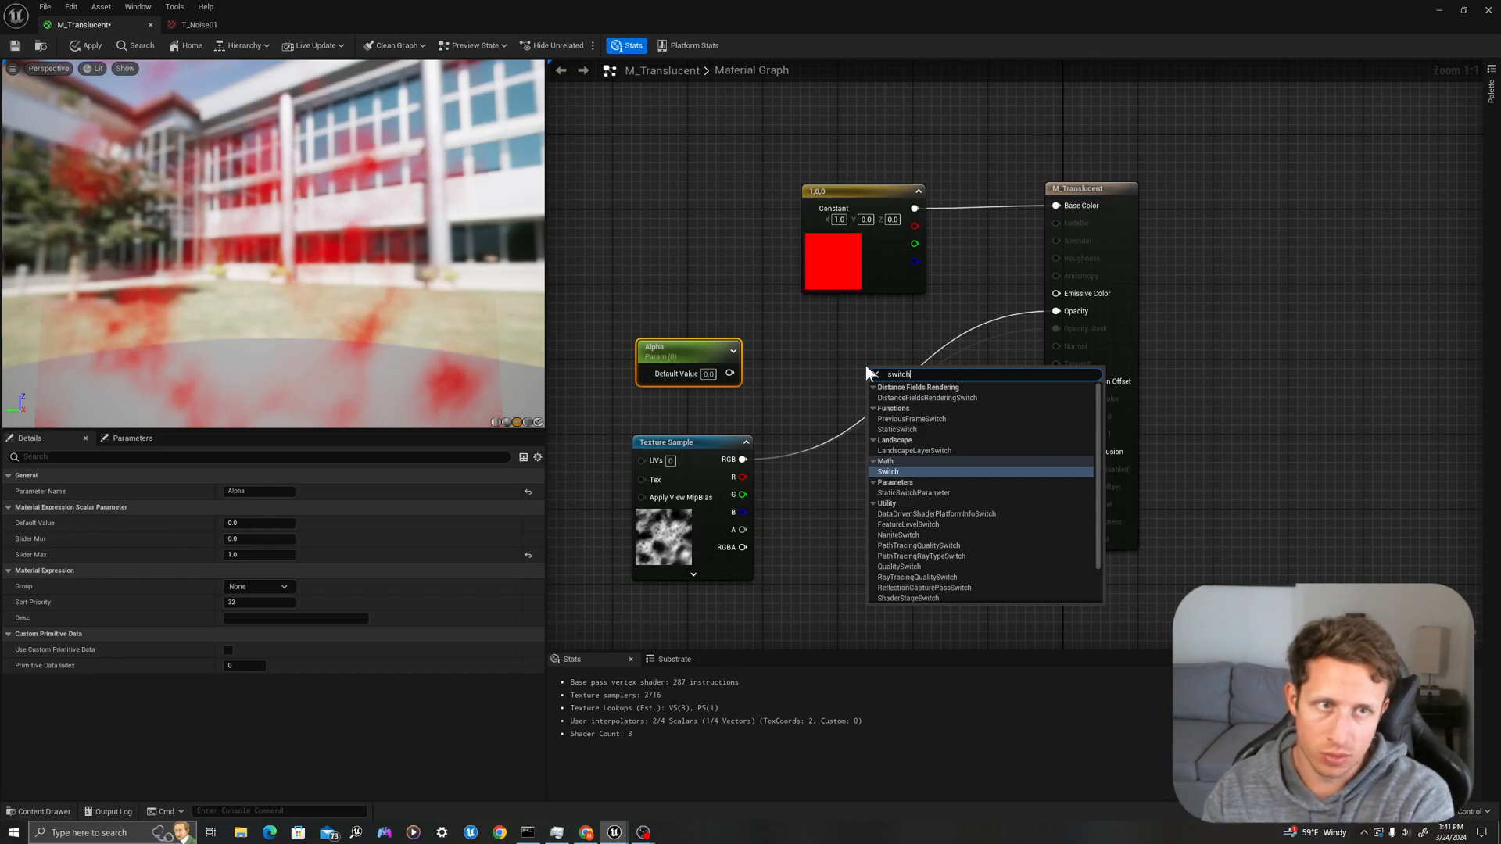
{"action": "left_click", "coordinate": [888, 470]}
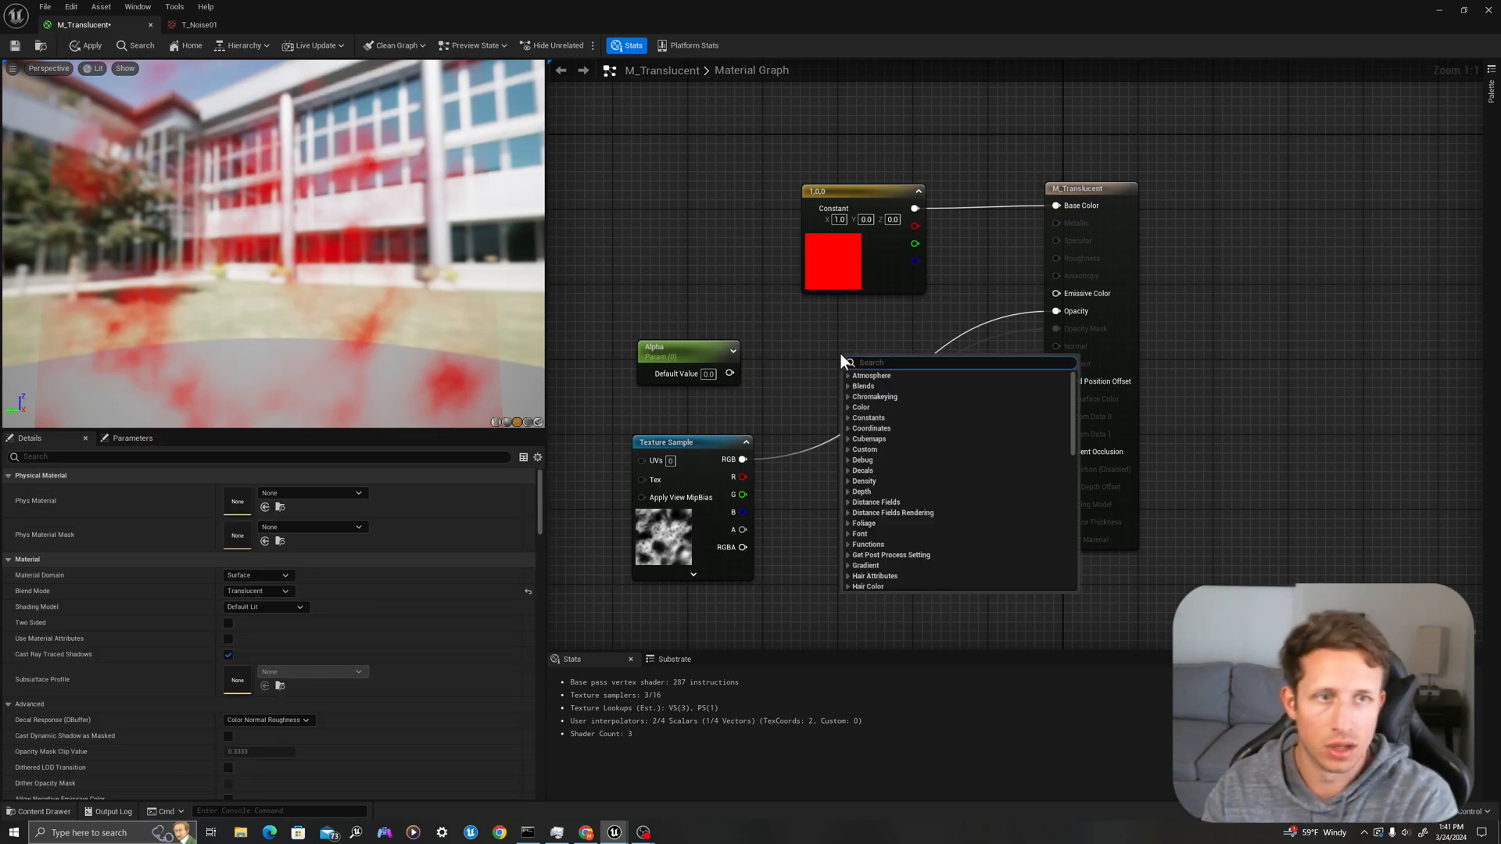
{"action": "type", "text": "switch"}
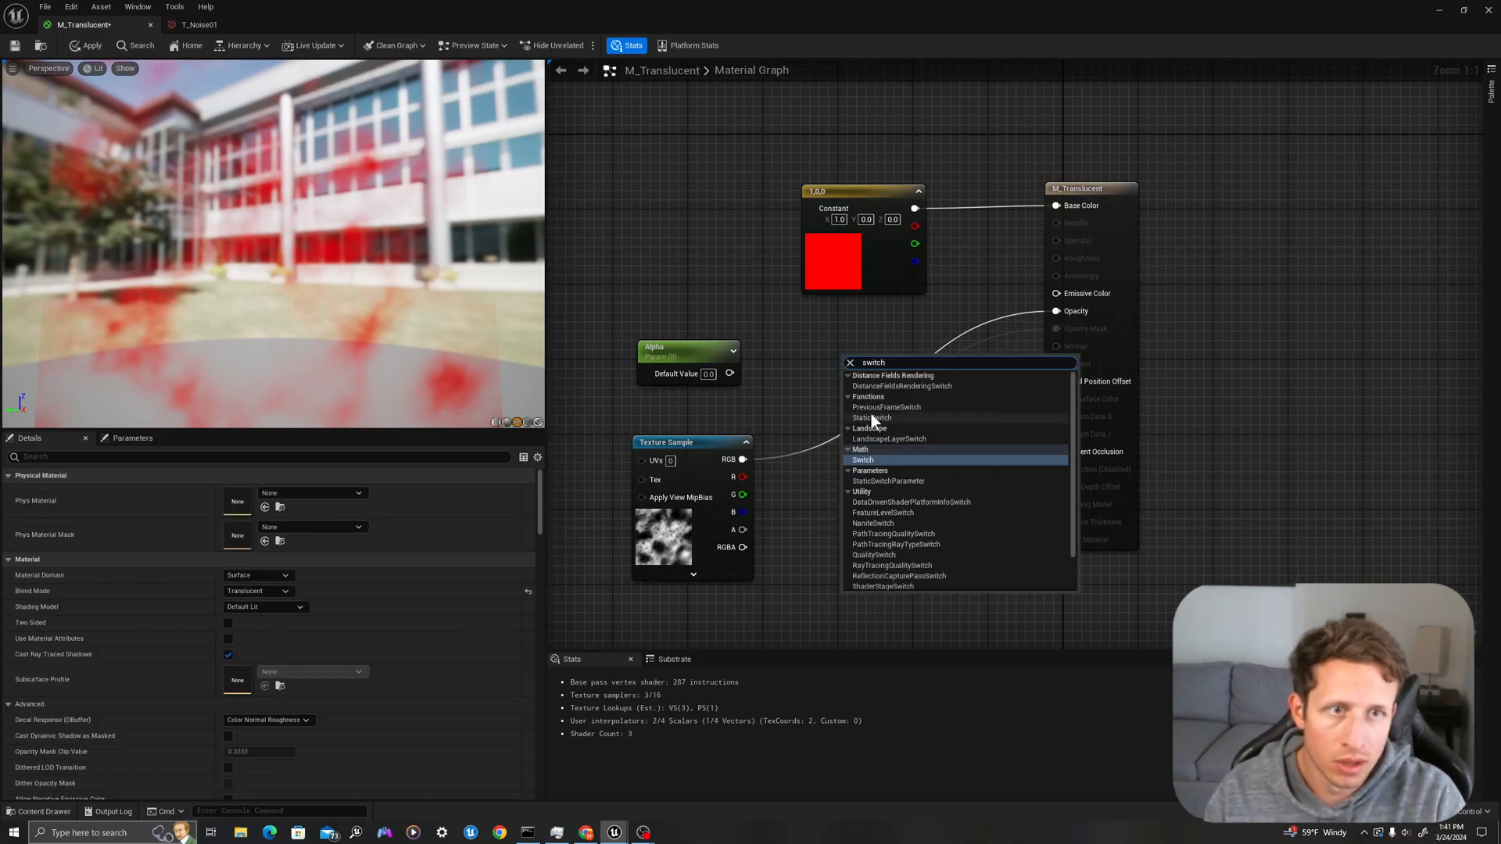
{"action": "left_click", "coordinate": [863, 460]}
{"action": "type", "text": "sw"}
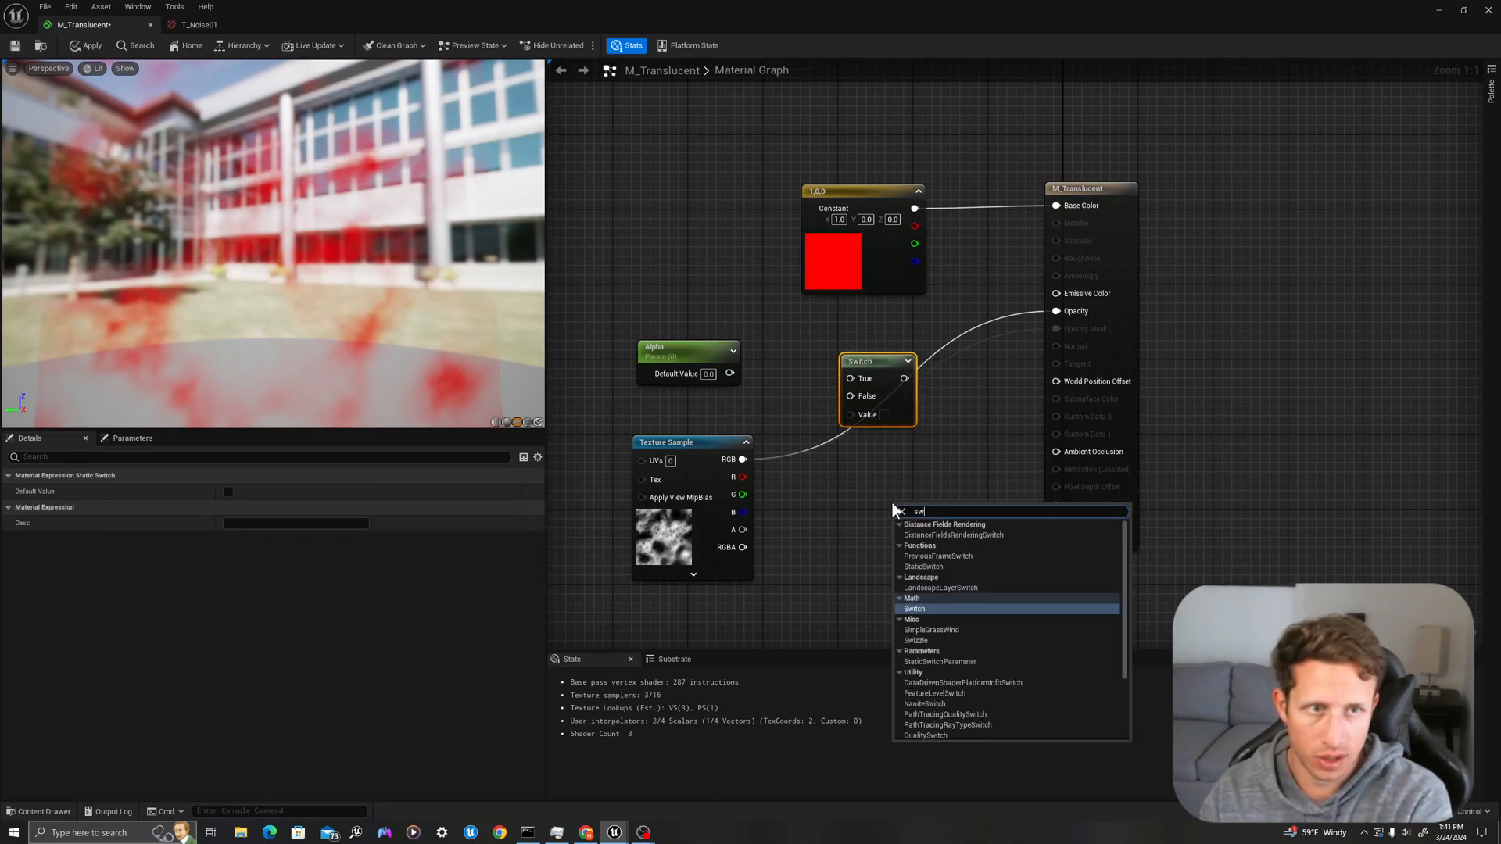
{"action": "type", "text": "static"}
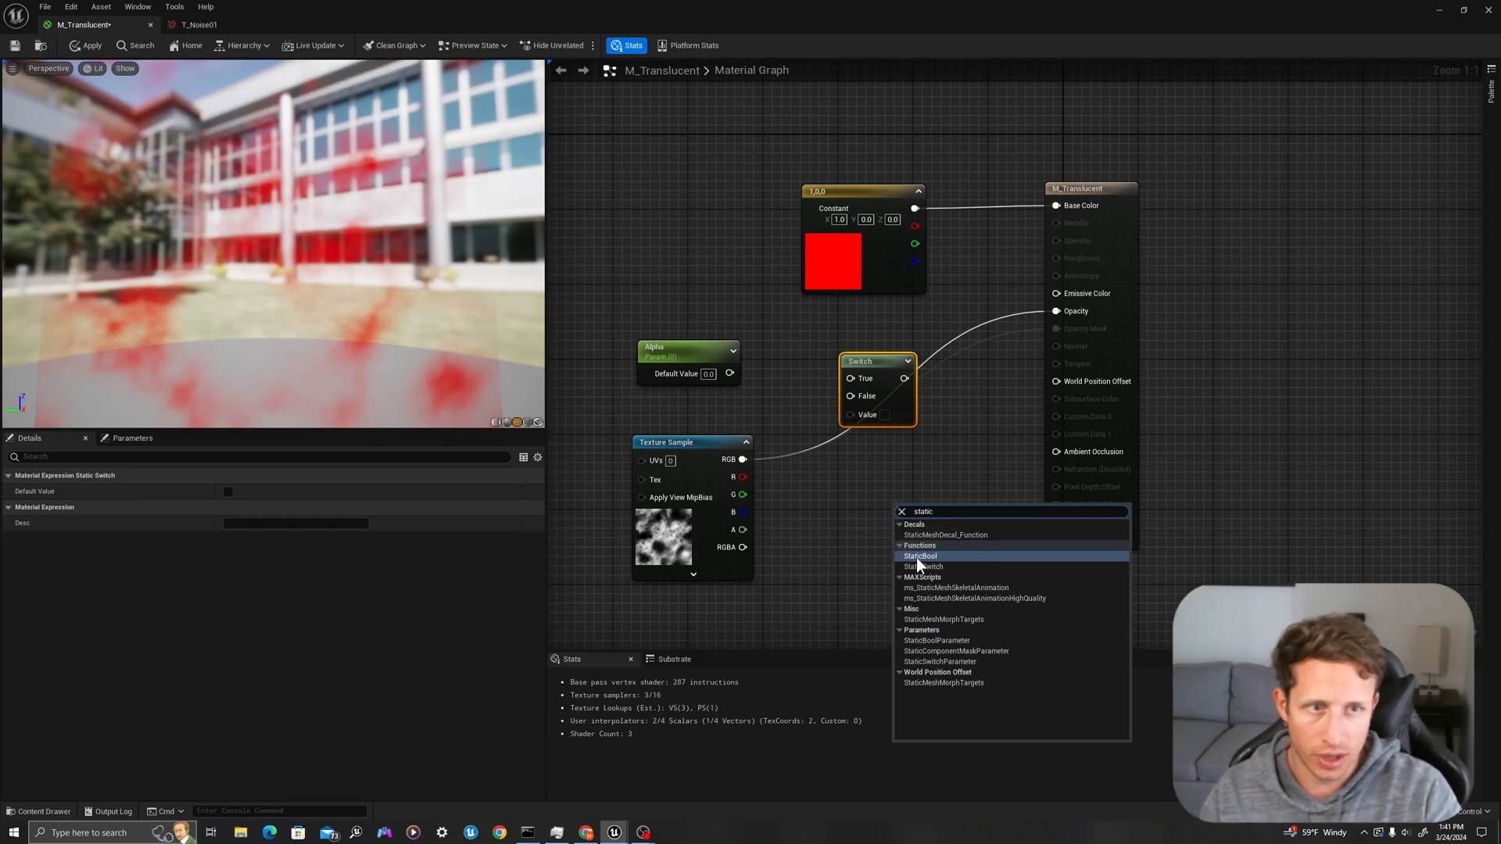
{"action": "mouse_move", "coordinate": [922, 566]}
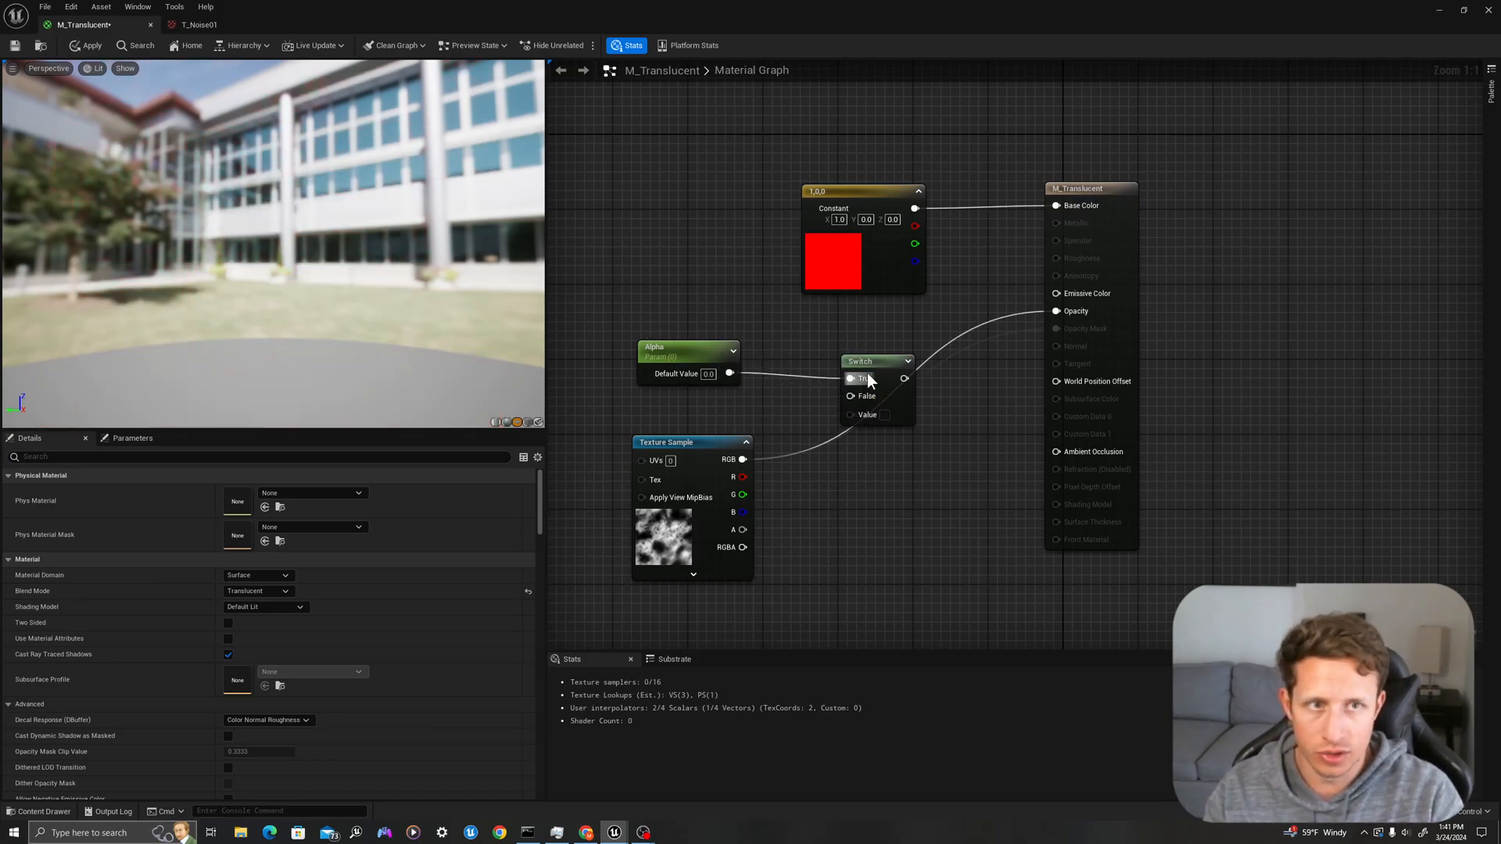
{"action": "left_click", "coordinate": [866, 357]}
{"action": "type", "text": "m"}
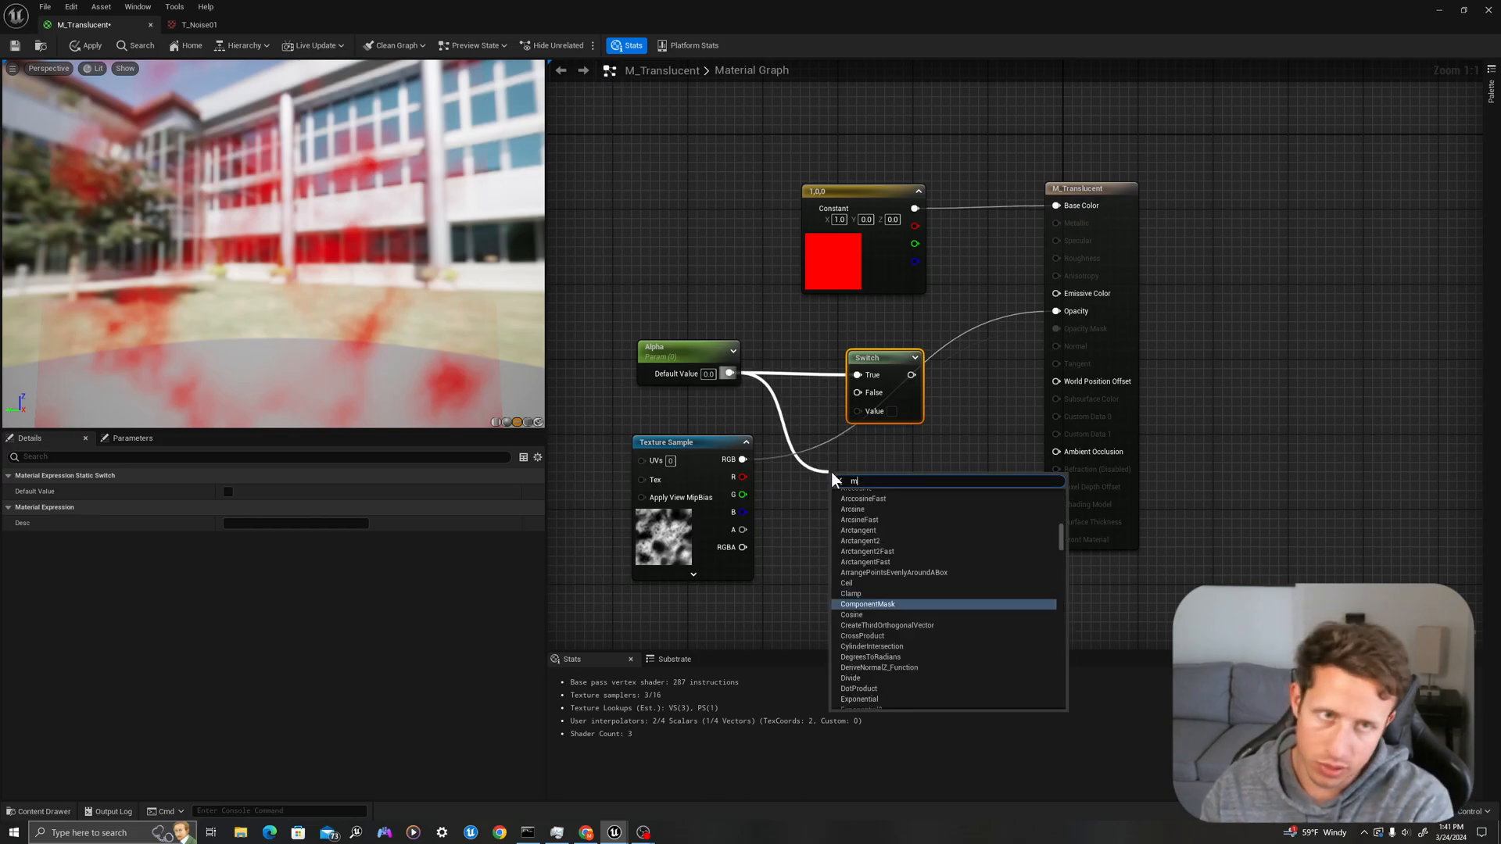
- Add a Multiply of Alpha and the noise texture, feed the switch into Opacity, and toggle its path
{"action": "type", "text": "ultip"}
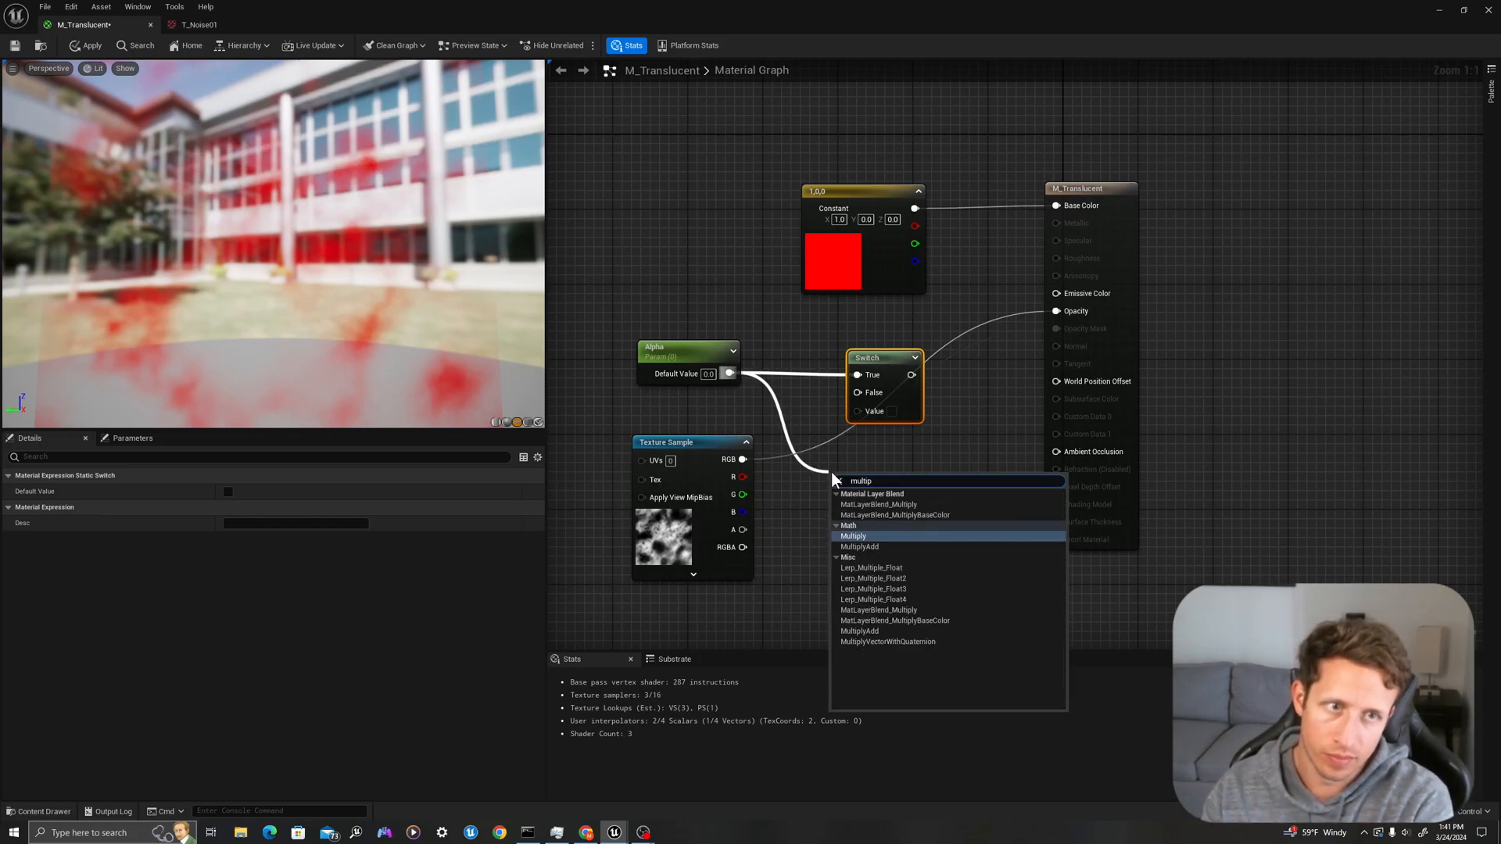
{"action": "left_click", "coordinate": [853, 536]}
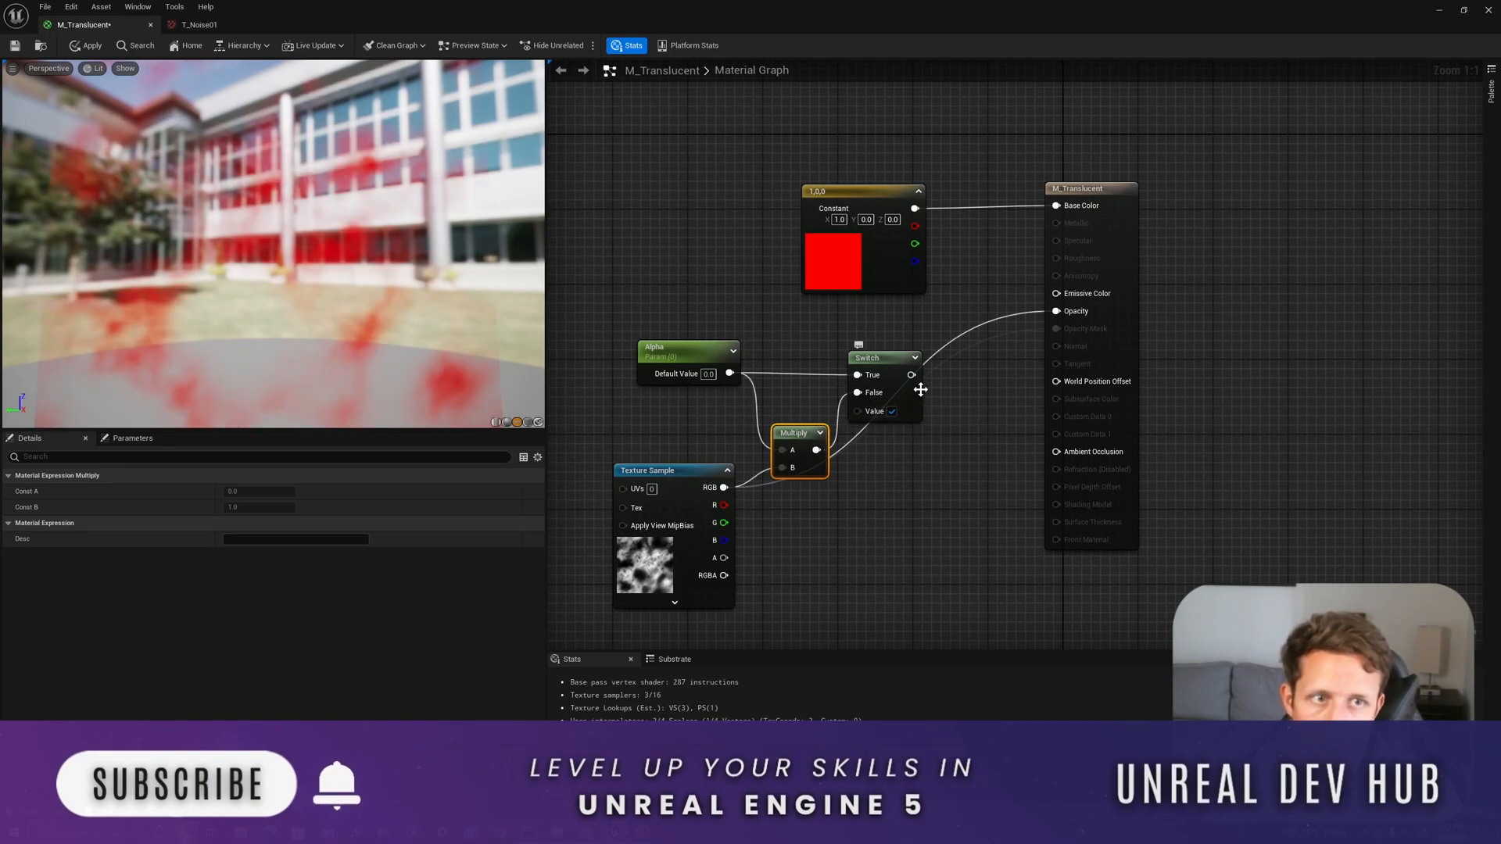
{"action": "left_click", "coordinate": [880, 357]}
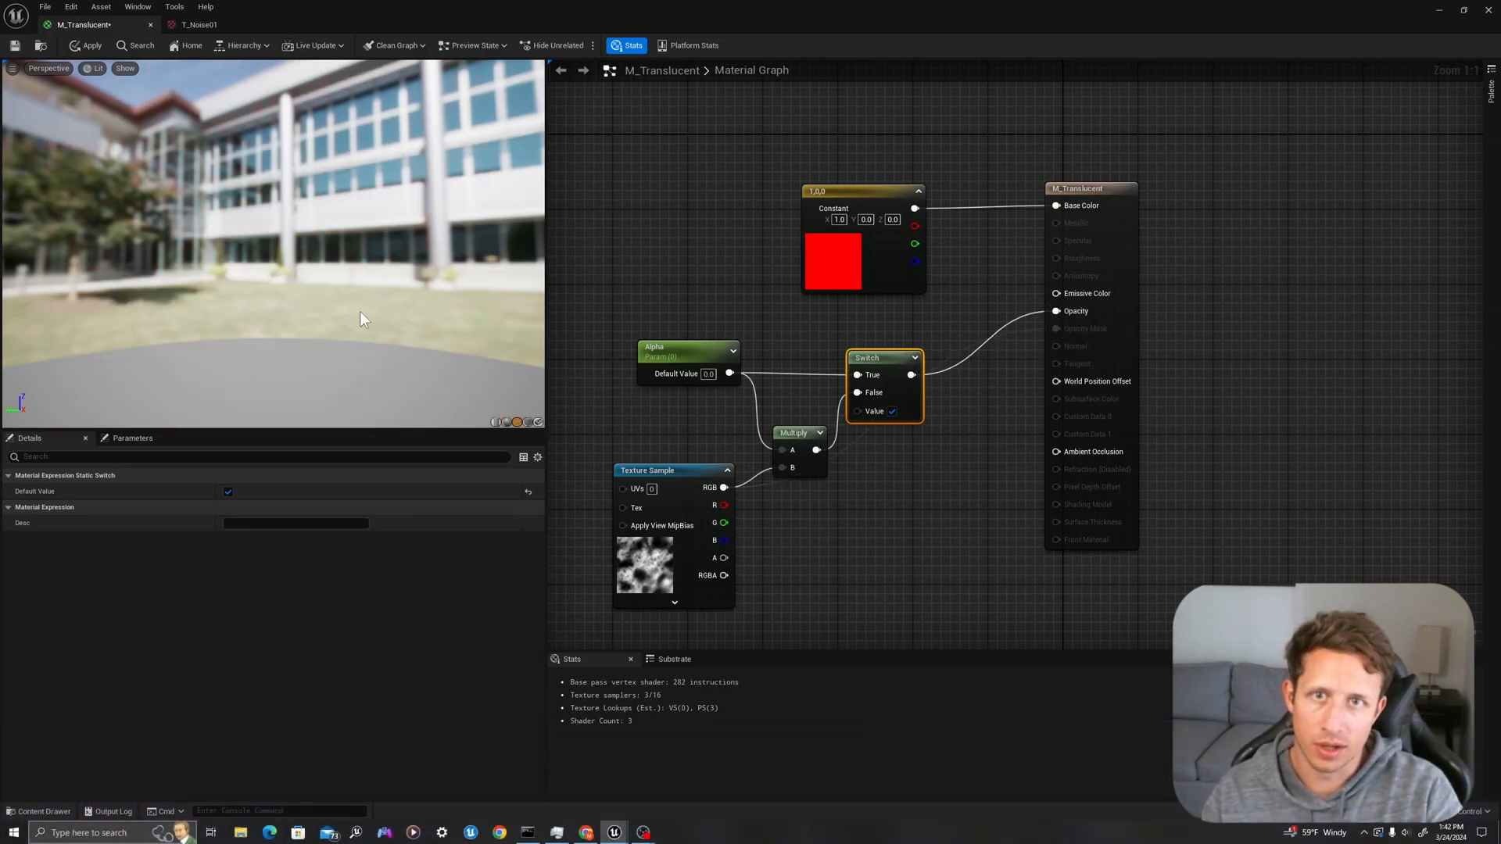
{"action": "left_click", "coordinate": [688, 347]}
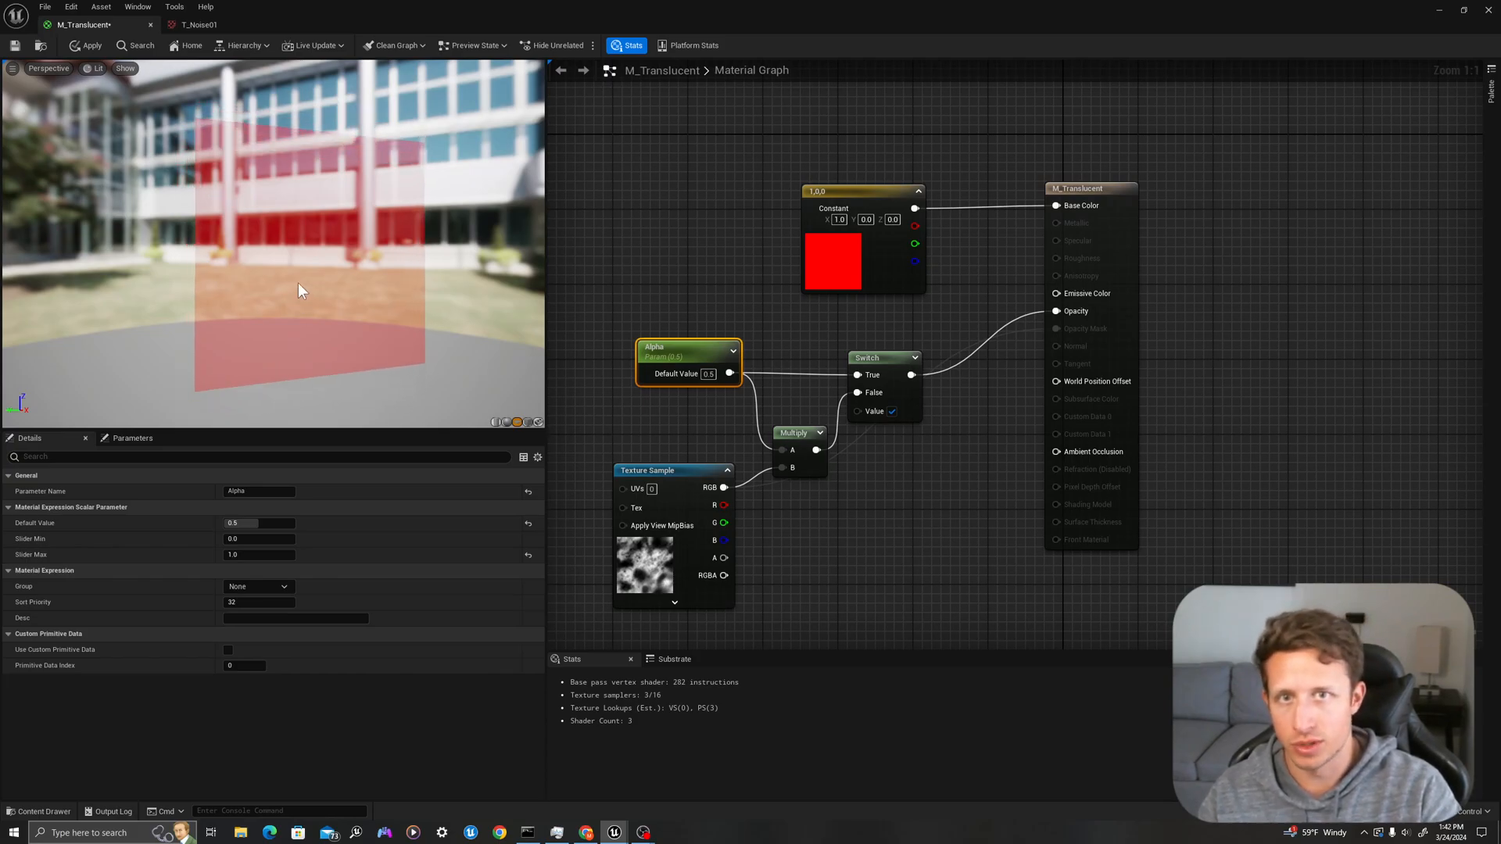
{"action": "mouse_move", "coordinate": [882, 411]}
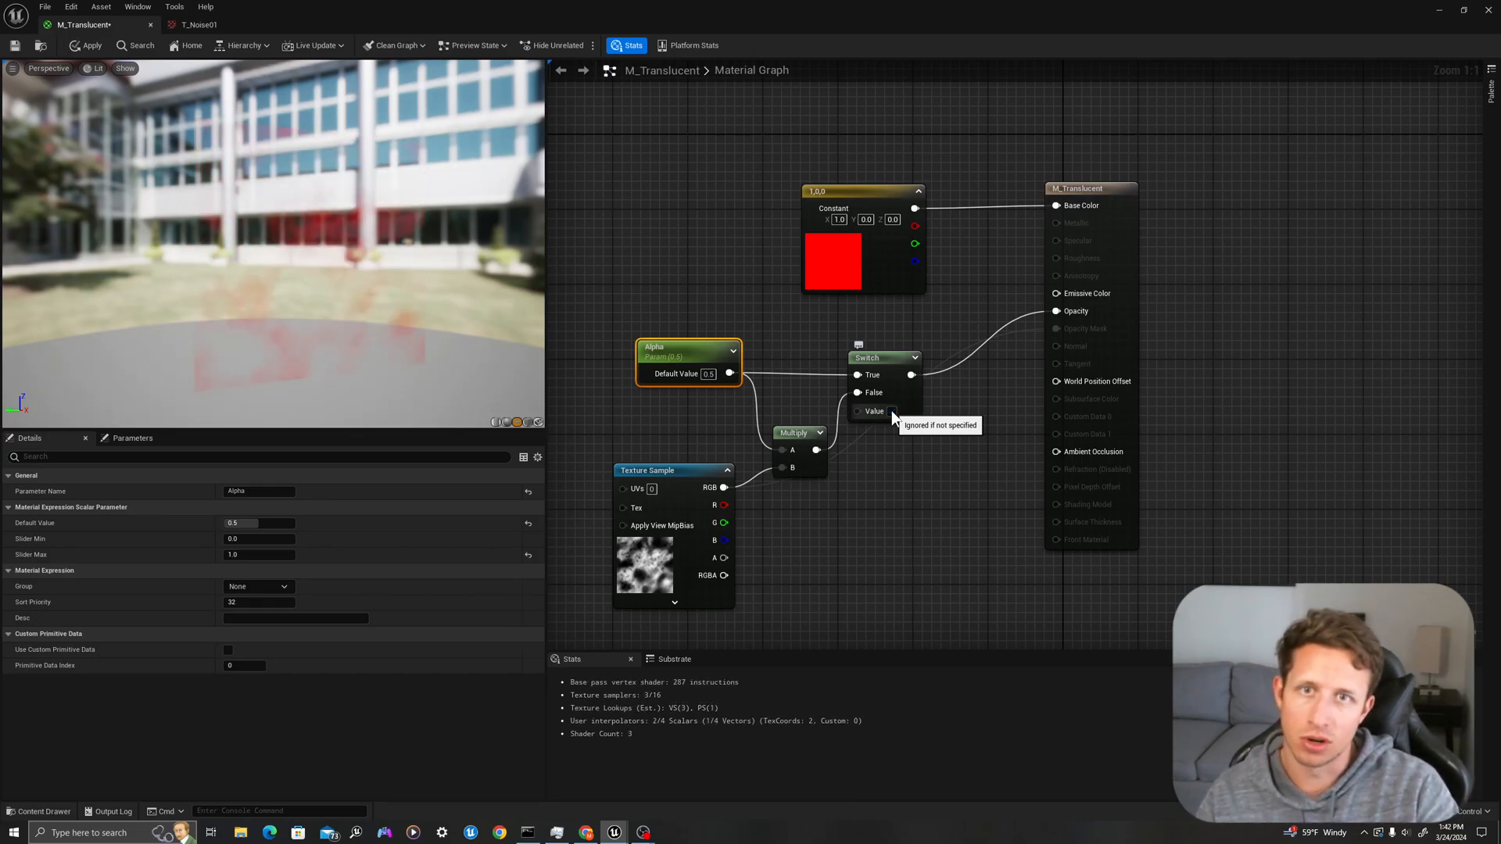
{"action": "left_click", "coordinate": [891, 411]}
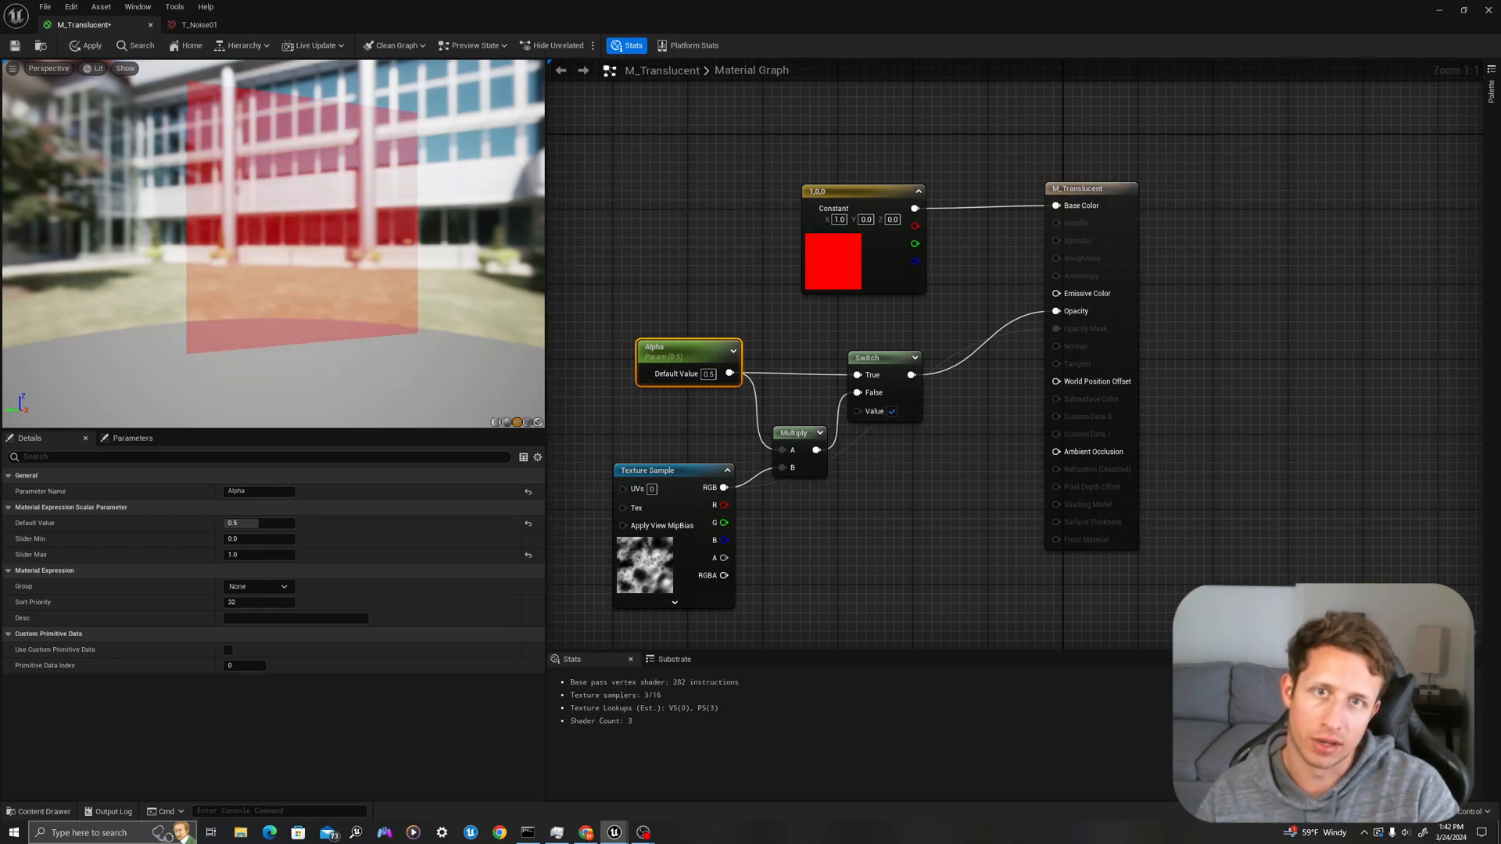
{"action": "mouse_move", "coordinate": [308, 278]}
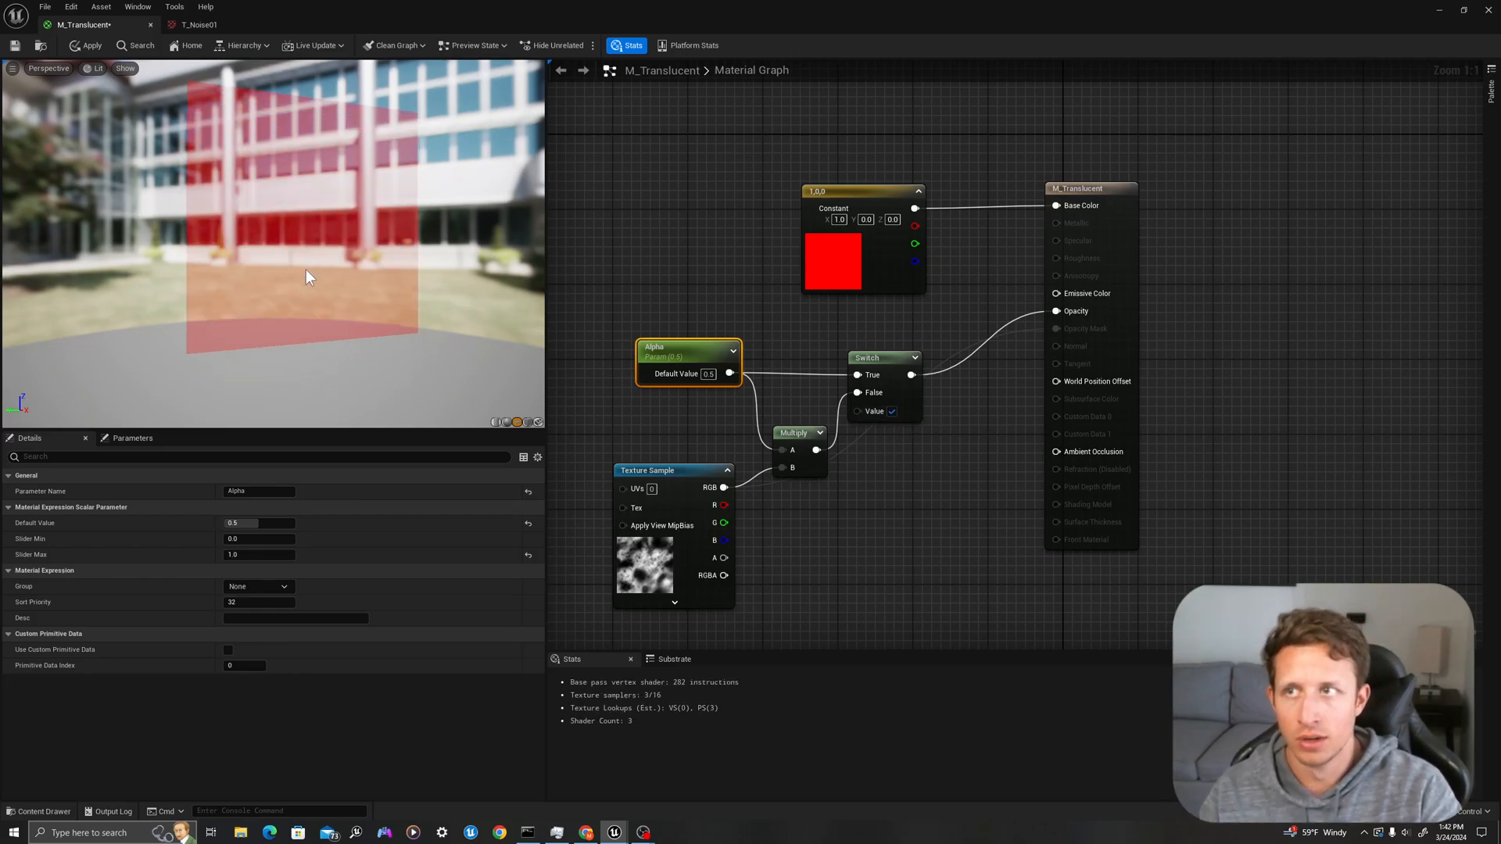
{"action": "mouse_move", "coordinate": [17, 47]}
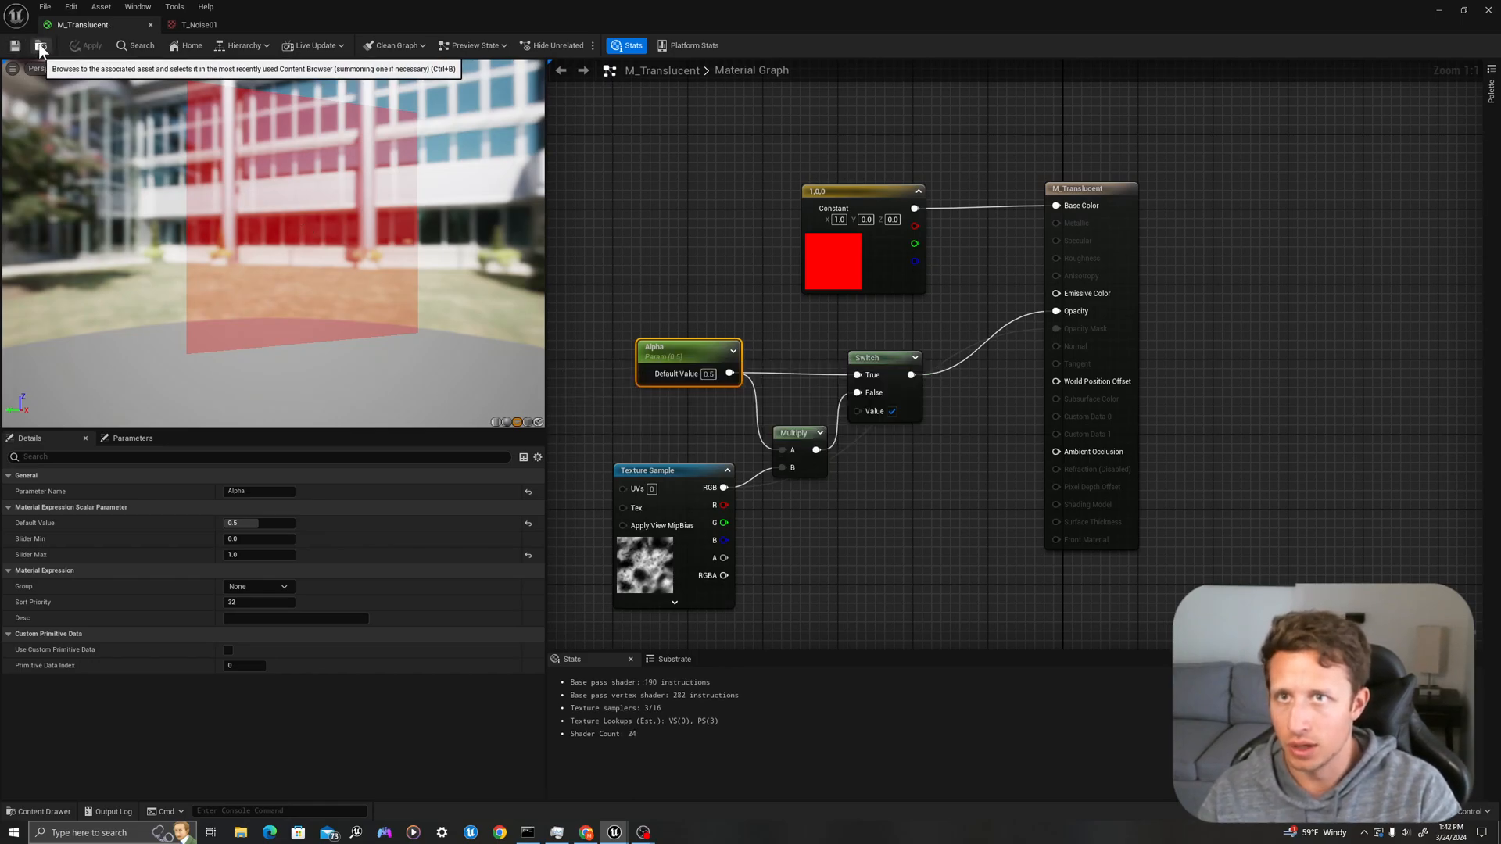
- Duplicate M_Translucent as M_Masked in the Dither folder and open it for editing
{"action": "left_click", "coordinate": [41, 45]}
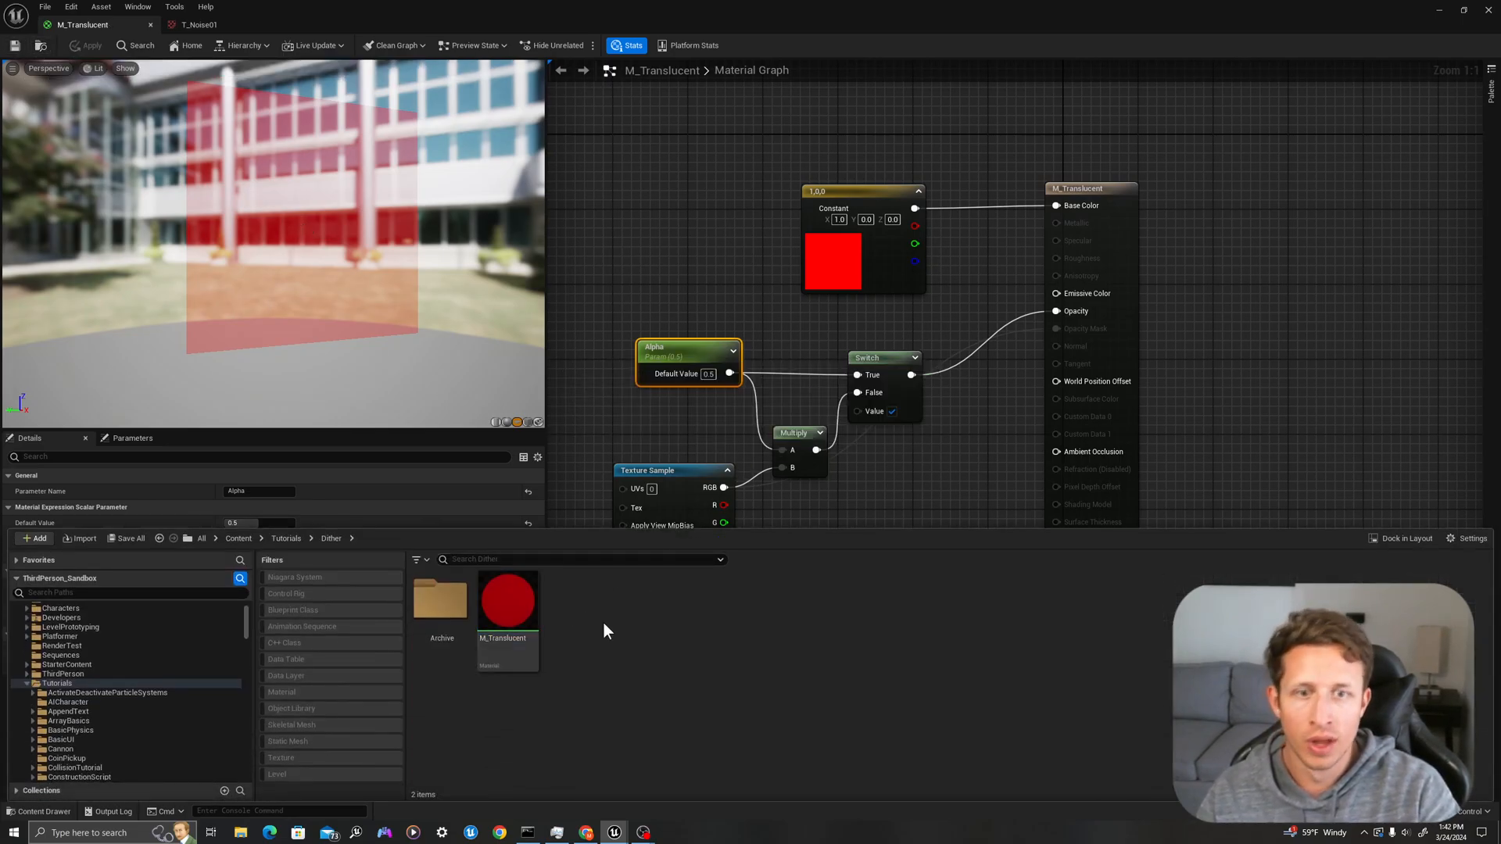
{"action": "mouse_move", "coordinate": [506, 600]}
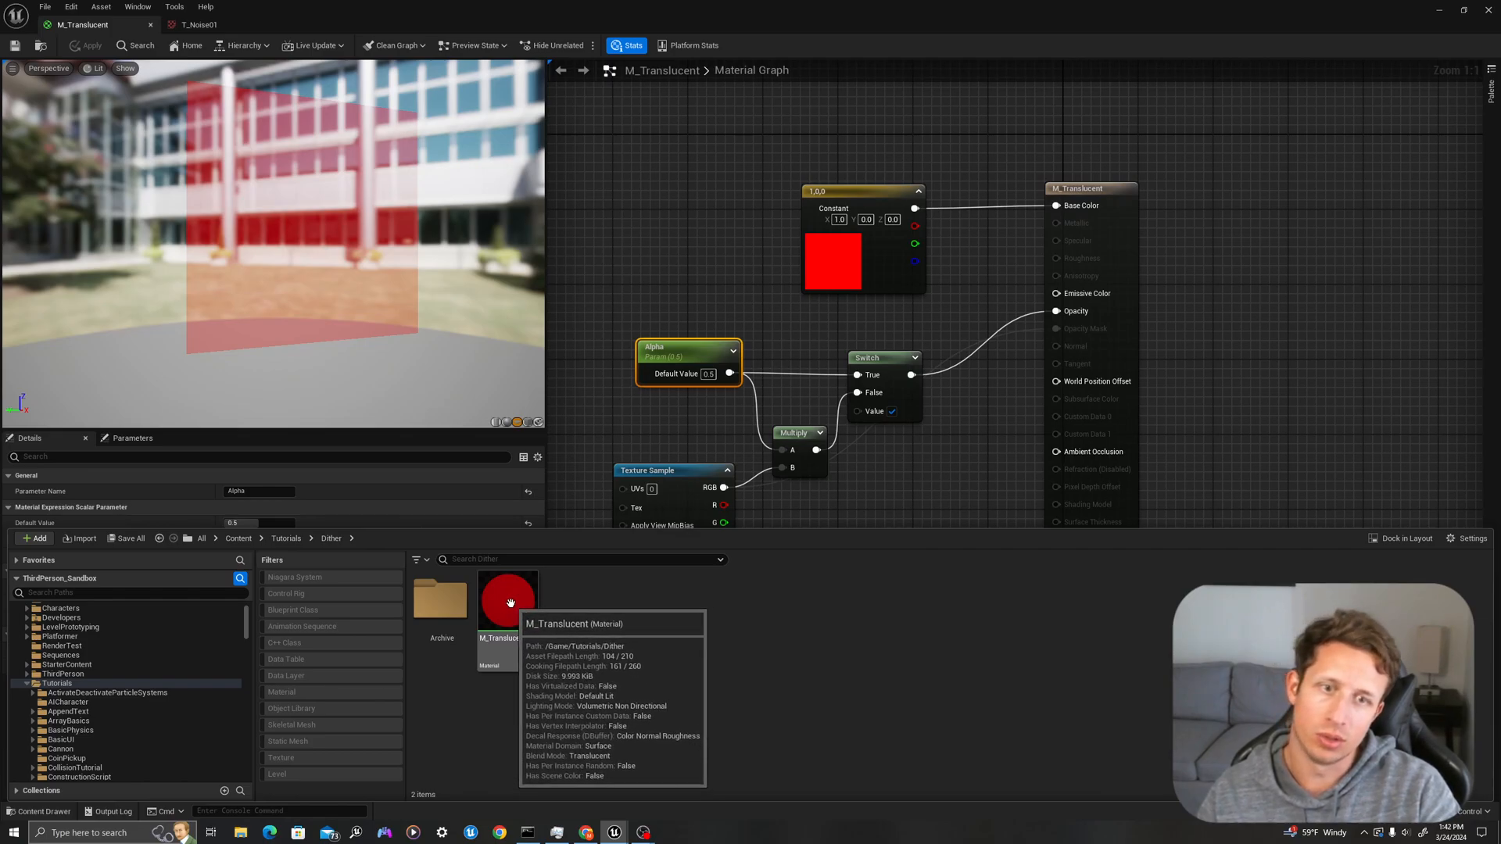
{"action": "left_click", "coordinate": [507, 599]}
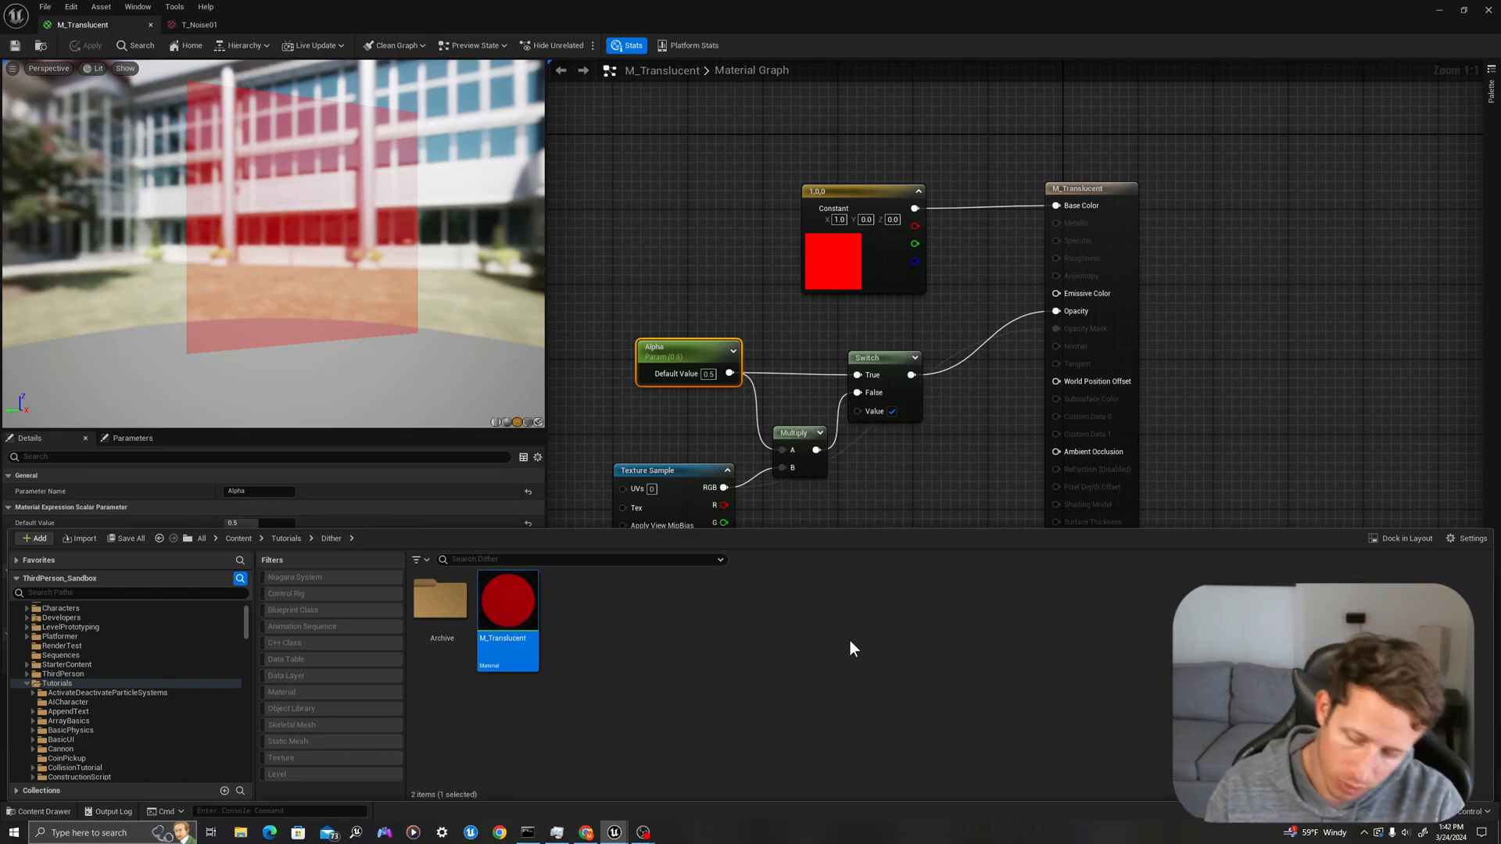
{"action": "mouse_move", "coordinate": [637, 629]}
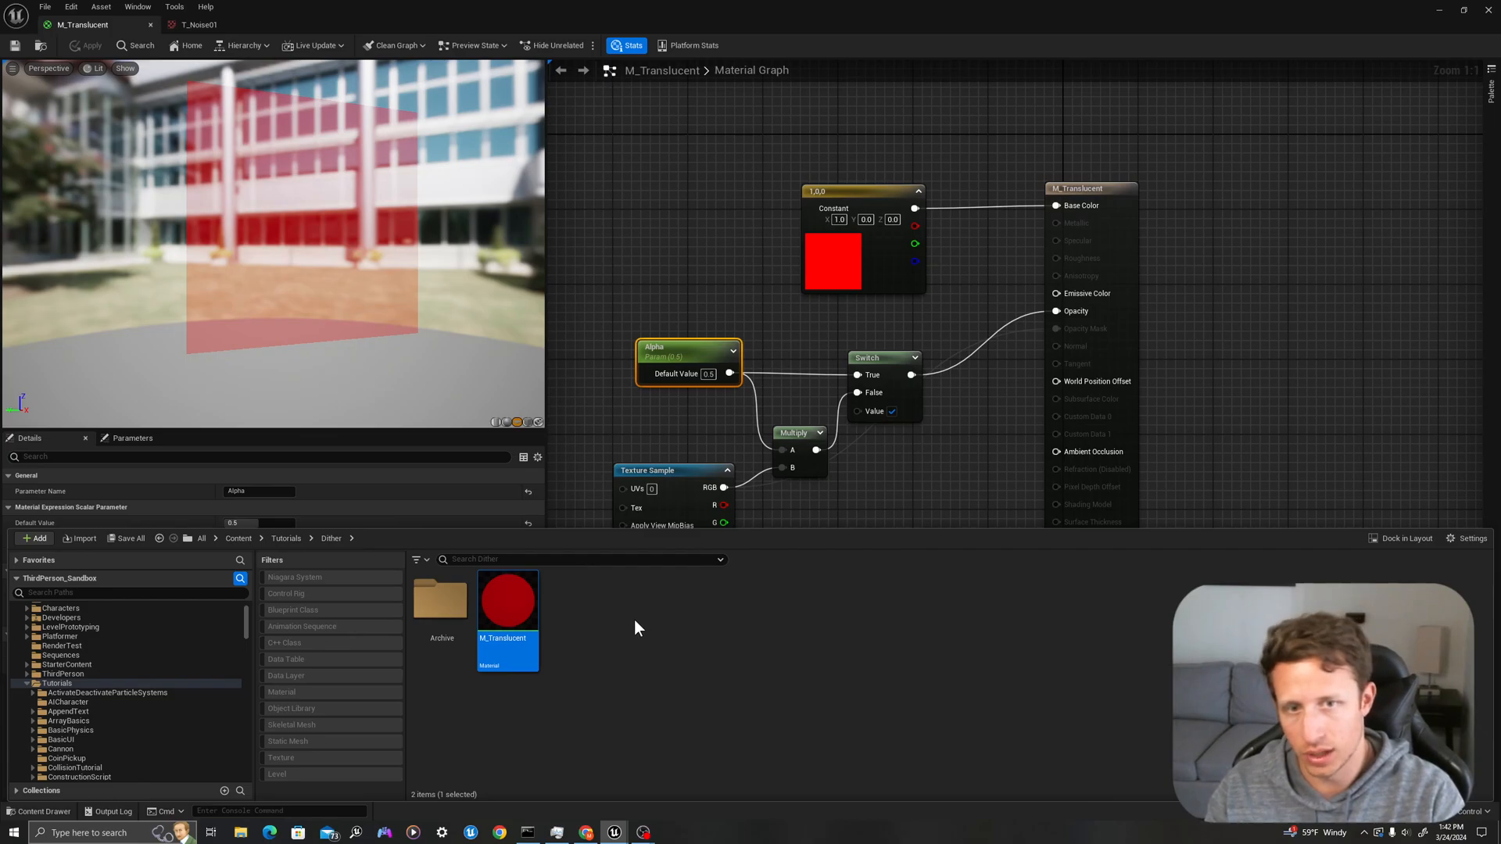
{"action": "right_click", "coordinate": [507, 598]}
{"action": "type", "text": "M_Masked"}
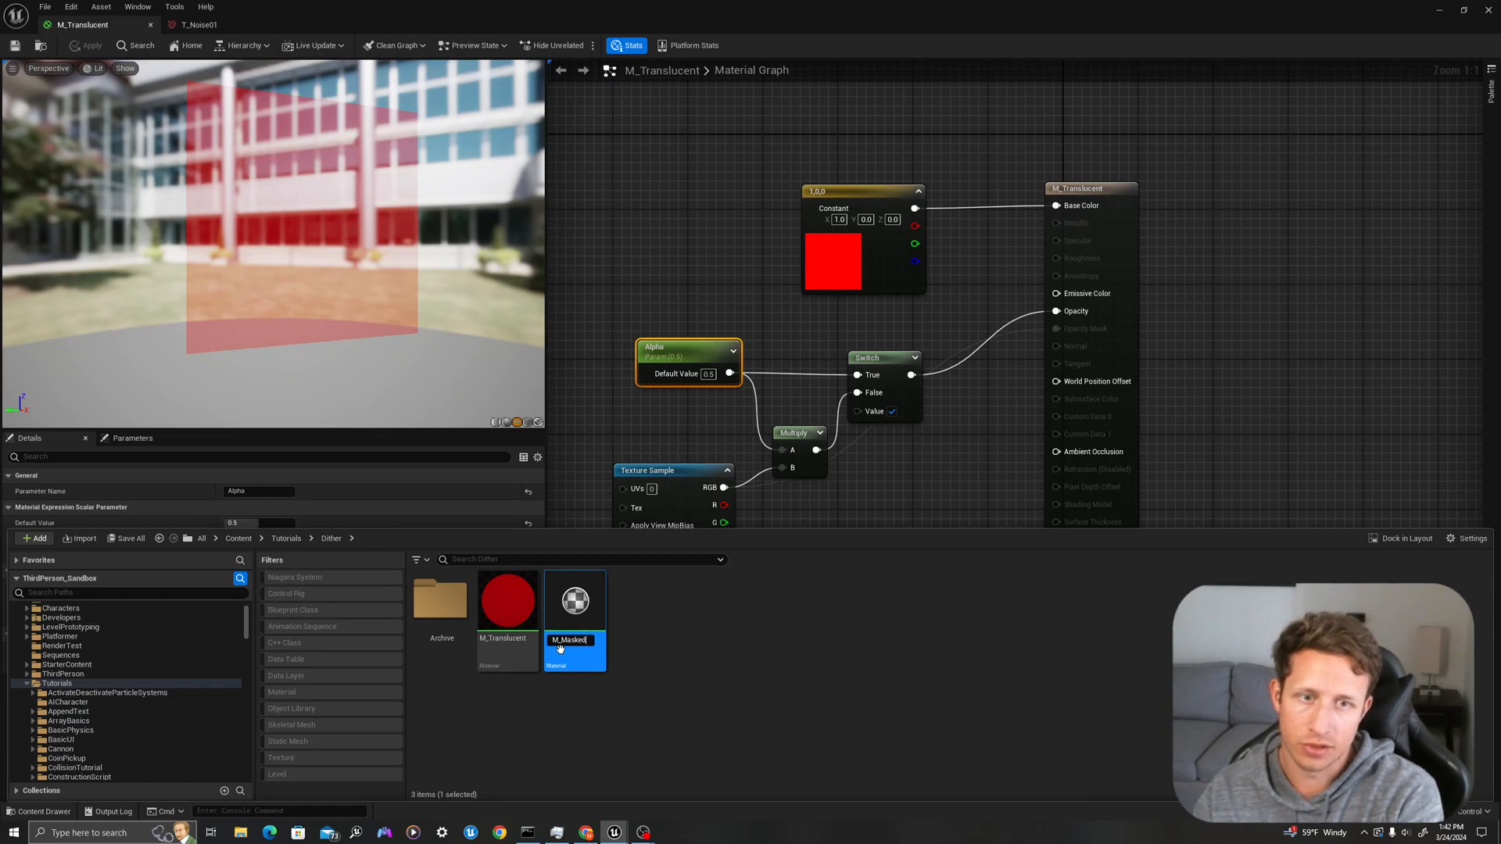
{"action": "mouse_move", "coordinate": [506, 613]}
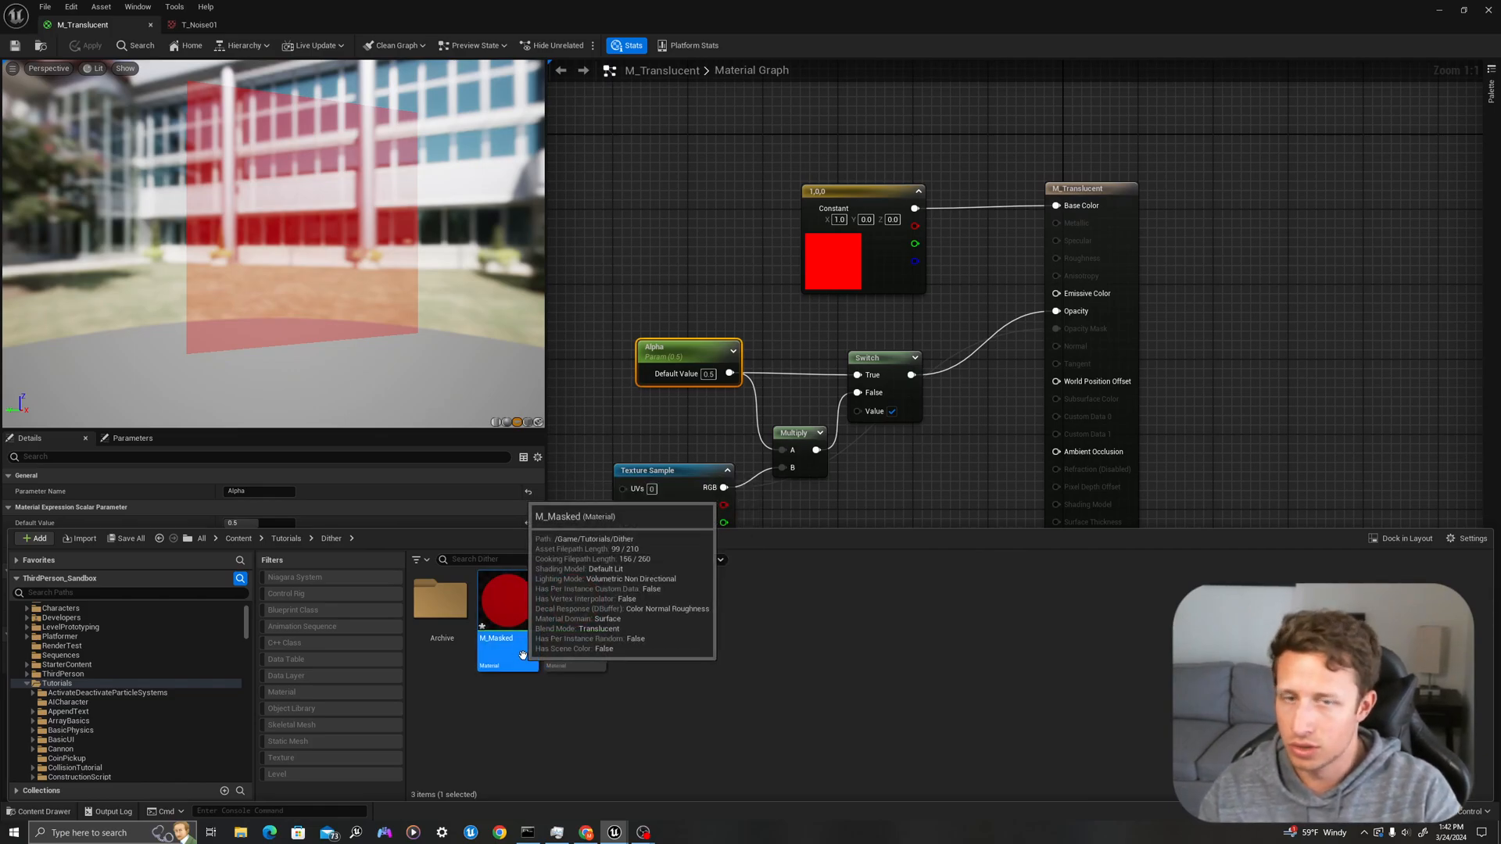
{"action": "double_click", "coordinate": [505, 601]}
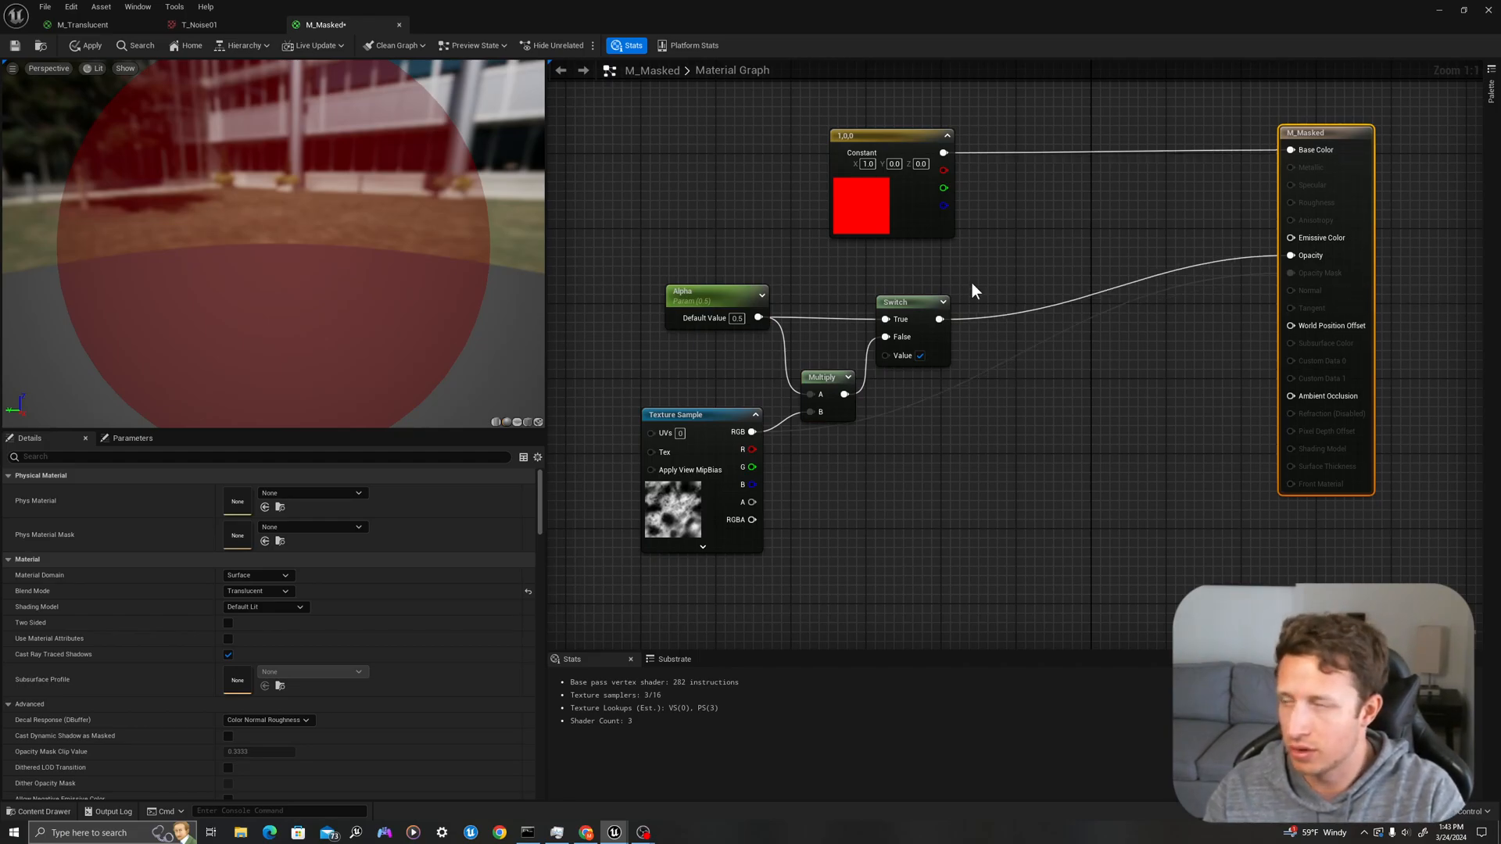
{"action": "mouse_move", "coordinate": [941, 319]}
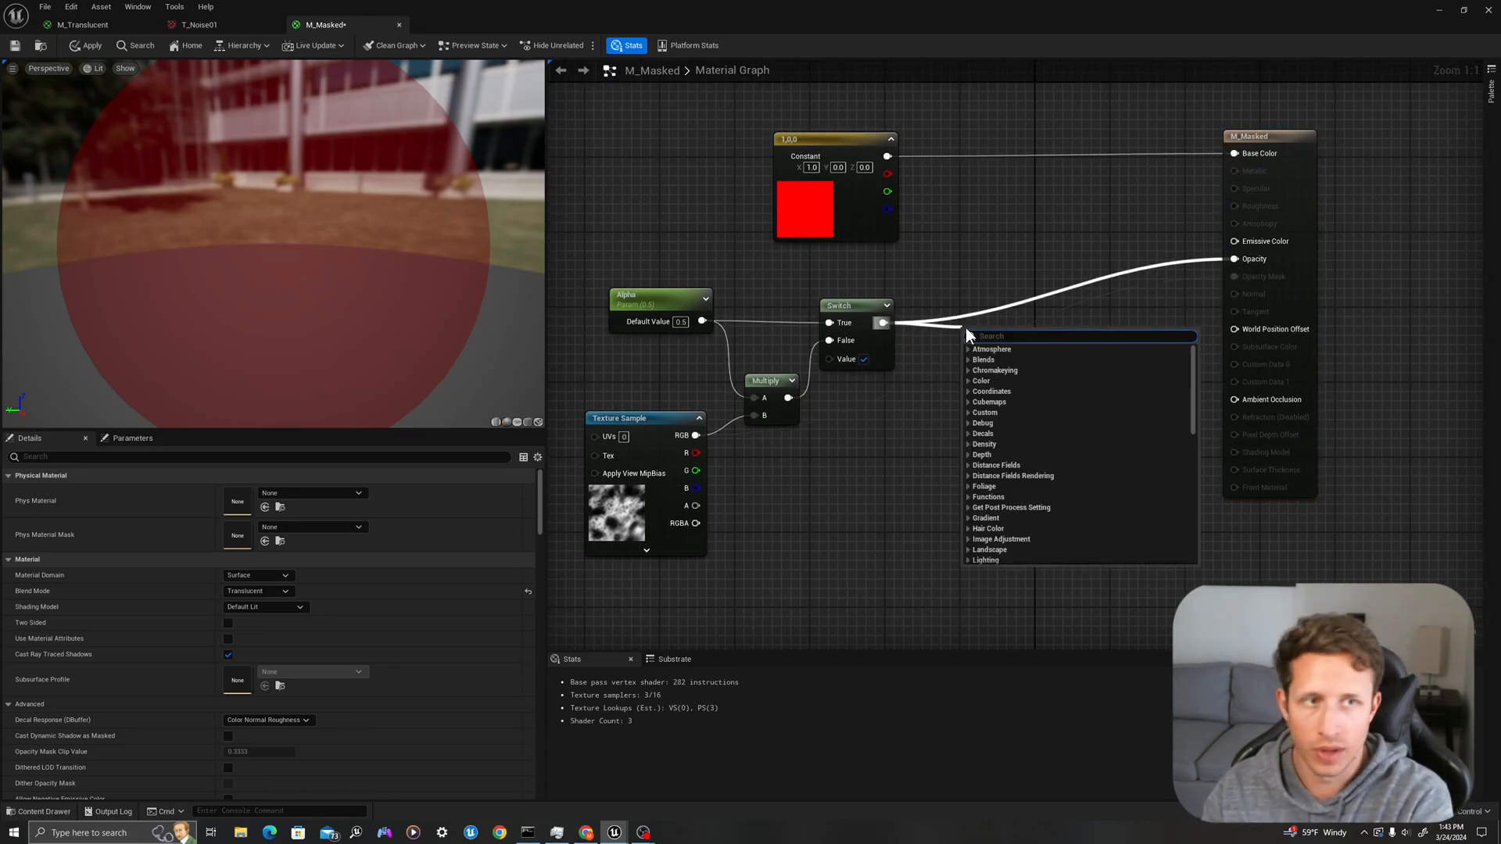
- Route the switched opacity through a DitherTemporalAA node whose Random input comes from a scalar parameter 'Random'
{"action": "type", "text": "dither"}
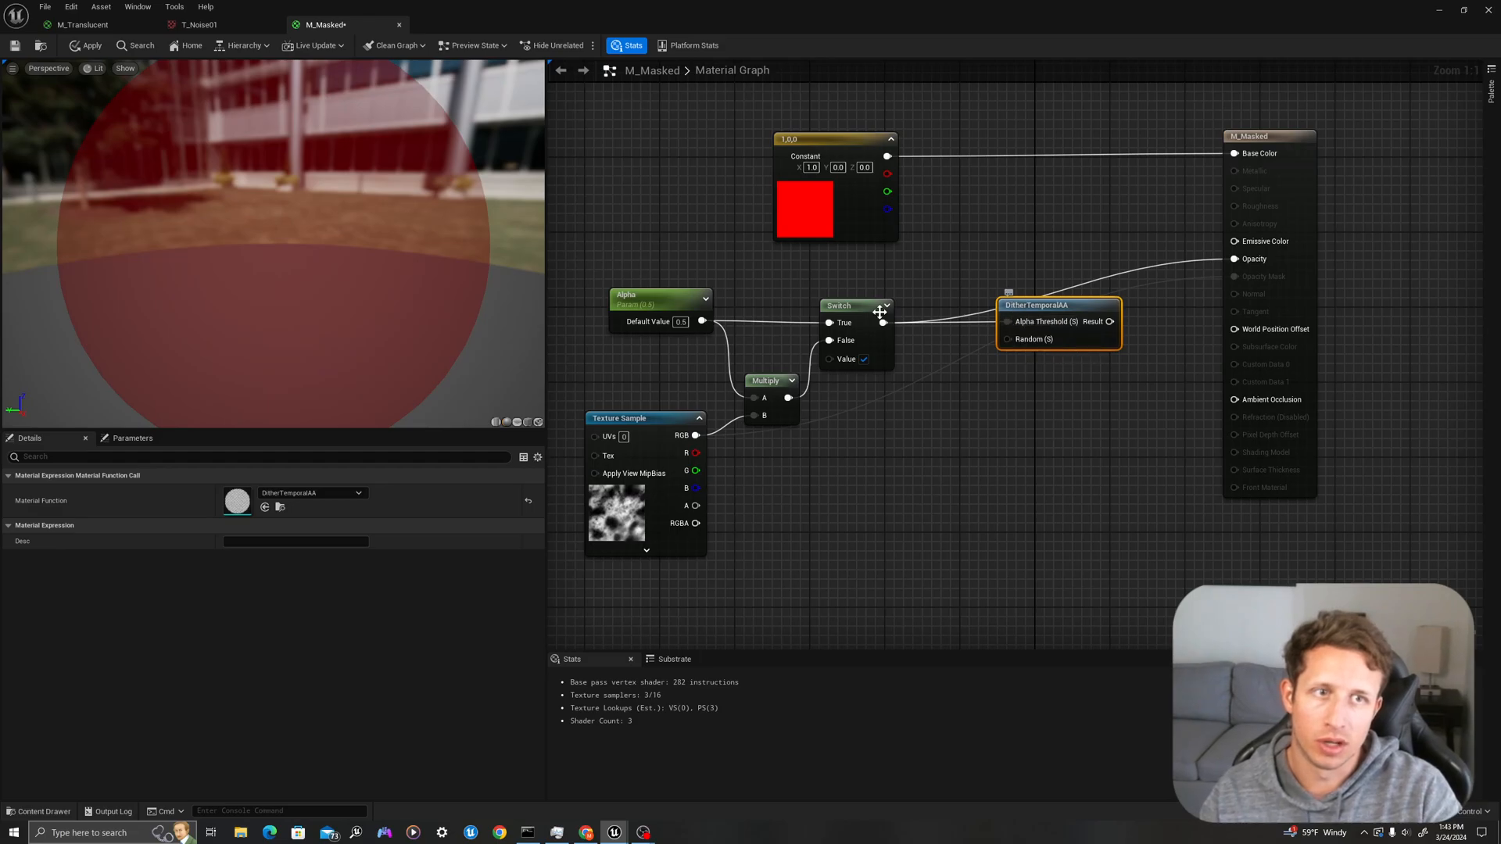
{"action": "left_click", "coordinate": [855, 305]}
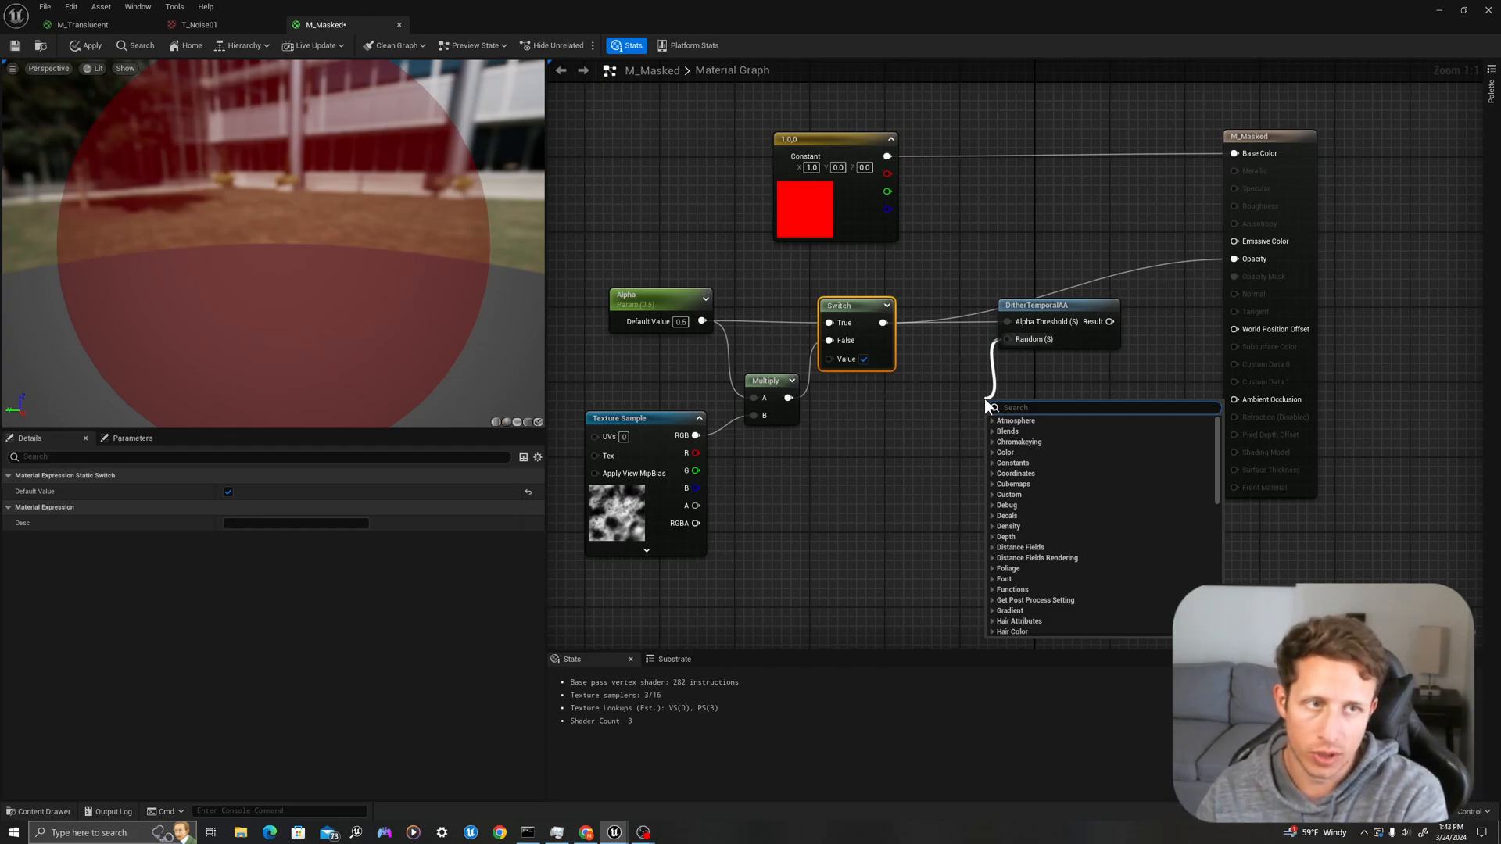
{"action": "type", "text": "scalar"}
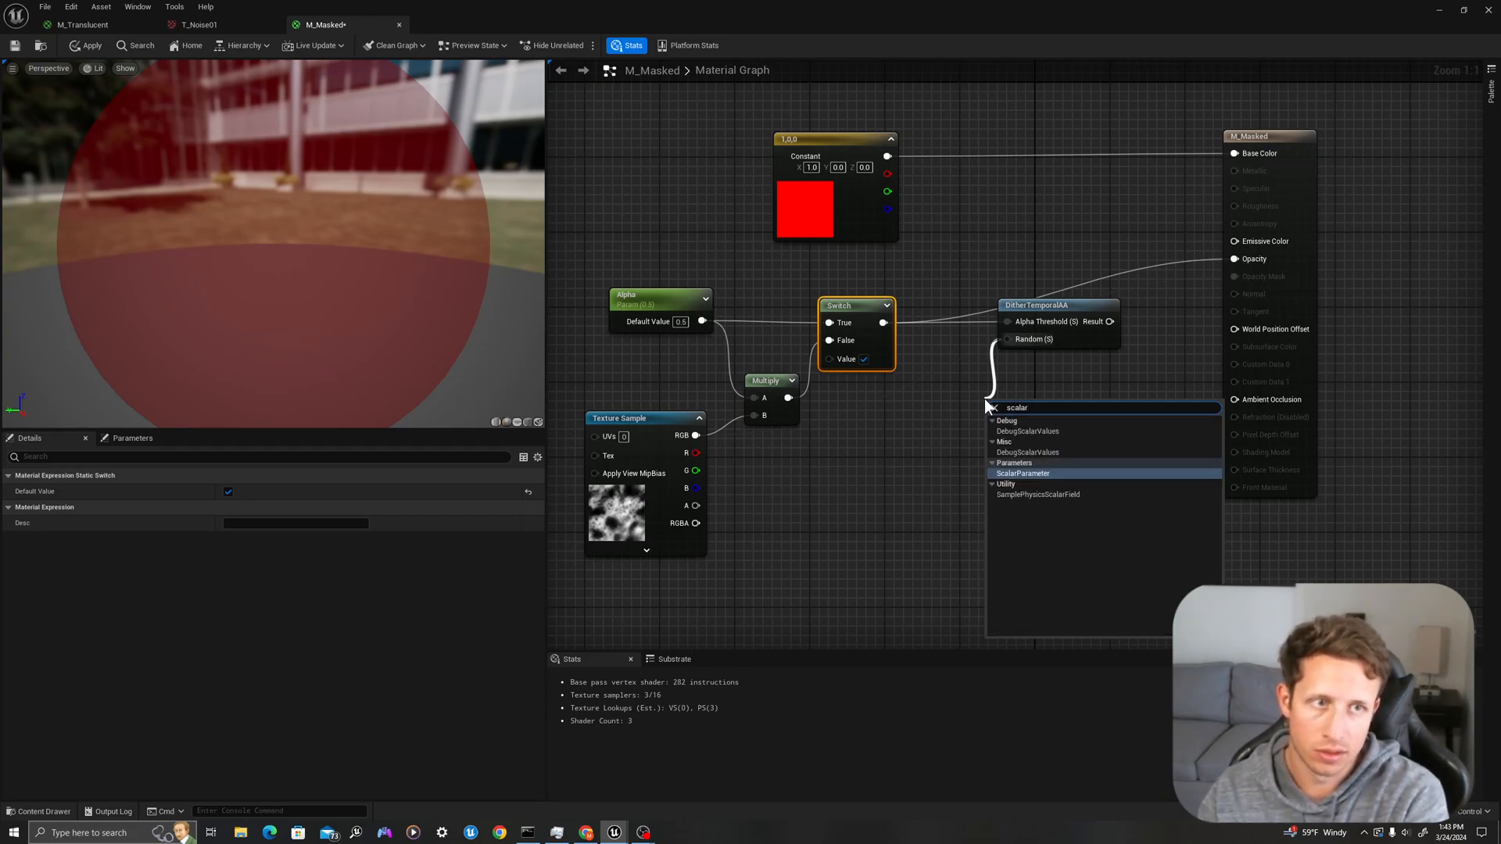
{"action": "left_click", "coordinate": [1022, 472]}
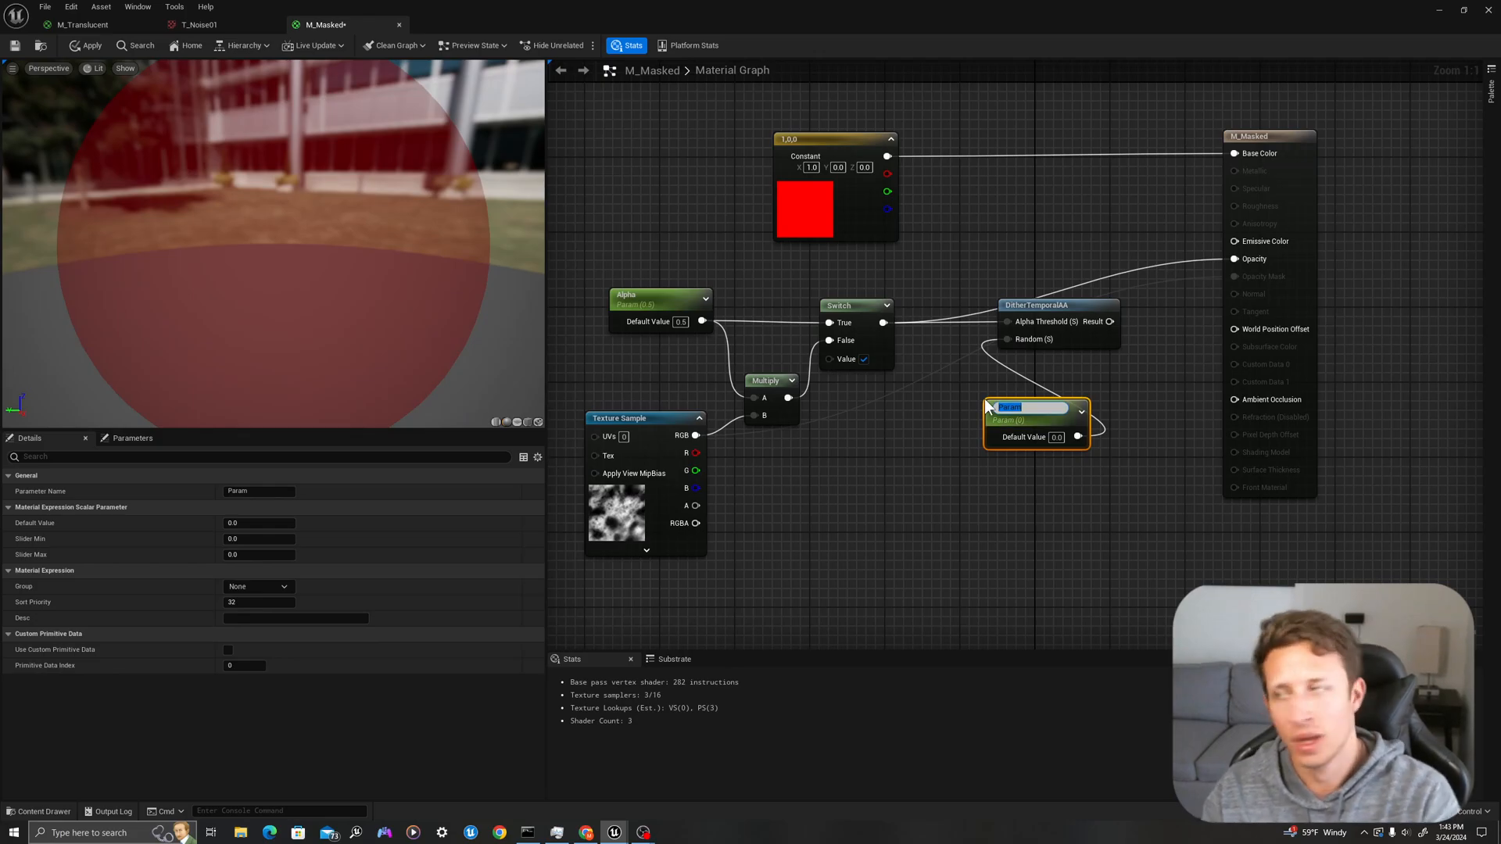
{"action": "type", "text": "Pa"}
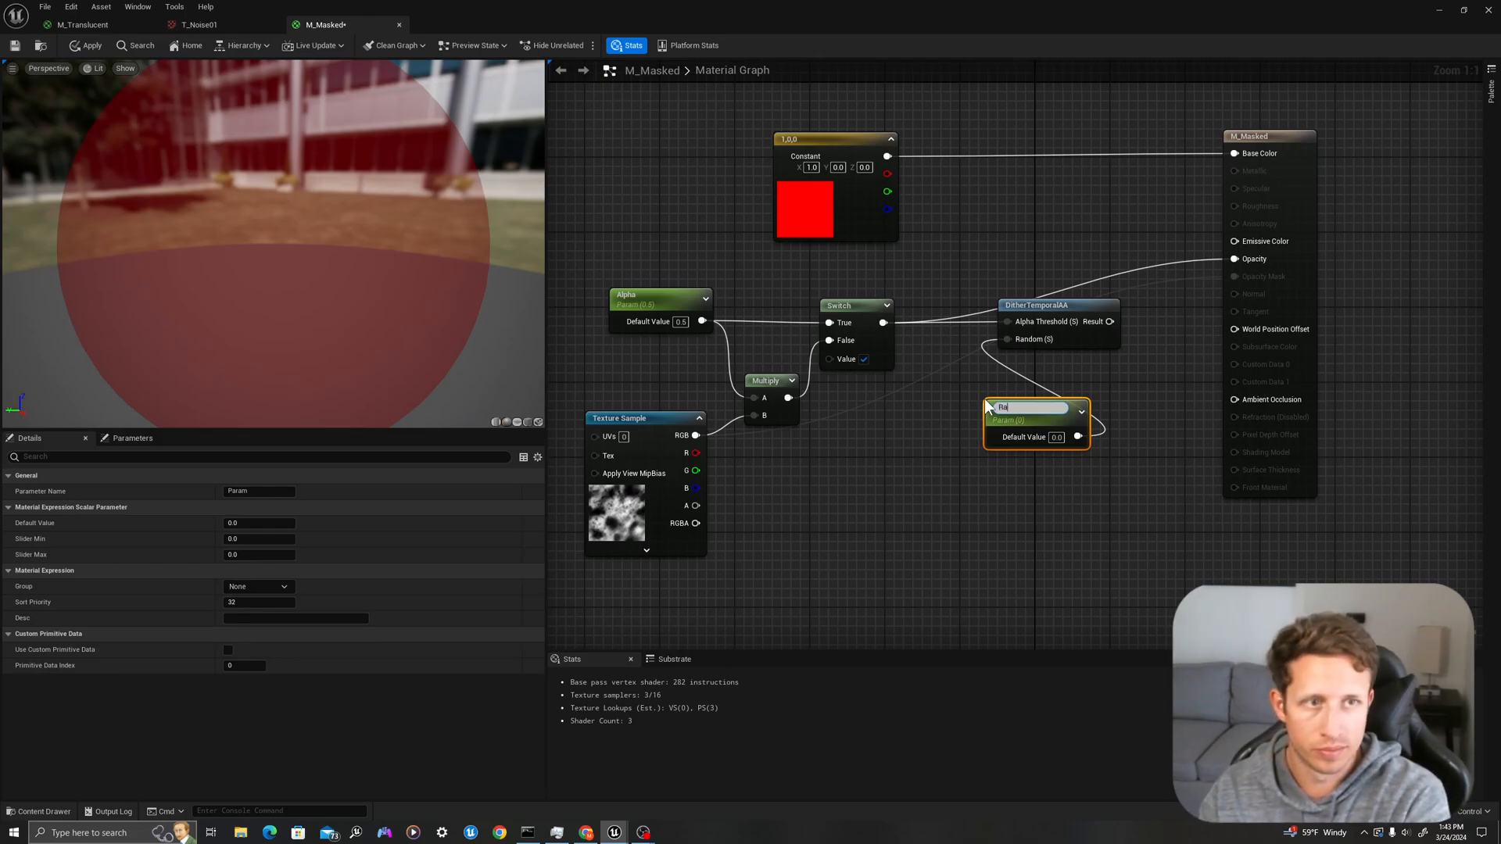
{"action": "type", "text": "Random"}
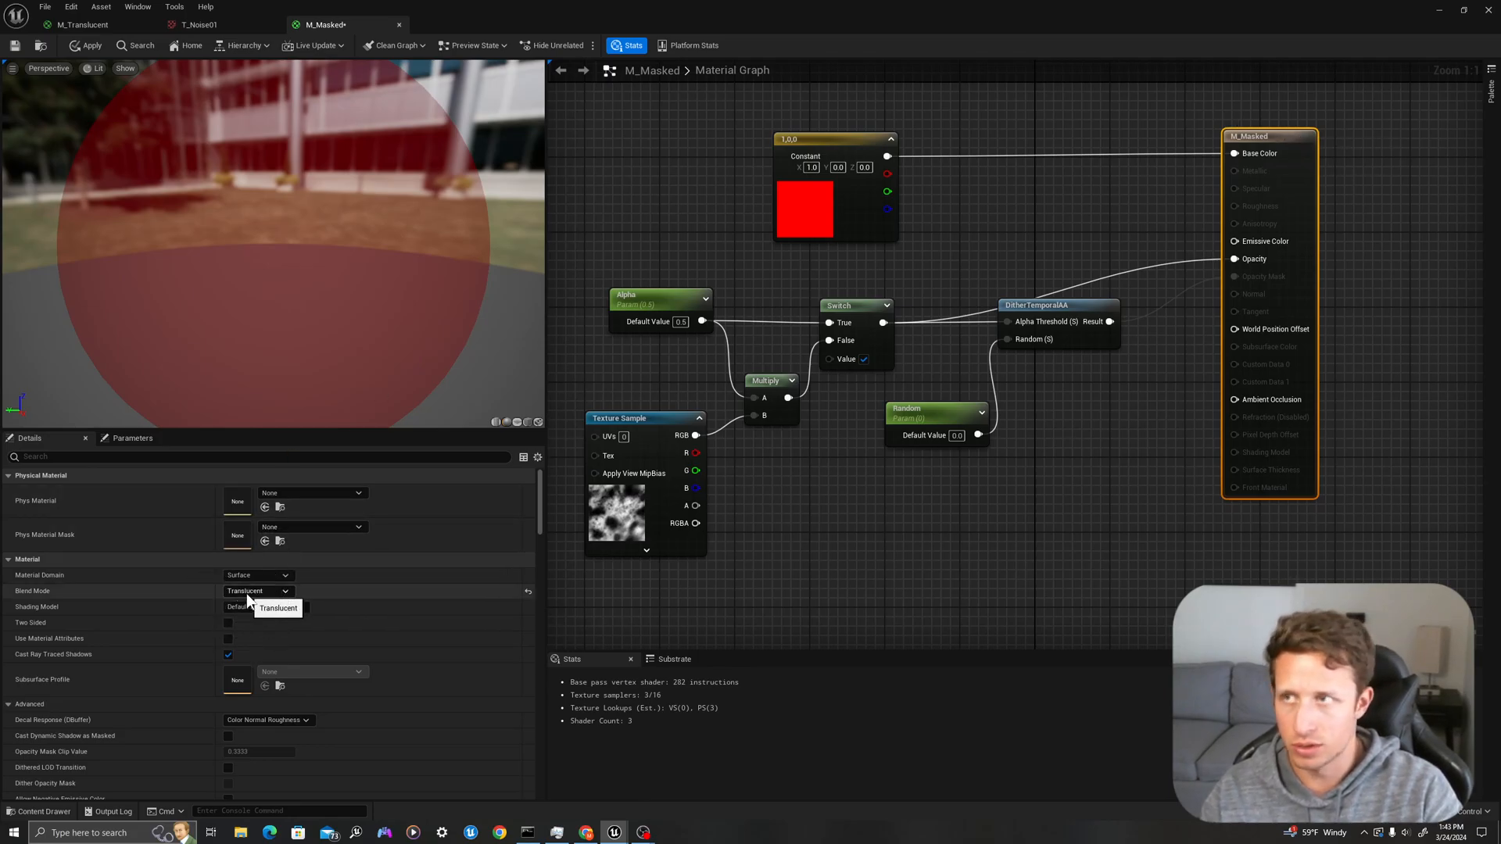
- Set the blend mode to Masked and preview on a plane with the background hidden
{"action": "left_click", "coordinate": [258, 591]}
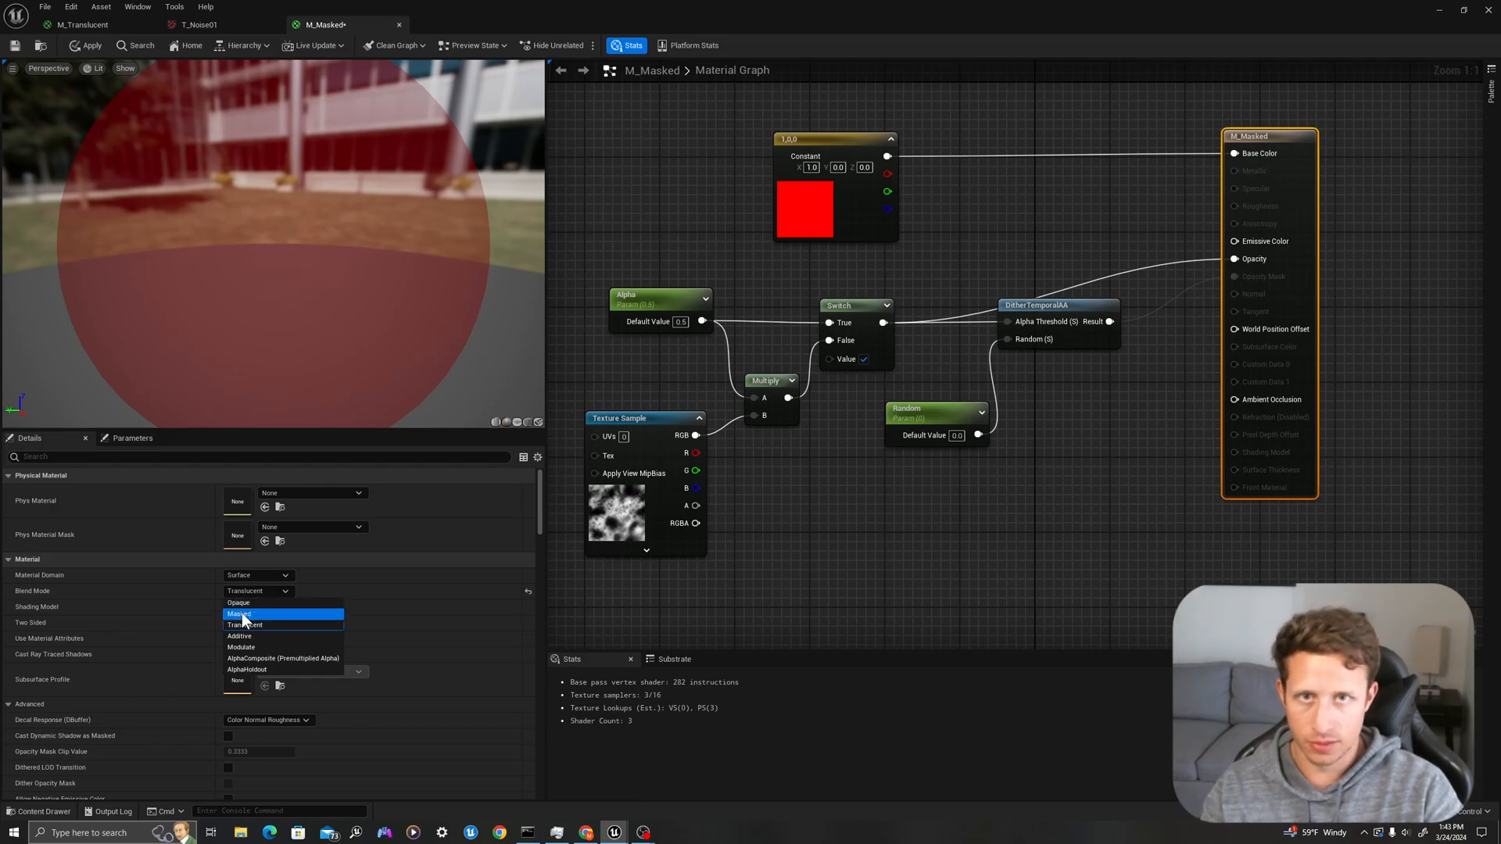
{"action": "left_click", "coordinate": [239, 613]}
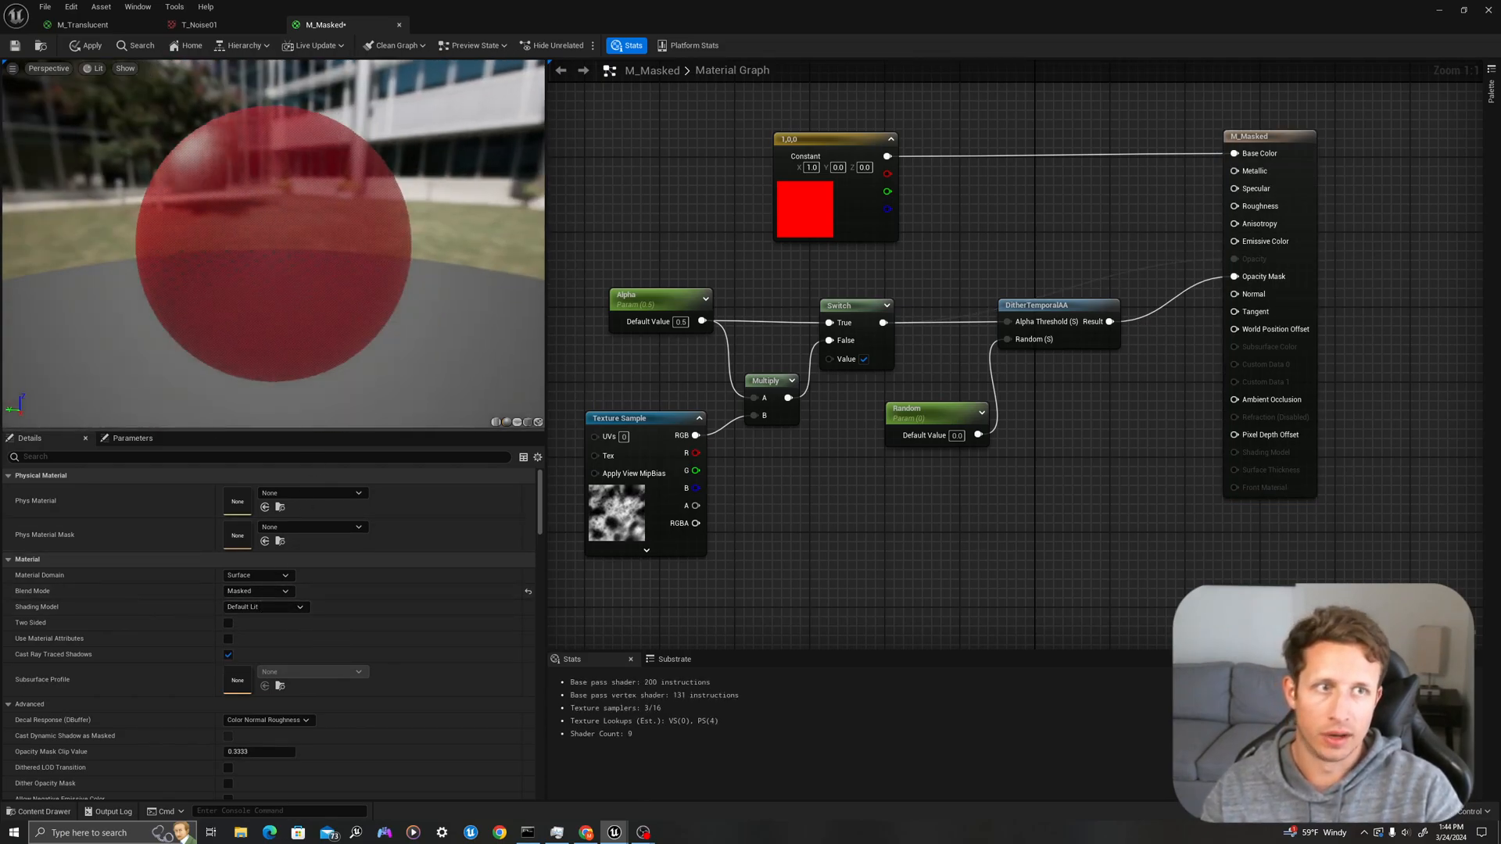
{"action": "mouse_move", "coordinate": [1233, 275]}
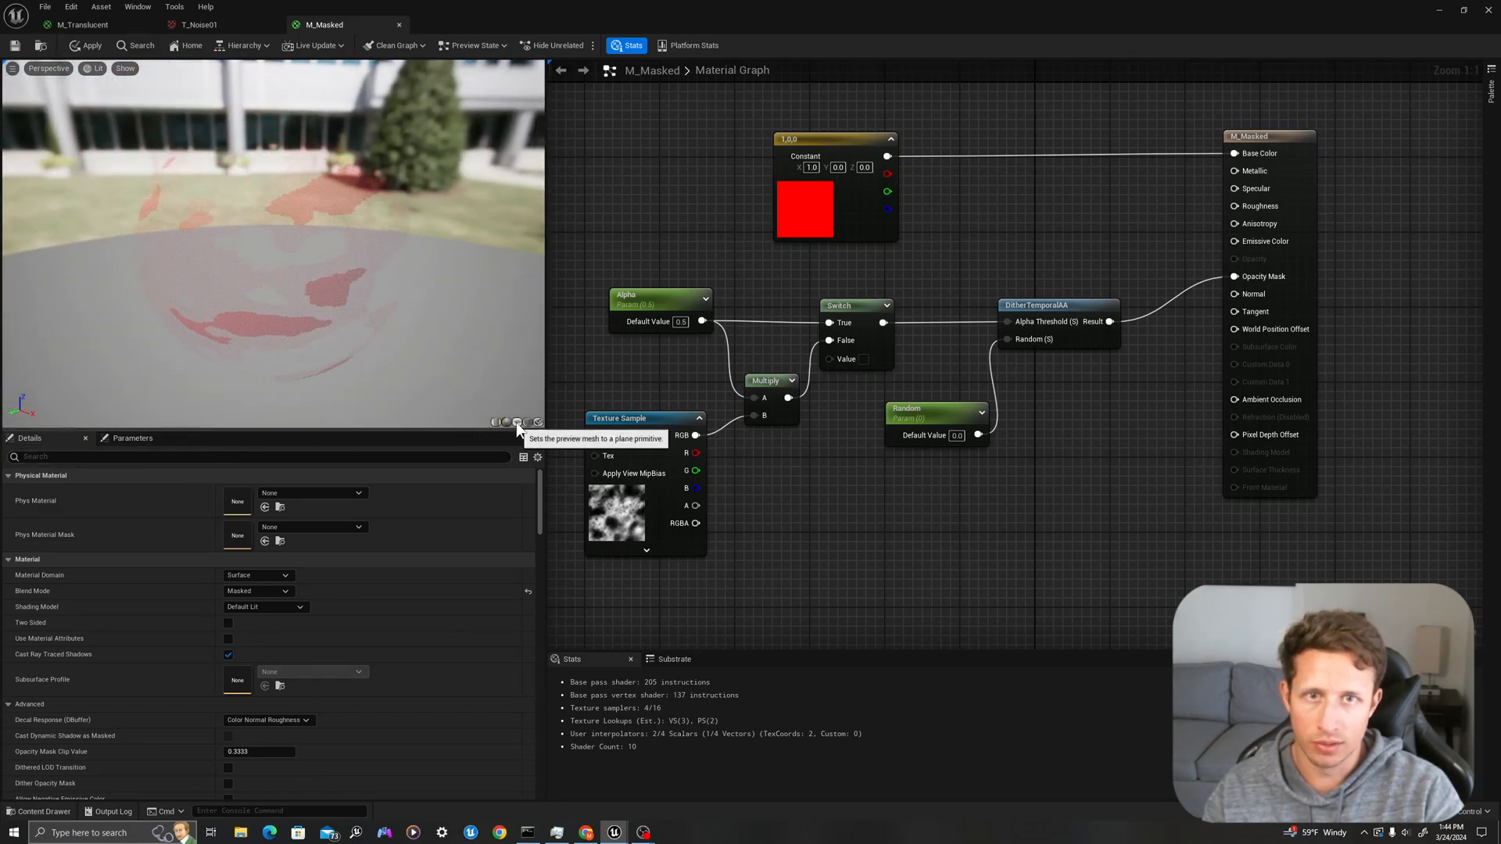
{"action": "left_click", "coordinate": [516, 421]}
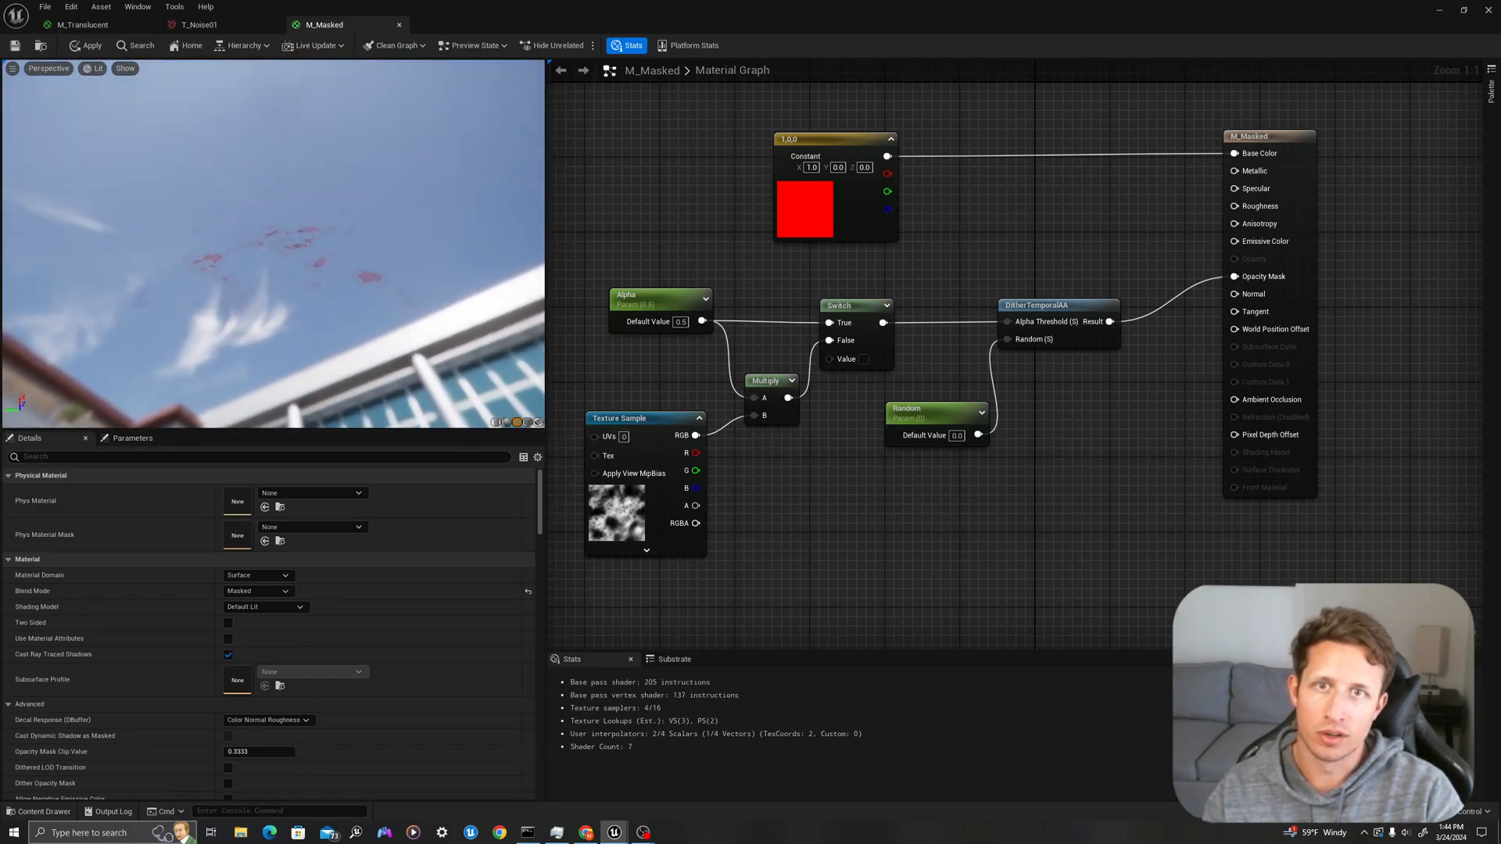
{"action": "left_click", "coordinate": [125, 67]}
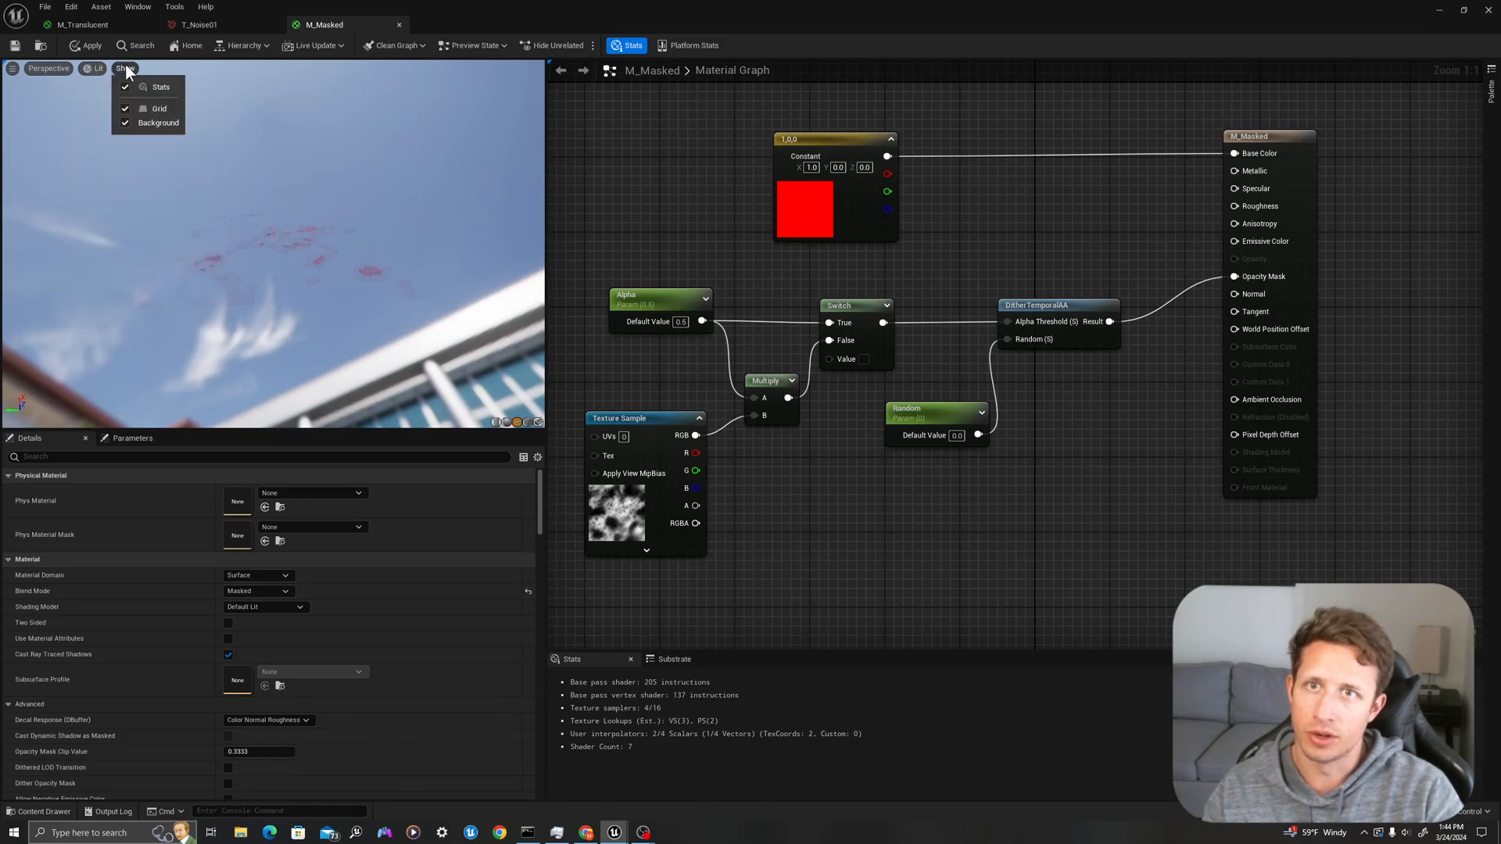
{"action": "left_click", "coordinate": [160, 122]}
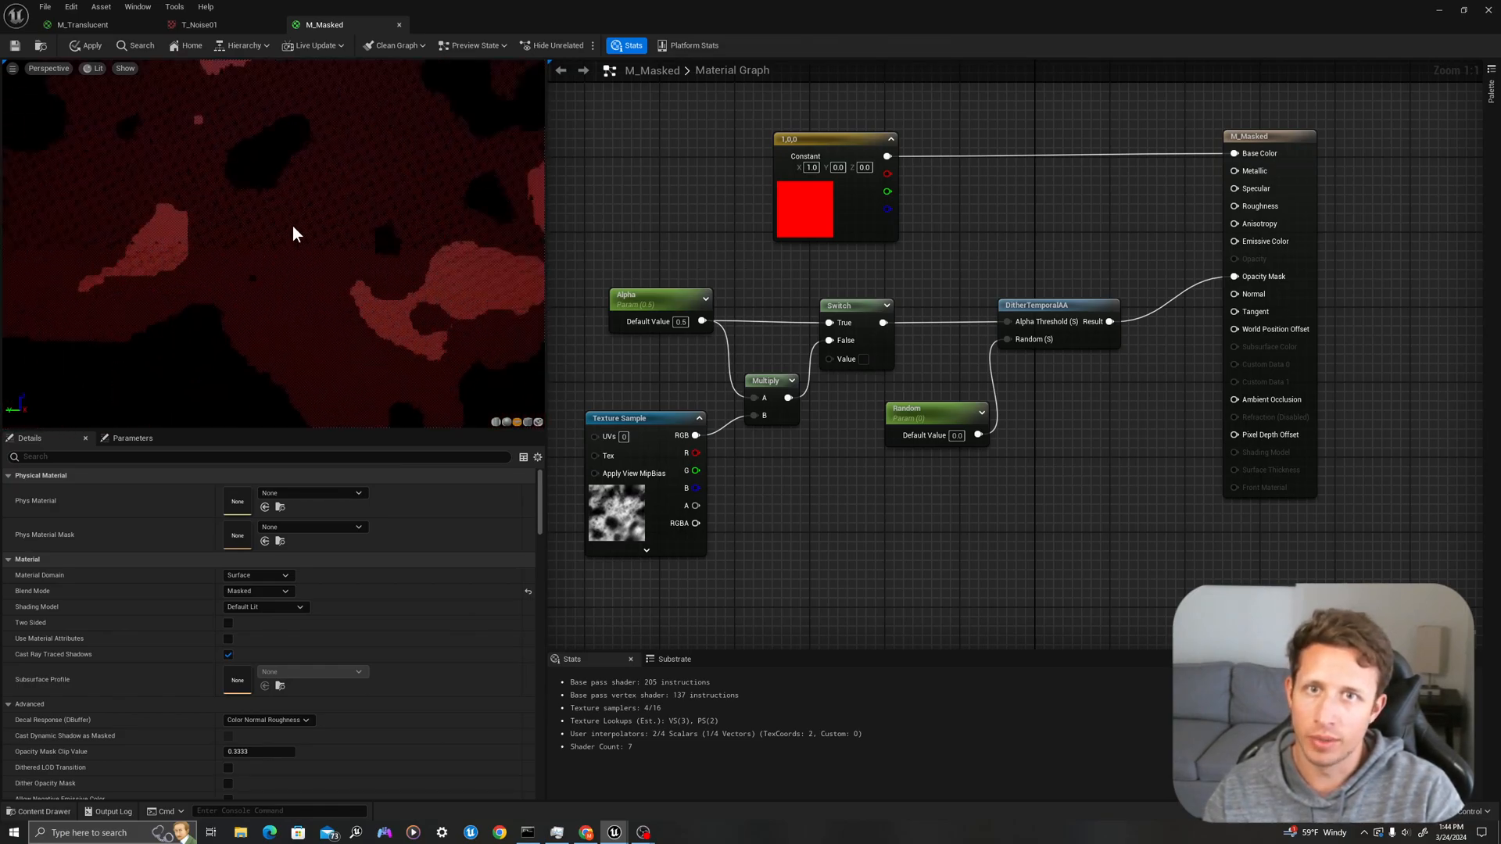
{"action": "mouse_move", "coordinate": [871, 342]}
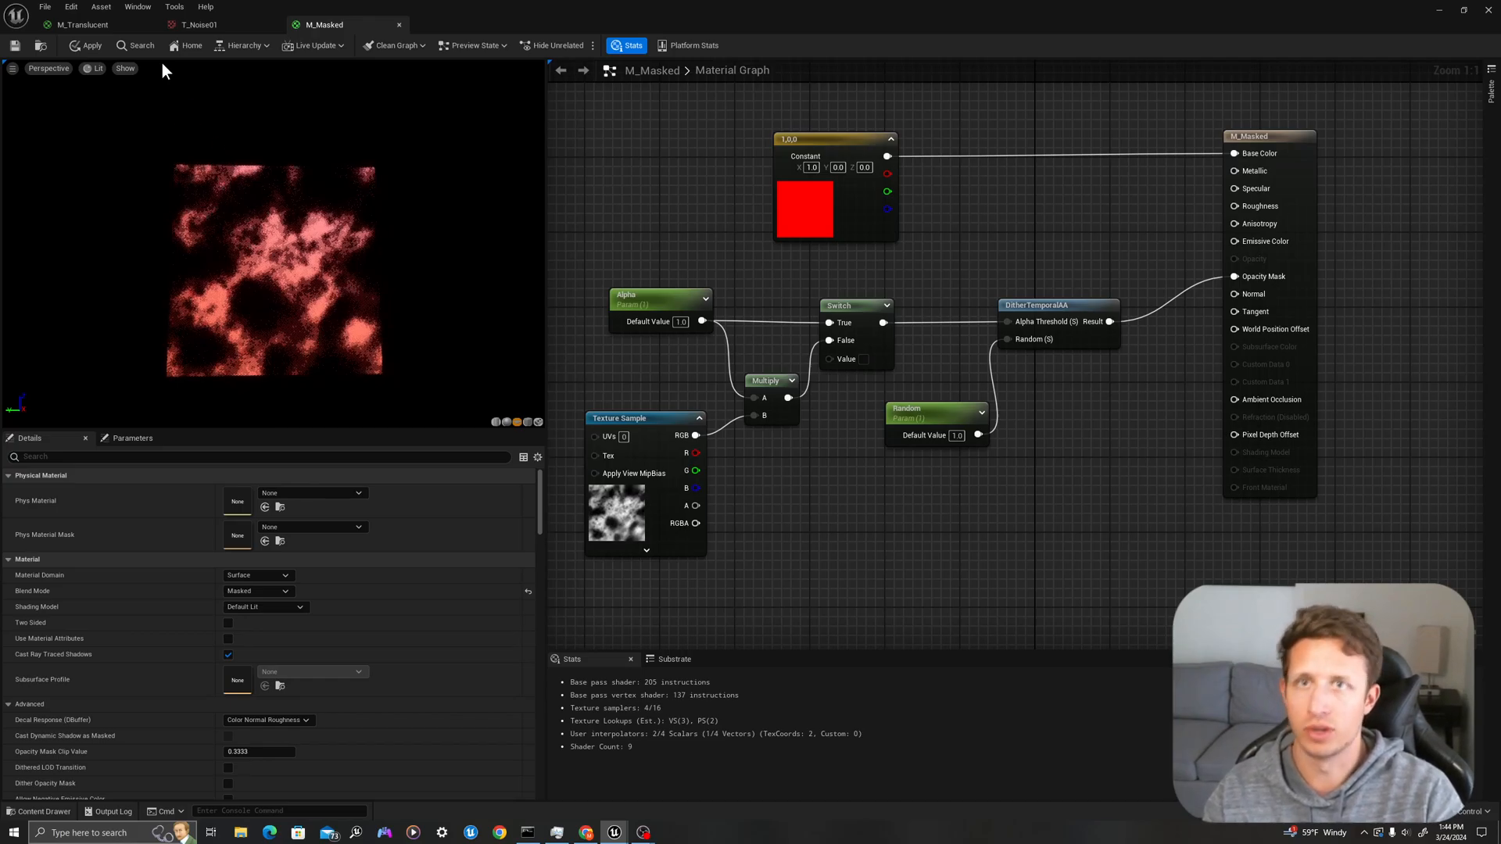
- Dock M_Translucent beside M_Masked and check the Alpha and Random parameter defaults of 1.0
{"action": "left_click", "coordinate": [82, 23]}
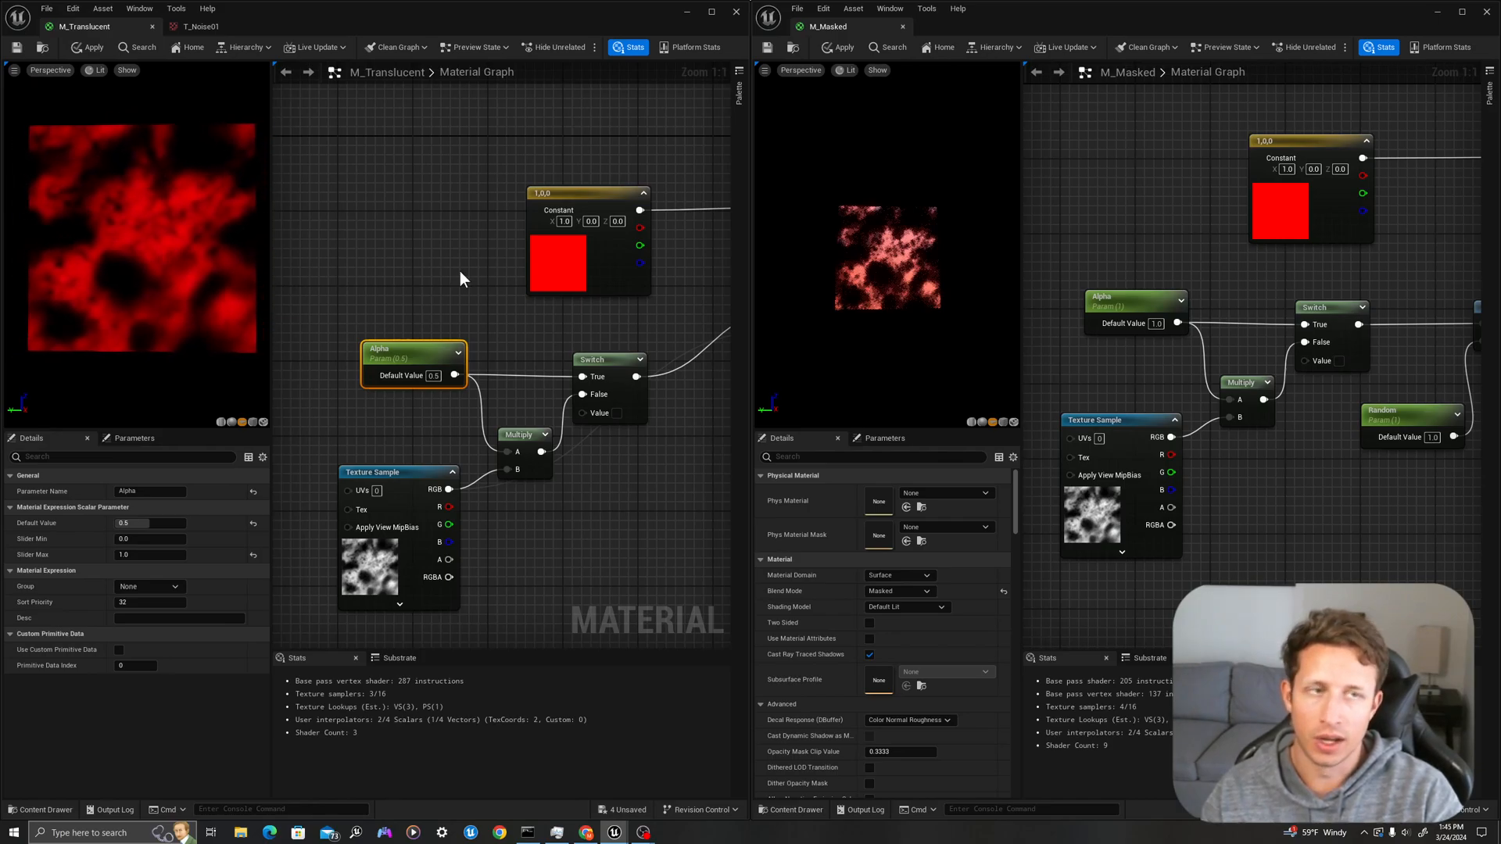
{"action": "mouse_move", "coordinate": [1267, 371]}
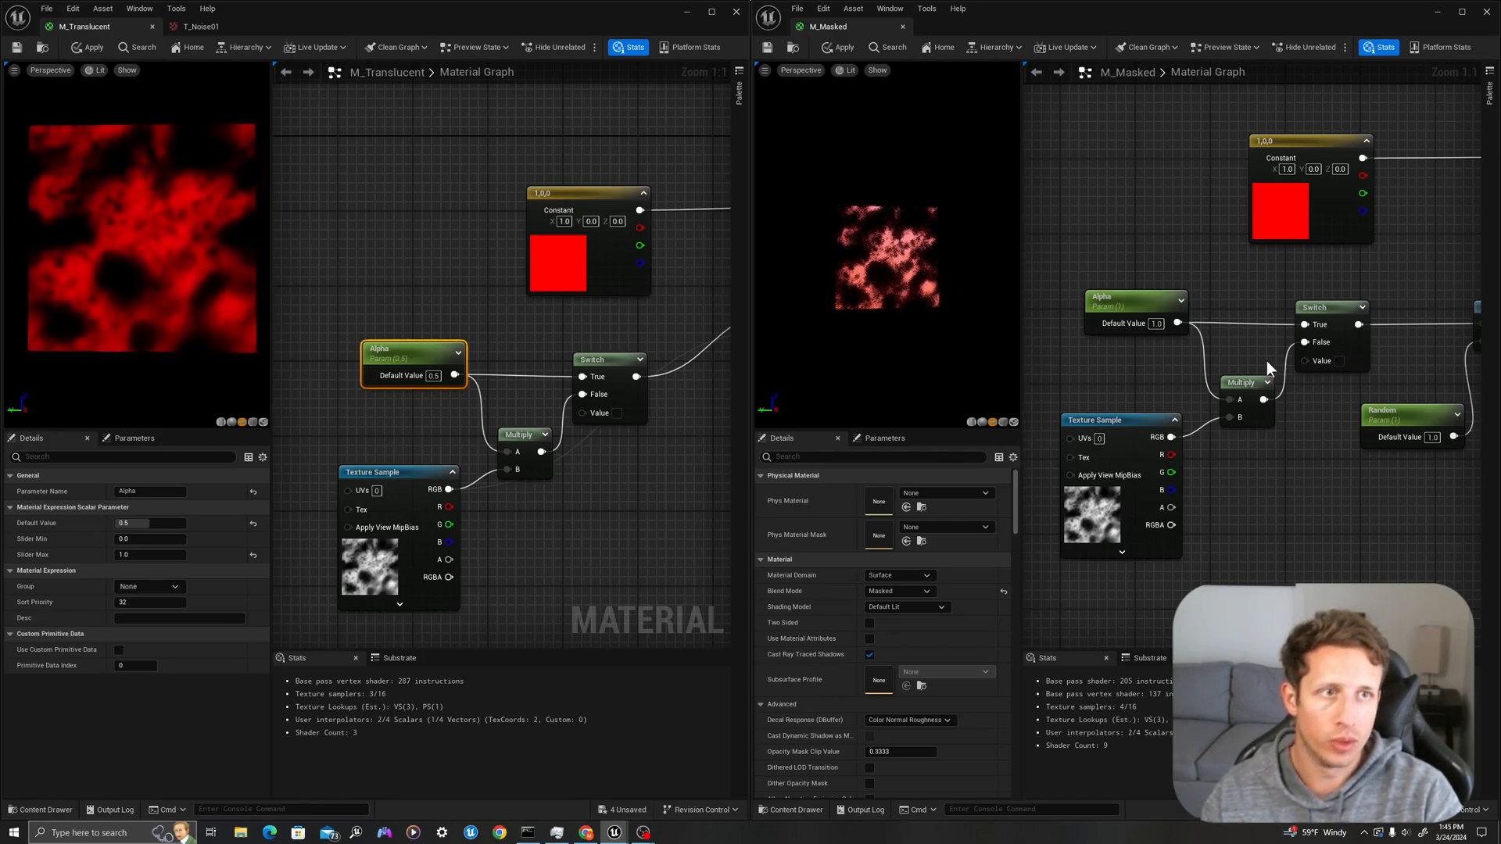
{"action": "left_click", "coordinate": [1136, 302]}
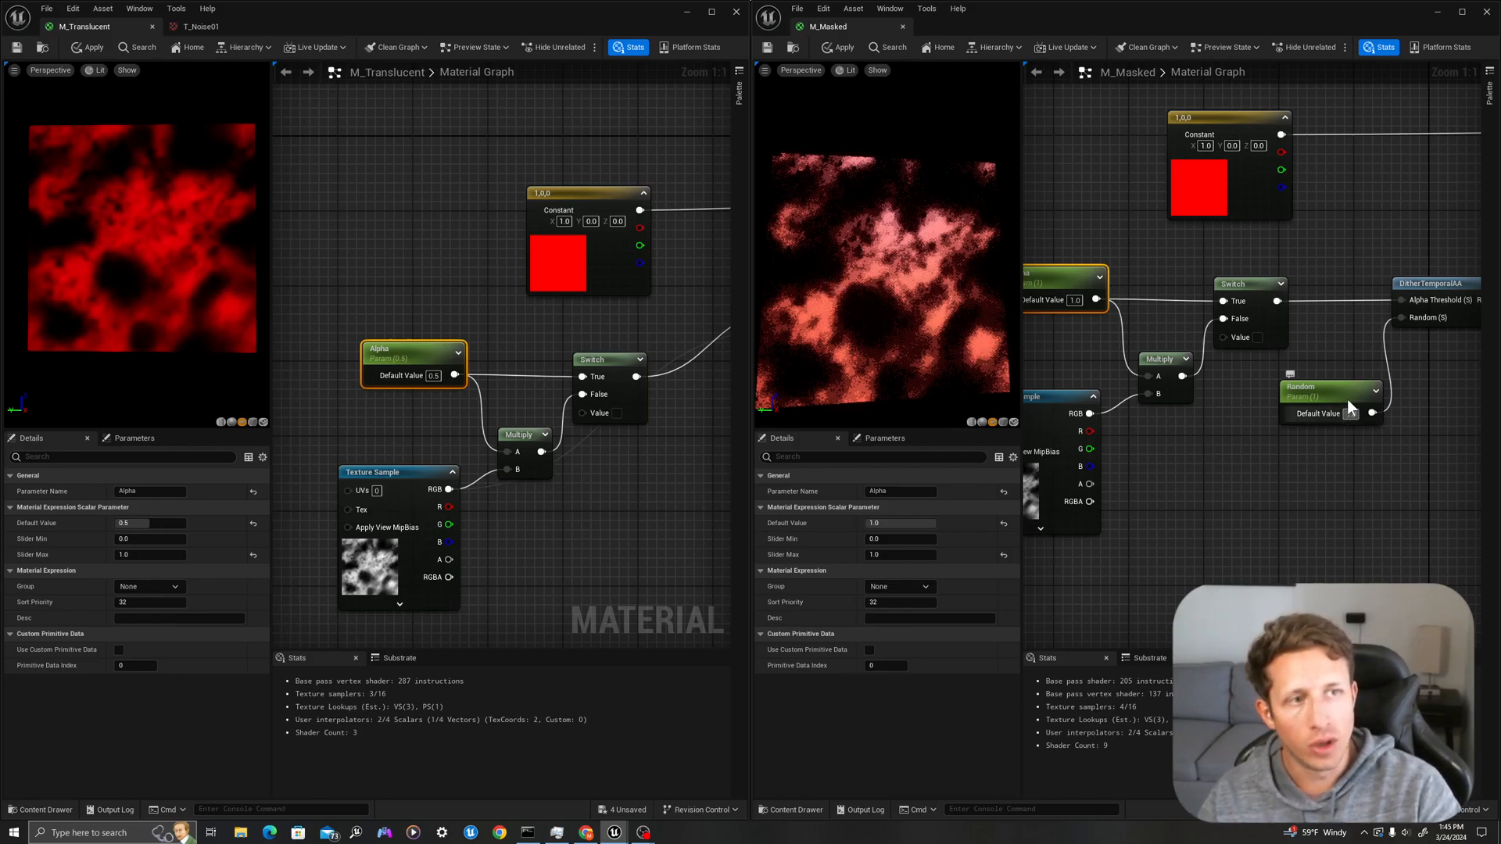
{"action": "left_click", "coordinate": [1329, 386]}
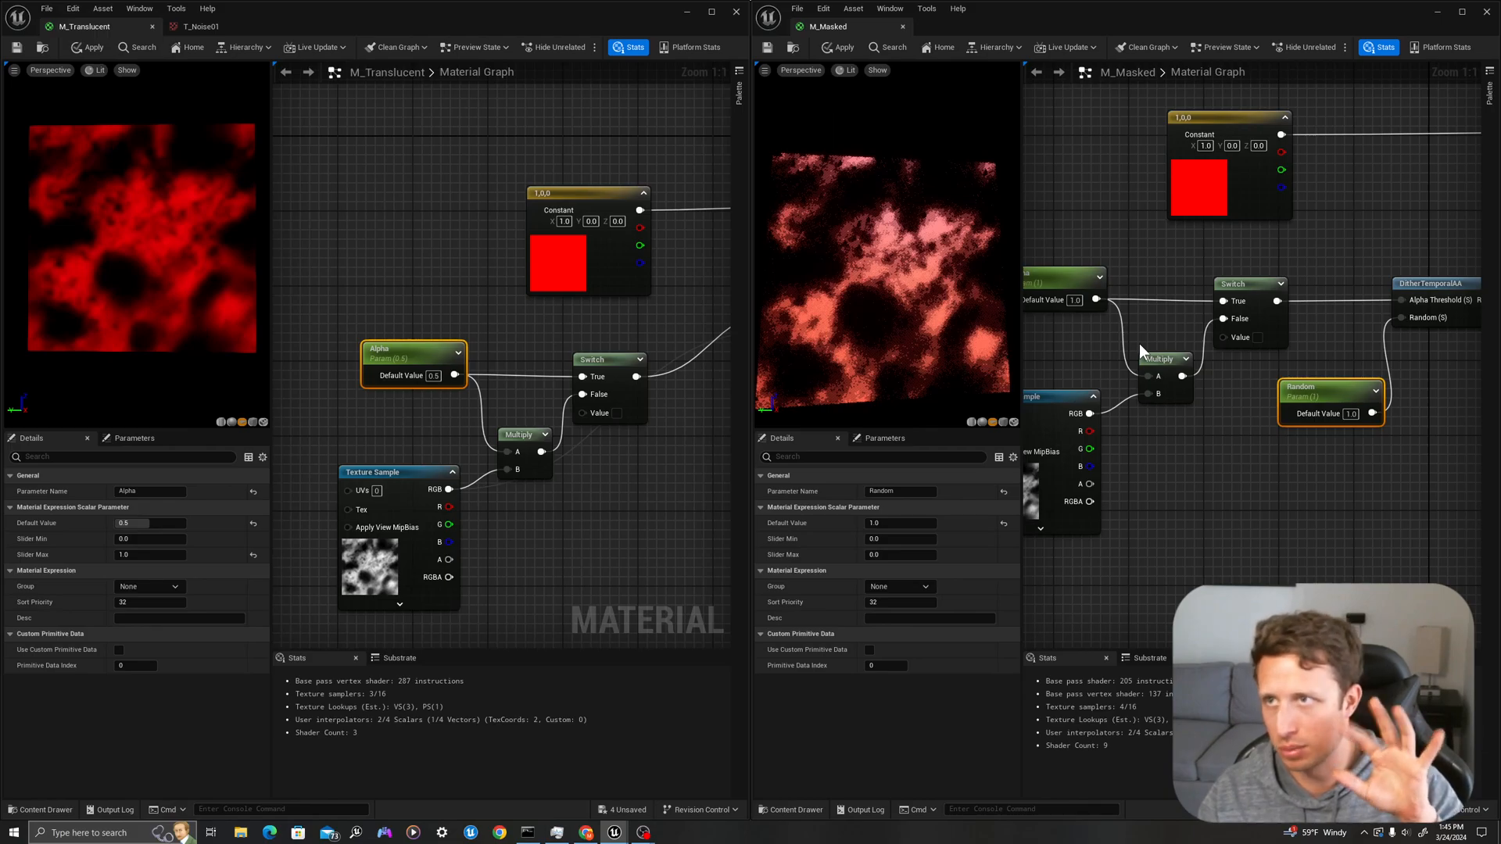
{"action": "mouse_move", "coordinate": [1316, 369]}
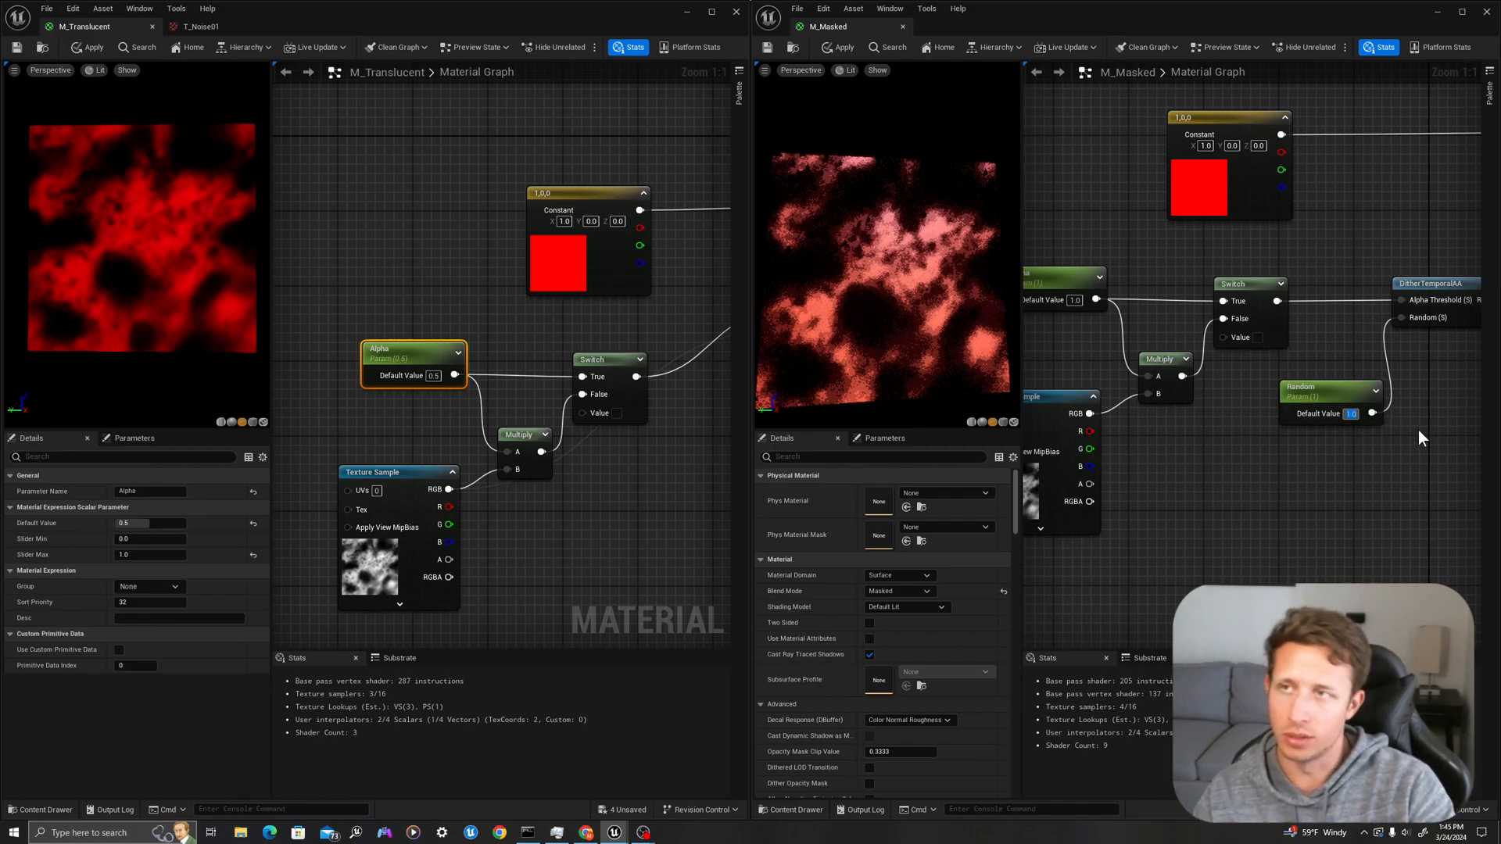
{"action": "mouse_move", "coordinate": [1376, 433]}
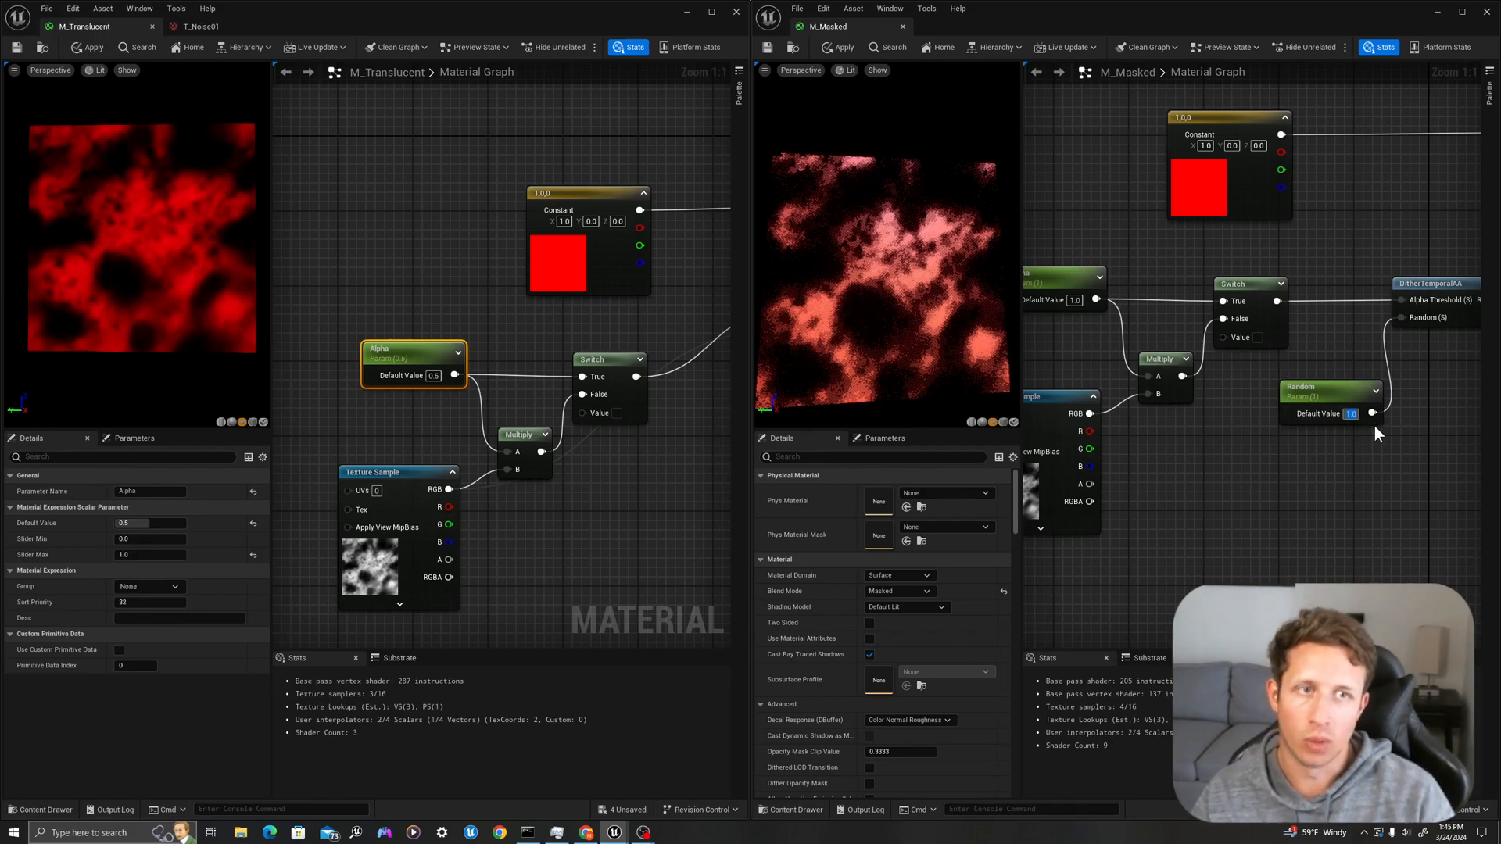
{"action": "mouse_move", "coordinate": [1422, 356]}
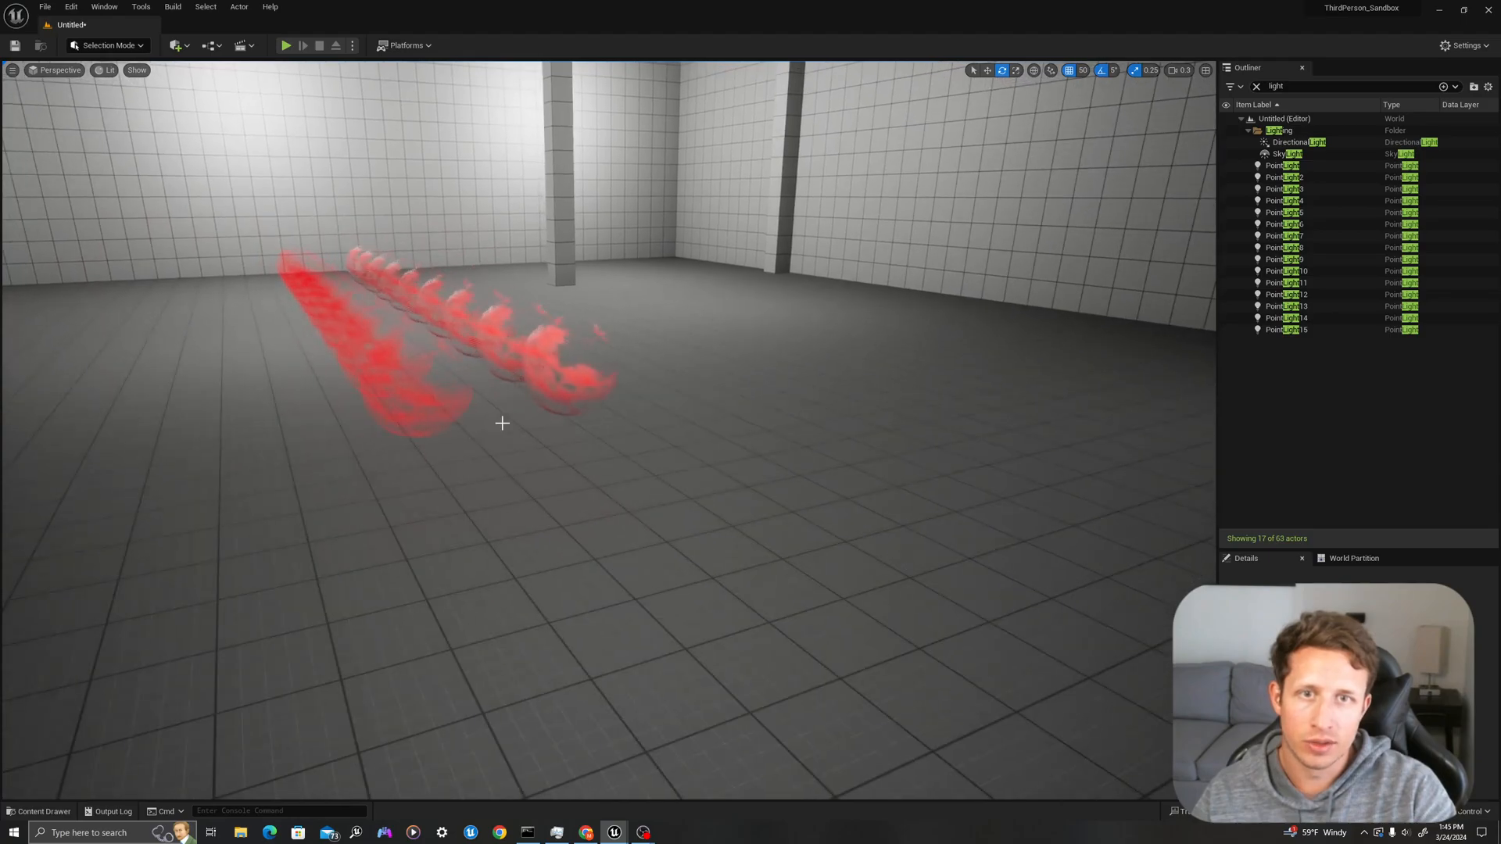
- Delete the duplicated sphere actors, keeping one masked and one translucent smoke sphere
{"action": "left_click", "coordinate": [411, 379]}
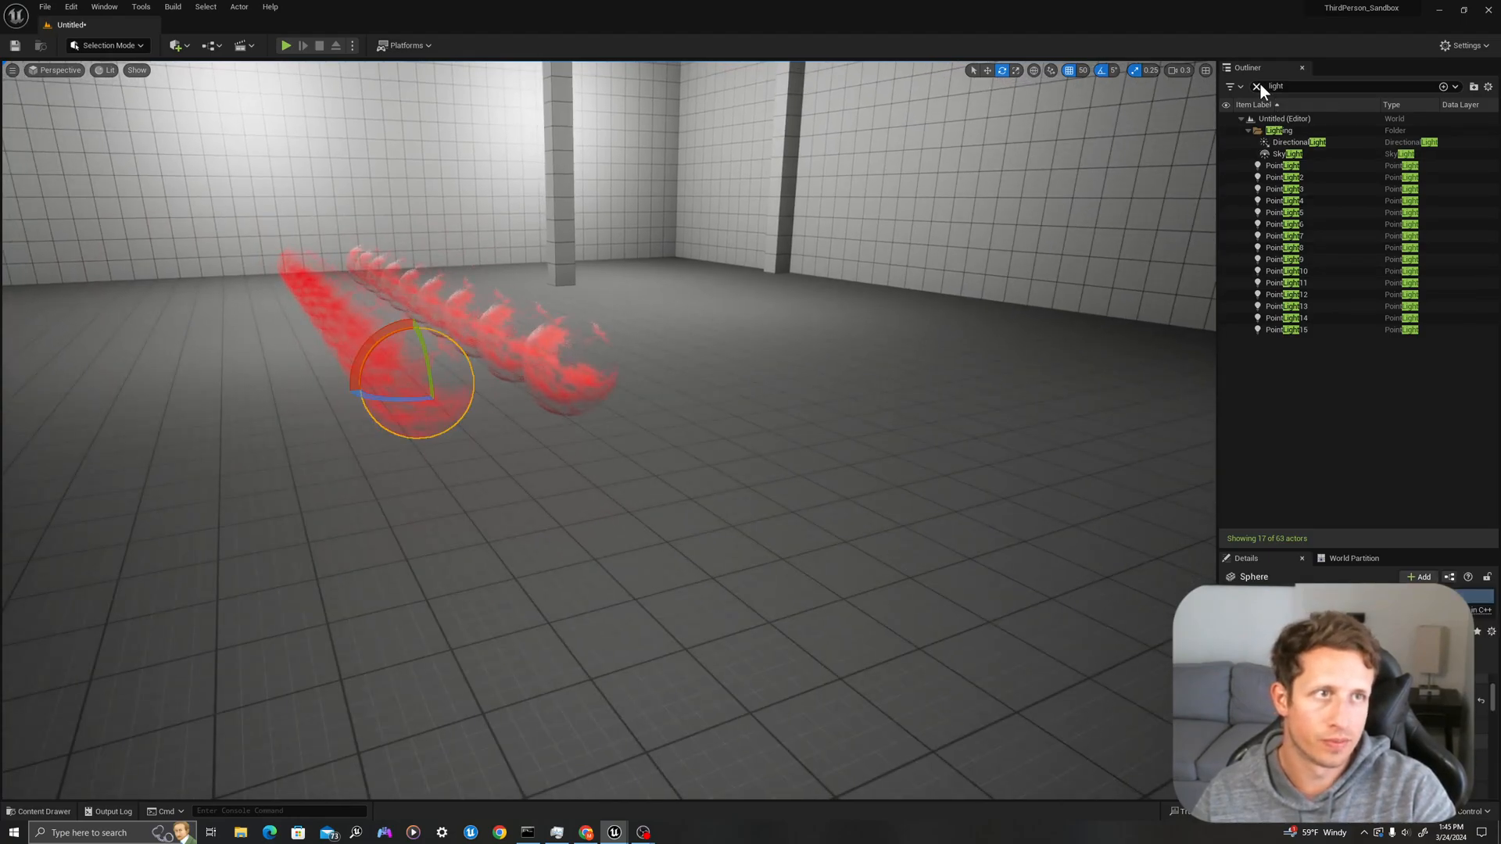
{"action": "left_click", "coordinate": [1255, 86]}
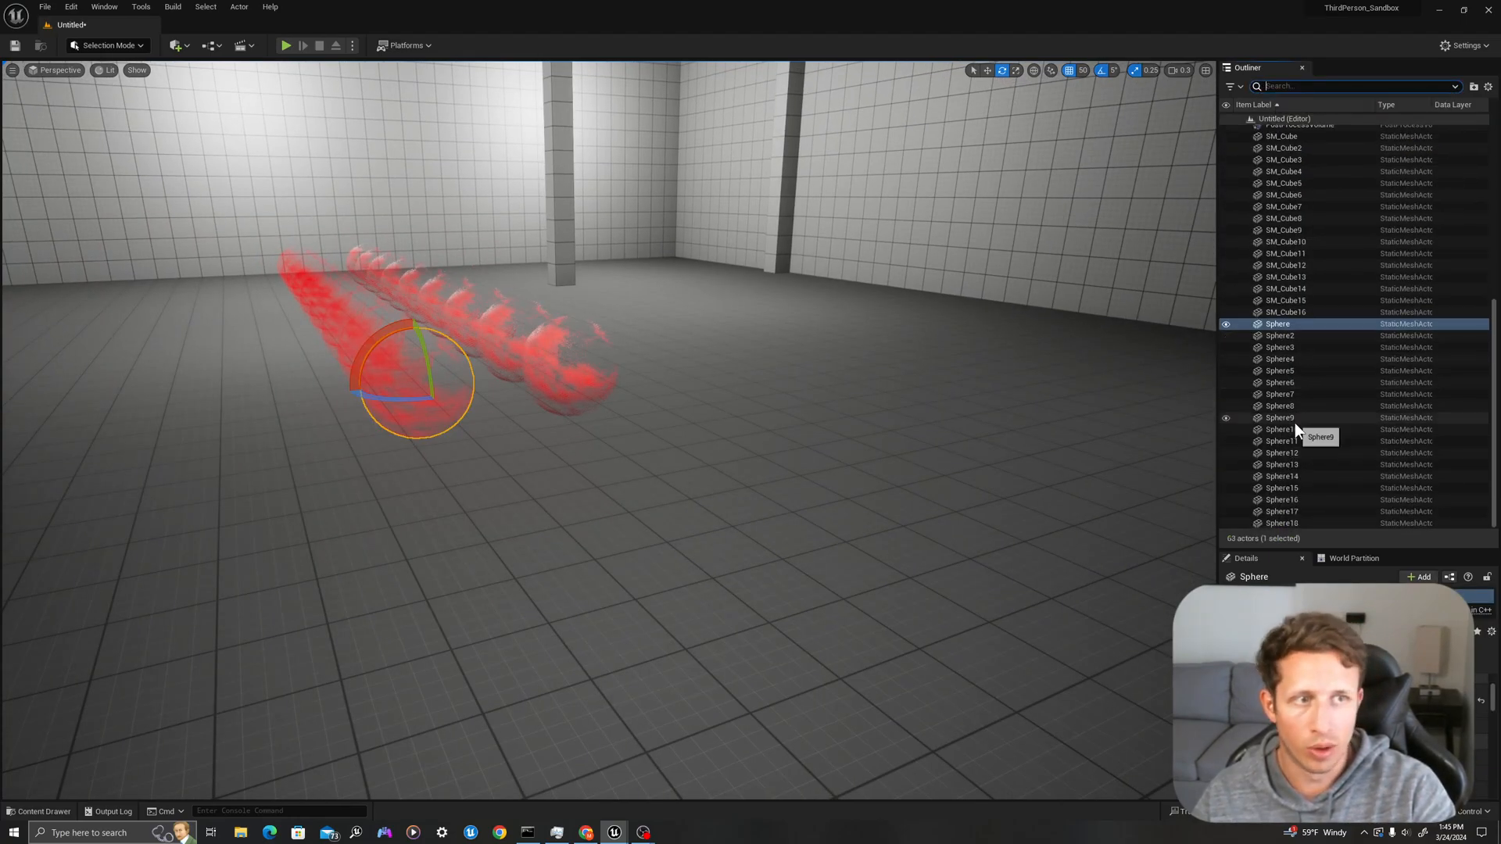
{"action": "mouse_move", "coordinate": [1290, 526]}
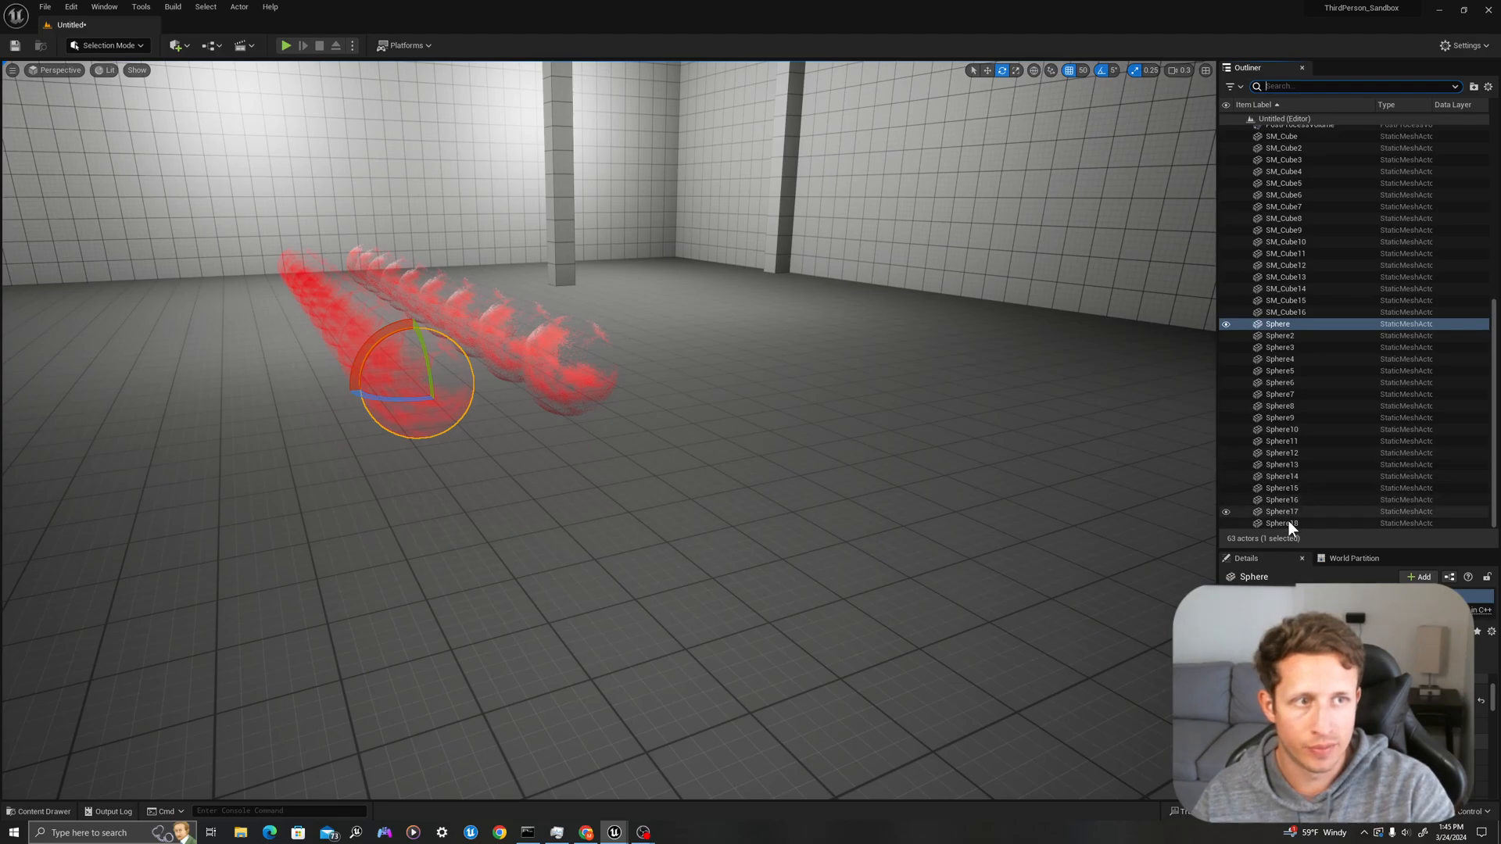
{"action": "left_click", "coordinate": [1282, 524]}
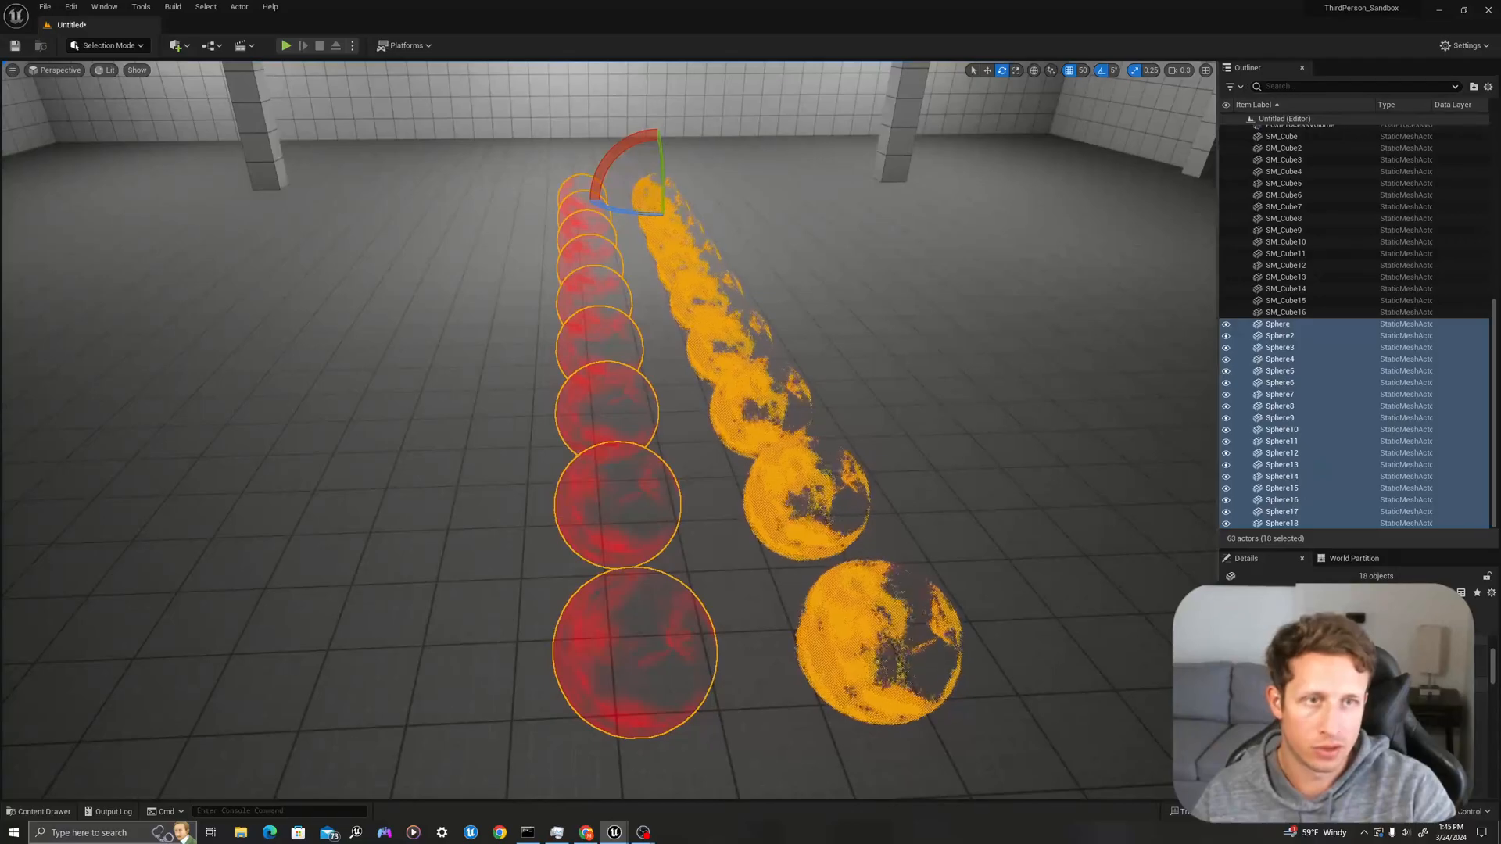
{"action": "left_click", "coordinate": [1280, 347]}
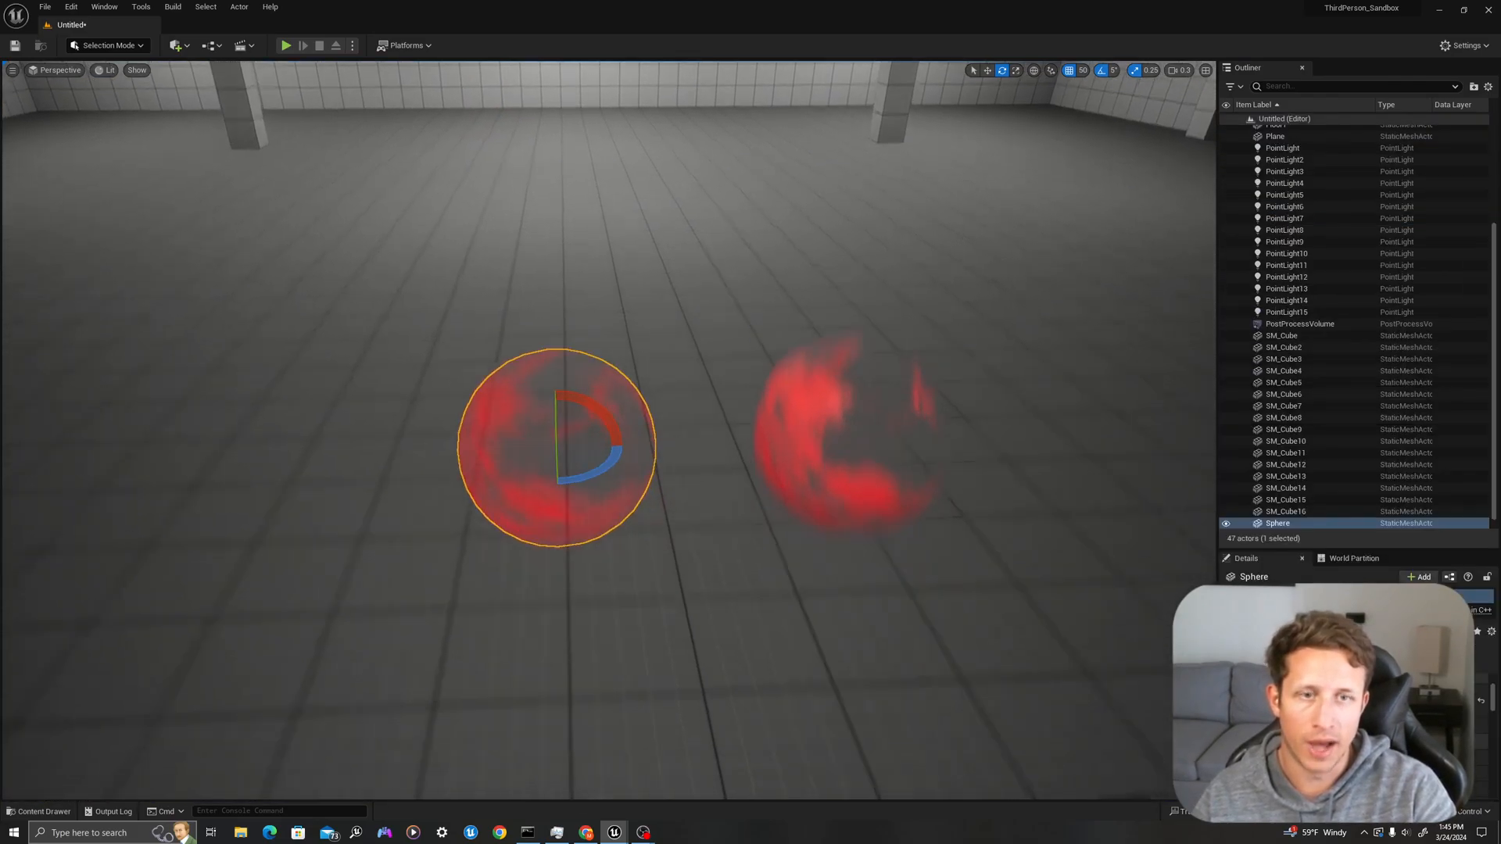
- Locate M_Masked and M_Translucent in the Dither folder of the Content Browser
{"action": "left_click", "coordinate": [38, 811]}
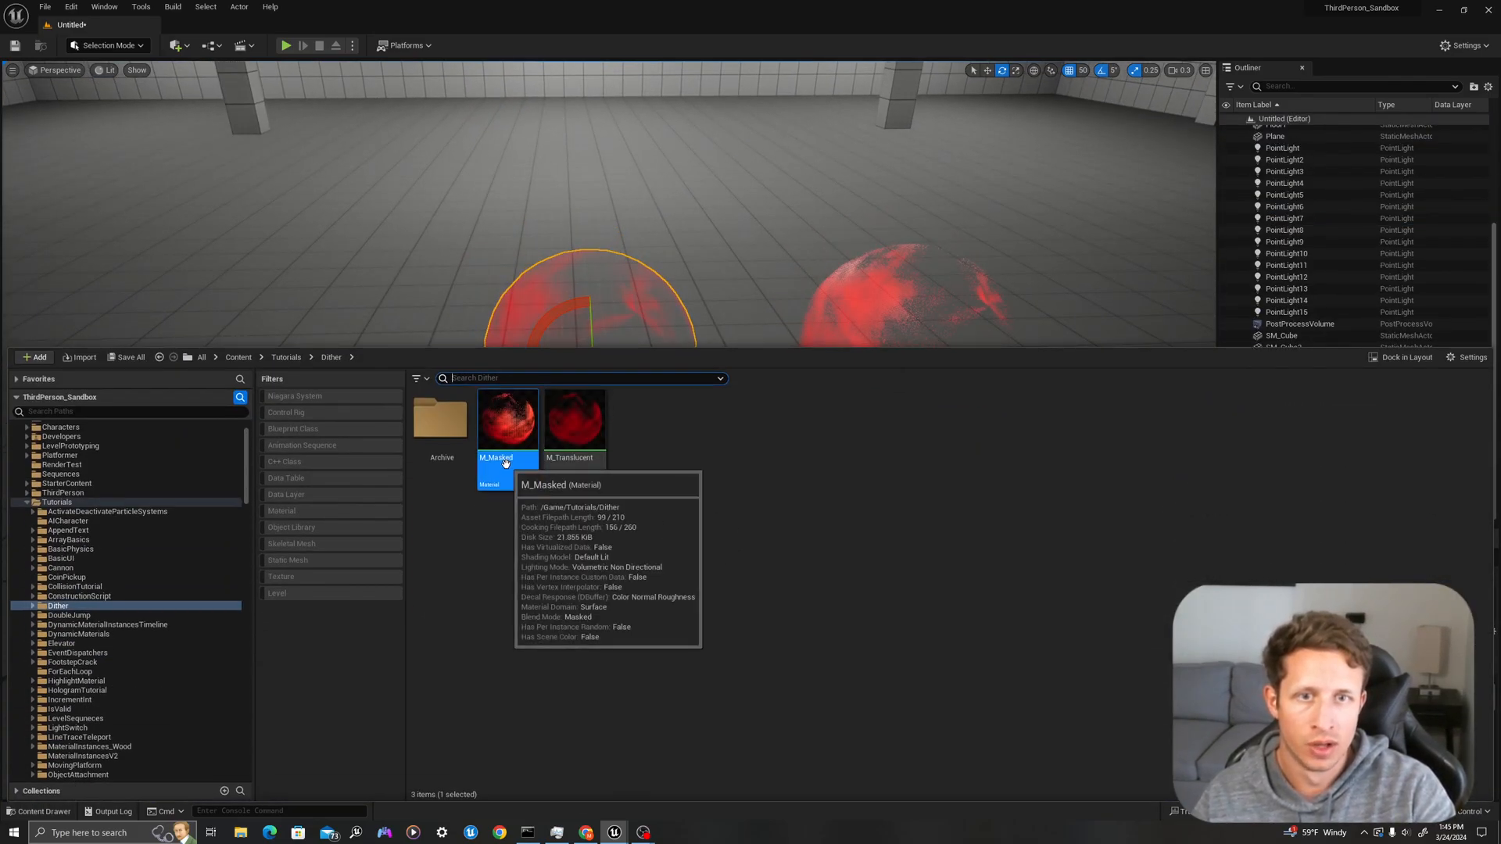
{"action": "left_click", "coordinate": [44, 811]}
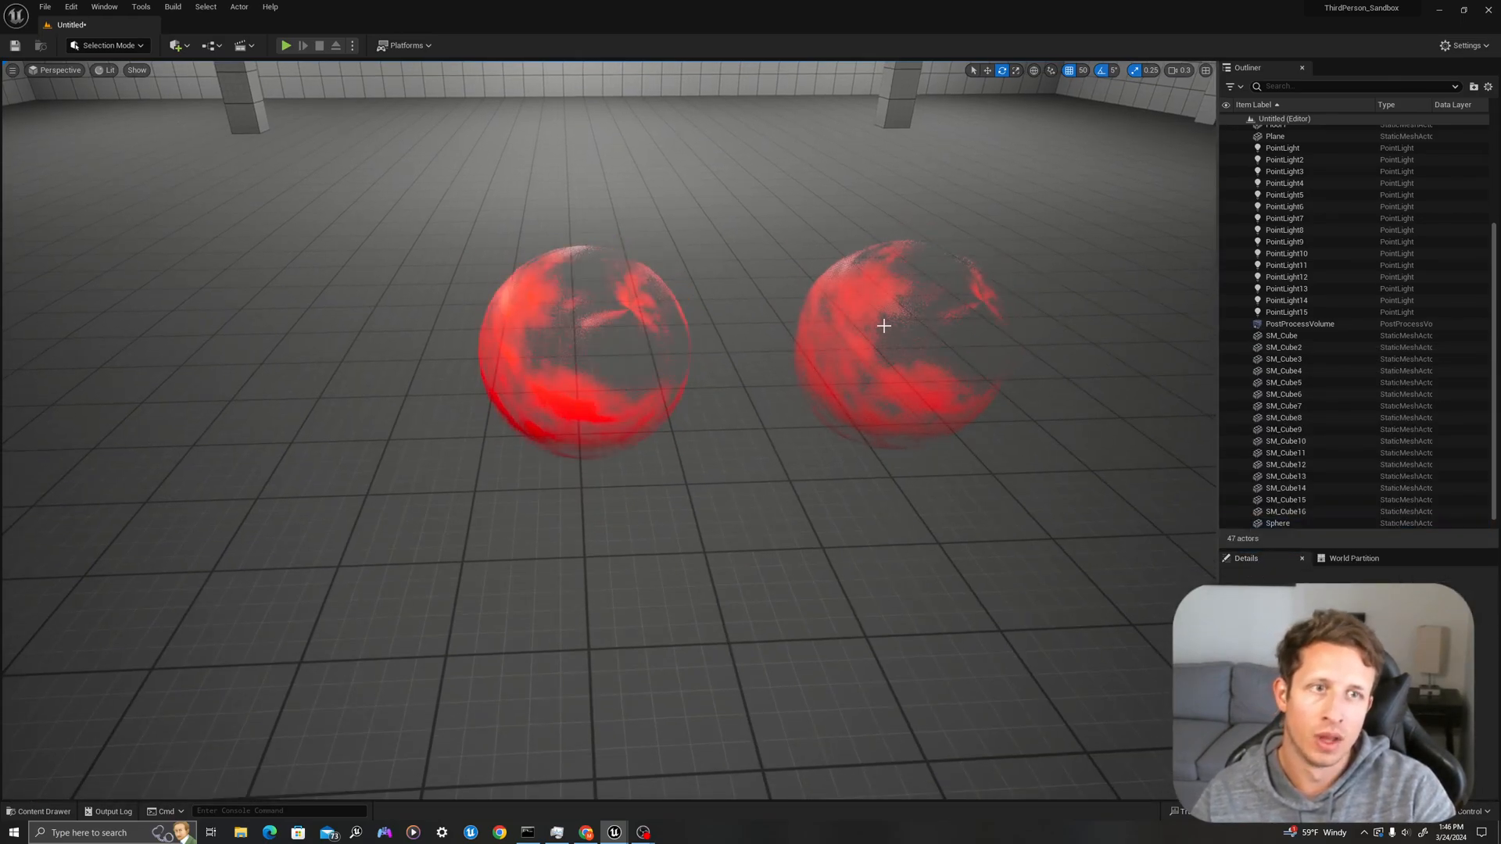
{"action": "left_click", "coordinate": [38, 811]}
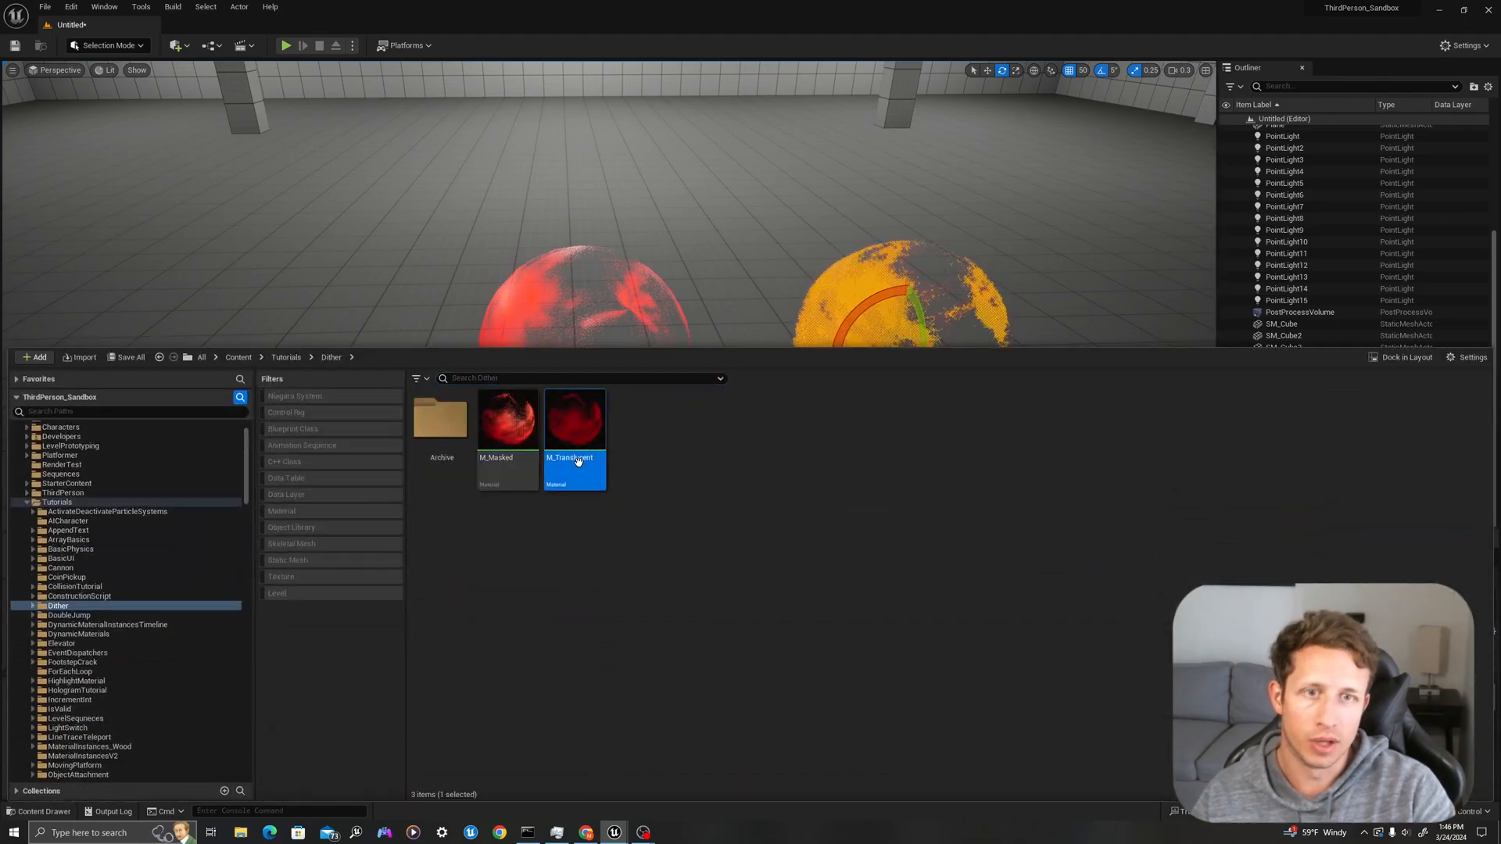
{"action": "left_click", "coordinate": [845, 359]}
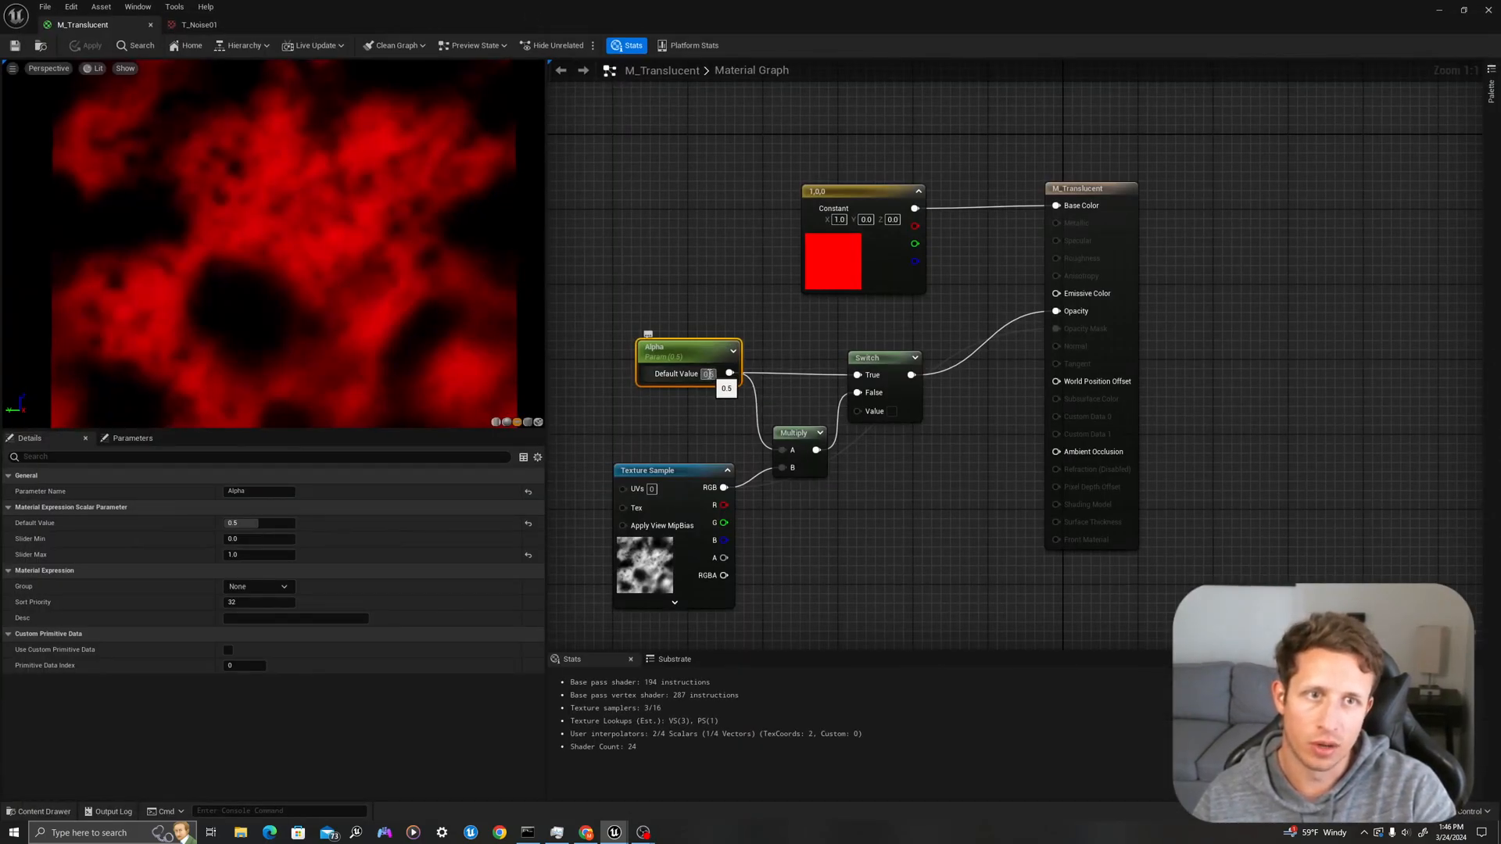
- Bring up the Content Browser over the graph and reopen M_Masked for editing
{"action": "left_click", "coordinate": [38, 811]}
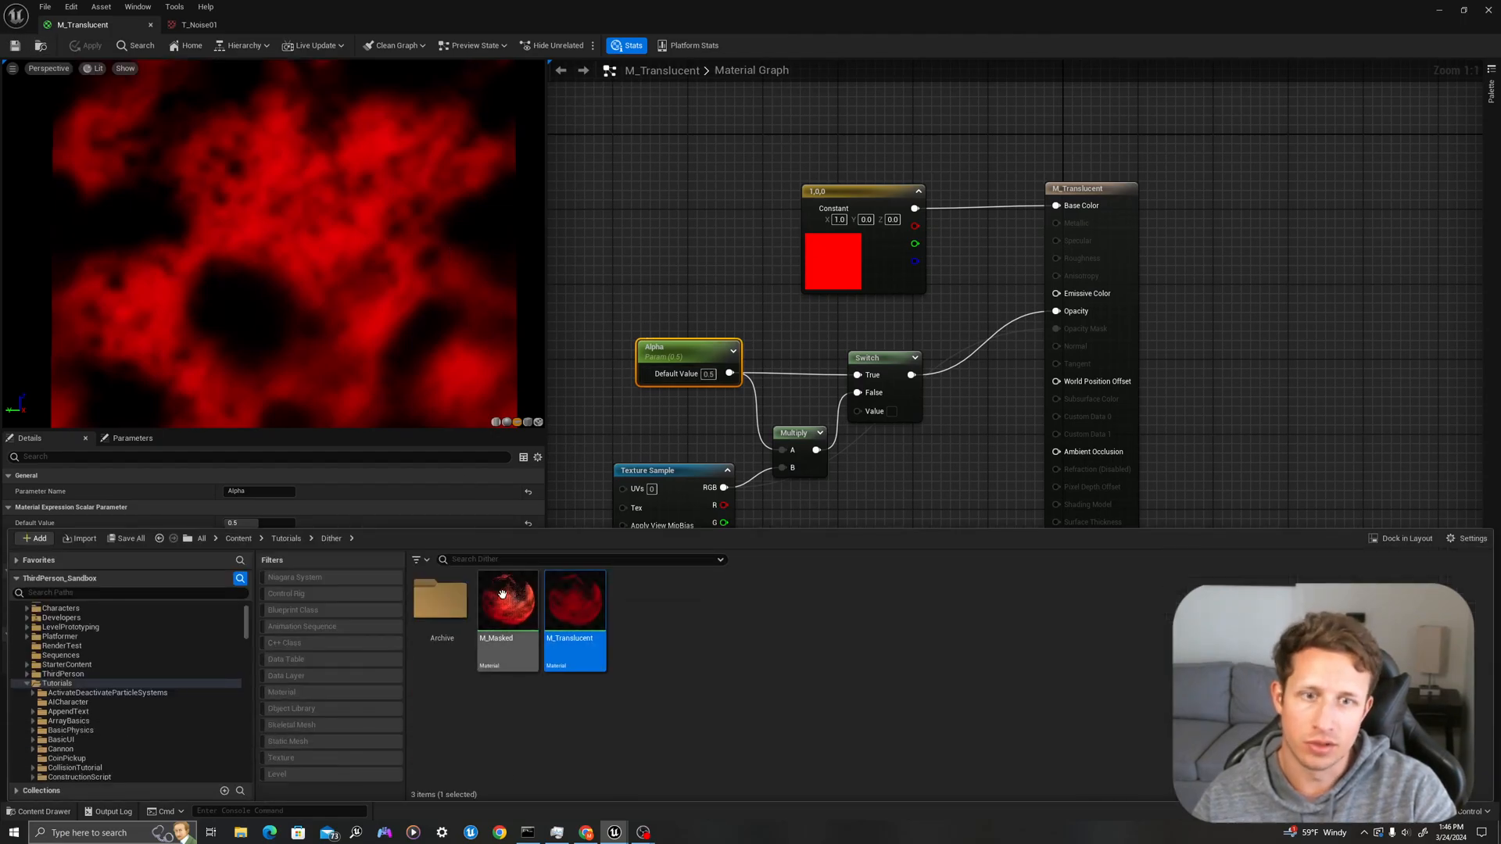
{"action": "double_click", "coordinate": [506, 600]}
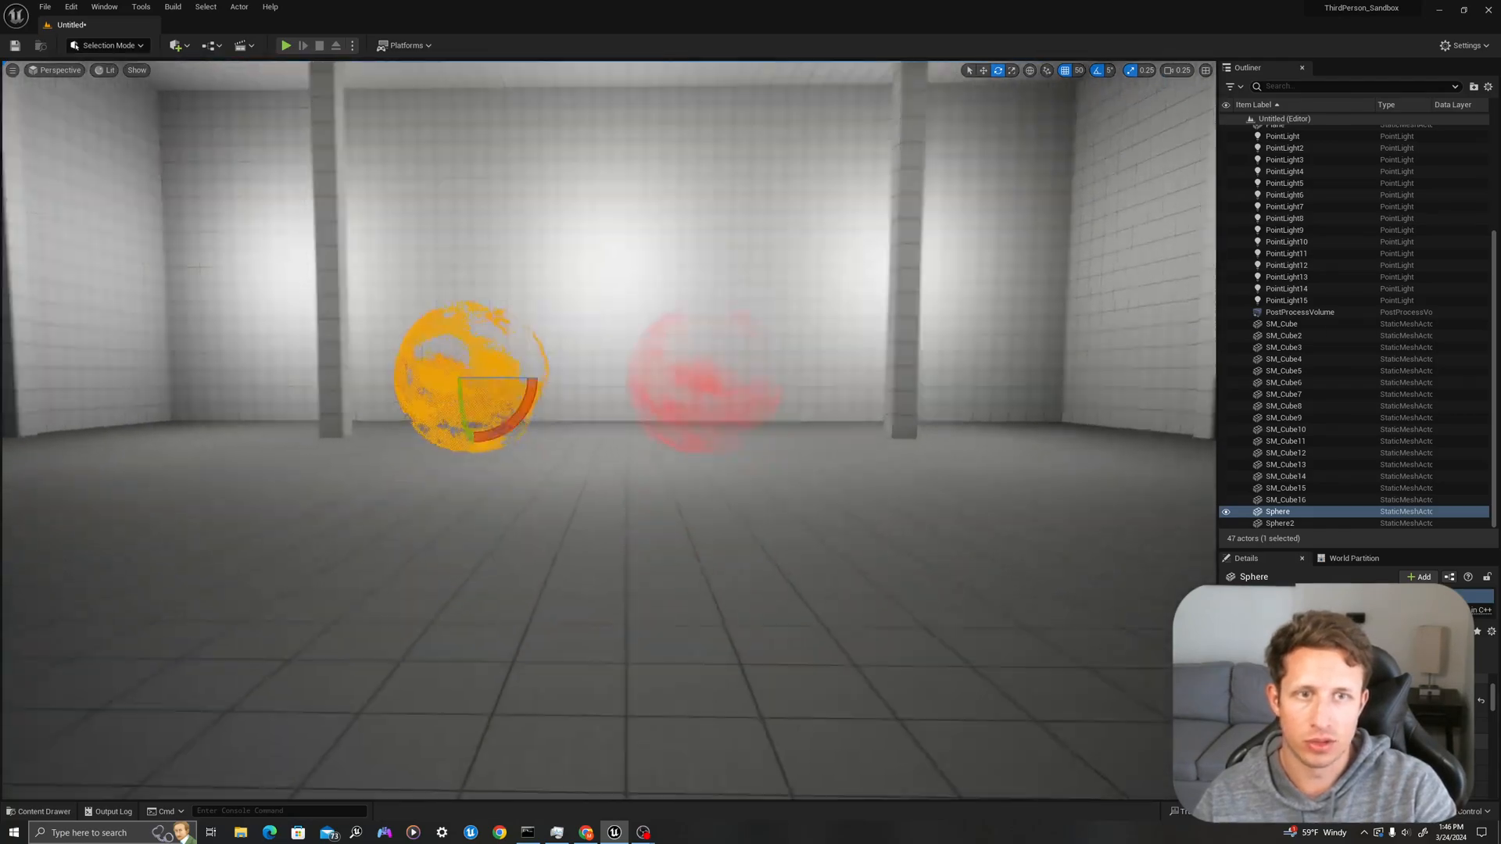
- Switch the viewport to Shader Complexity and select the translucent sphere, dark red beside the green masked one
{"action": "left_click", "coordinate": [109, 71]}
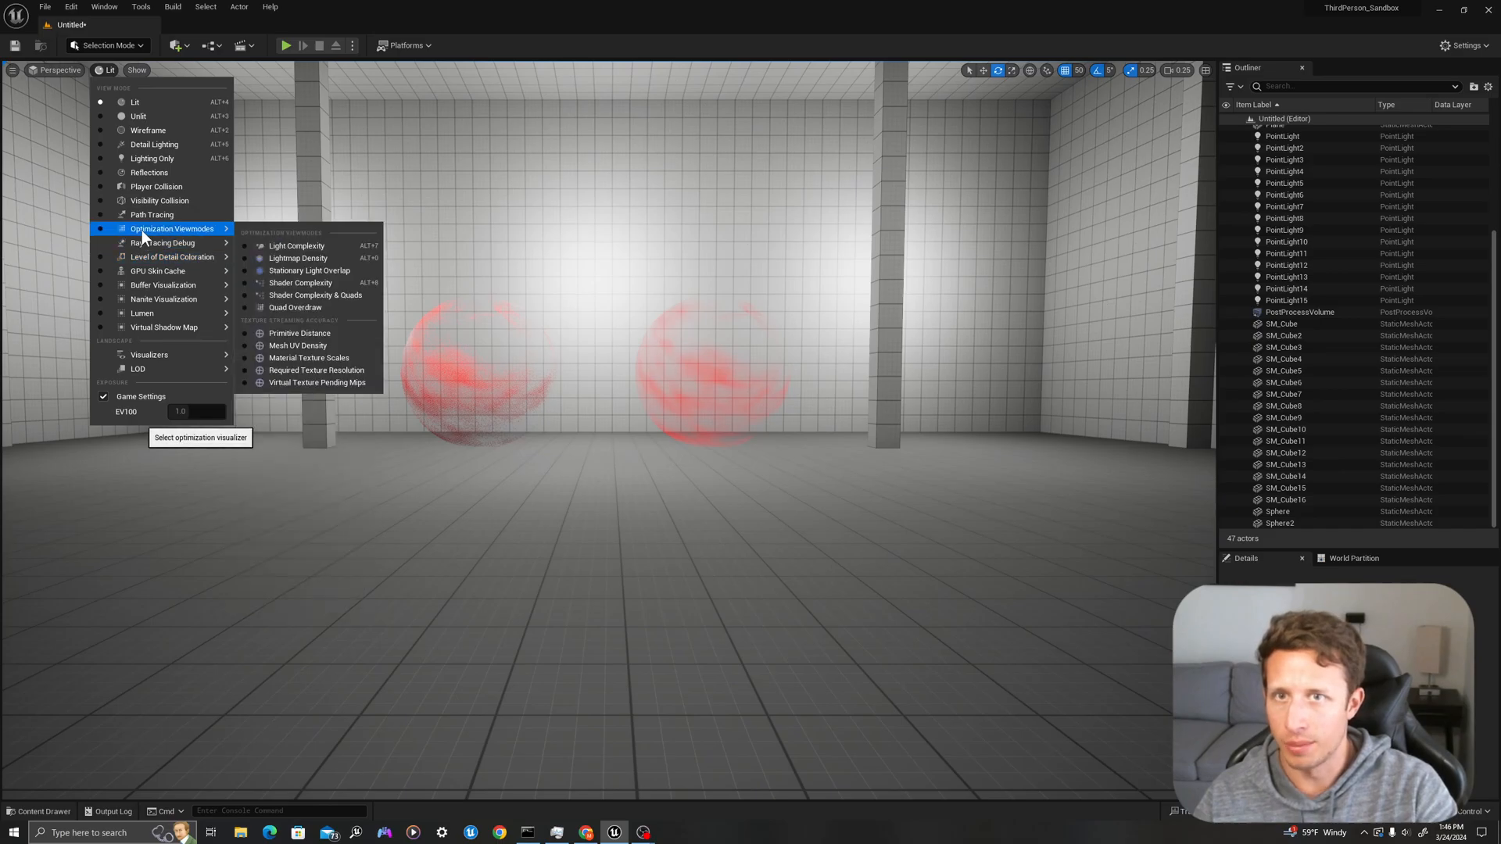
{"action": "left_click", "coordinate": [300, 283]}
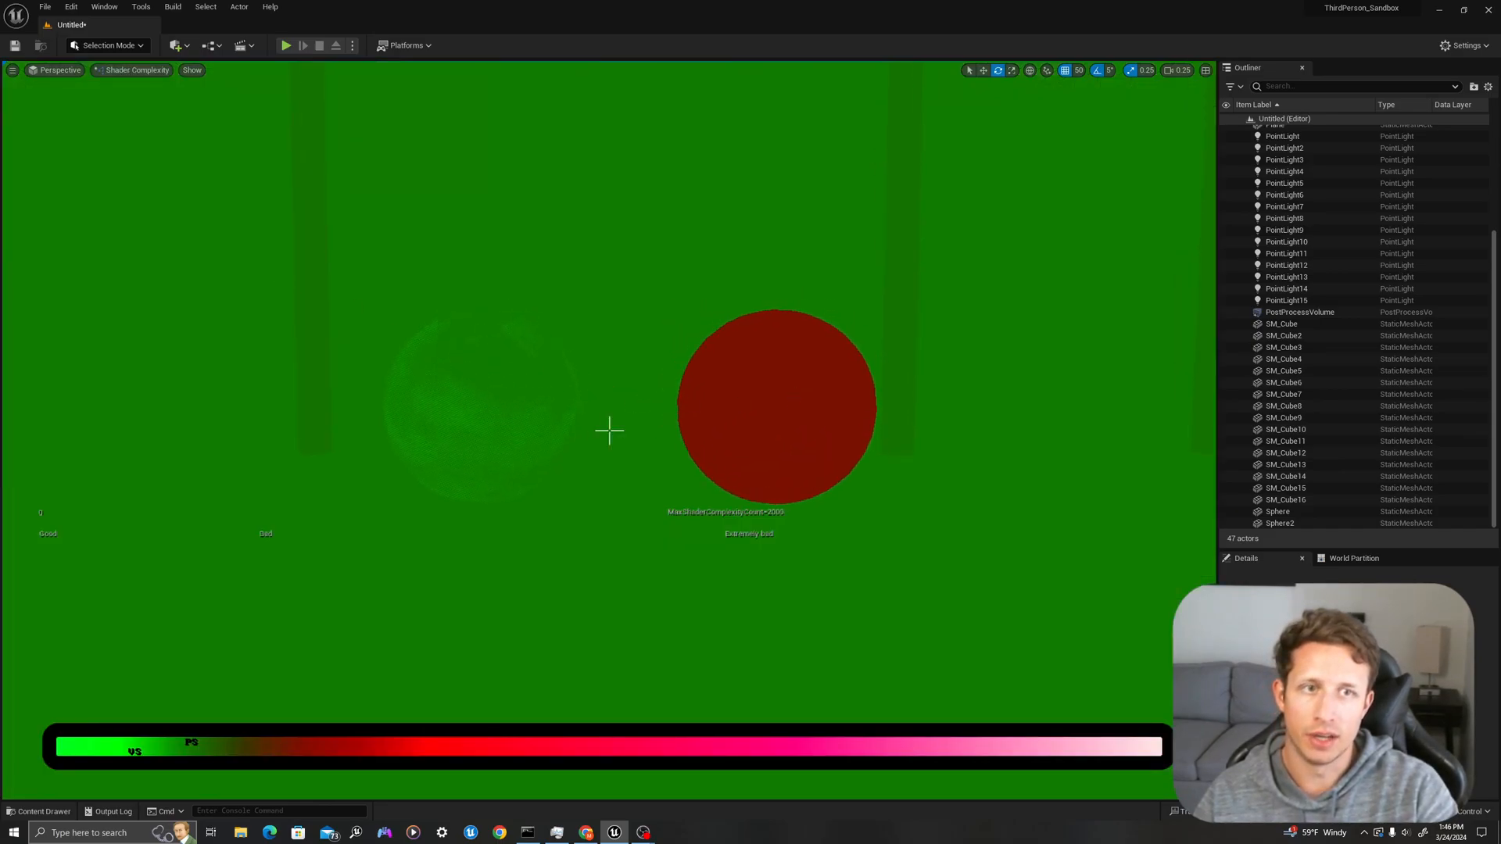
{"action": "left_click", "coordinate": [828, 381]}
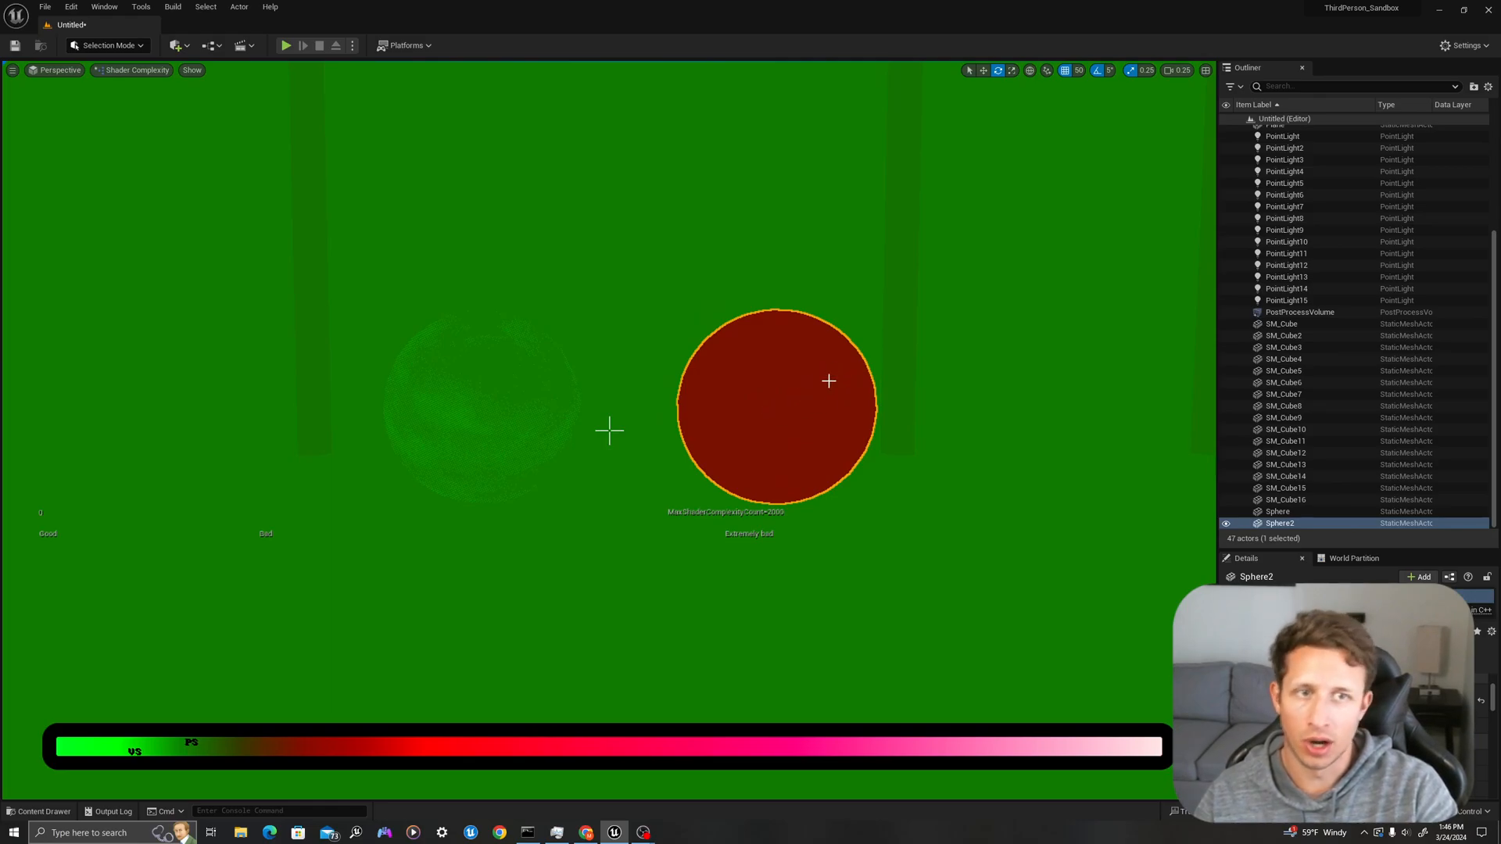
{"action": "mouse_move", "coordinate": [802, 395]}
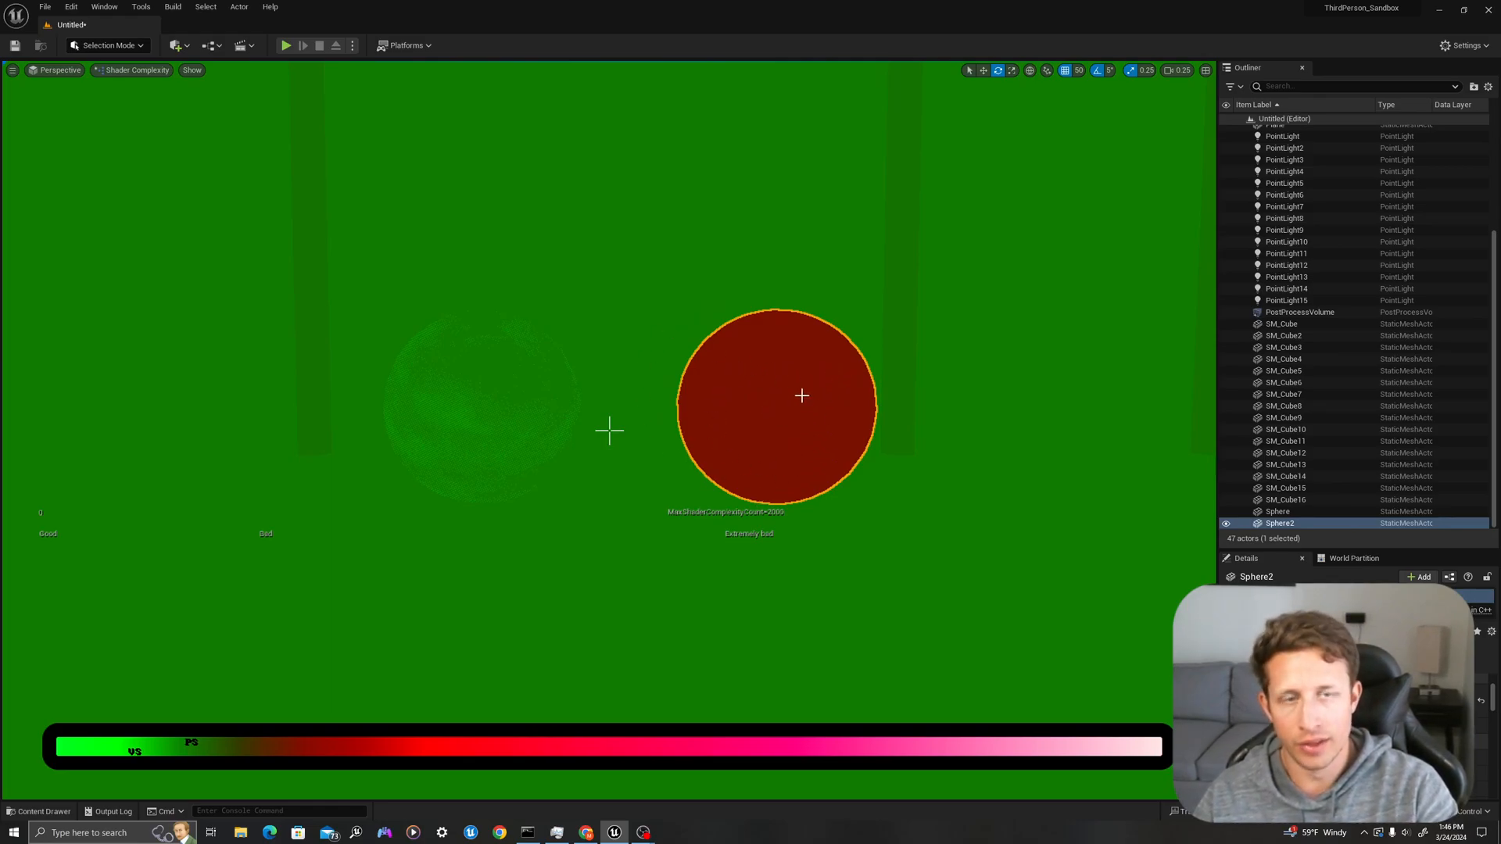
{"action": "mouse_move", "coordinate": [842, 411]}
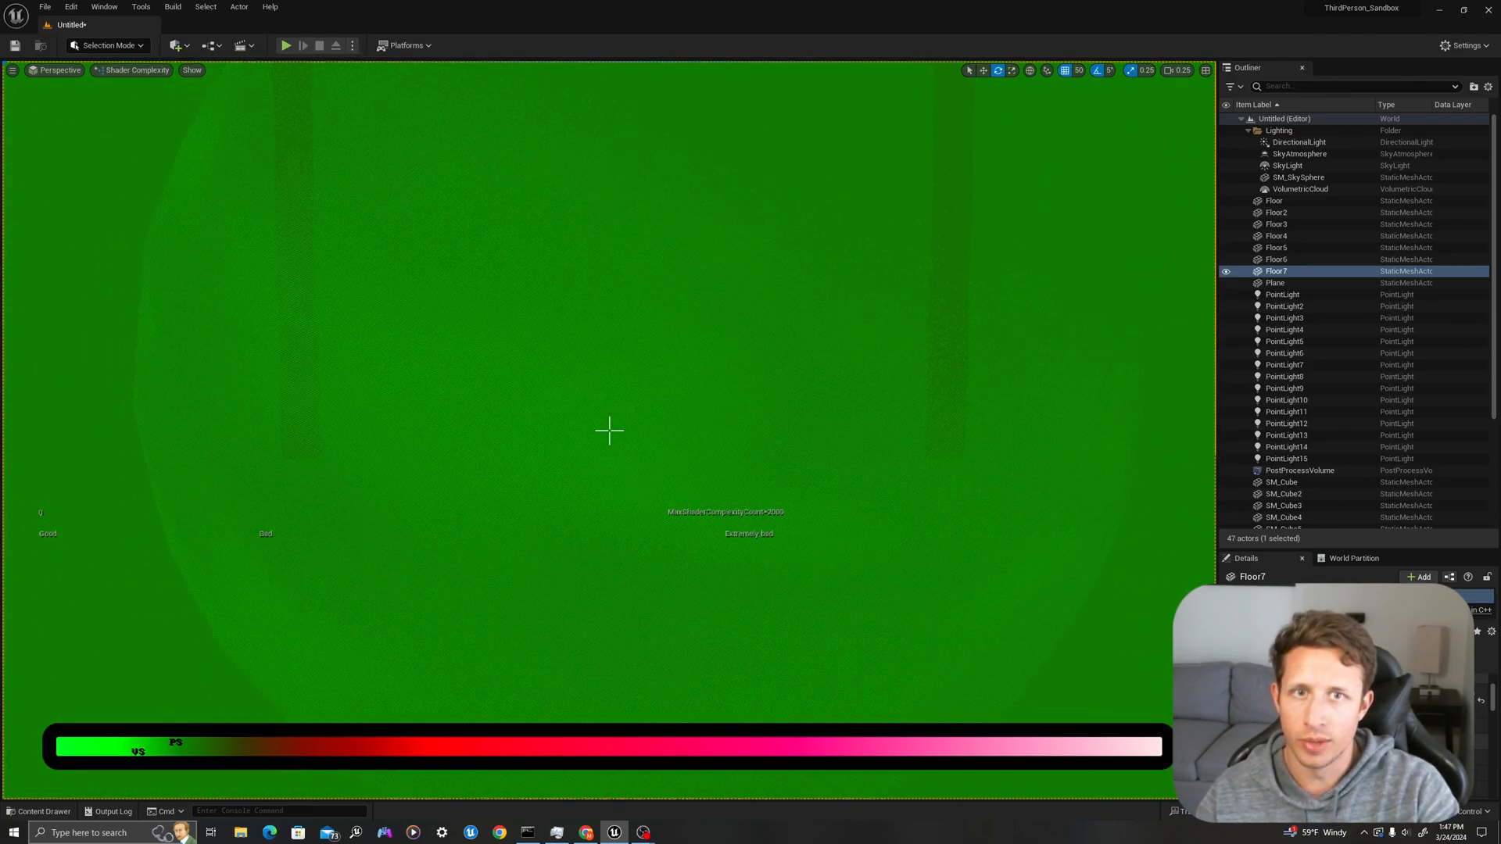
{"action": "mouse_move", "coordinate": [594, 360]}
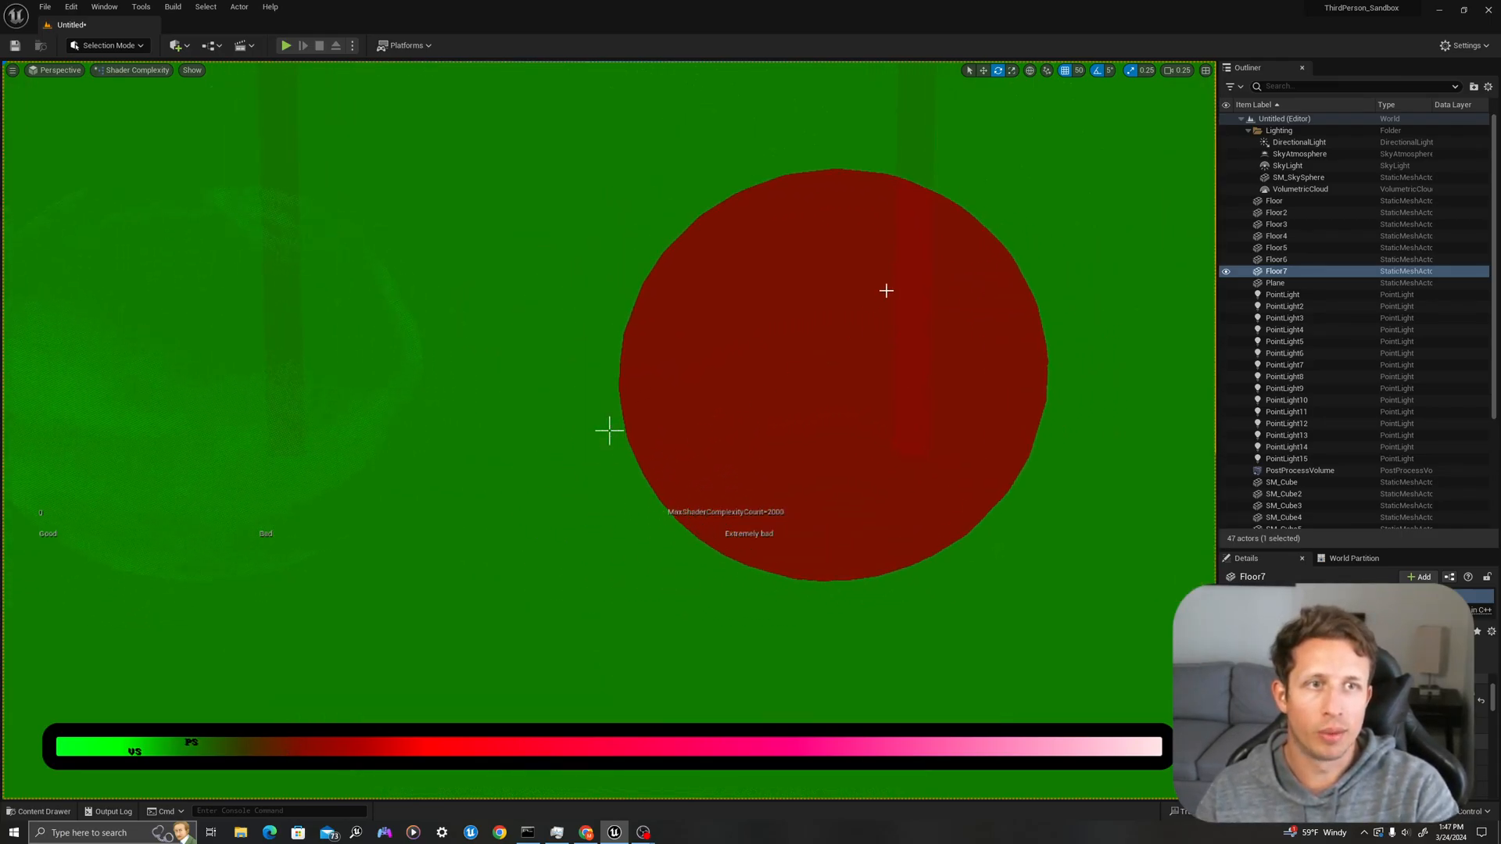
{"action": "mouse_move", "coordinate": [923, 202]}
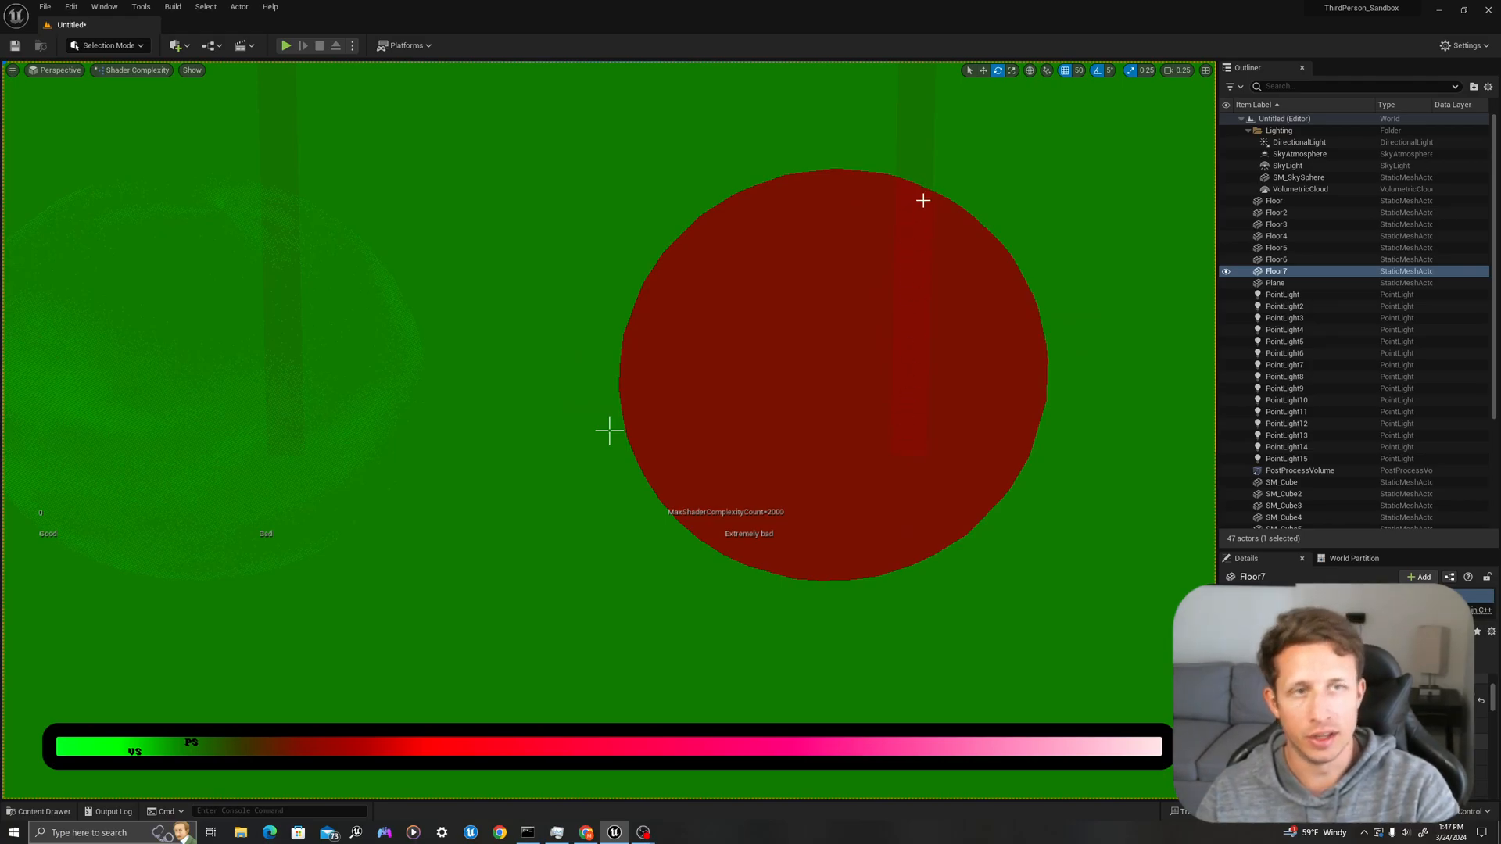
{"action": "mouse_move", "coordinate": [888, 229]}
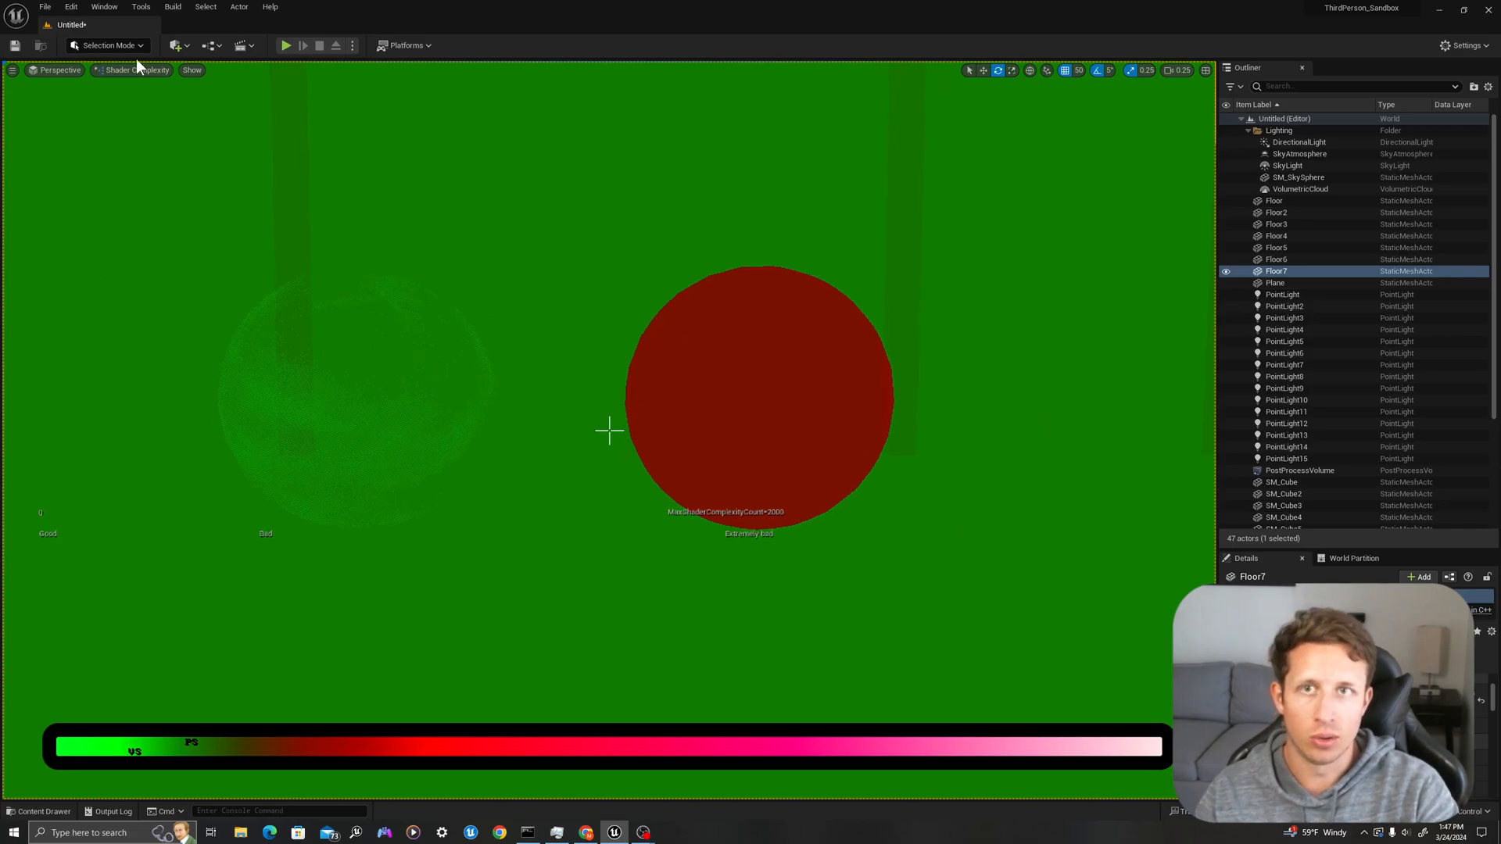
- Return to Lit view and drag the duplicated spheres into two overlapping clusters
{"action": "left_click", "coordinate": [116, 69]}
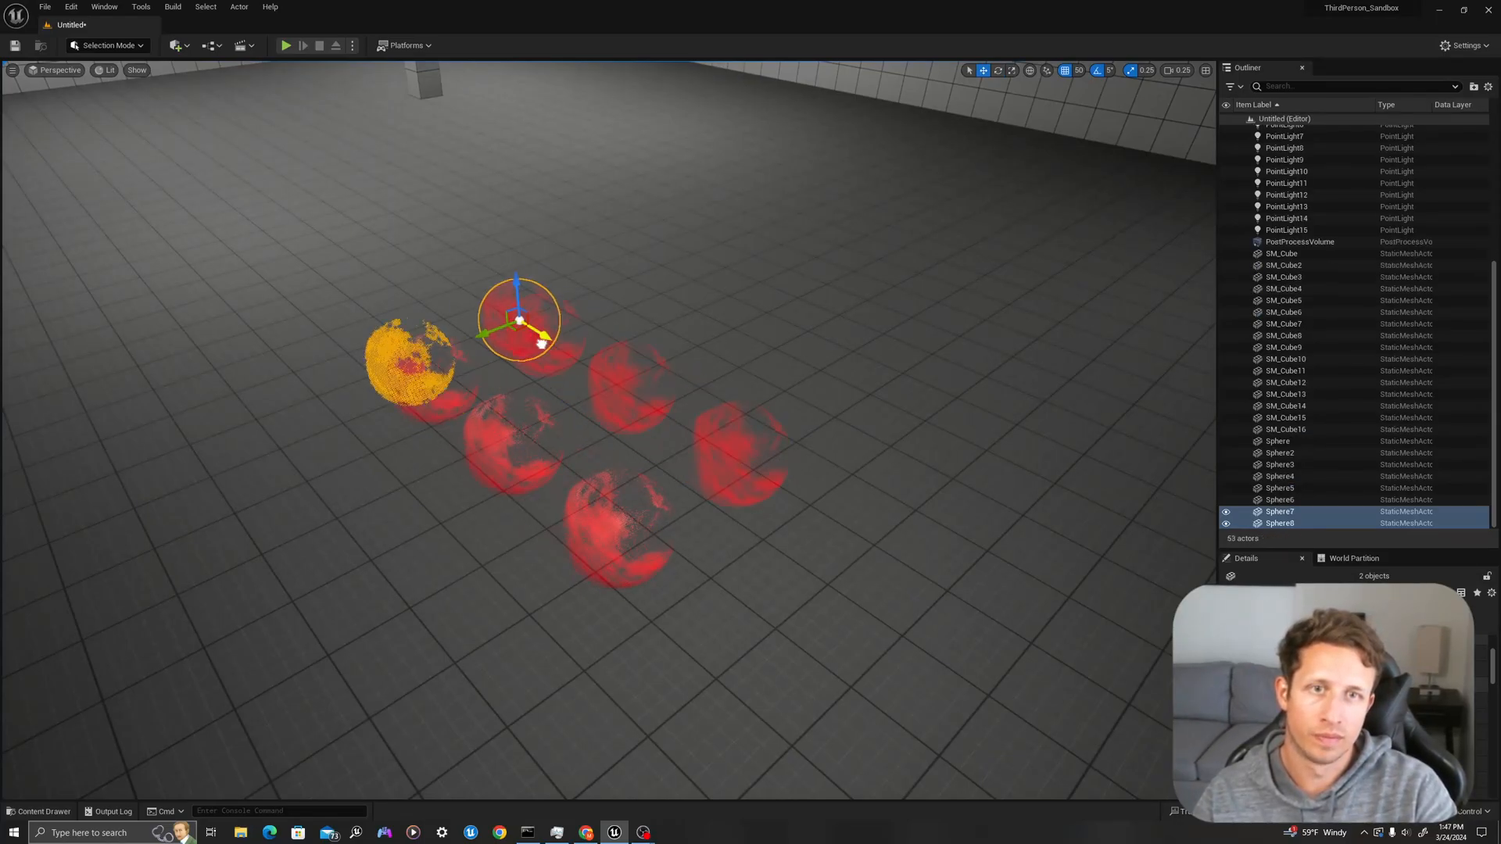
{"action": "left_click_drag", "start_coordinate": [519, 320], "coordinate": [475, 292]}
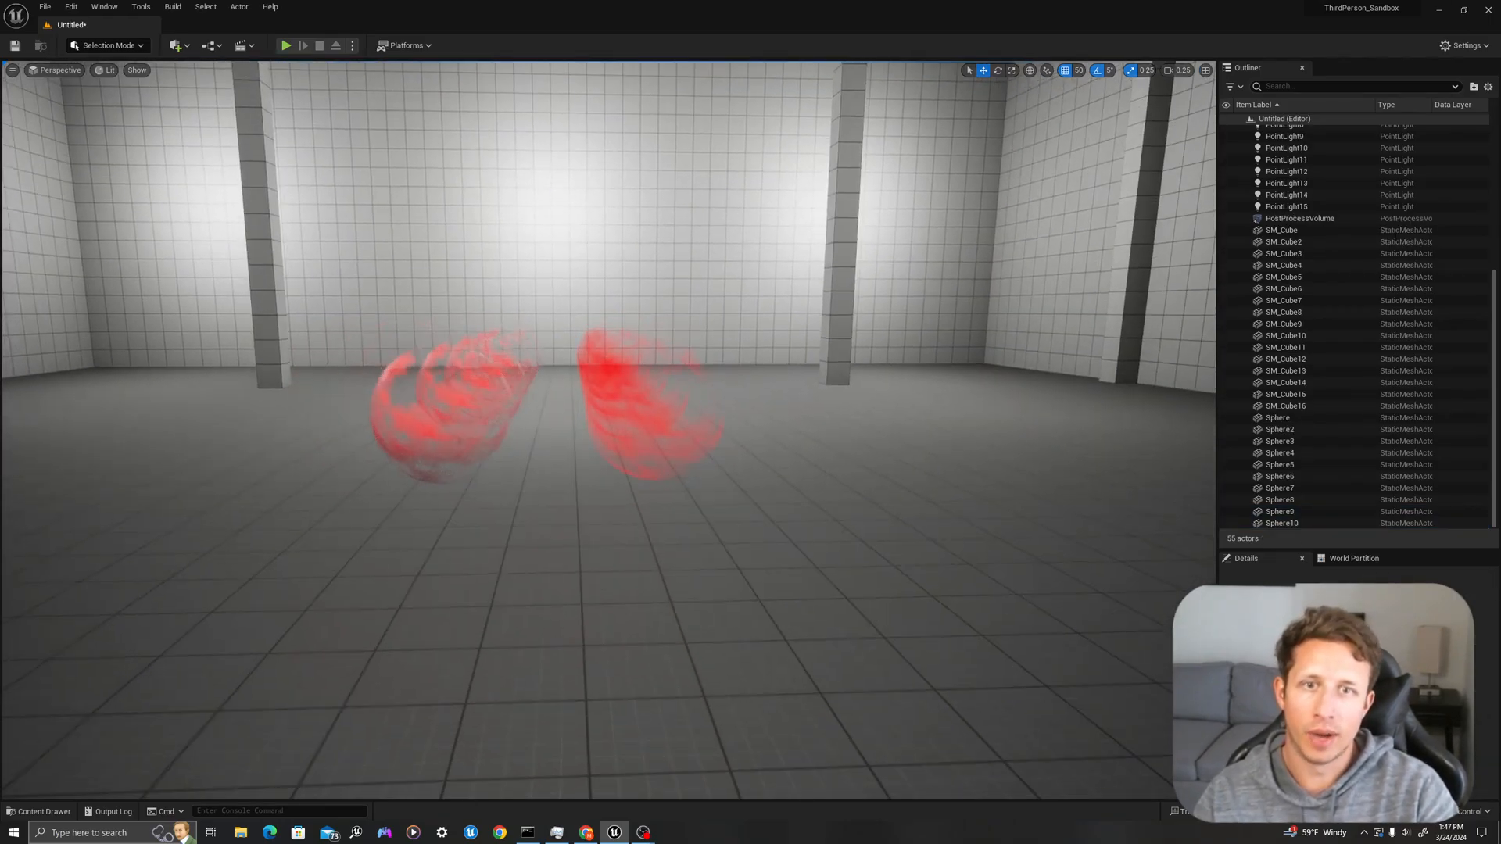
{"action": "left_click", "coordinate": [108, 70]}
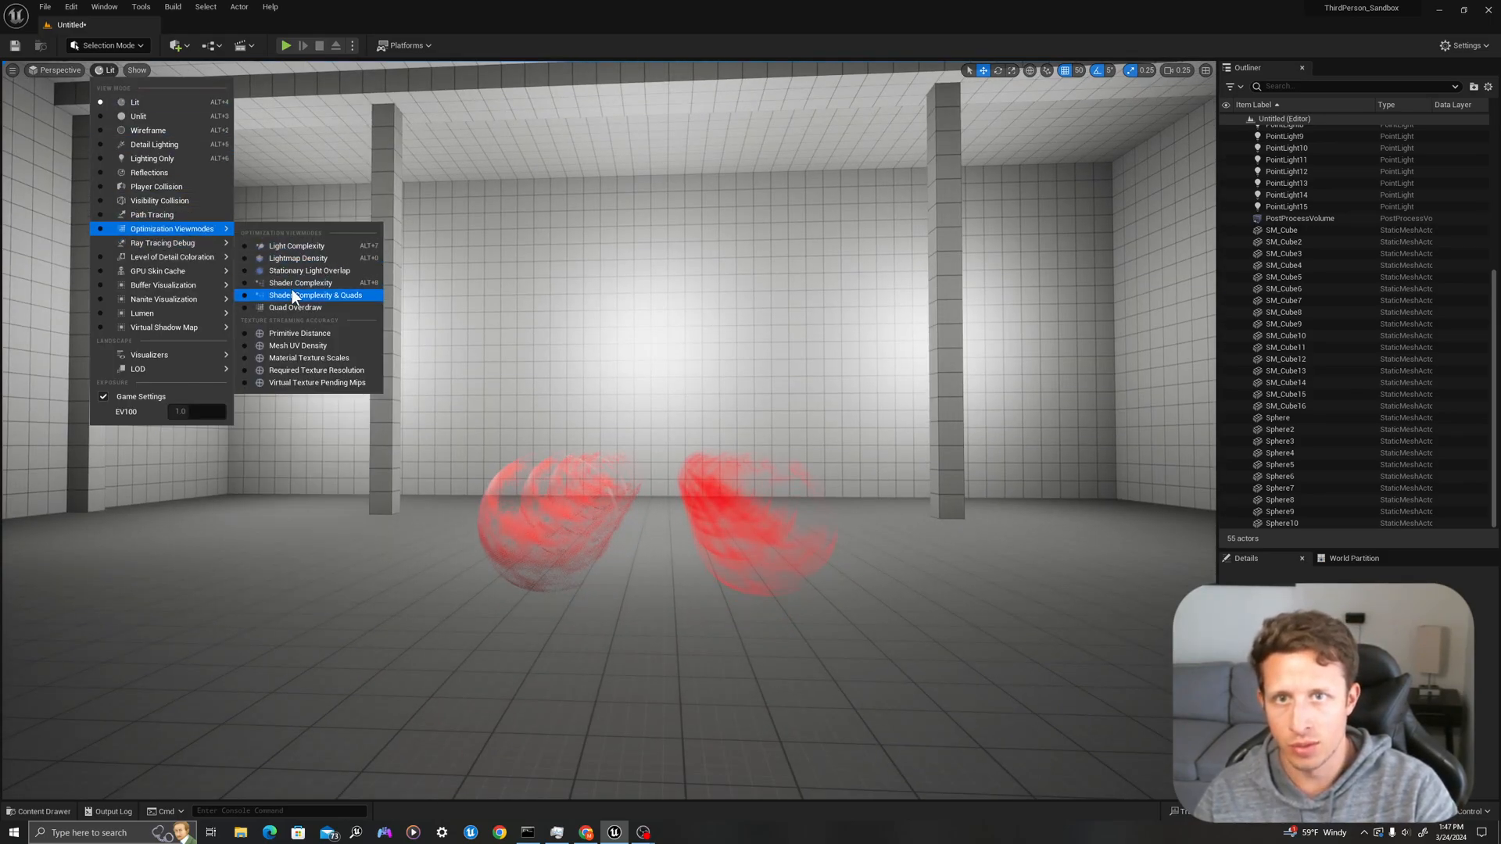
- Show Shader Complexity again: overlapping translucent spheres go pink per layer while the masked cluster stays green
{"action": "left_click", "coordinate": [300, 283]}
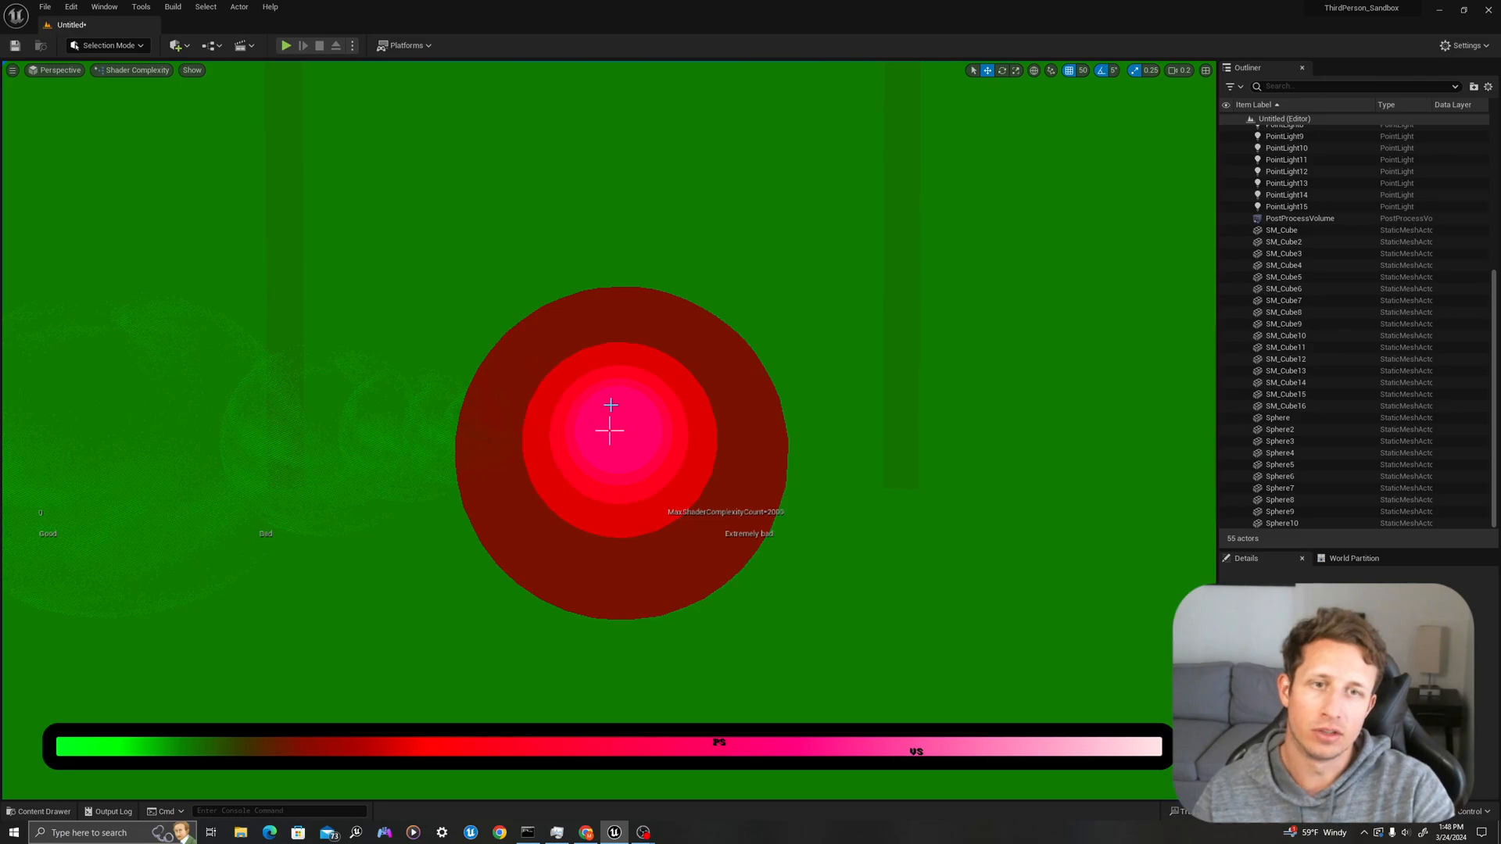
{"action": "mouse_move", "coordinate": [639, 428]}
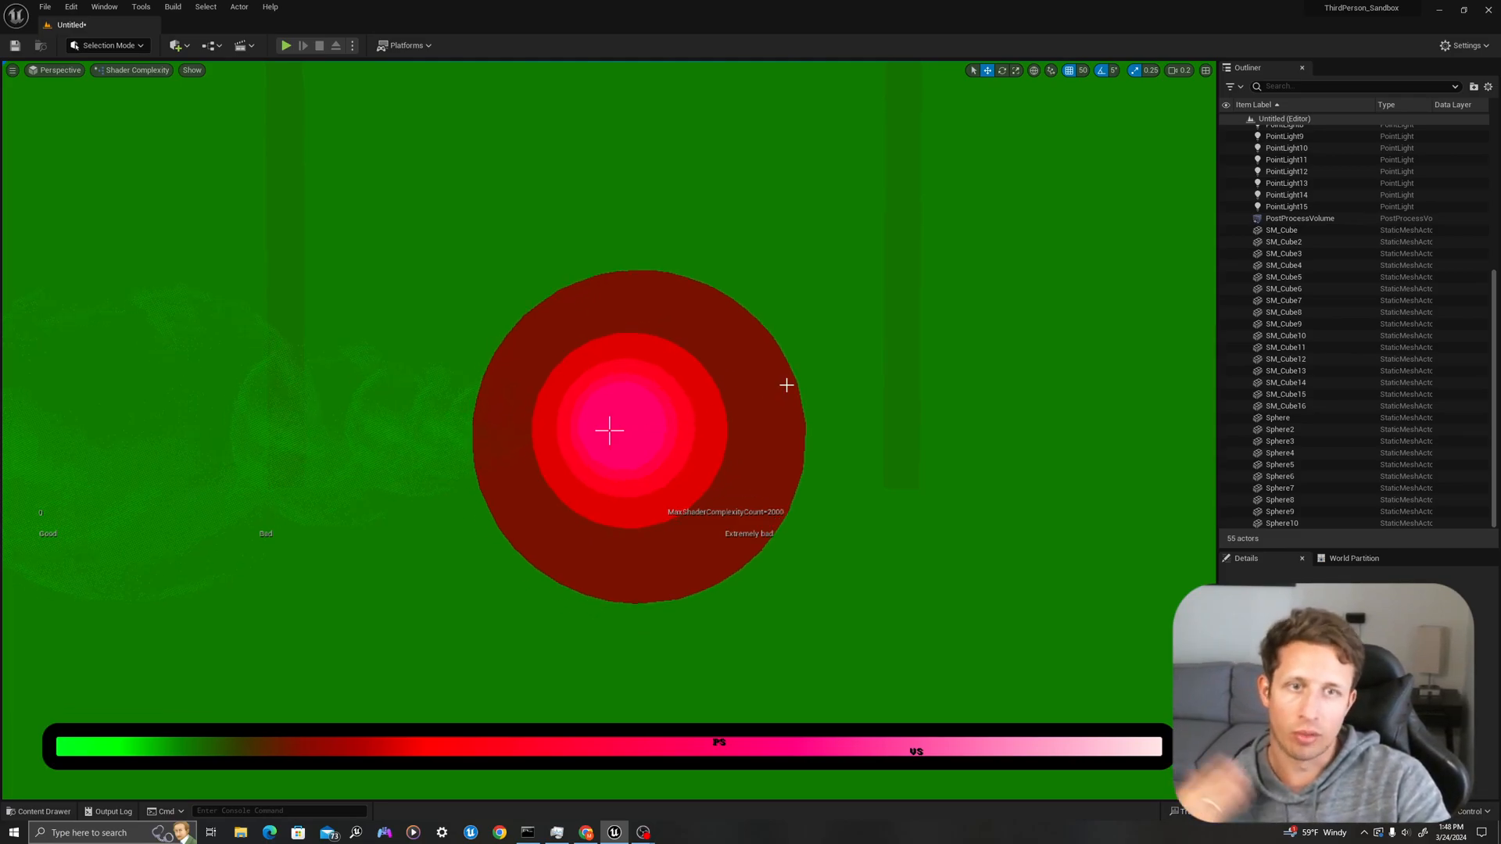
{"action": "mouse_move", "coordinate": [791, 378]}
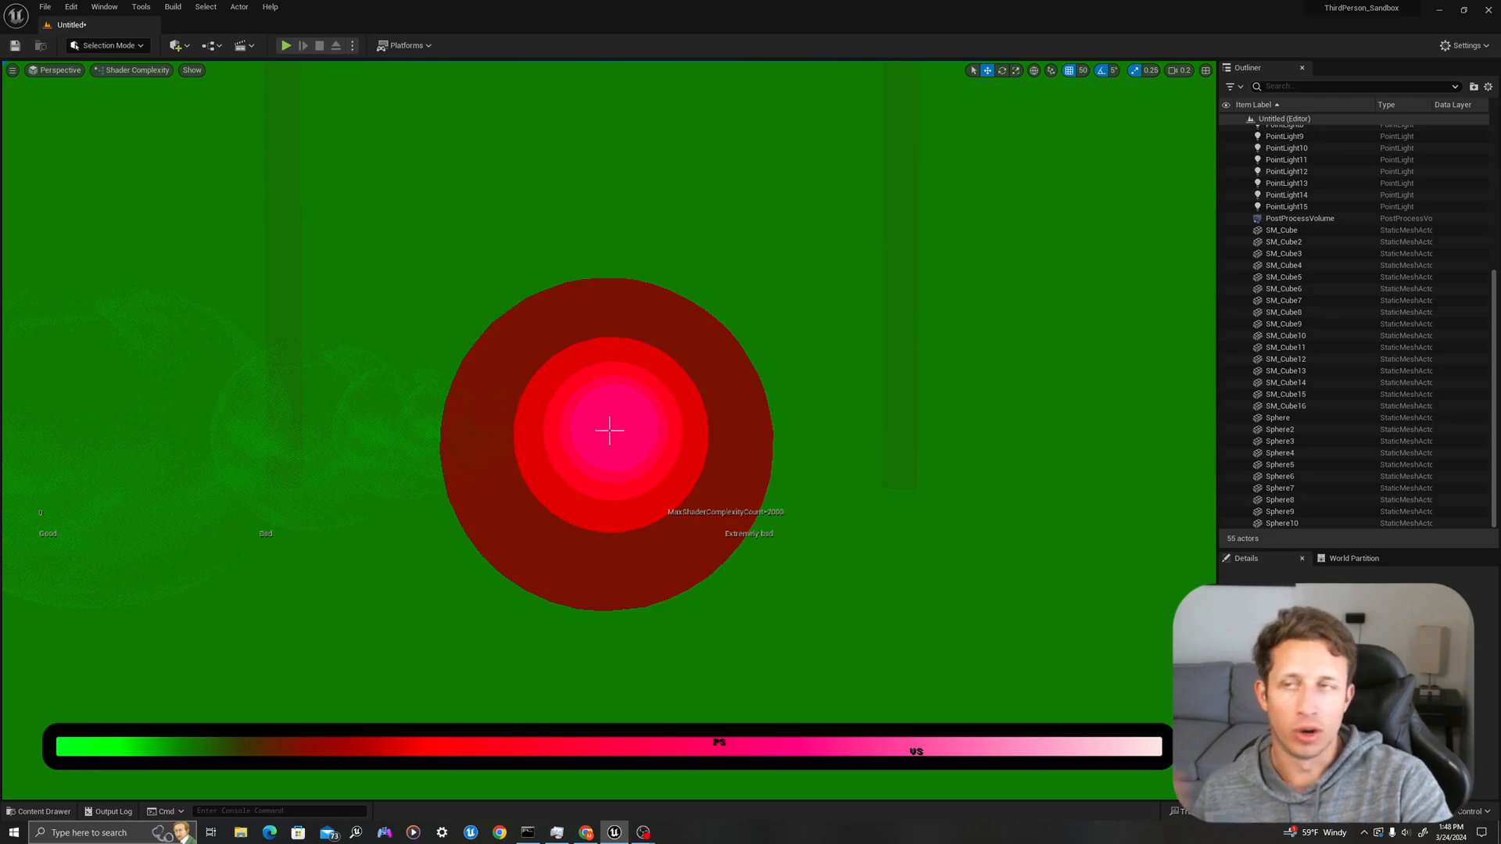
{"action": "mouse_move", "coordinate": [677, 401]}
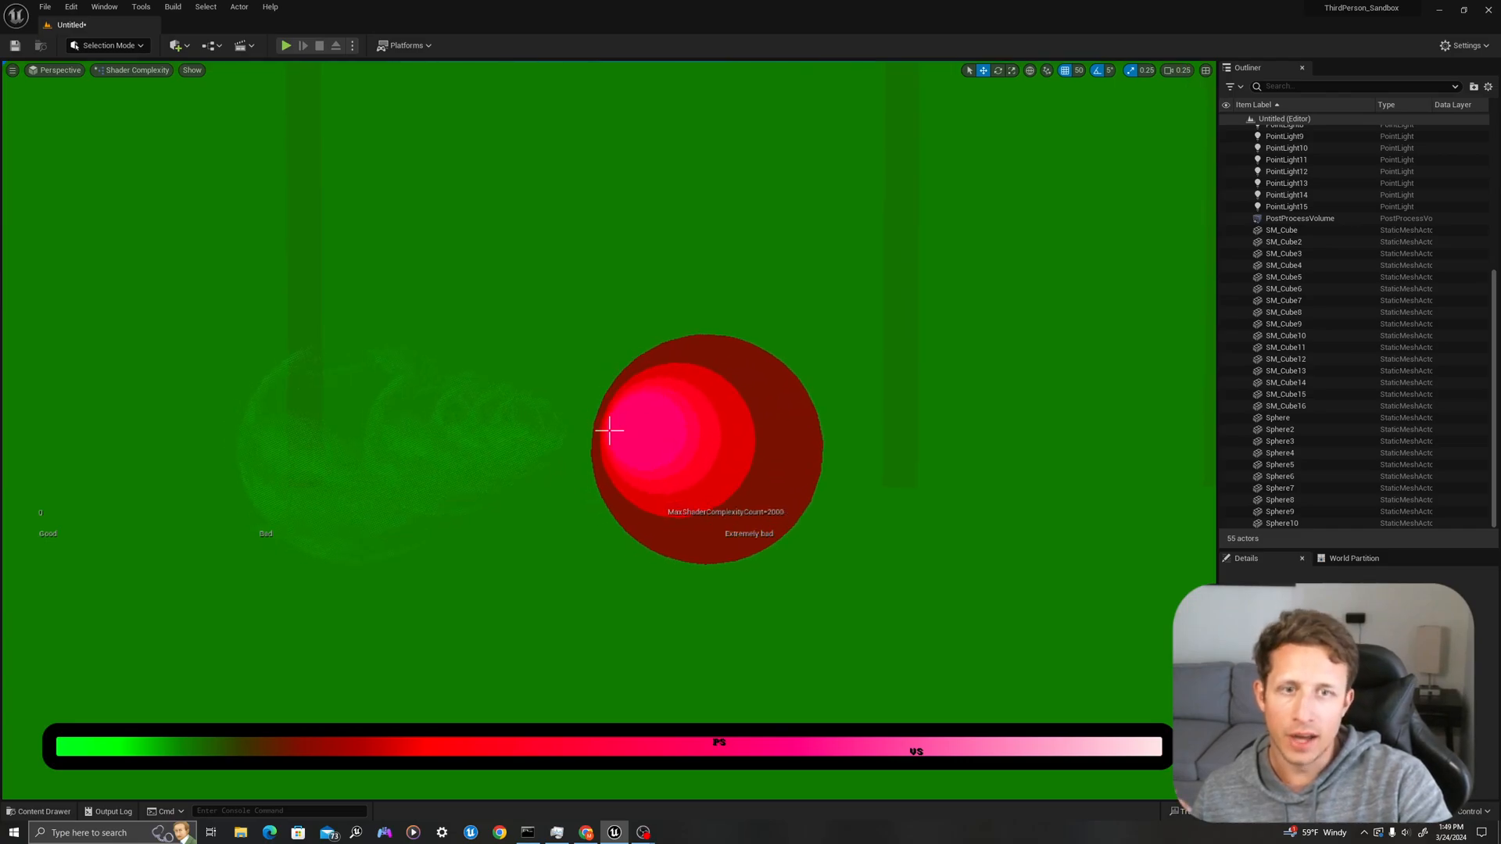
{"action": "mouse_move", "coordinate": [671, 419]}
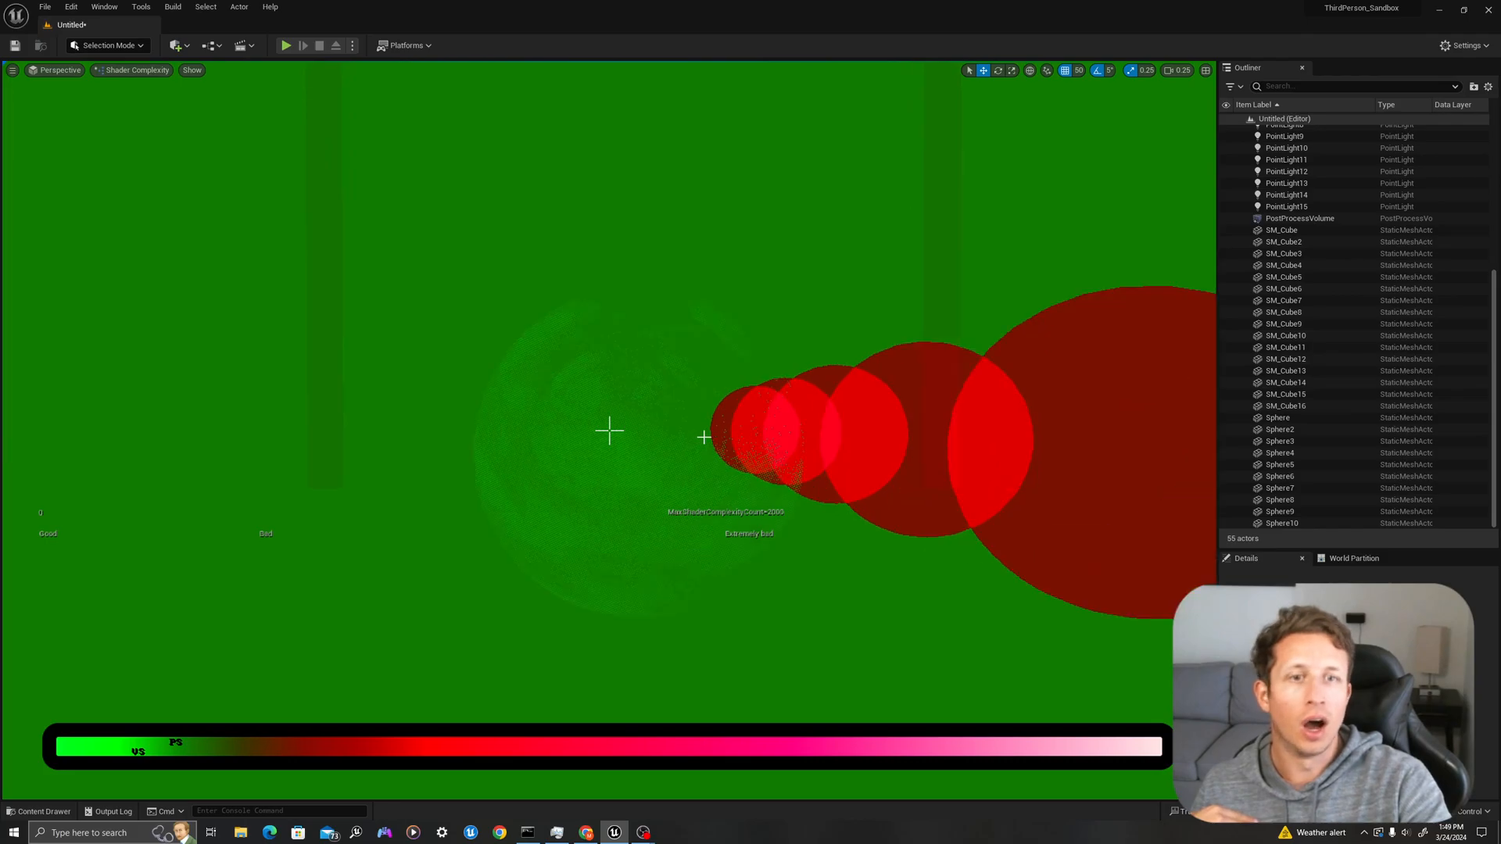
{"action": "mouse_move", "coordinate": [655, 480]}
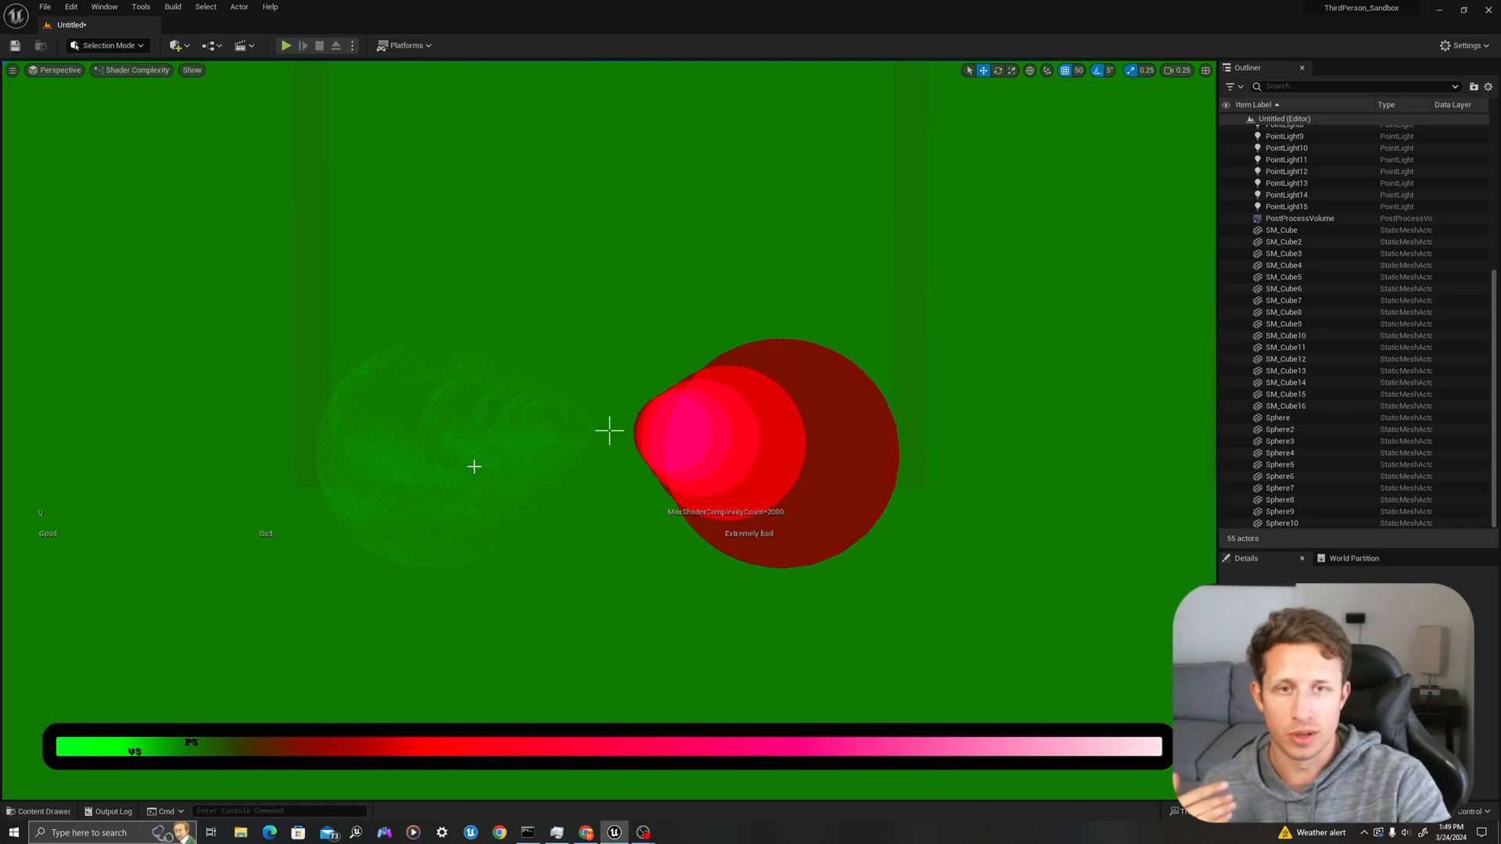
{"action": "mouse_move", "coordinate": [390, 355]}
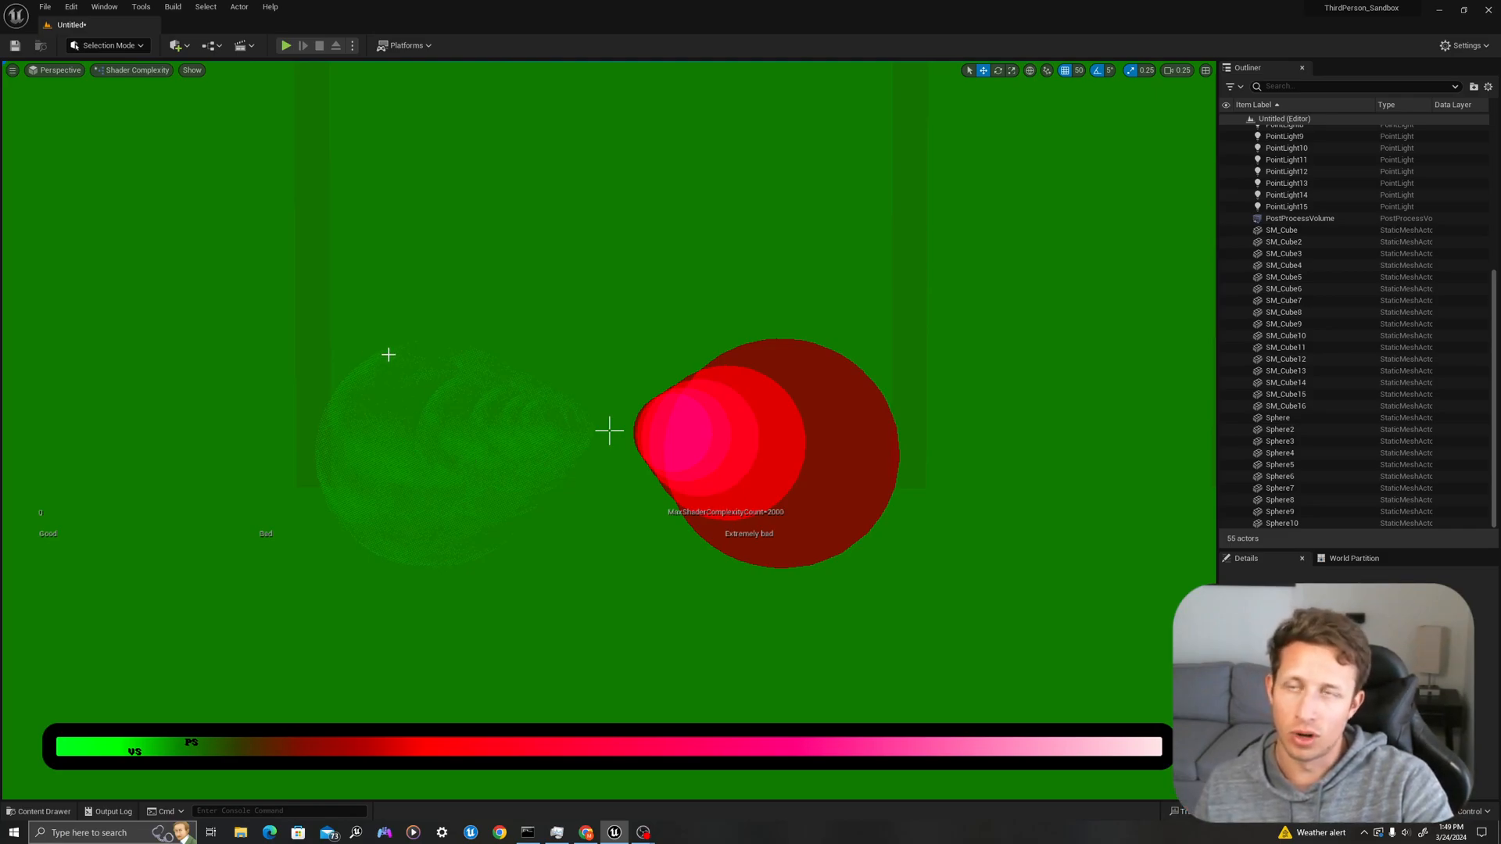